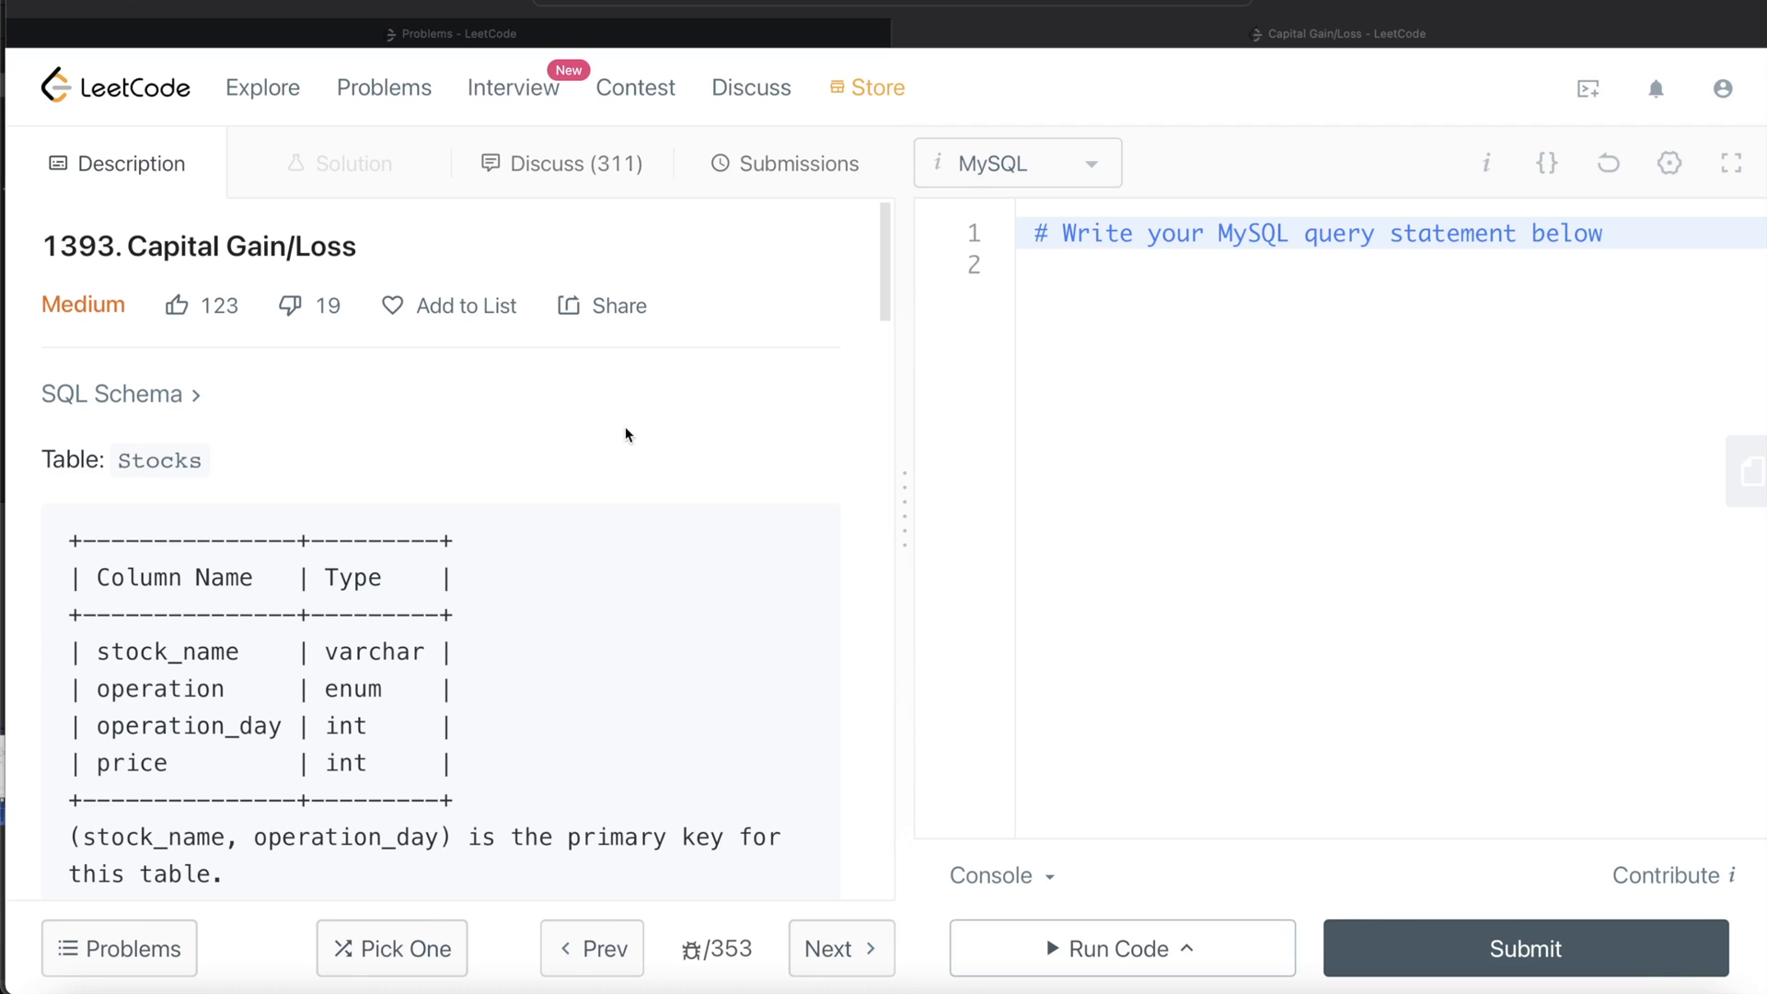
{"action": "mouse_move", "coordinate": [364, 260]}
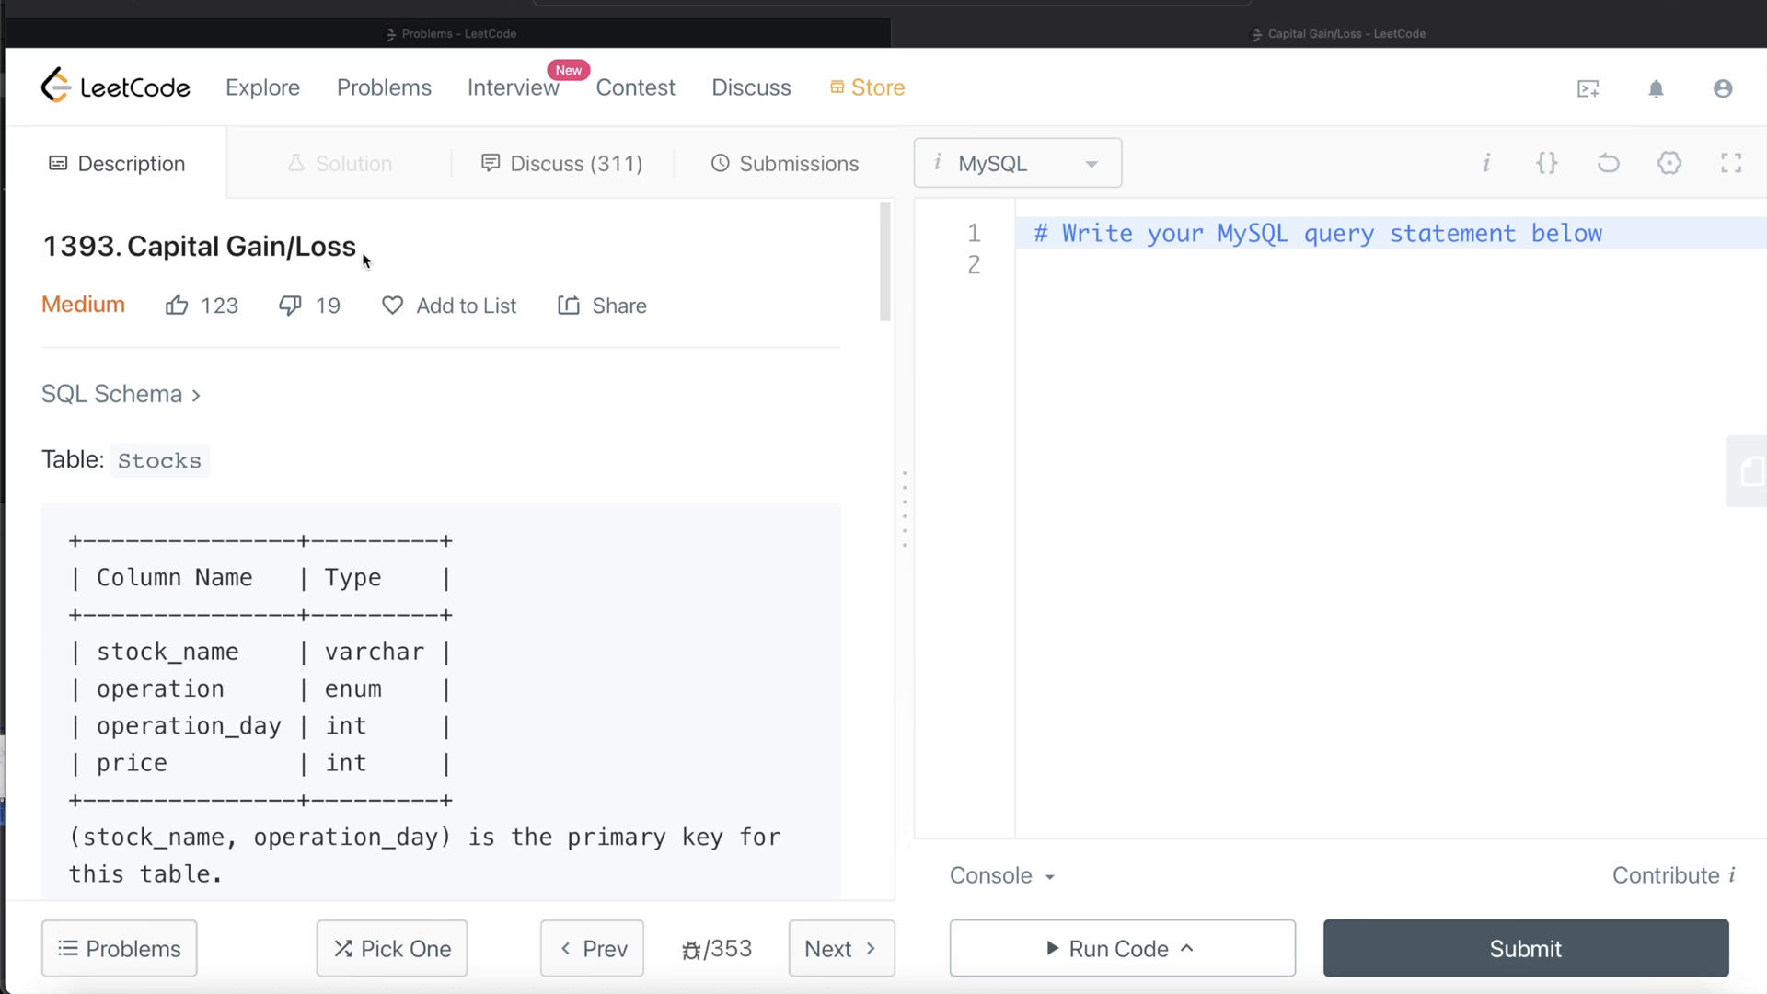
{"action": "mouse_move", "coordinate": [35, 320]}
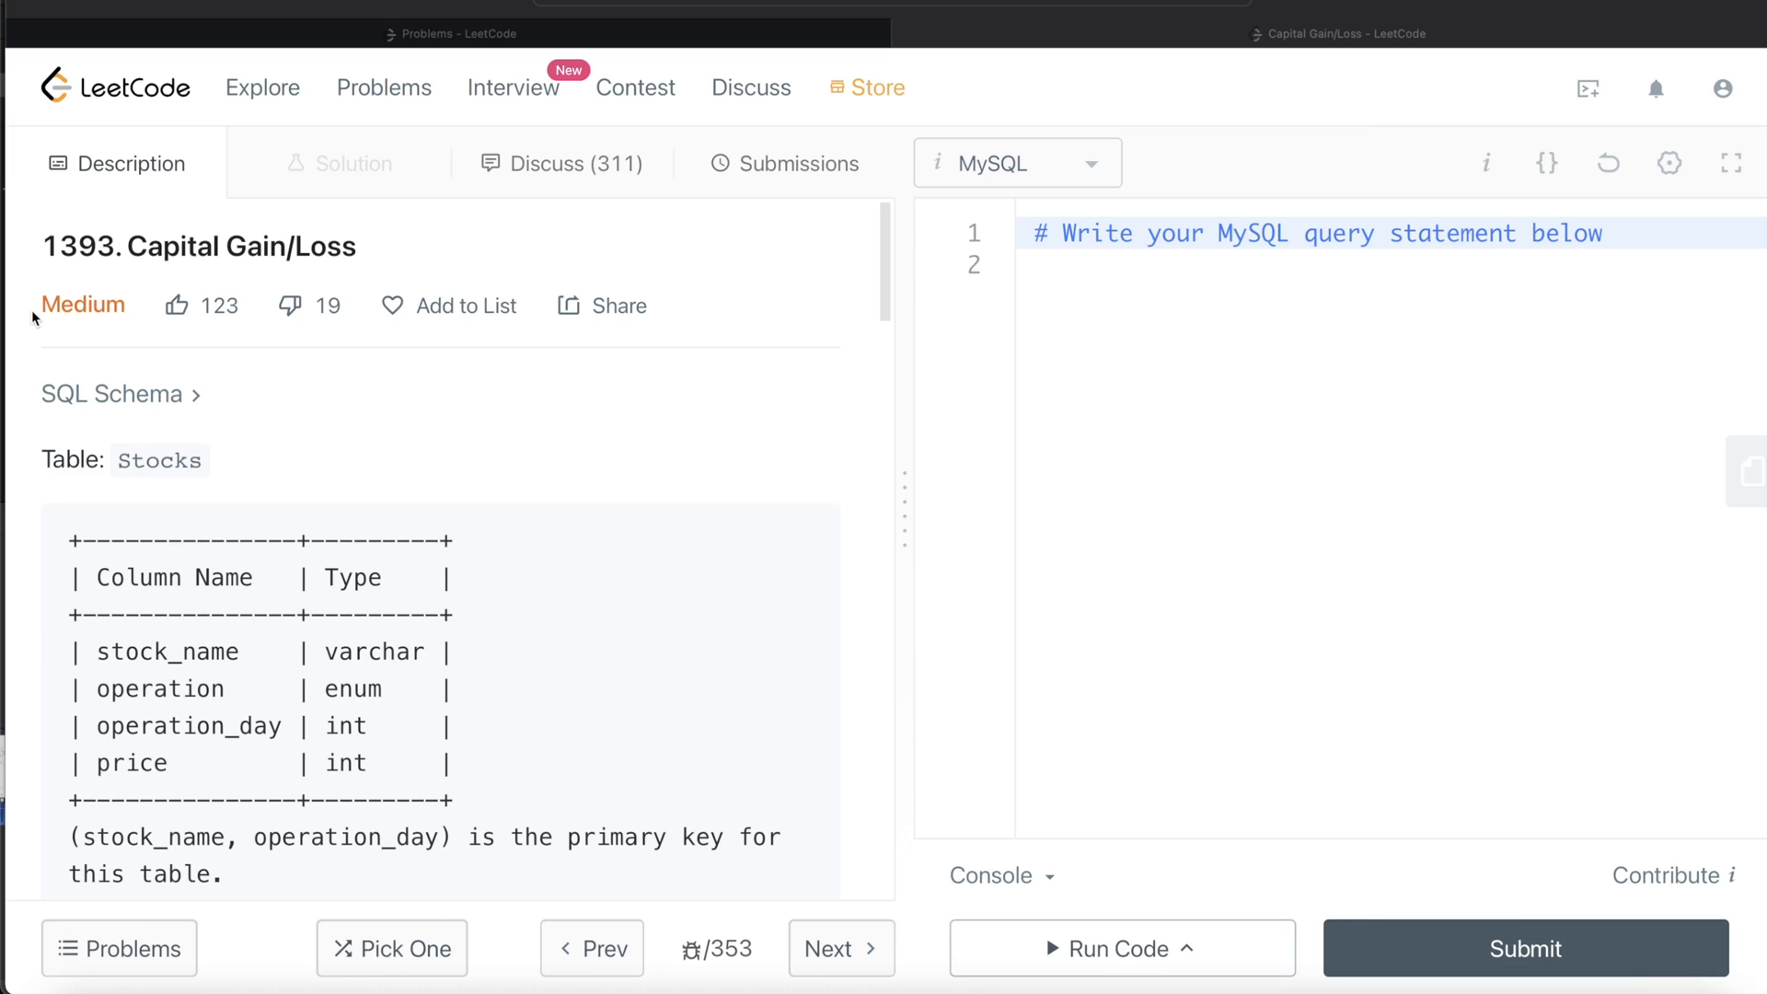
{"action": "mouse_move", "coordinate": [62, 338]}
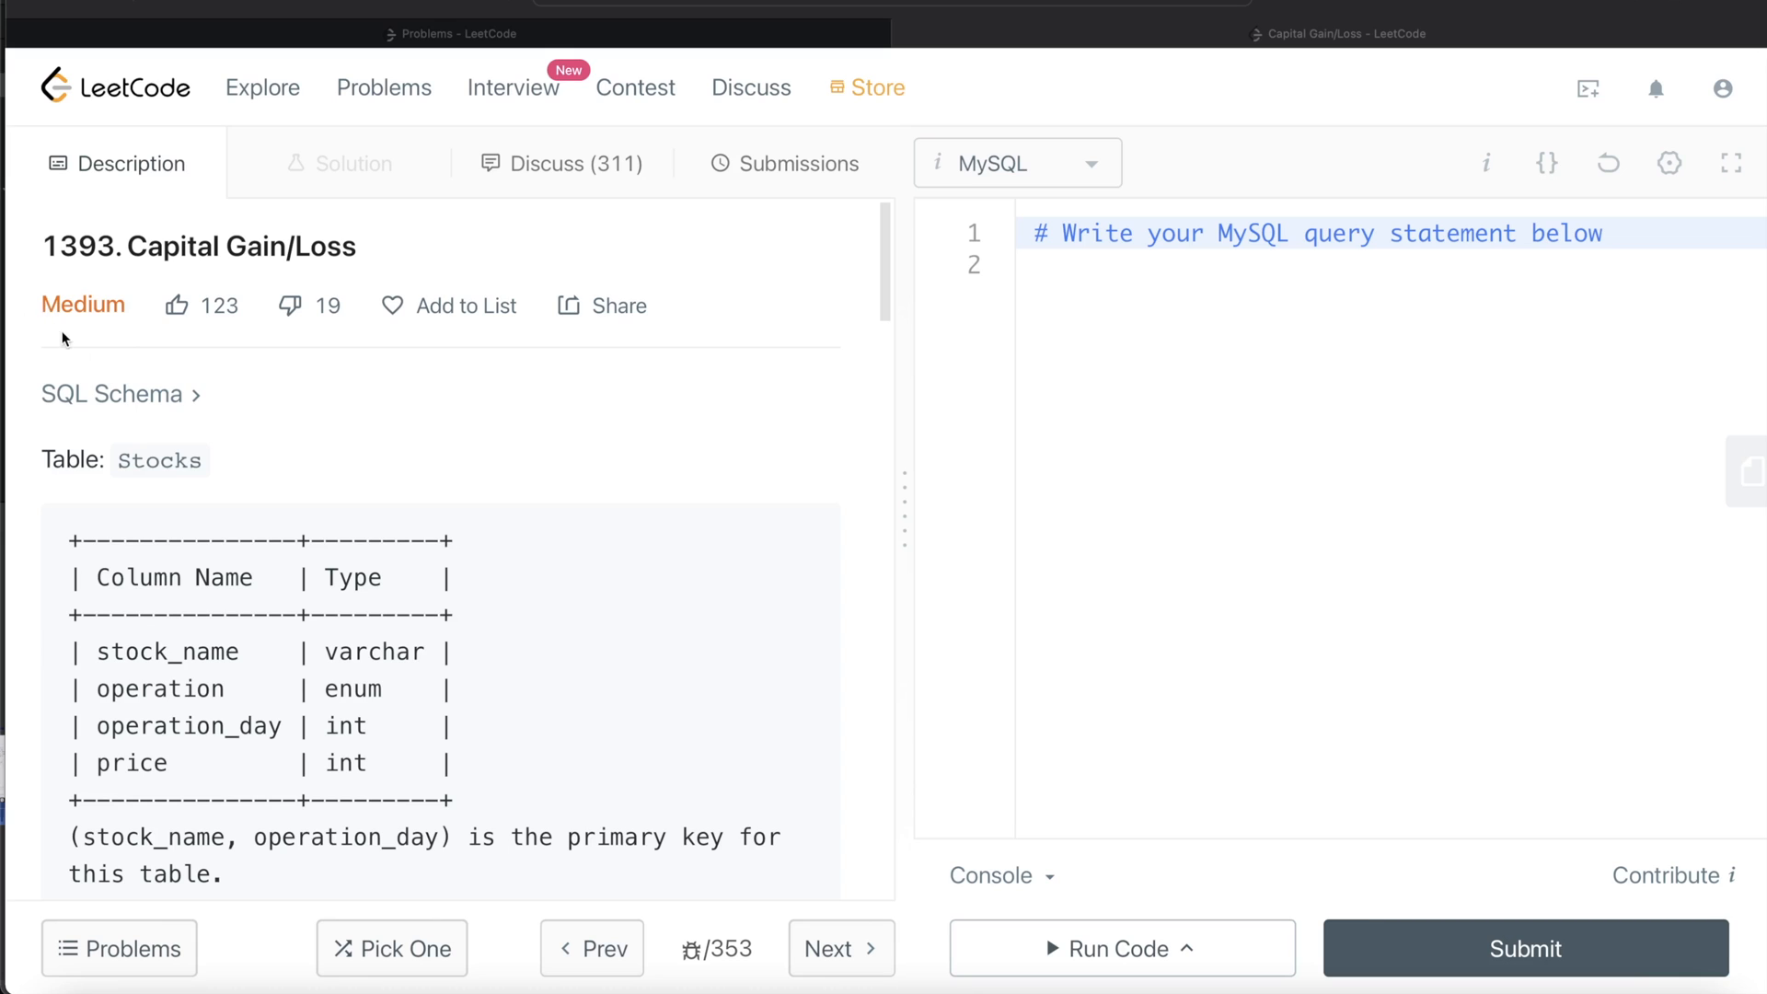
{"action": "mouse_move", "coordinate": [387, 426]}
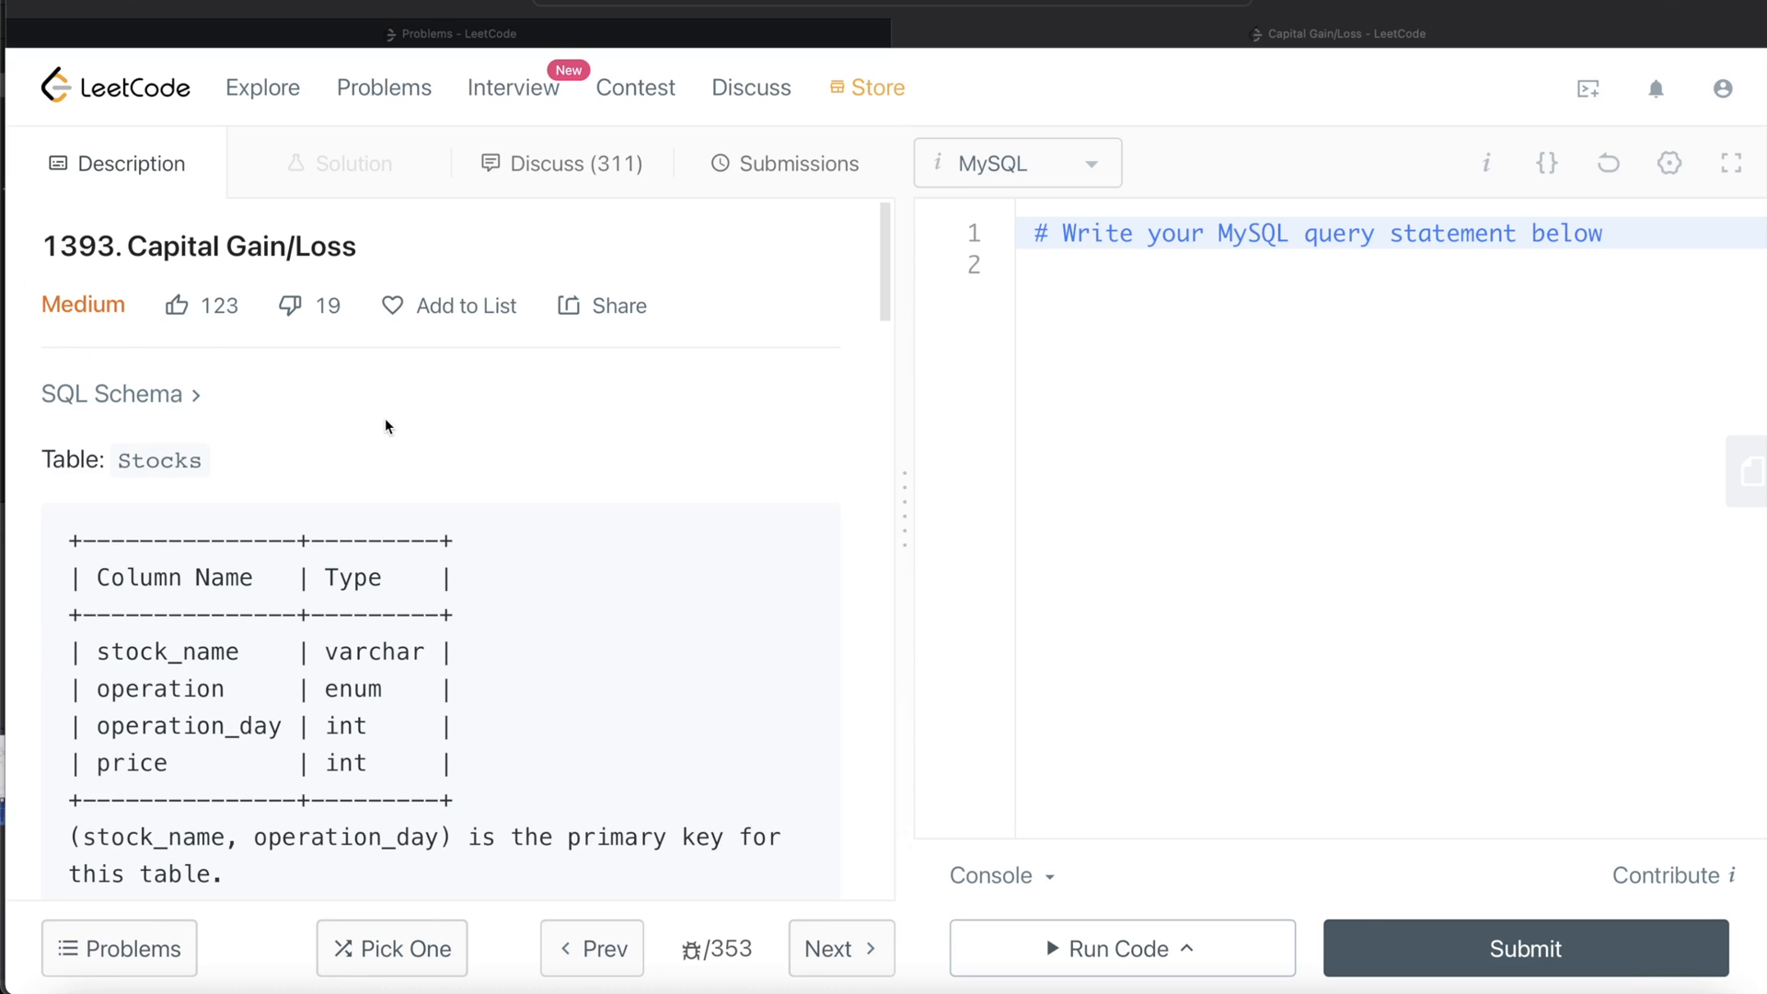
Scroll through the problem description to read the Stocks example
{"action": "scroll", "scroll_direction": "down", "scroll_amount": 3}
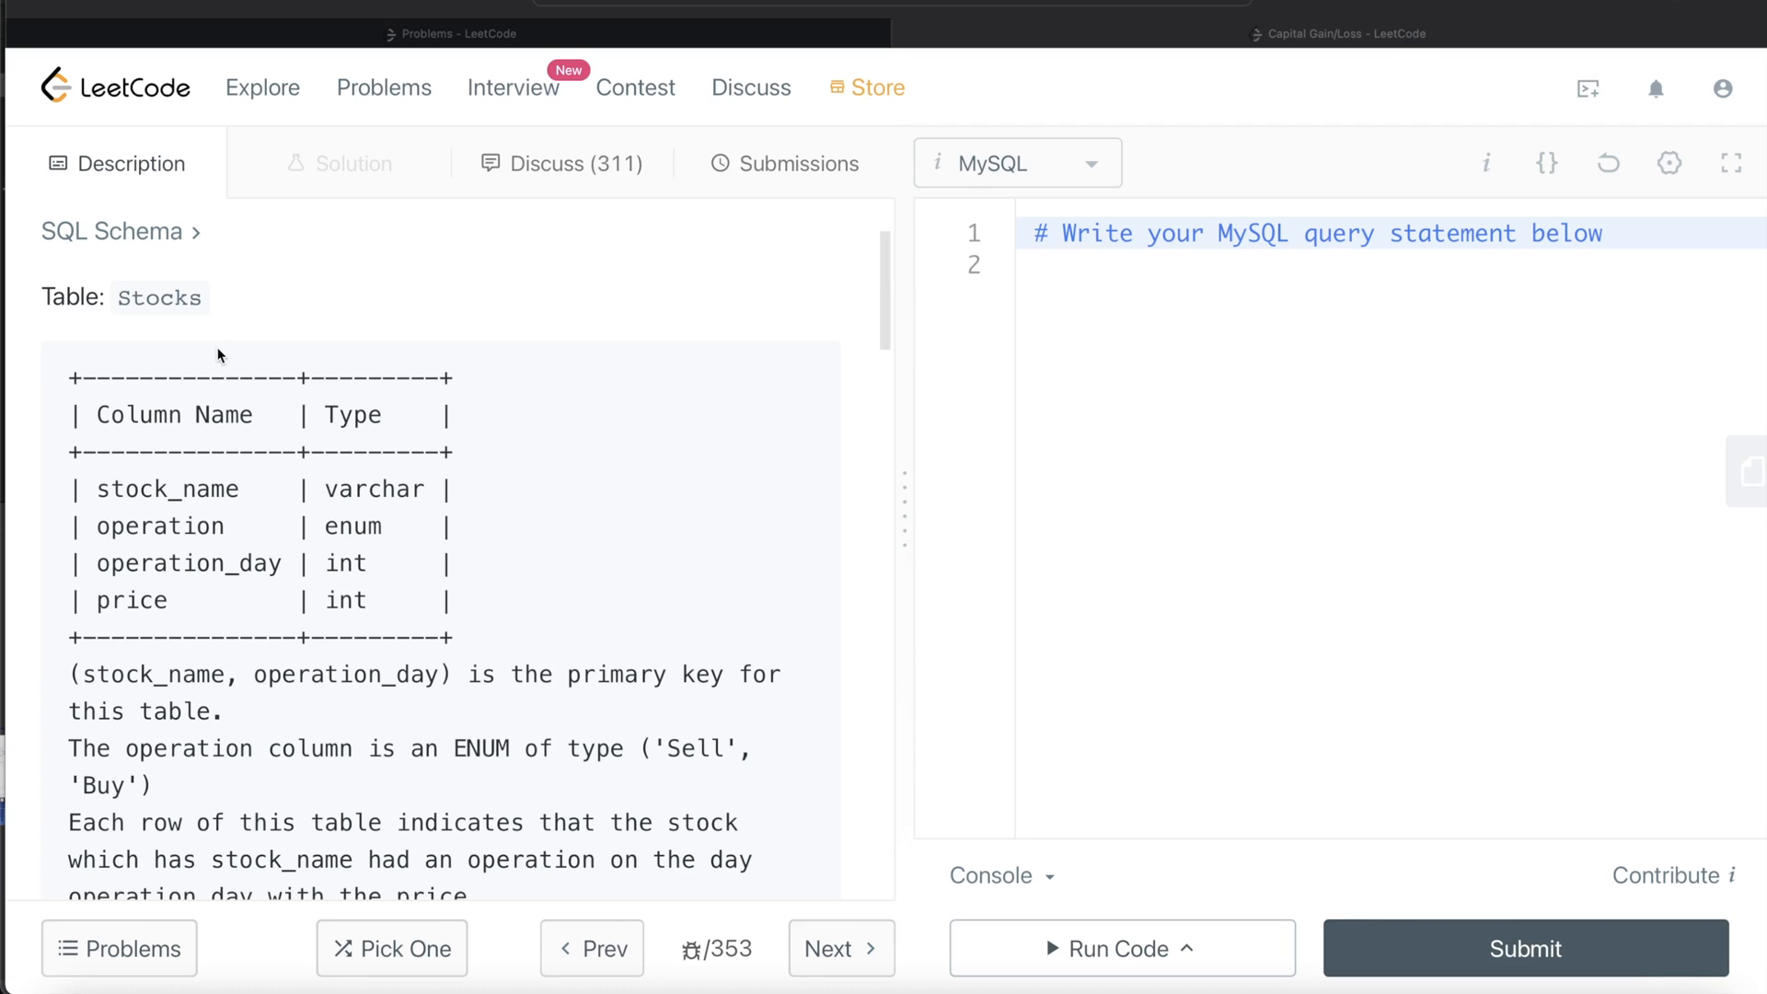
{"action": "mouse_move", "coordinate": [144, 524]}
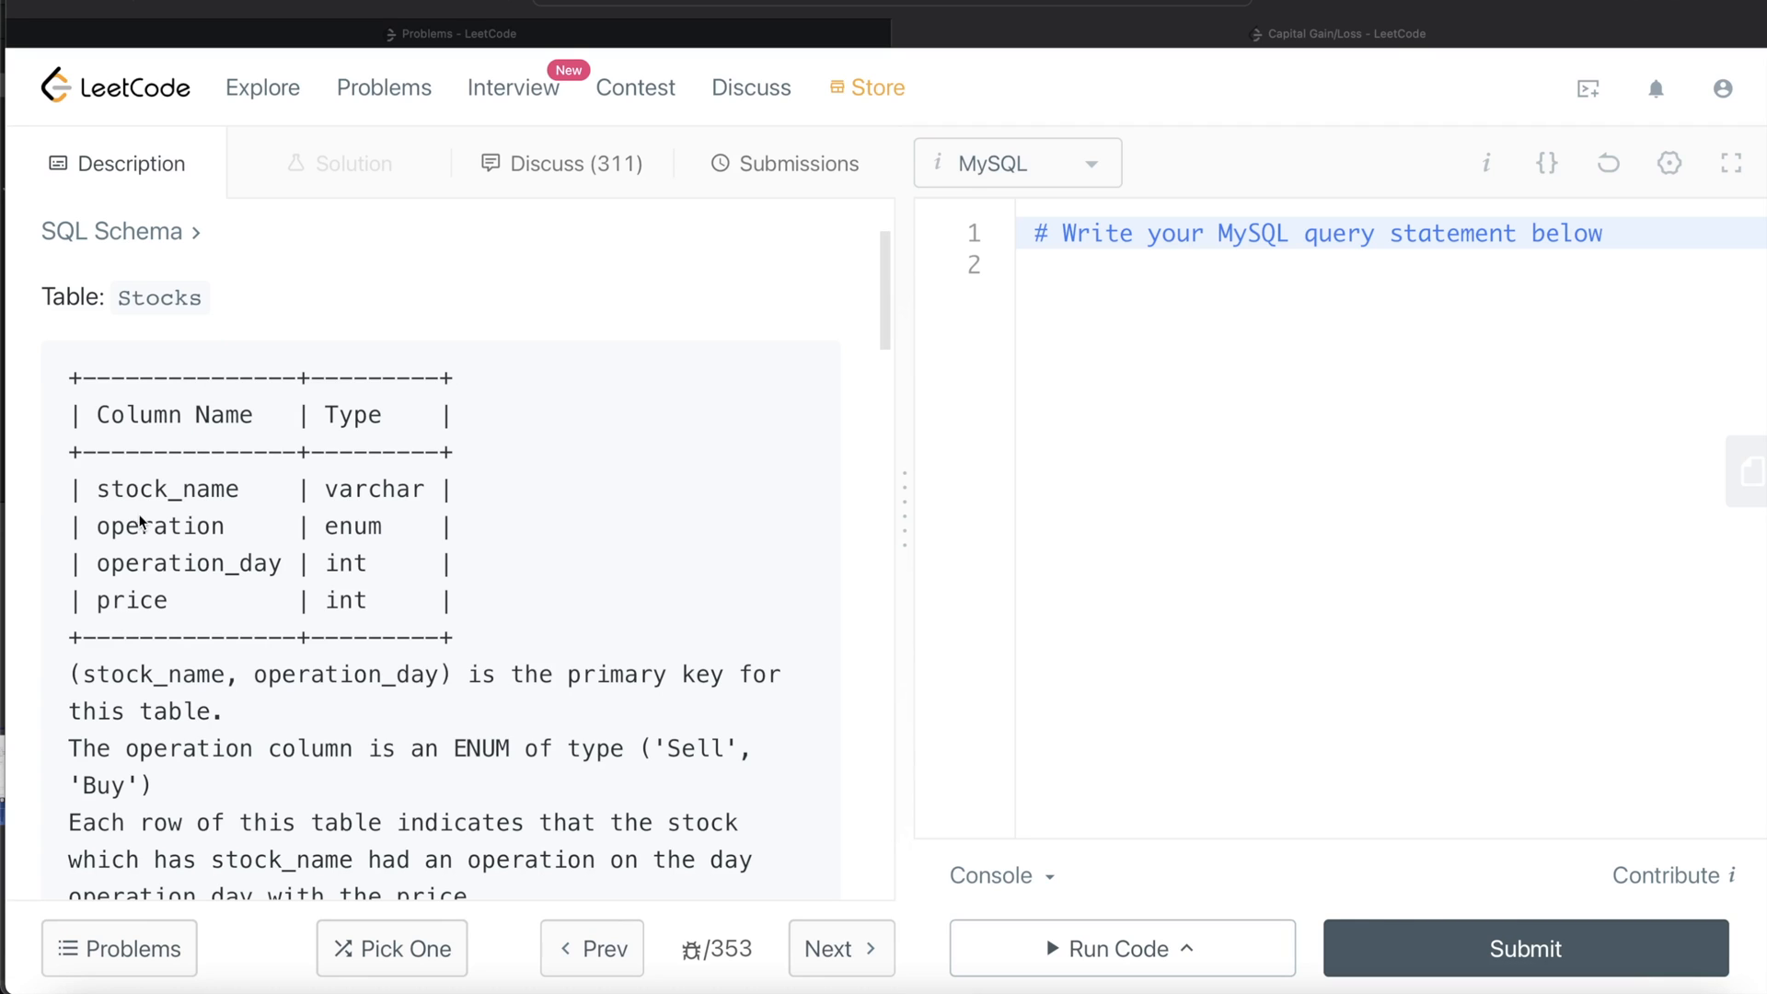
{"action": "mouse_move", "coordinate": [144, 616]}
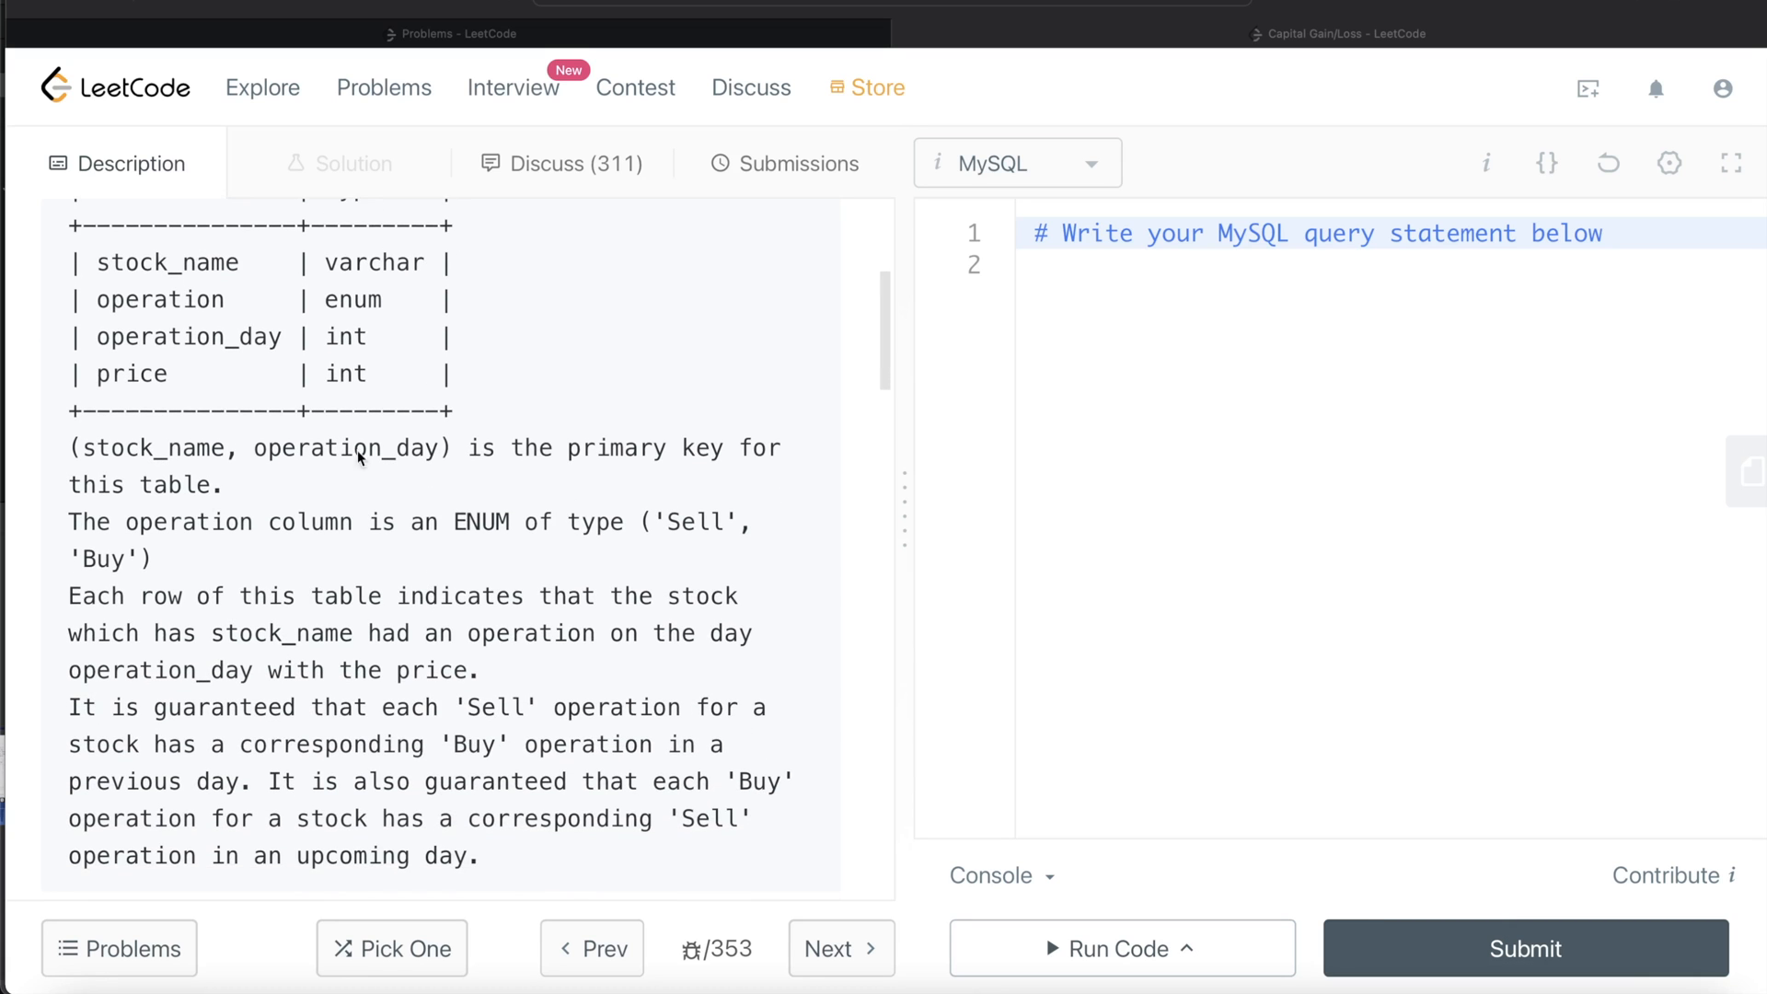
{"action": "mouse_move", "coordinate": [163, 494]}
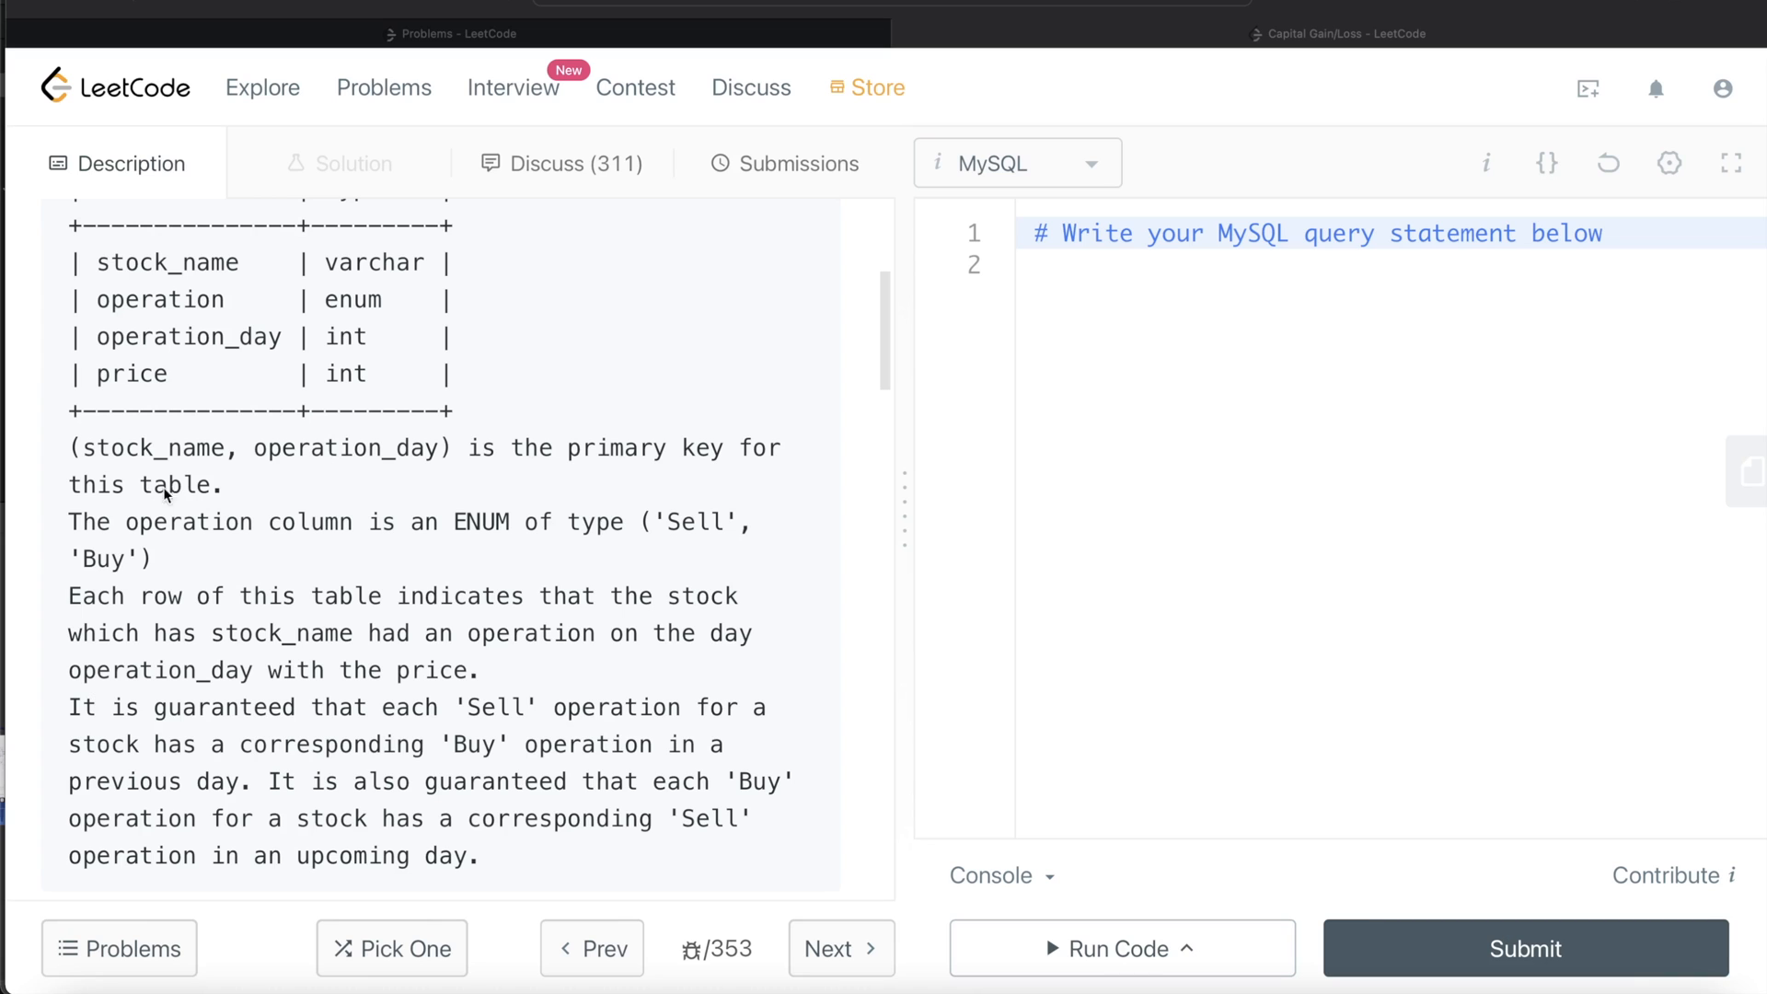
{"action": "scroll", "scroll_direction": "down", "scroll_amount": 3}
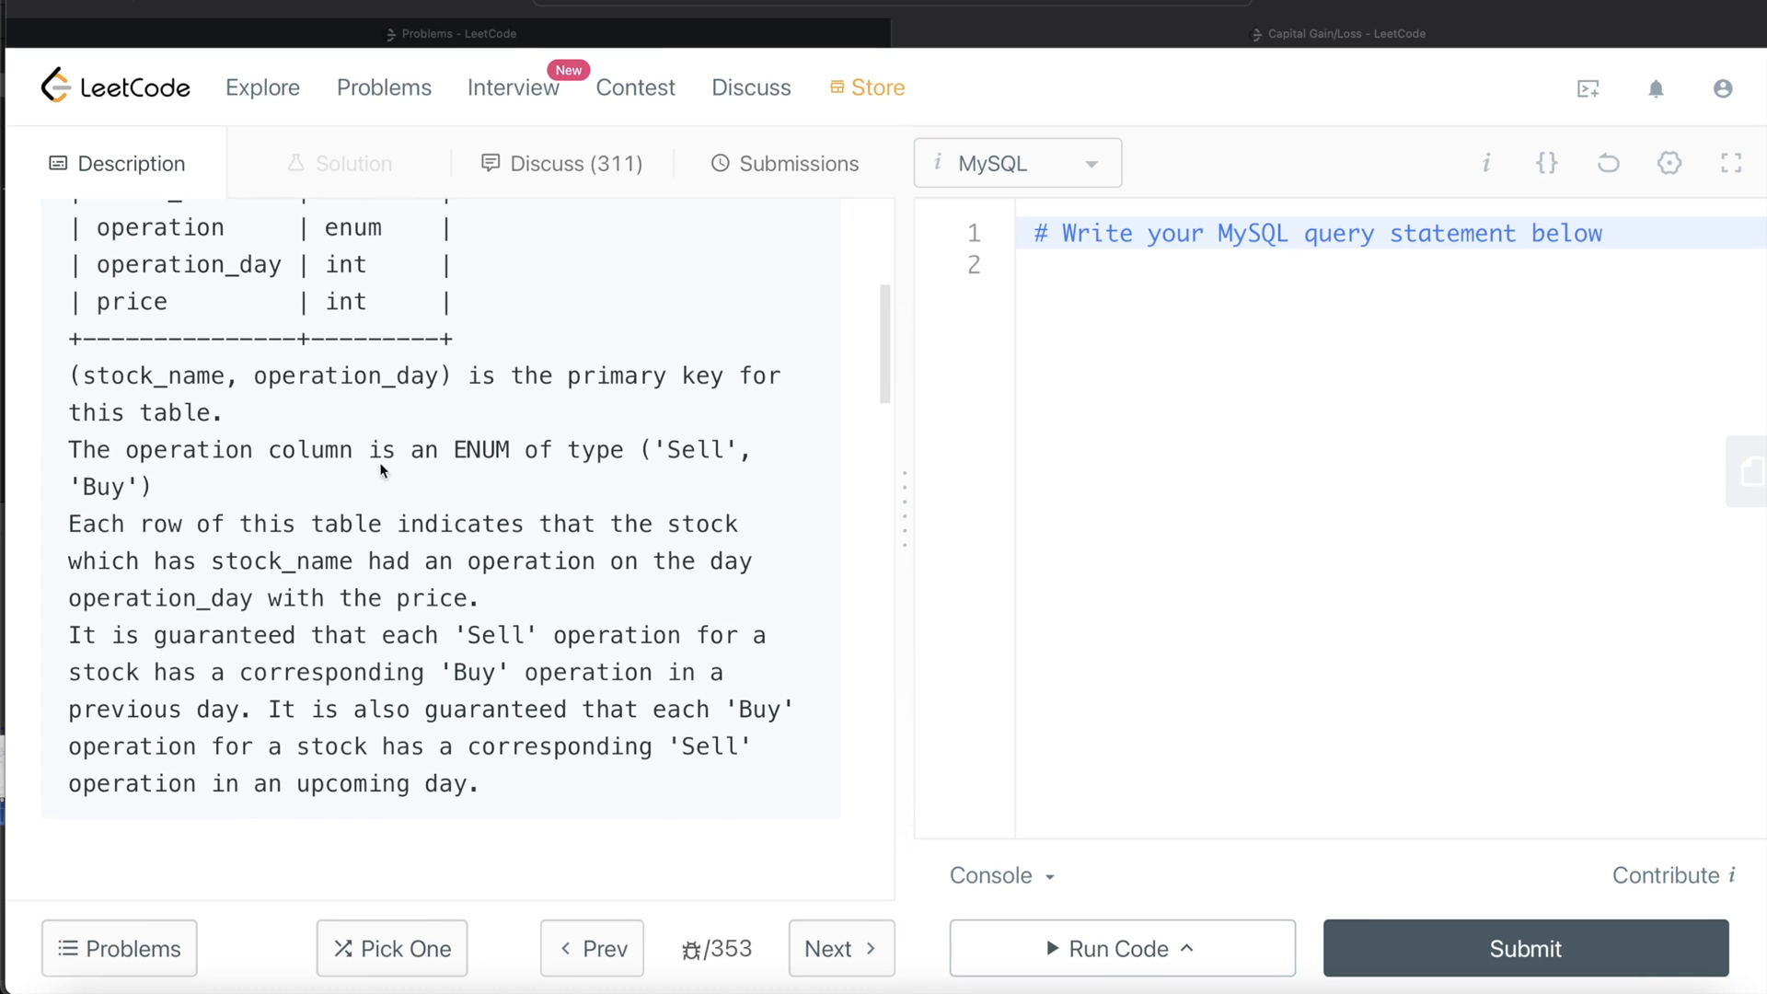
{"action": "mouse_move", "coordinate": [569, 460]}
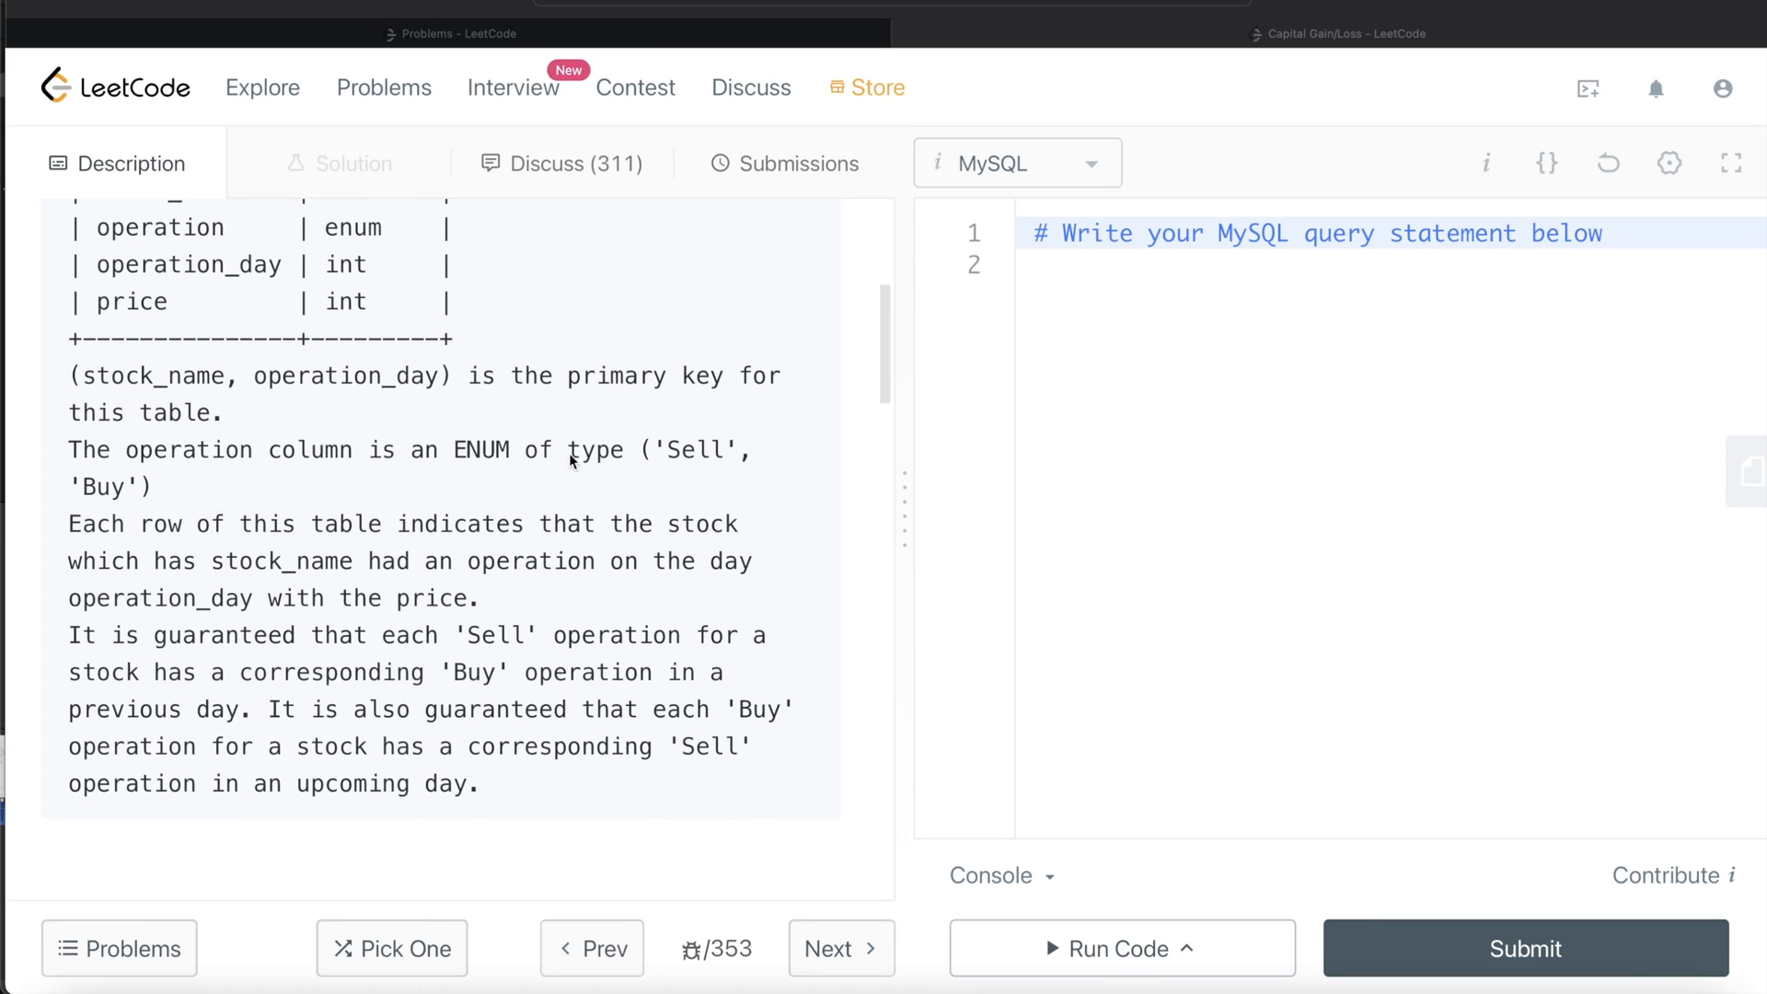
{"action": "mouse_move", "coordinate": [706, 457]}
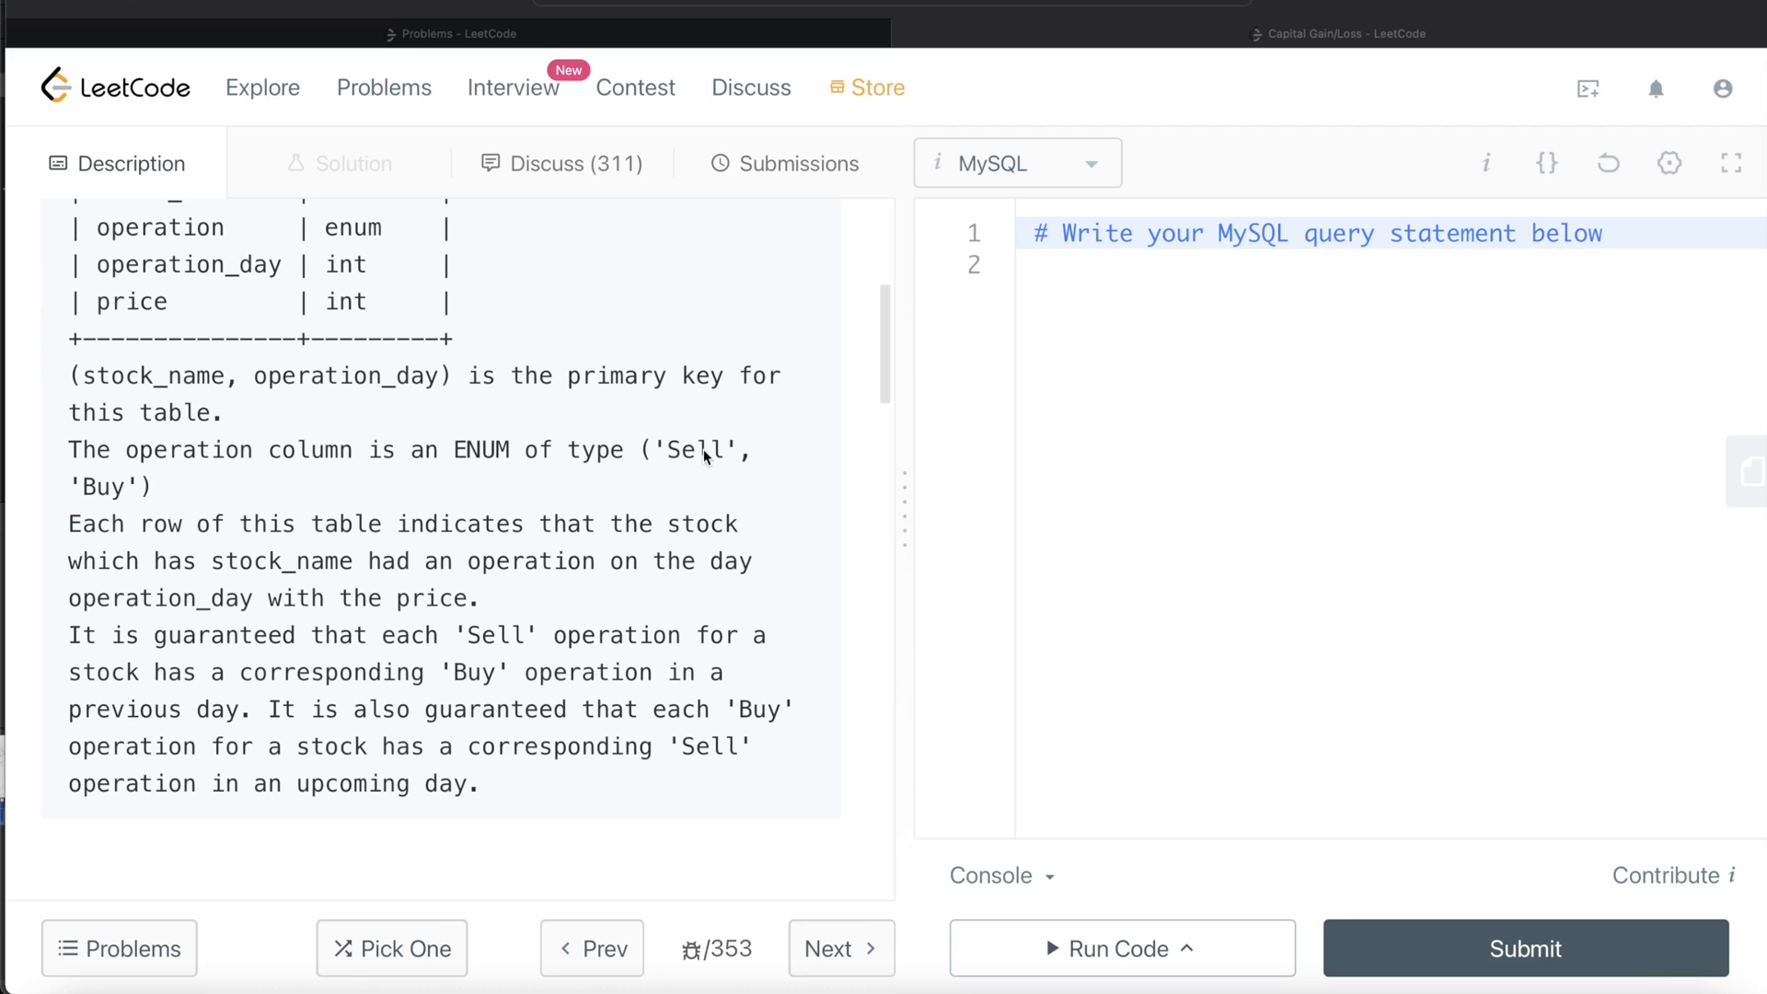
{"action": "mouse_move", "coordinate": [175, 507]}
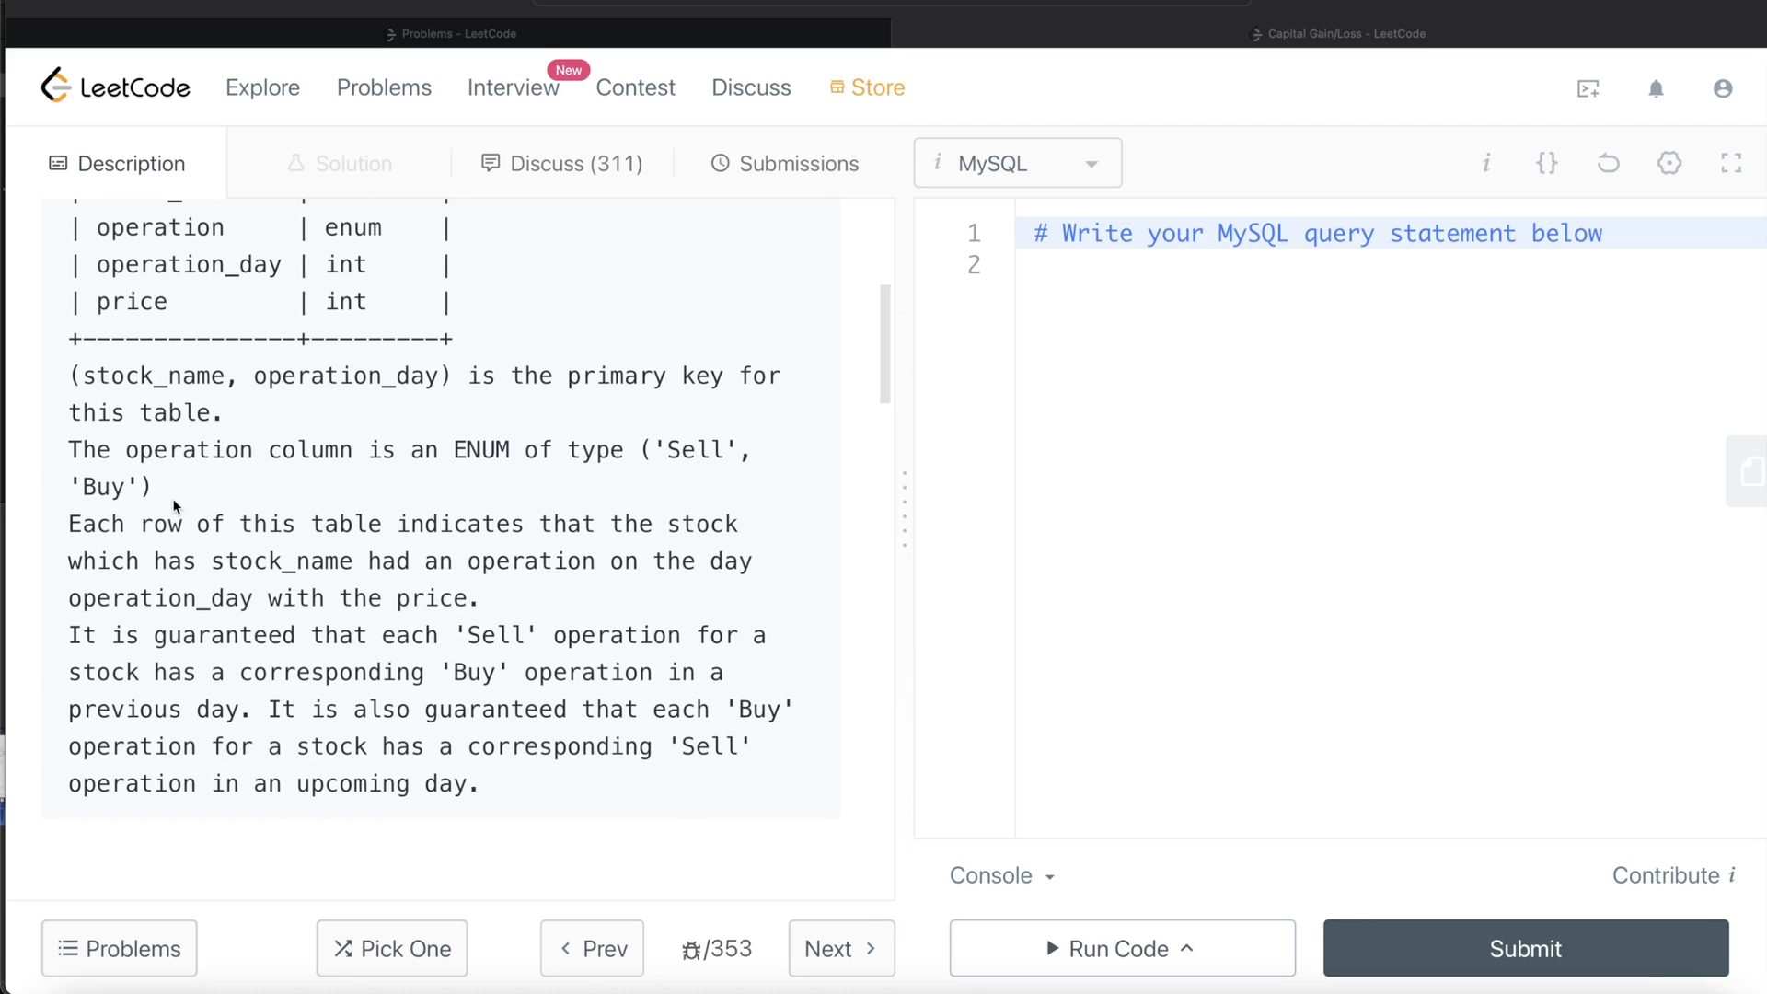
{"action": "mouse_move", "coordinate": [411, 543]}
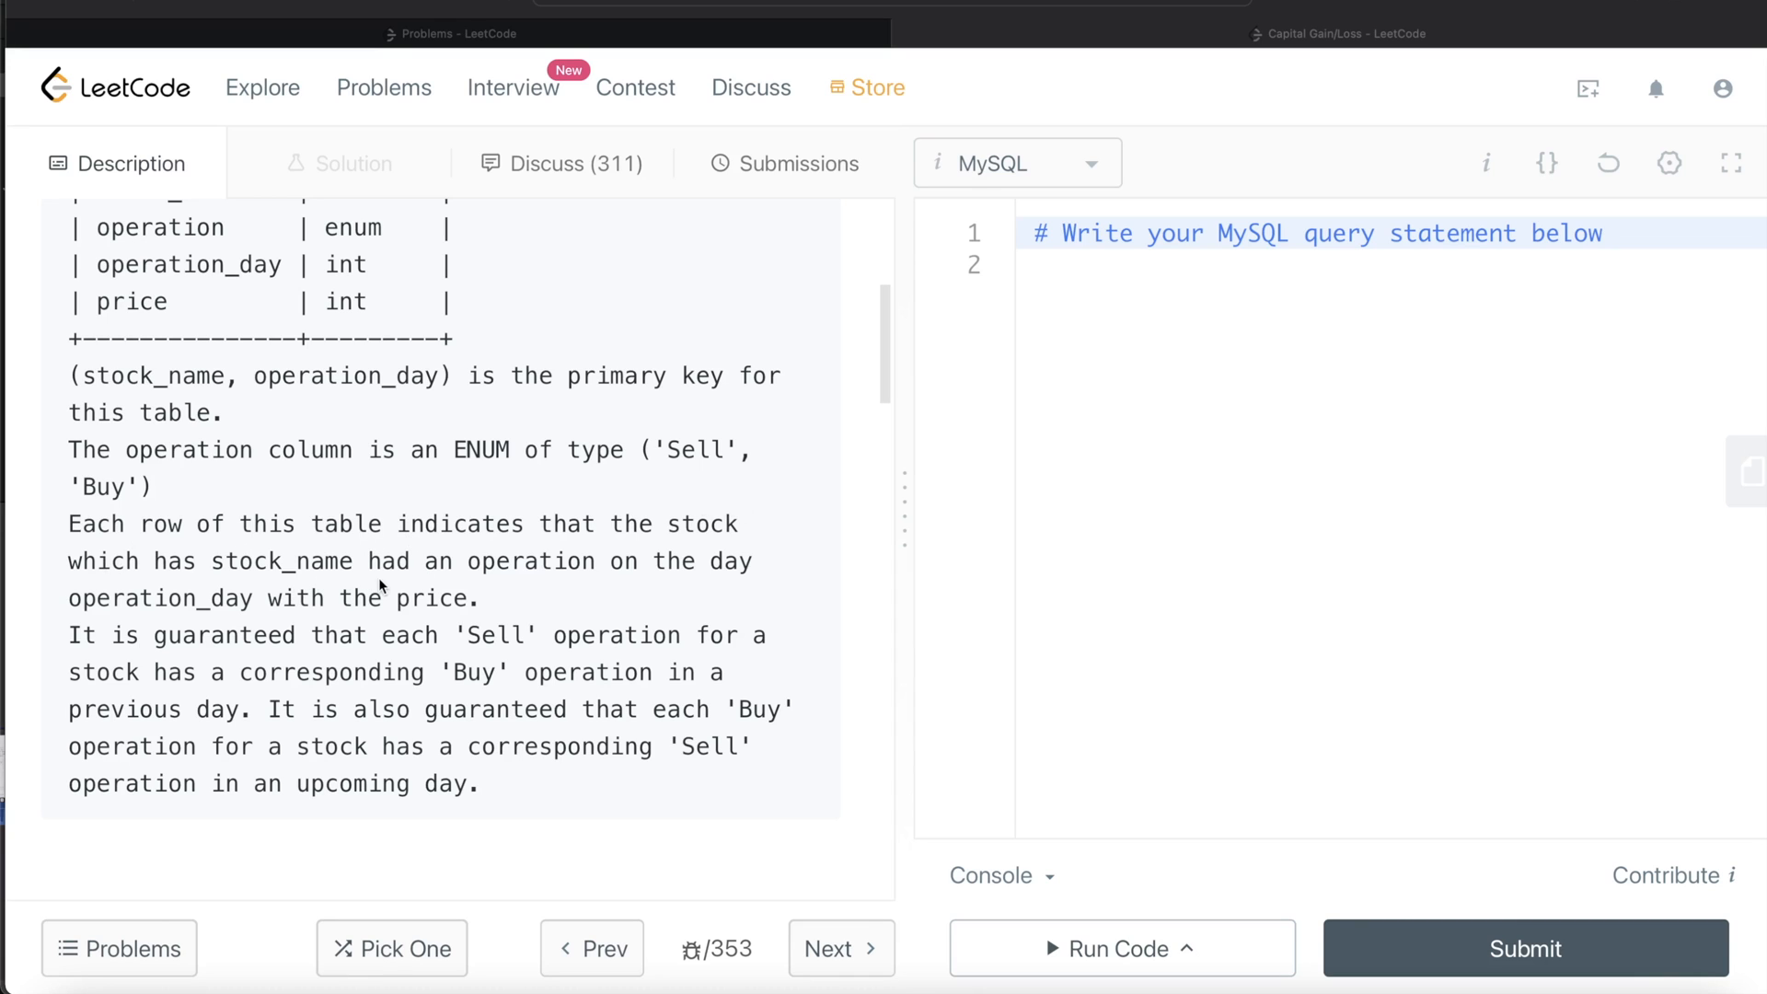
{"action": "mouse_move", "coordinate": [734, 581]}
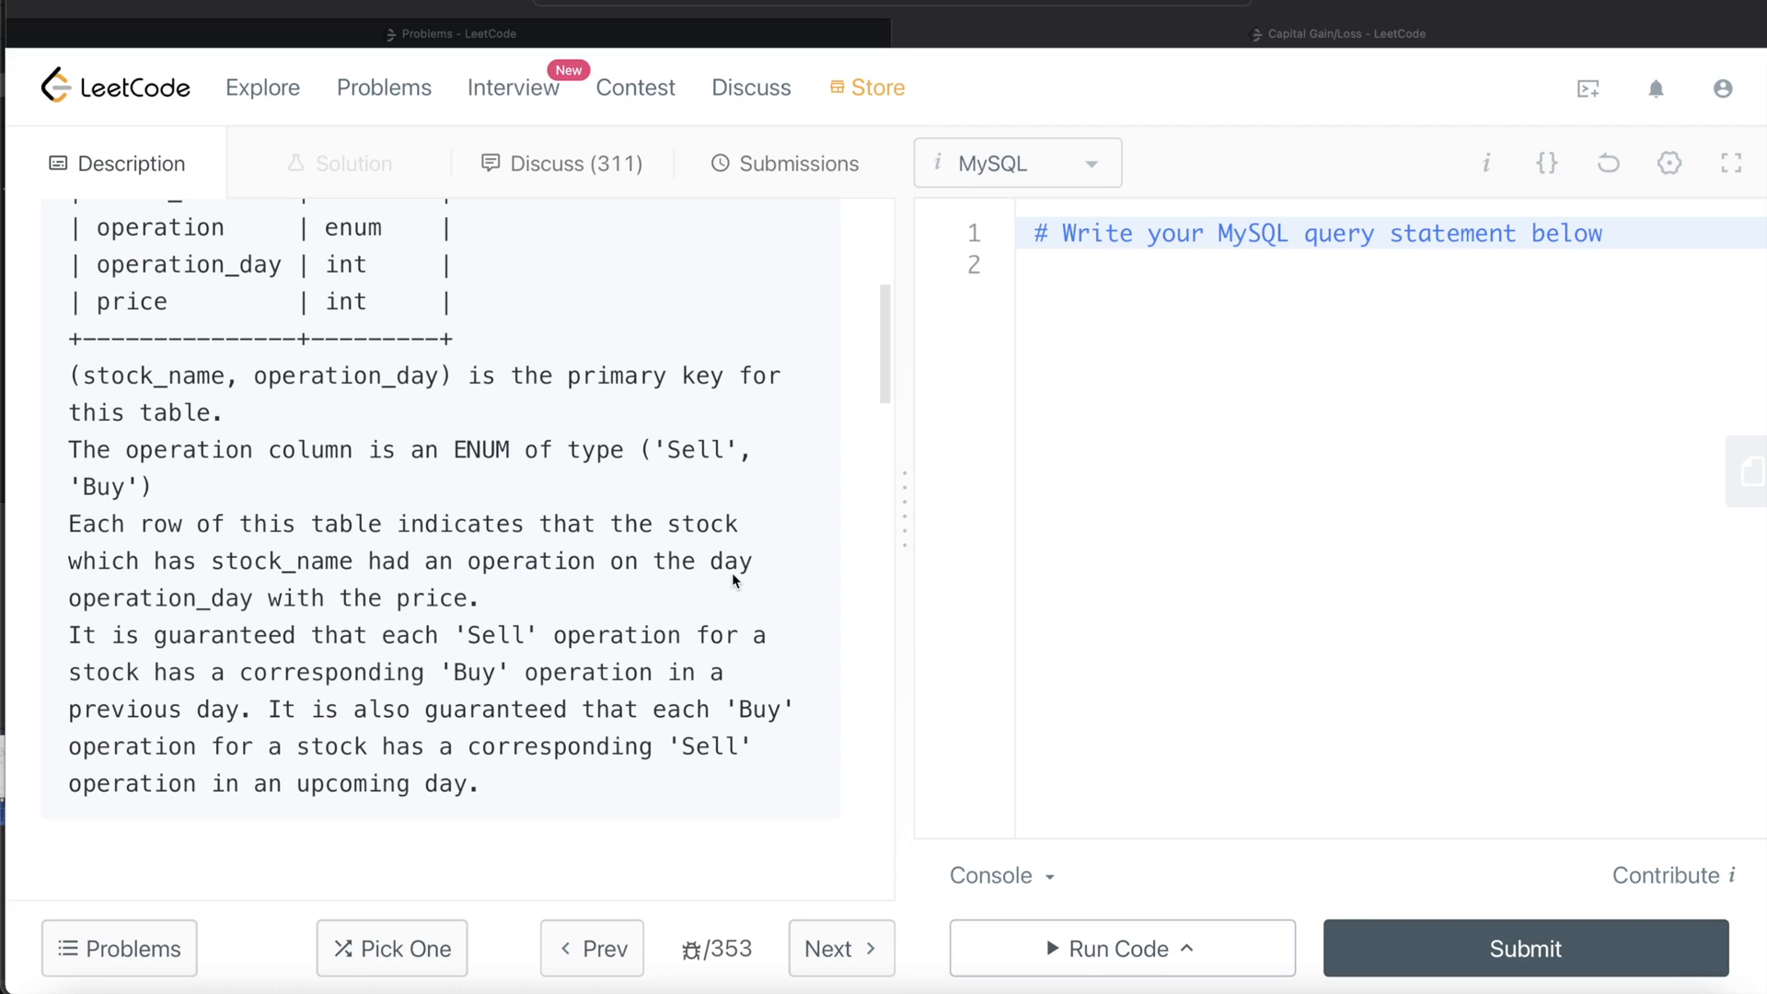
{"action": "mouse_move", "coordinate": [513, 596]}
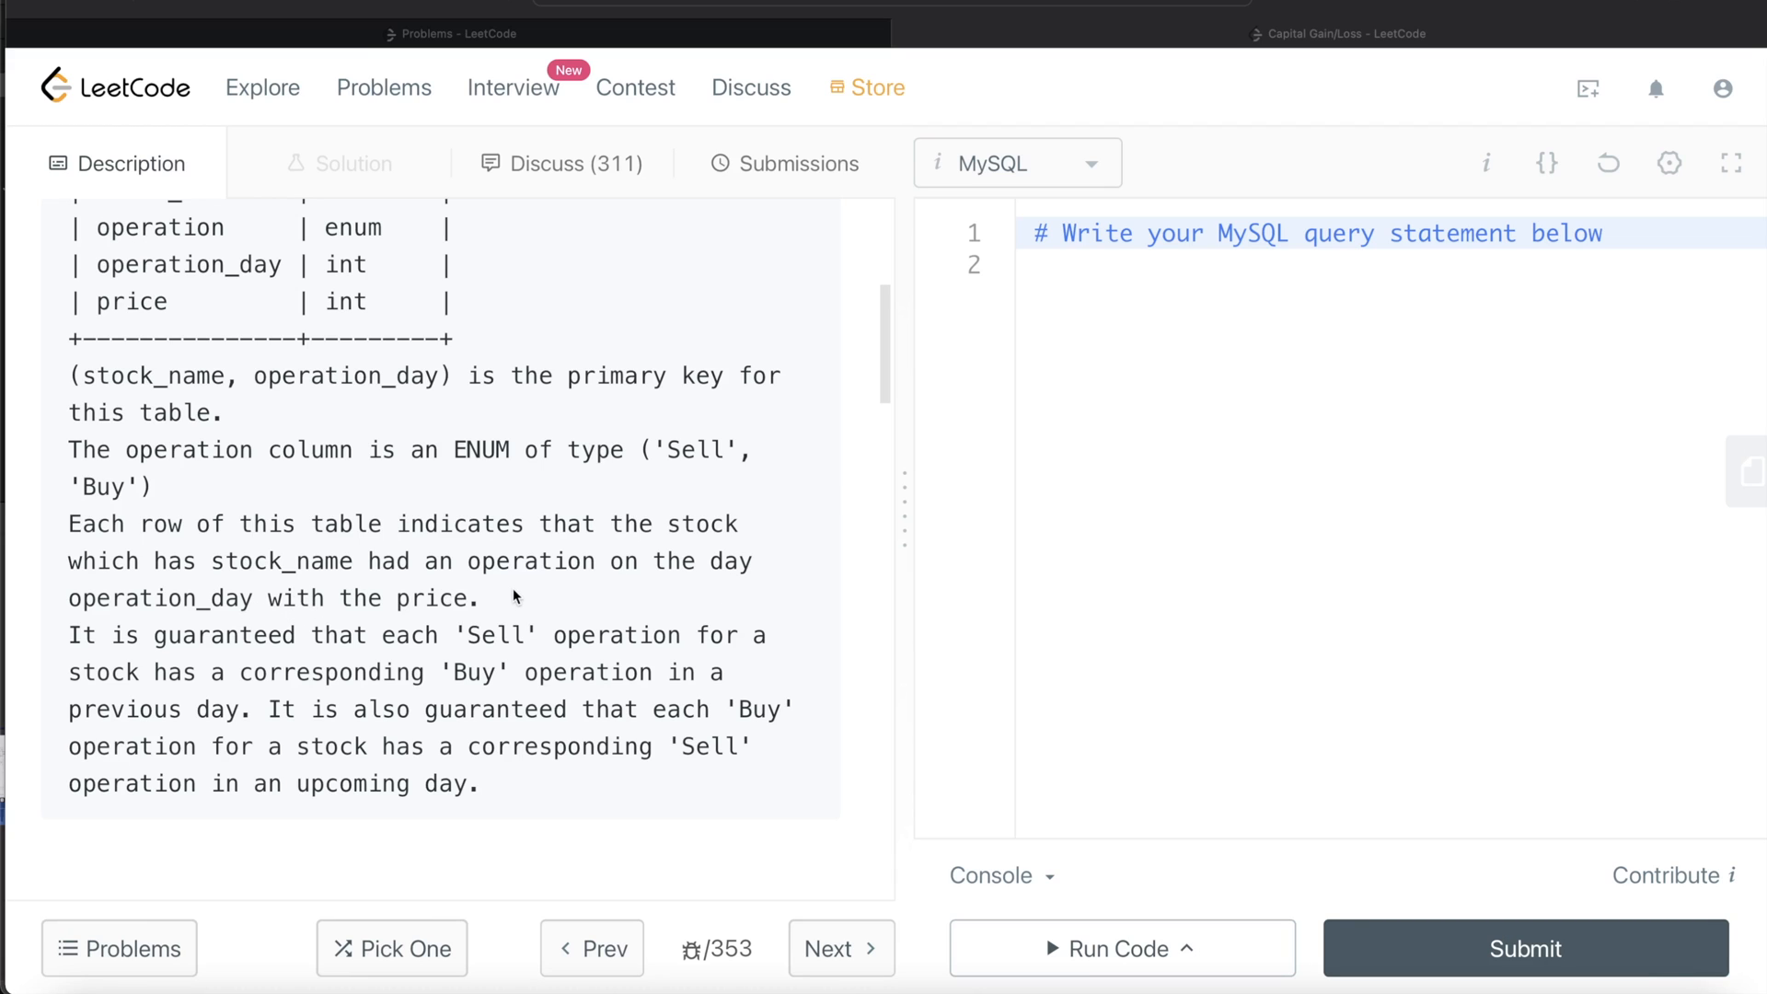
{"action": "mouse_move", "coordinate": [361, 612]}
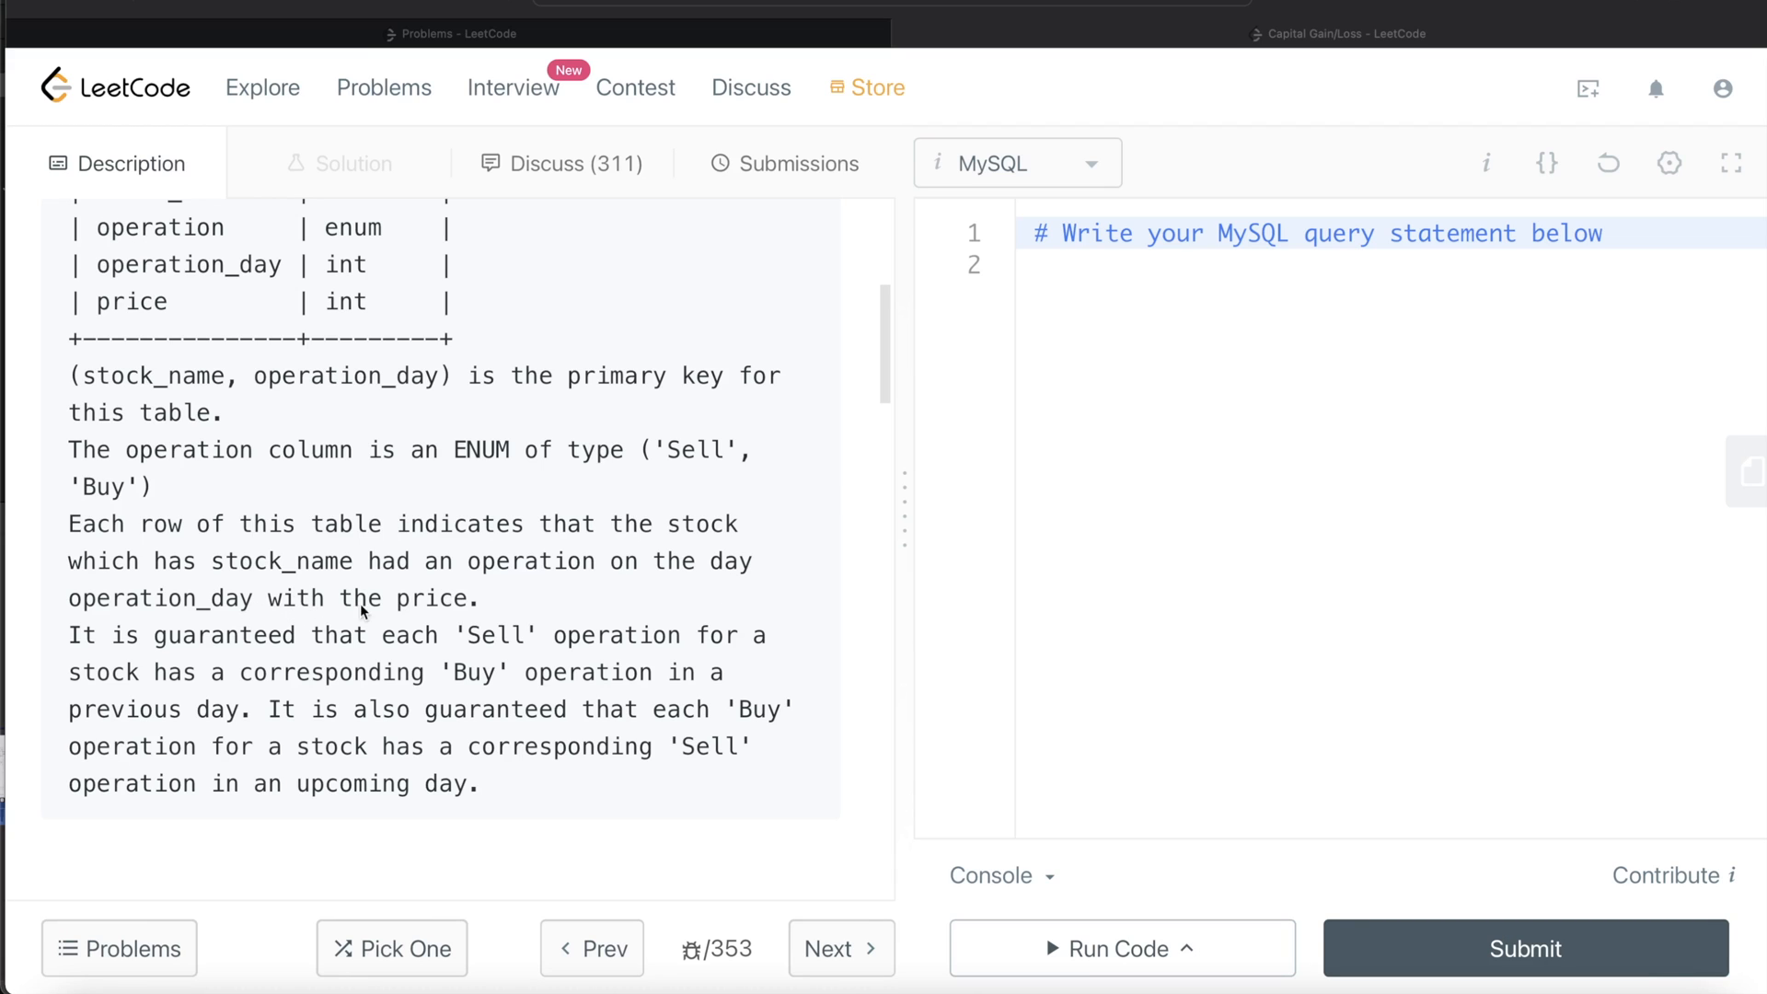
{"action": "mouse_move", "coordinate": [734, 651]}
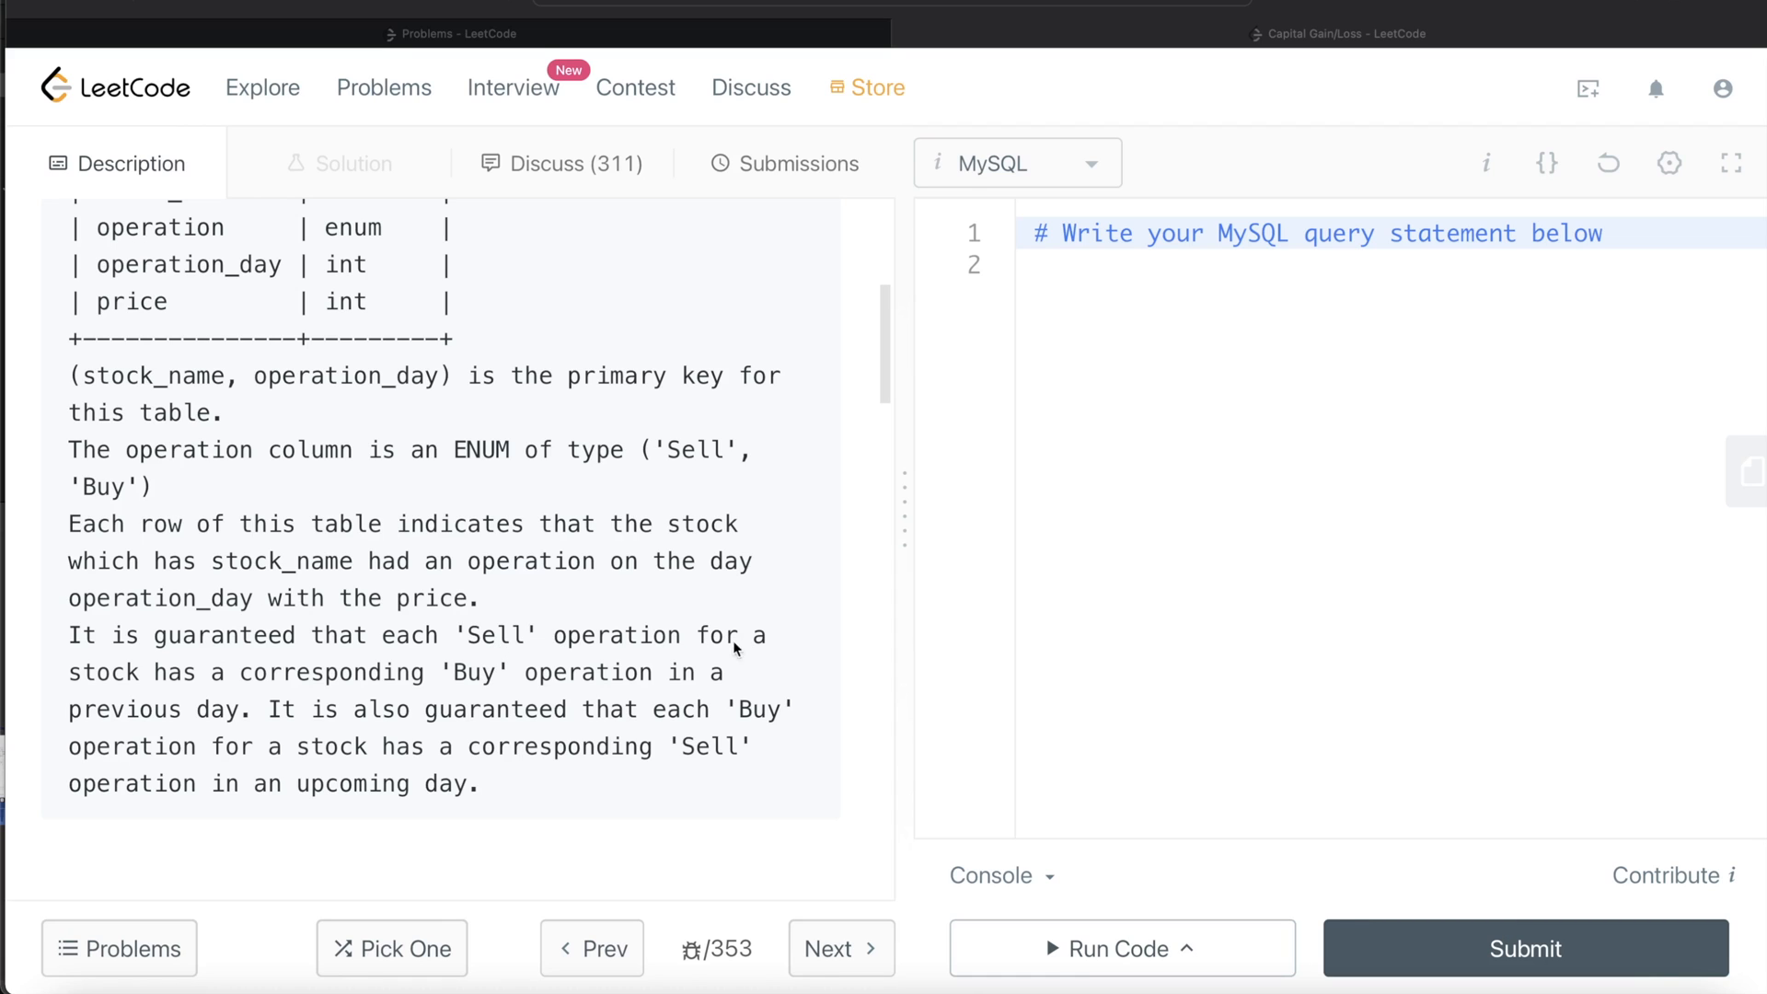
{"action": "mouse_move", "coordinate": [482, 673]}
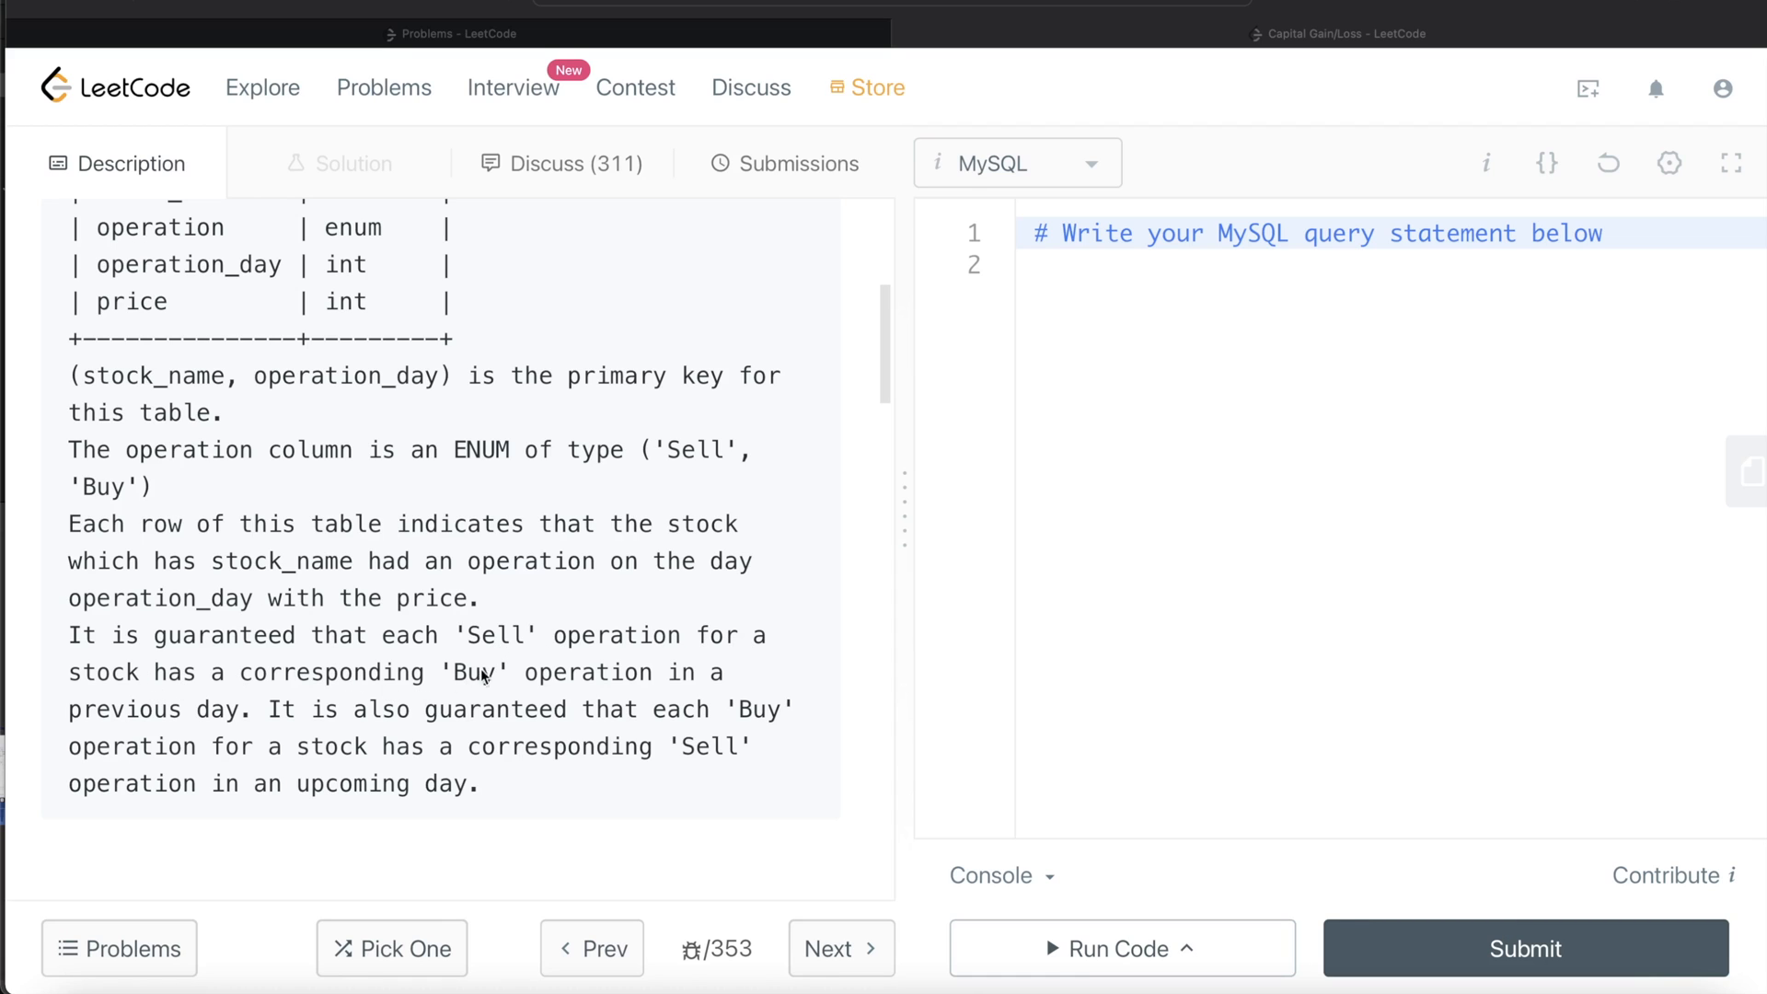
{"action": "mouse_move", "coordinate": [310, 762]}
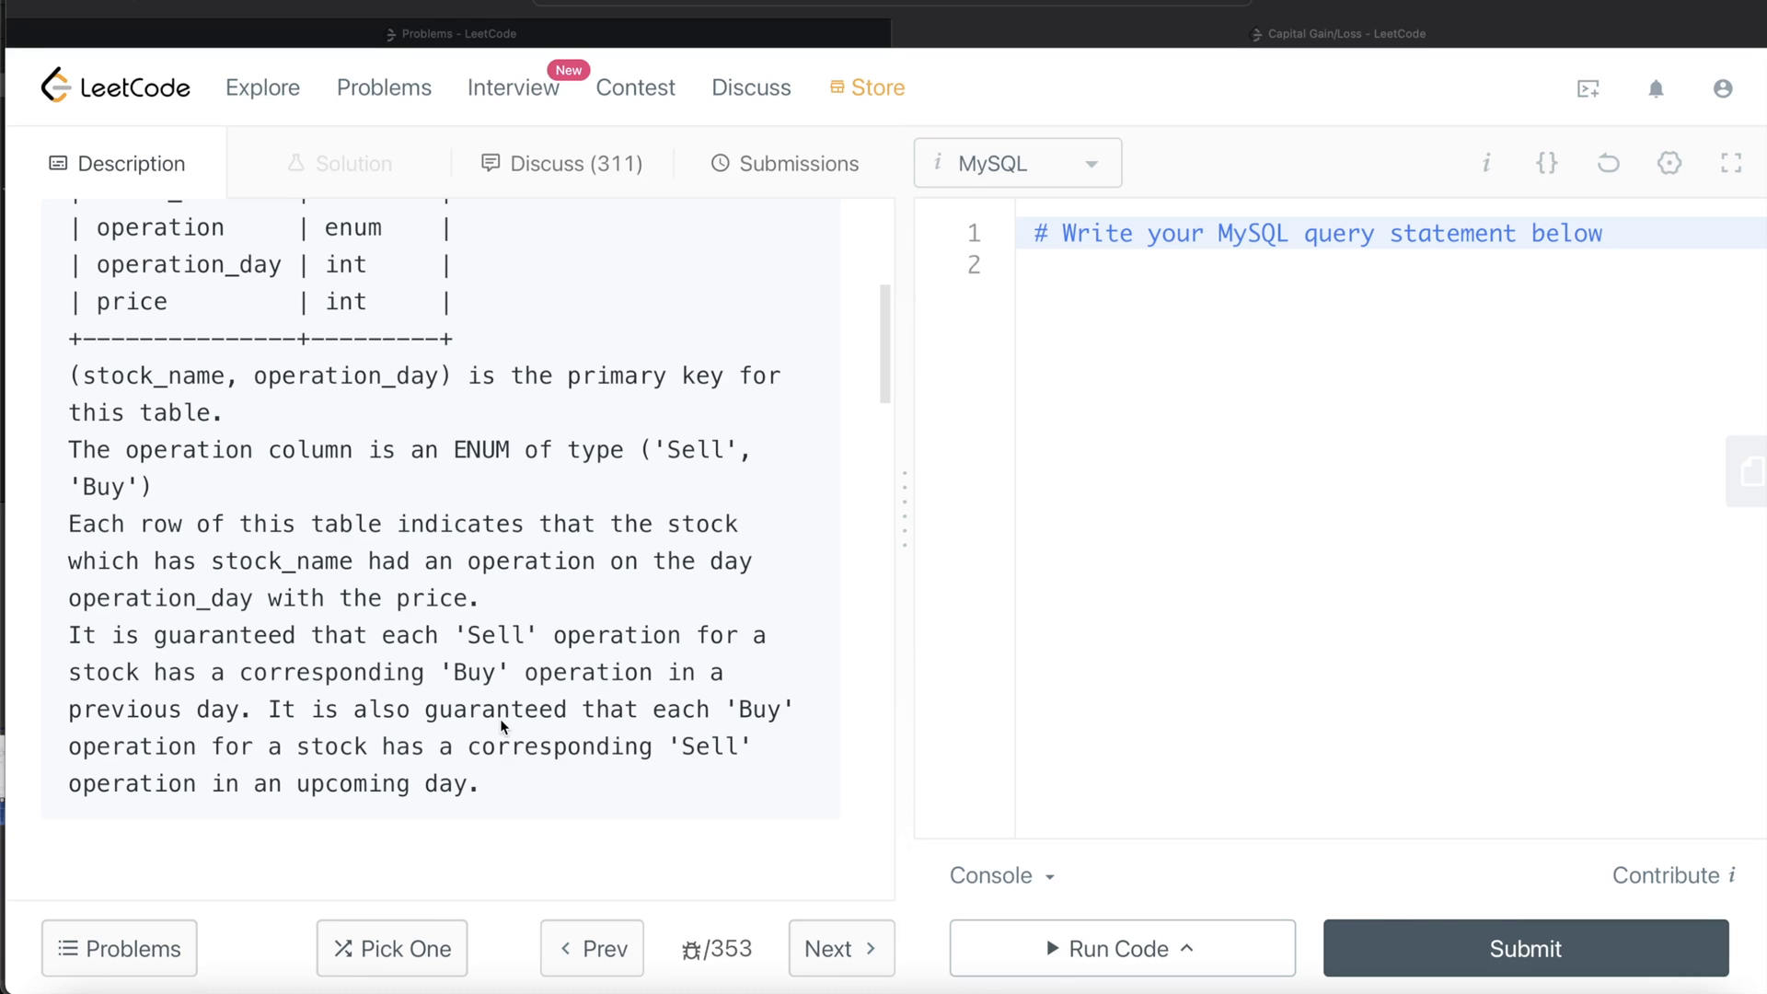
{"action": "mouse_move", "coordinate": [220, 802]}
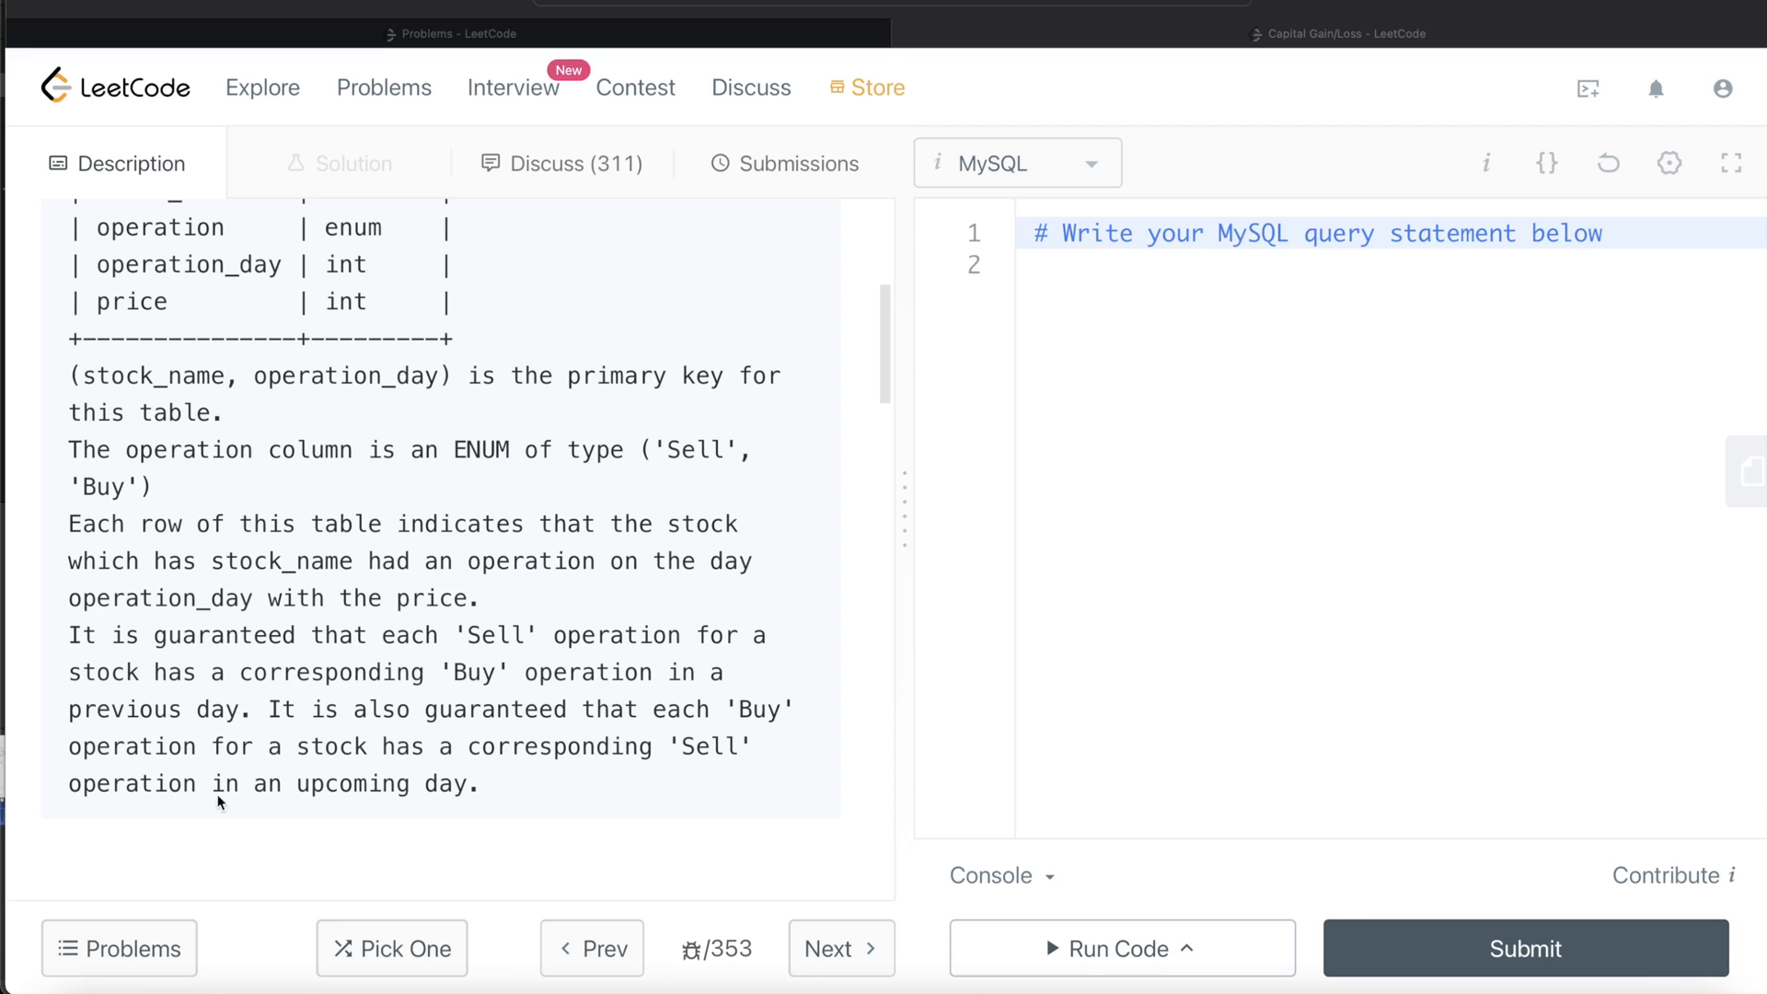
{"action": "mouse_move", "coordinate": [506, 768]}
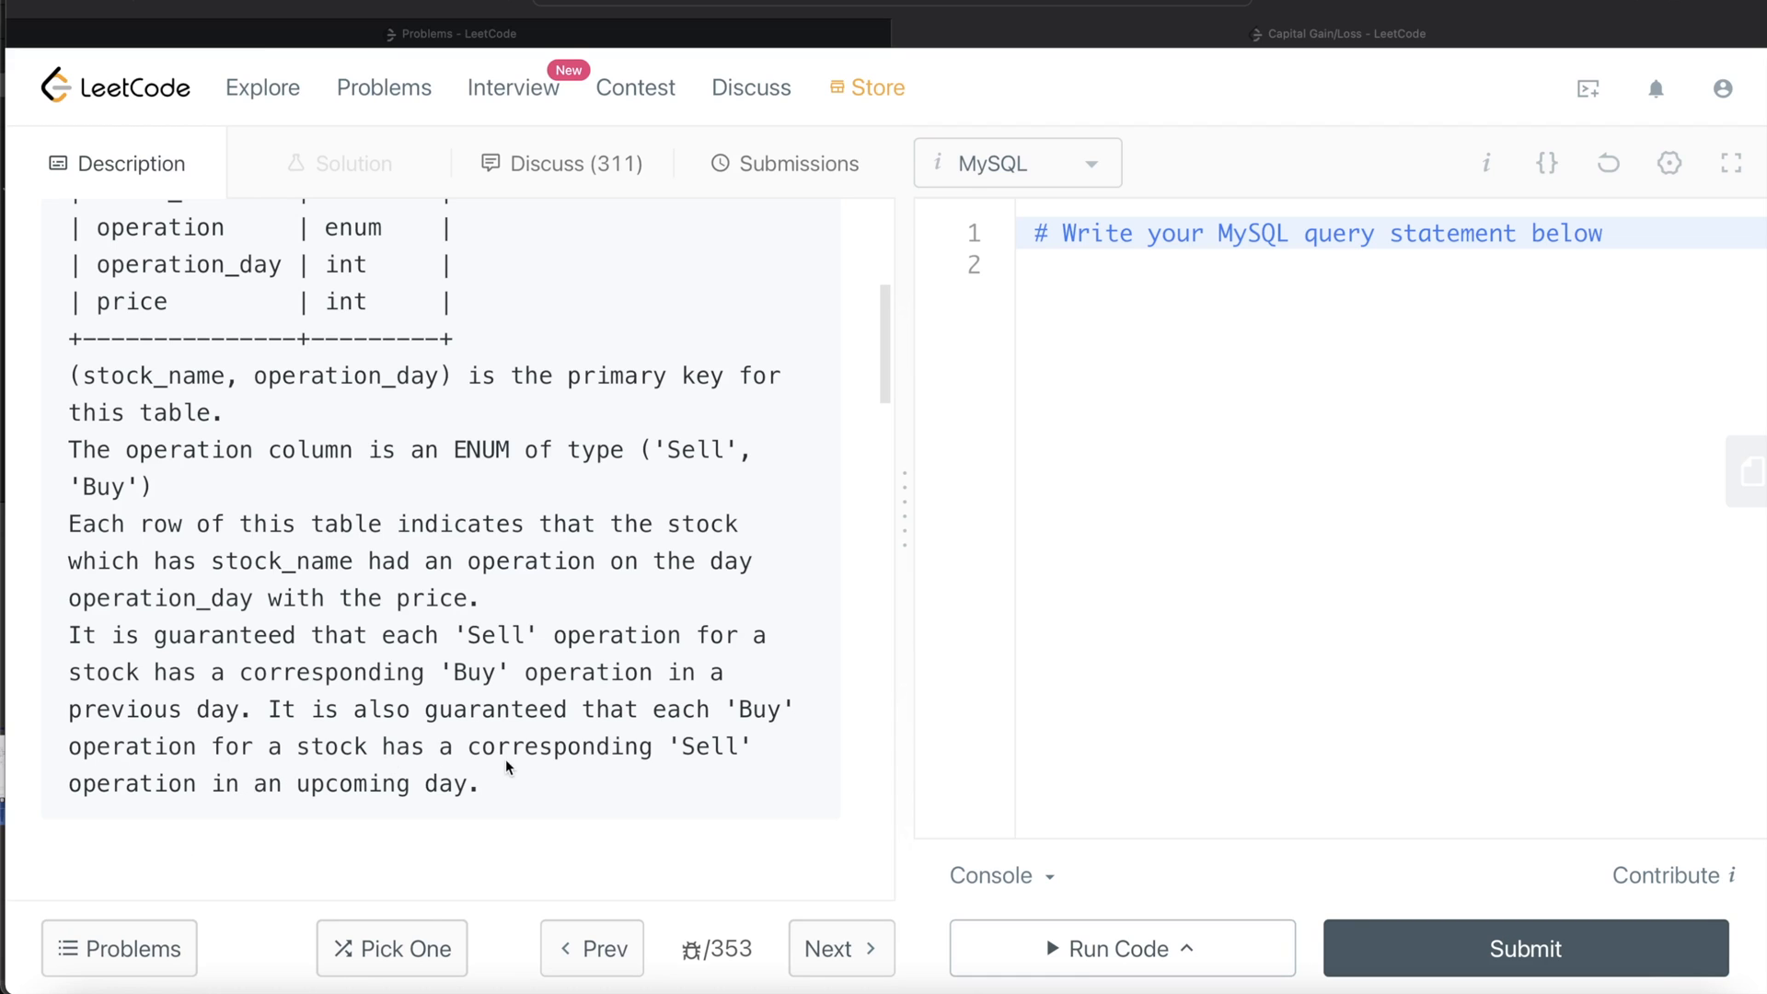
{"action": "mouse_move", "coordinate": [191, 814]}
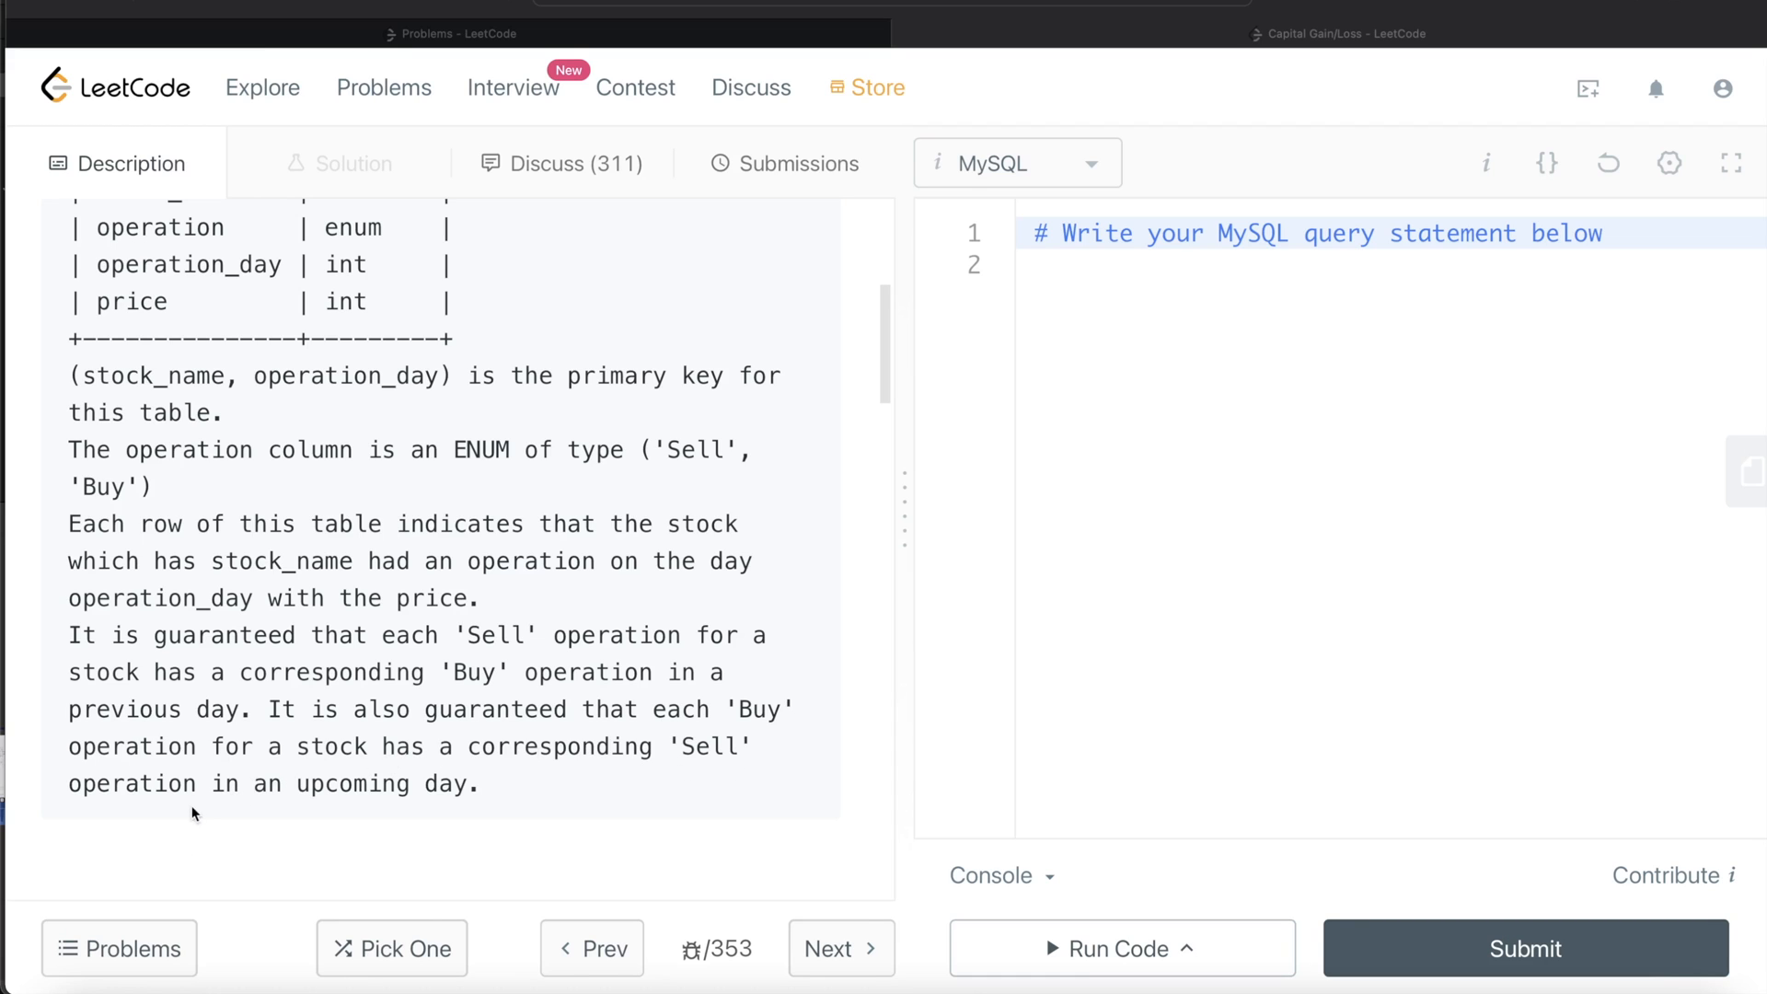
{"action": "mouse_move", "coordinate": [496, 830]}
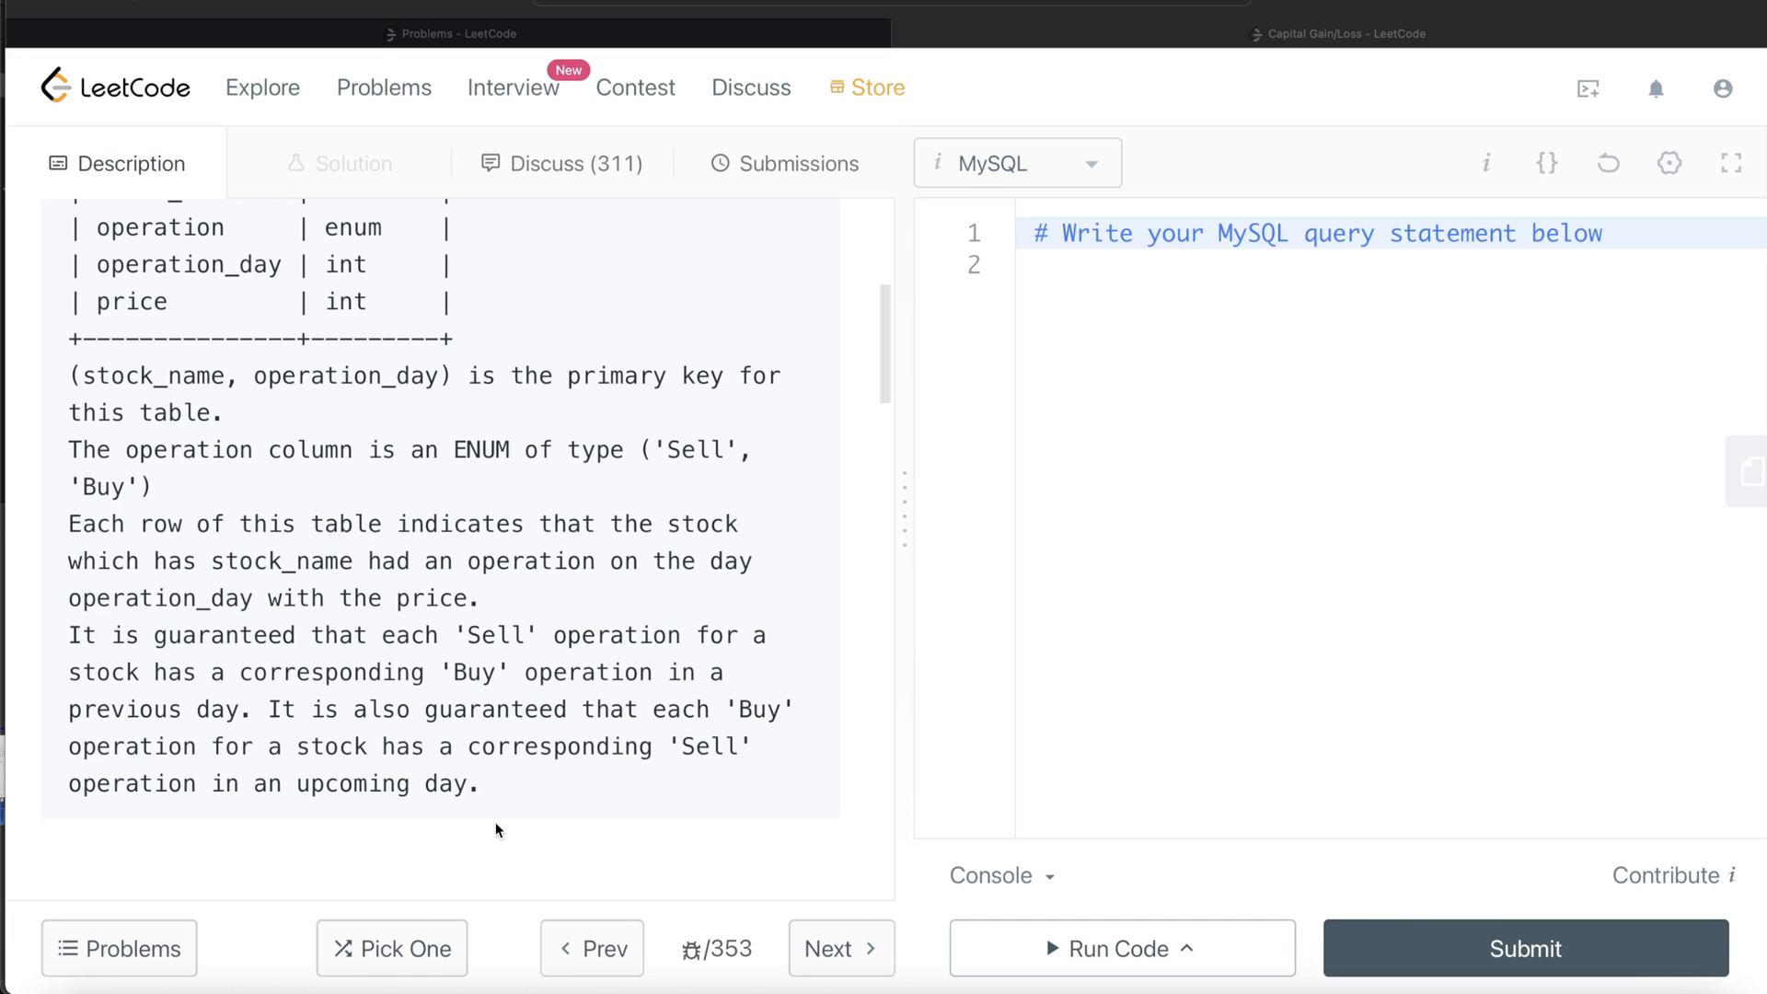
{"action": "scroll", "scroll_direction": "down", "scroll_amount": 3}
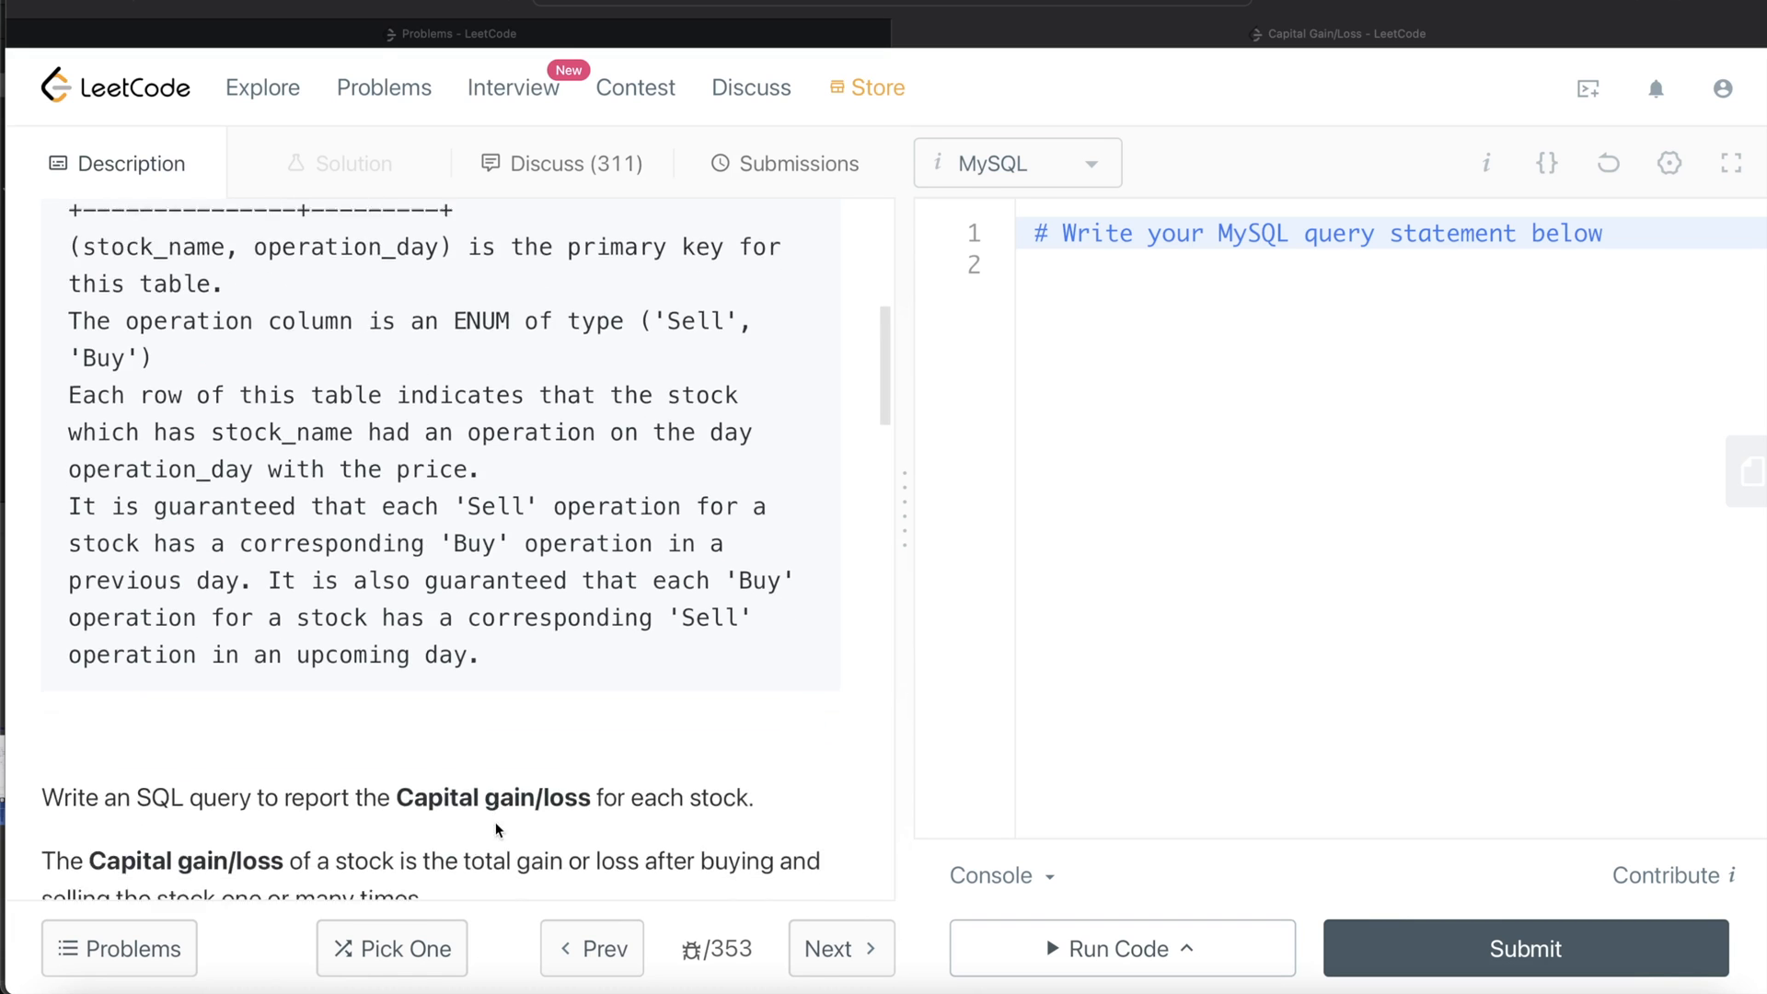
{"action": "scroll", "scroll_direction": "down", "scroll_amount": 3}
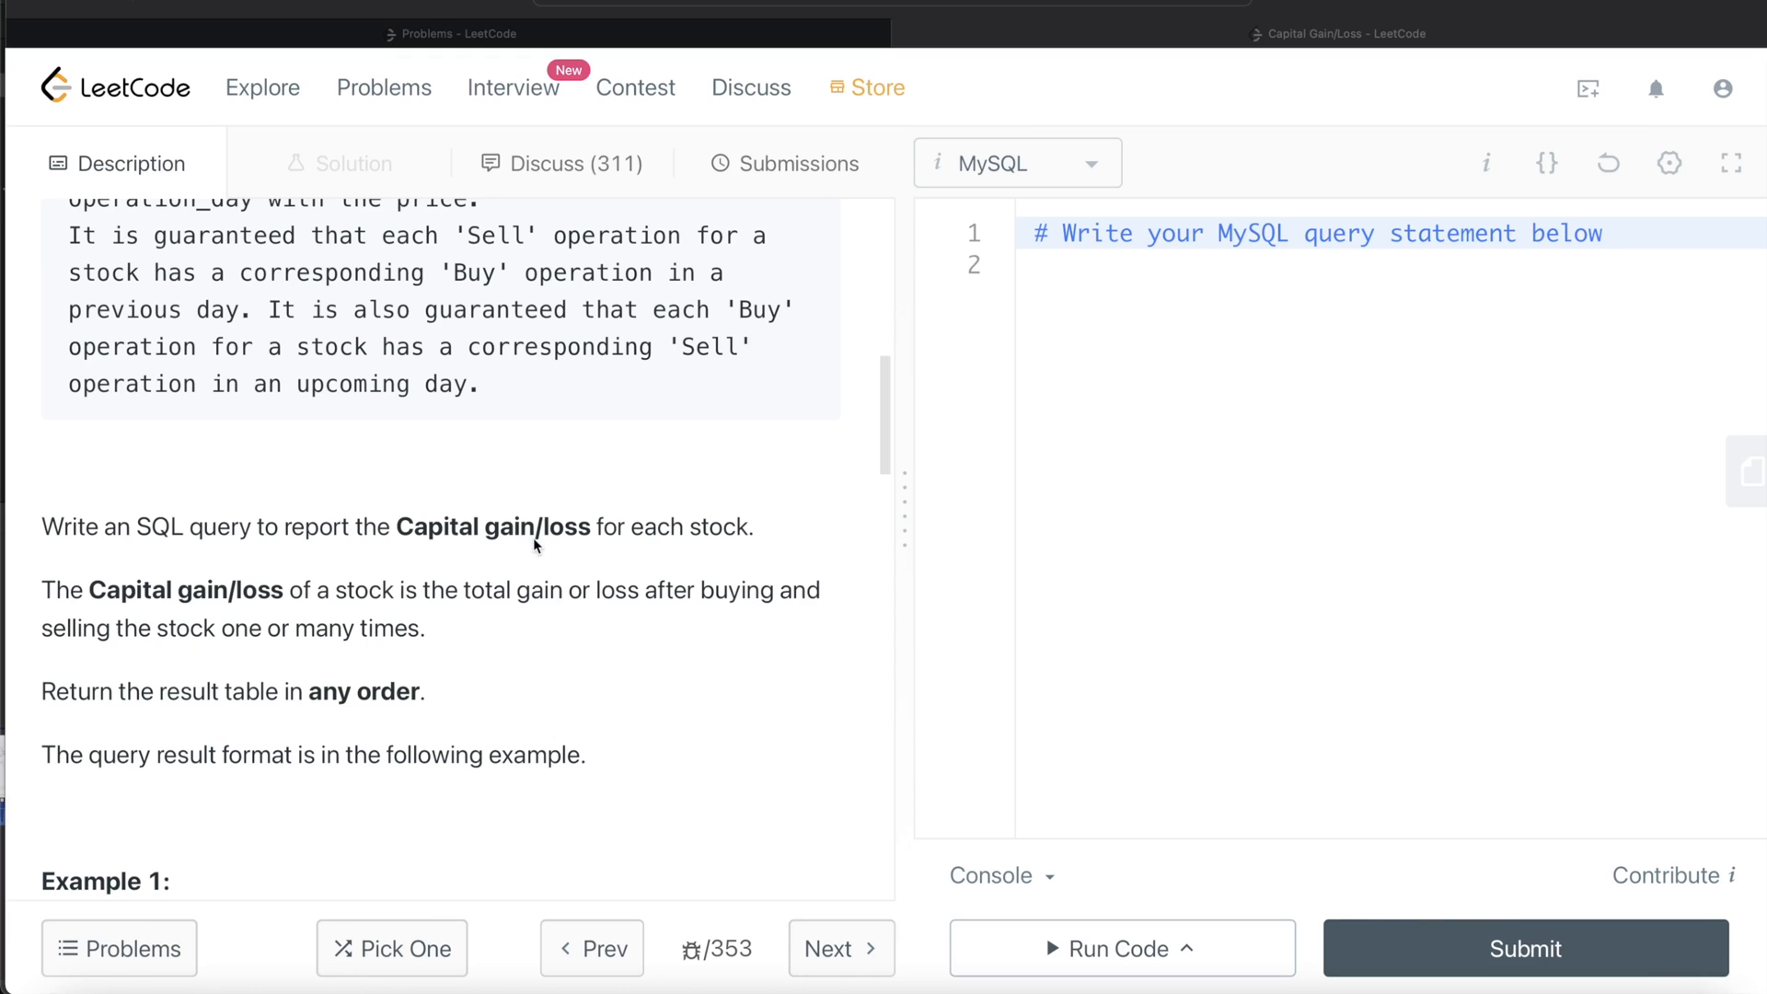
{"action": "mouse_move", "coordinate": [713, 555]}
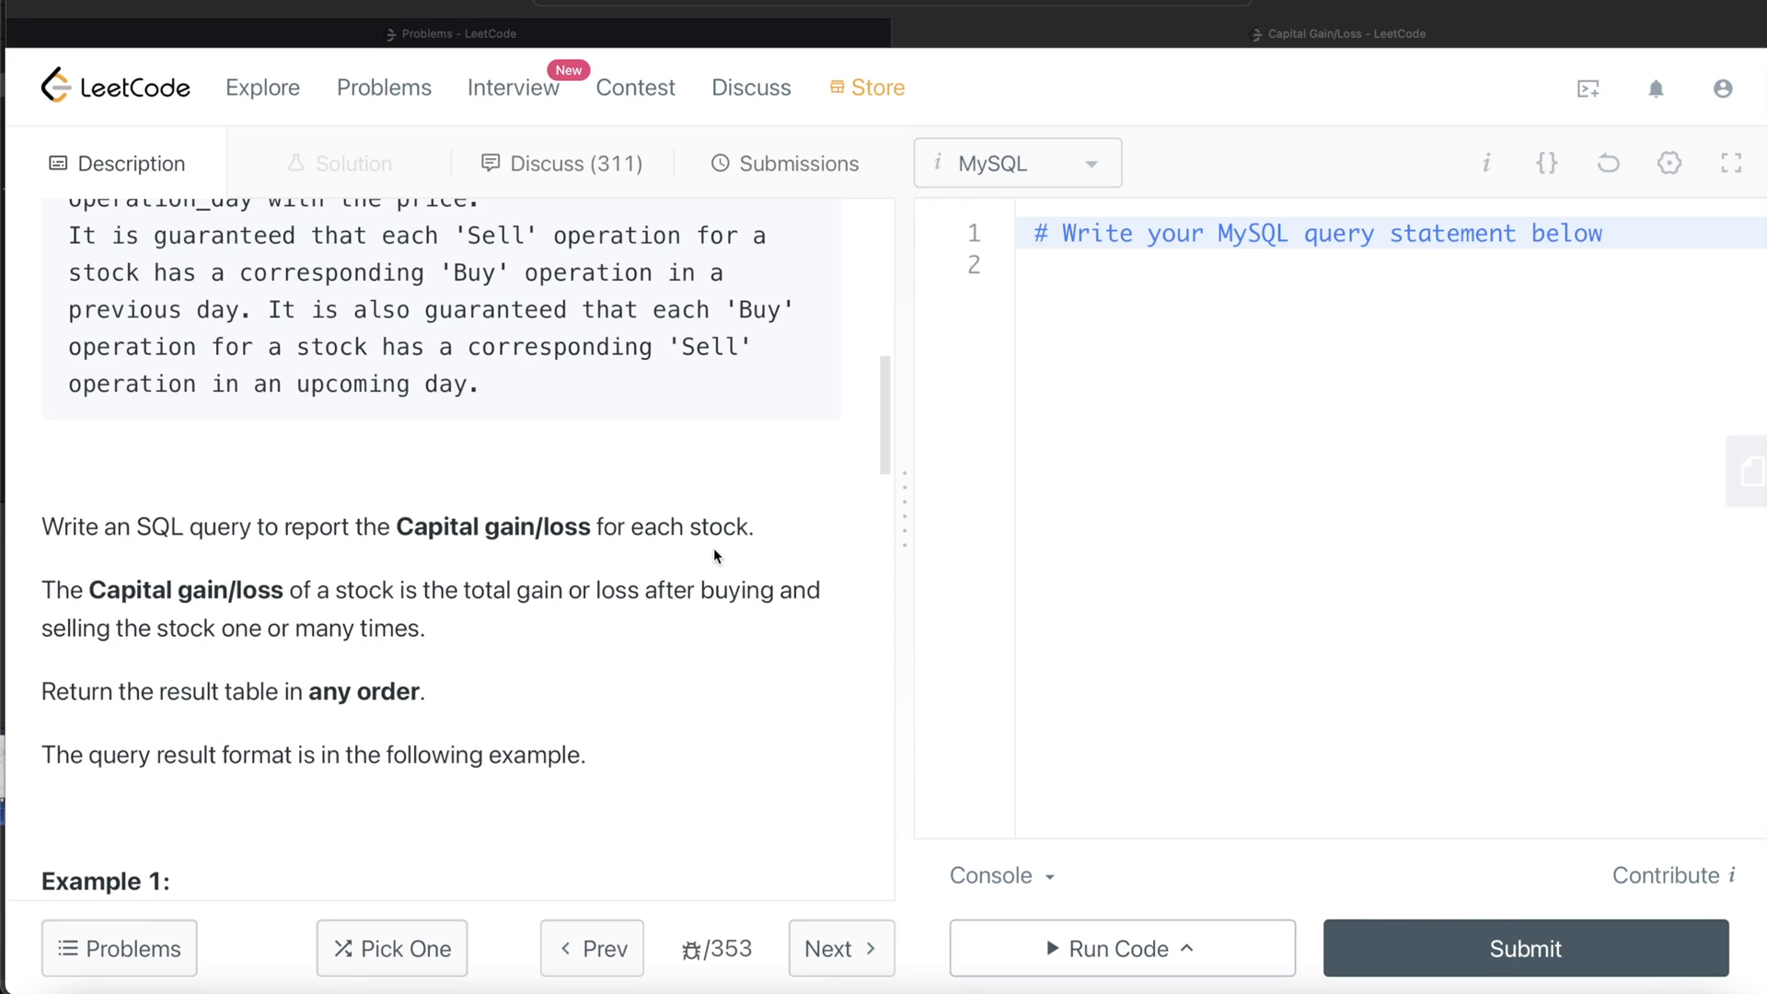
{"action": "mouse_move", "coordinate": [305, 602]}
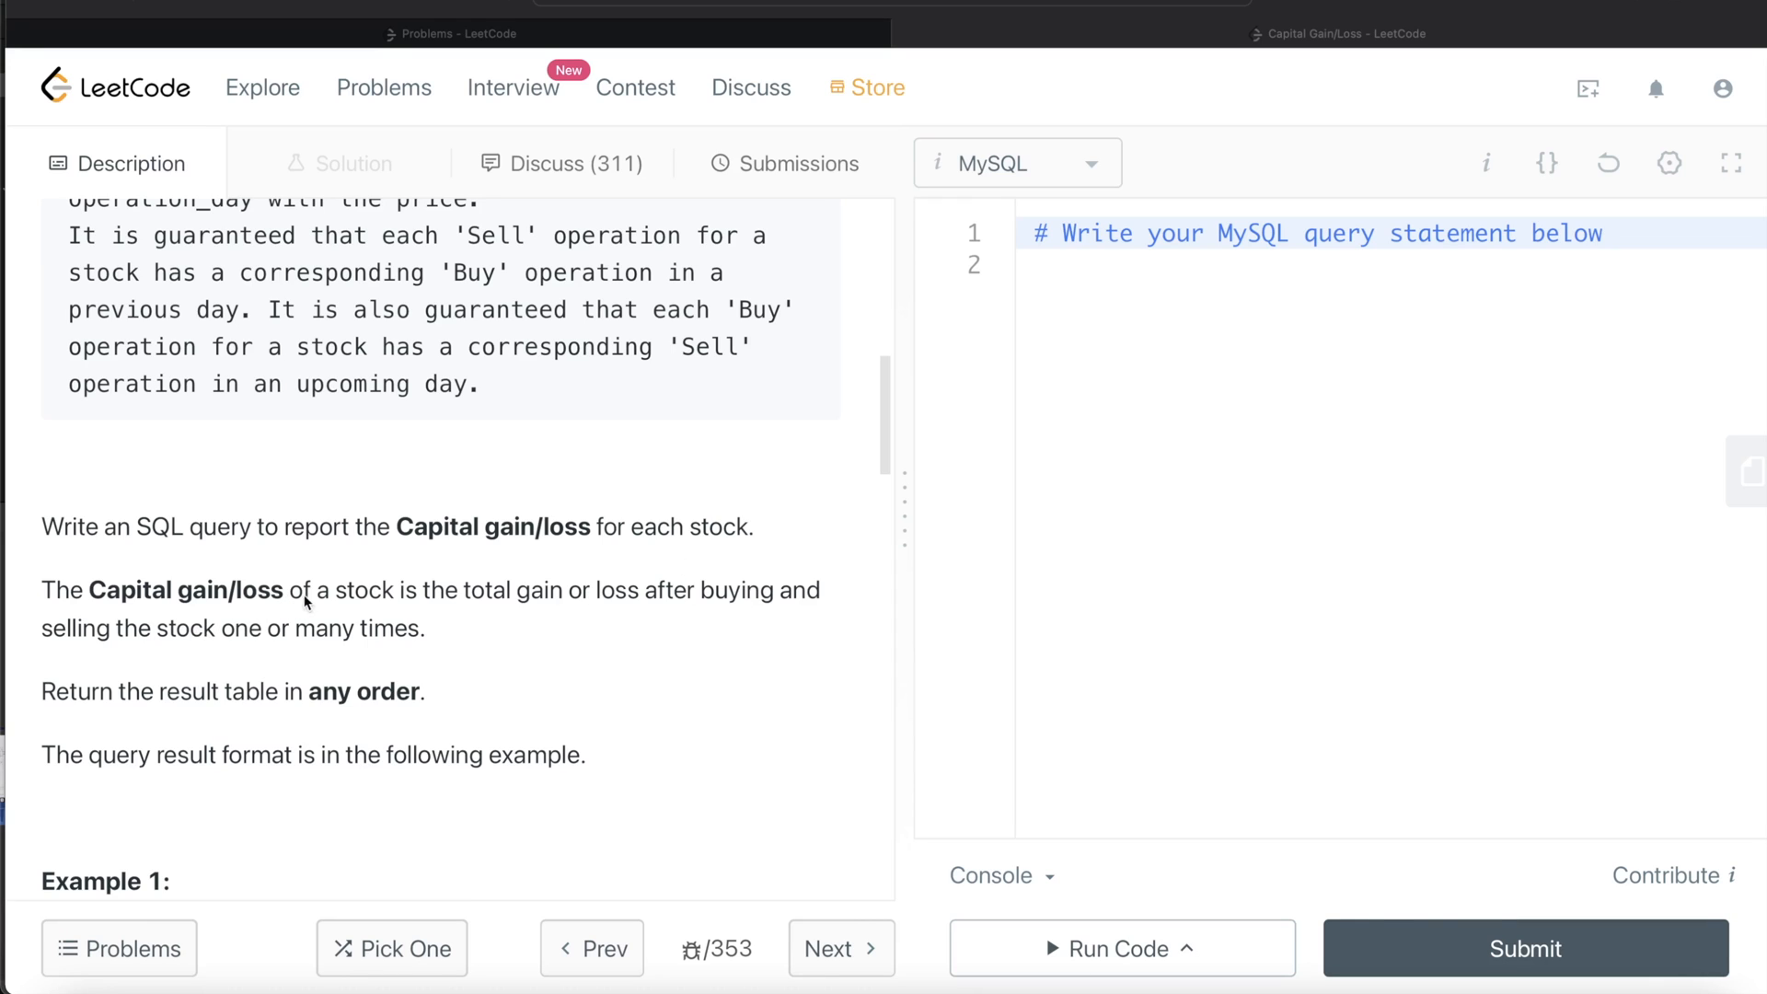
{"action": "mouse_move", "coordinate": [648, 618]}
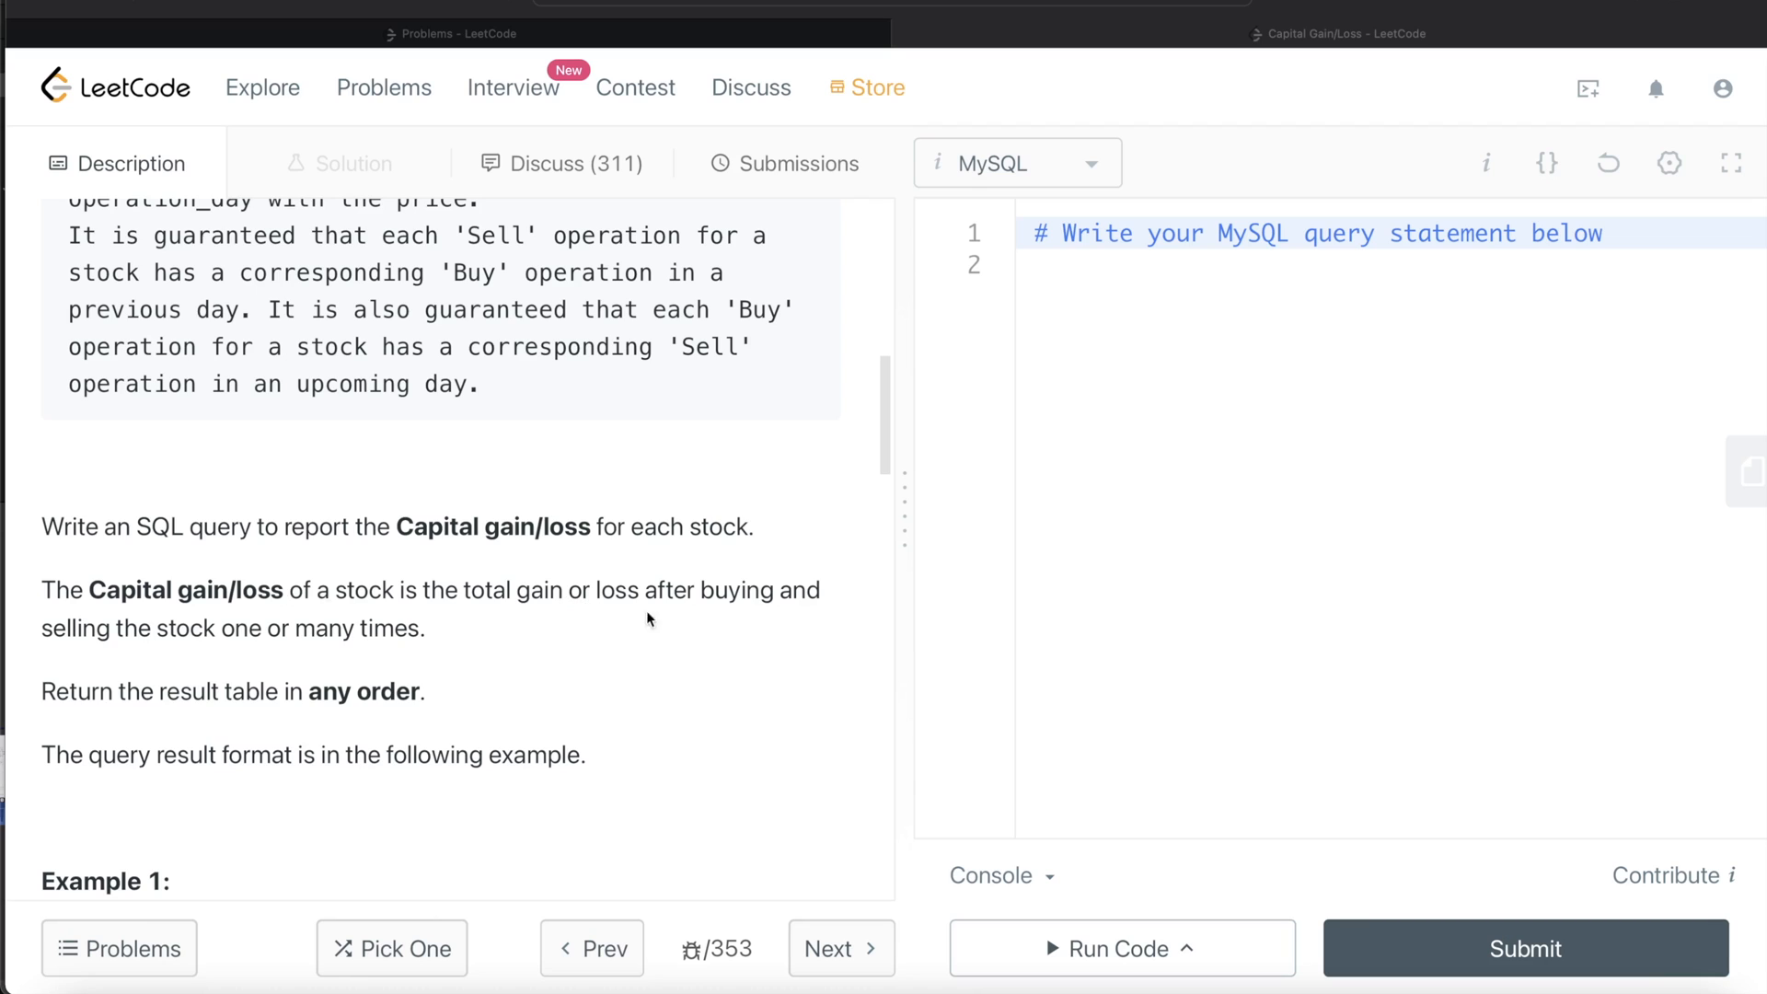
{"action": "mouse_move", "coordinate": [50, 637]}
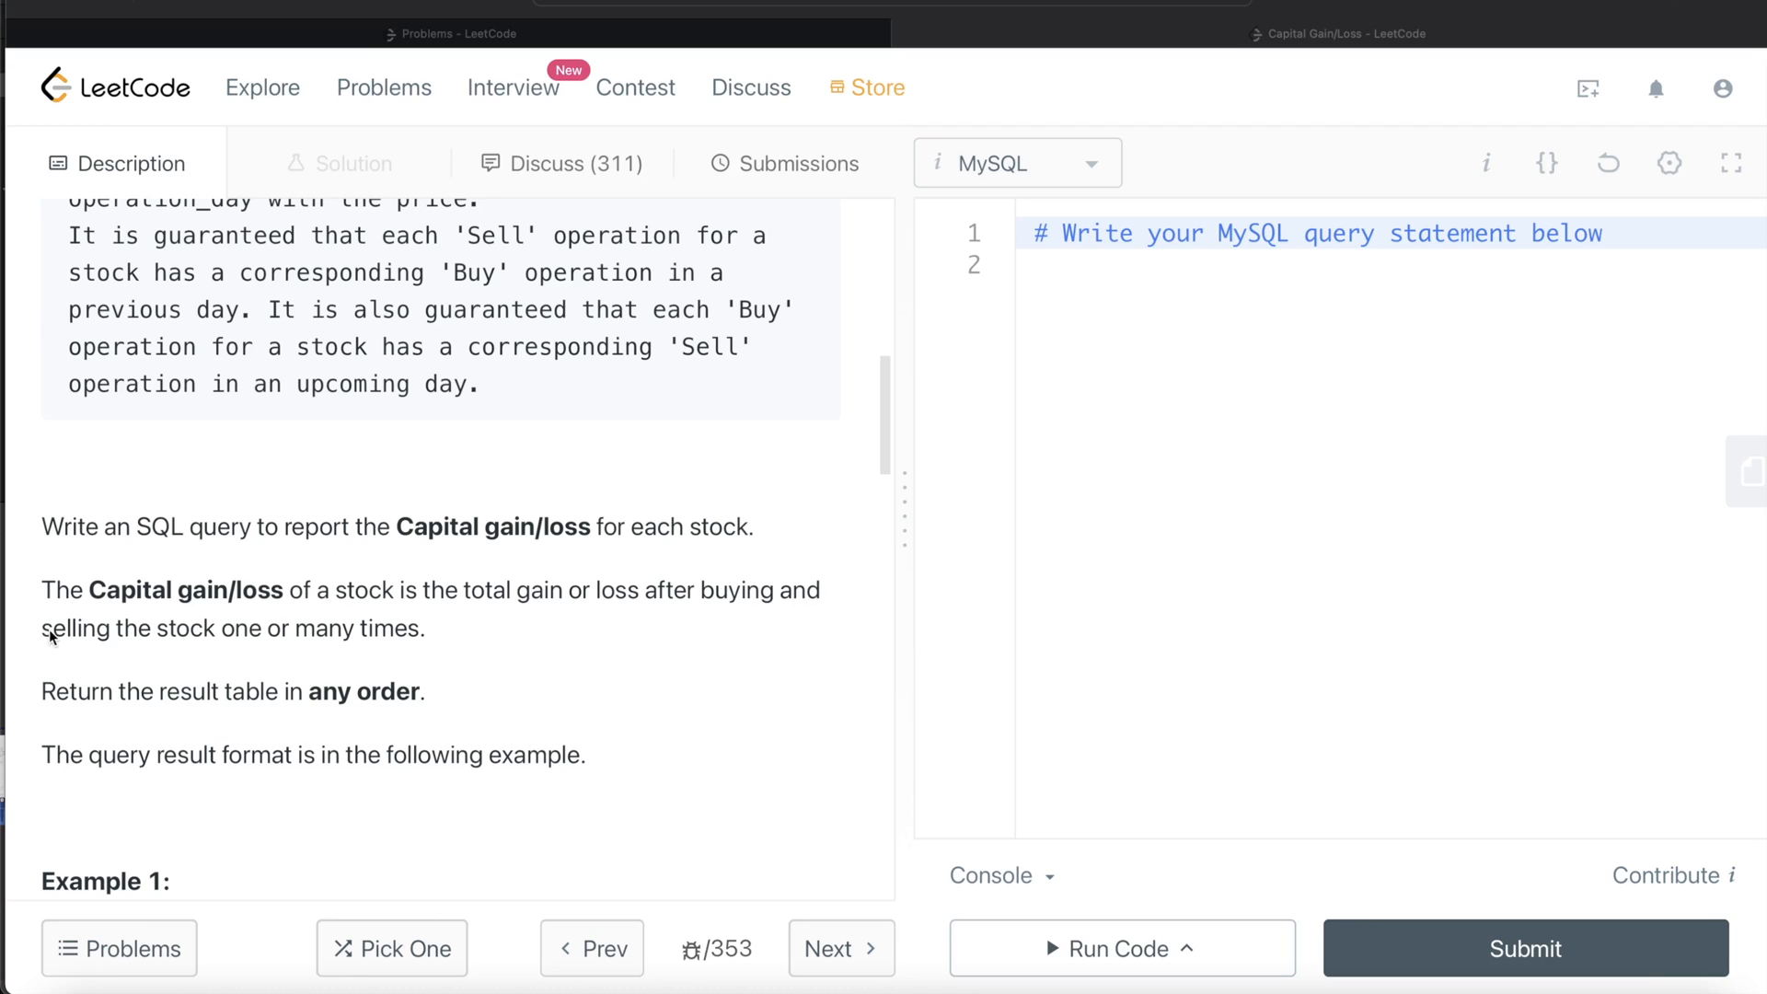
{"action": "mouse_move", "coordinate": [463, 642]}
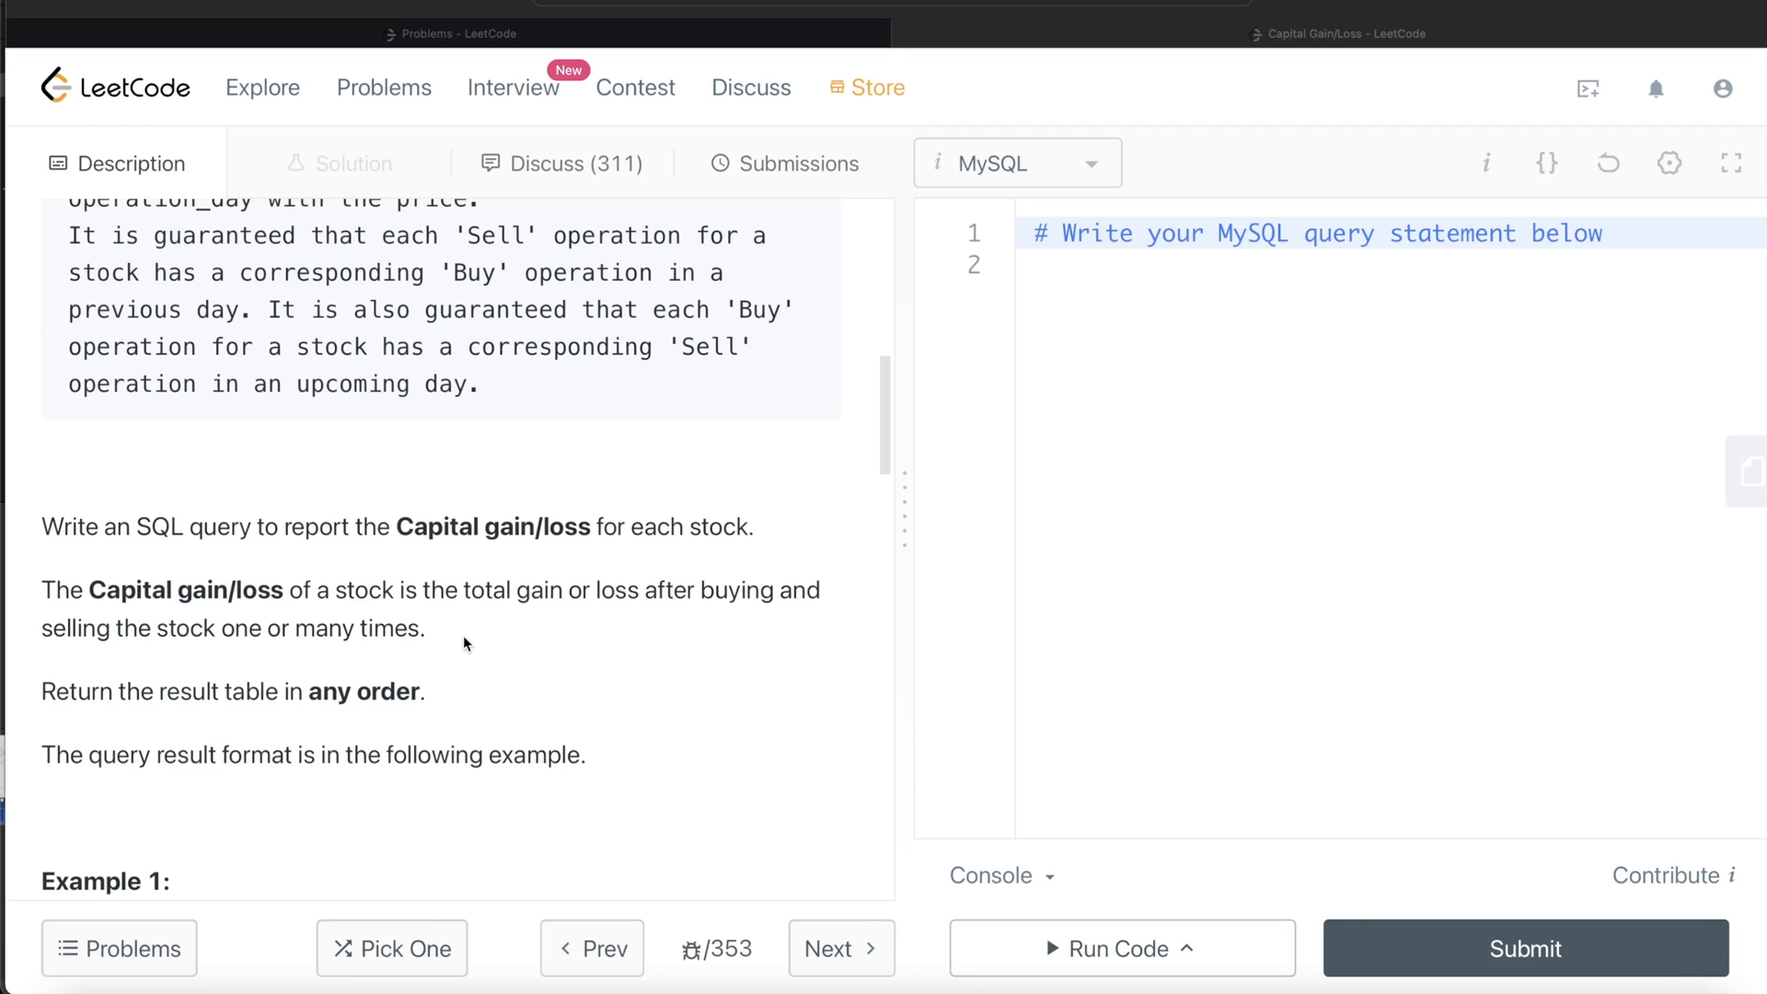
{"action": "scroll", "scroll_direction": "down", "scroll_amount": 3}
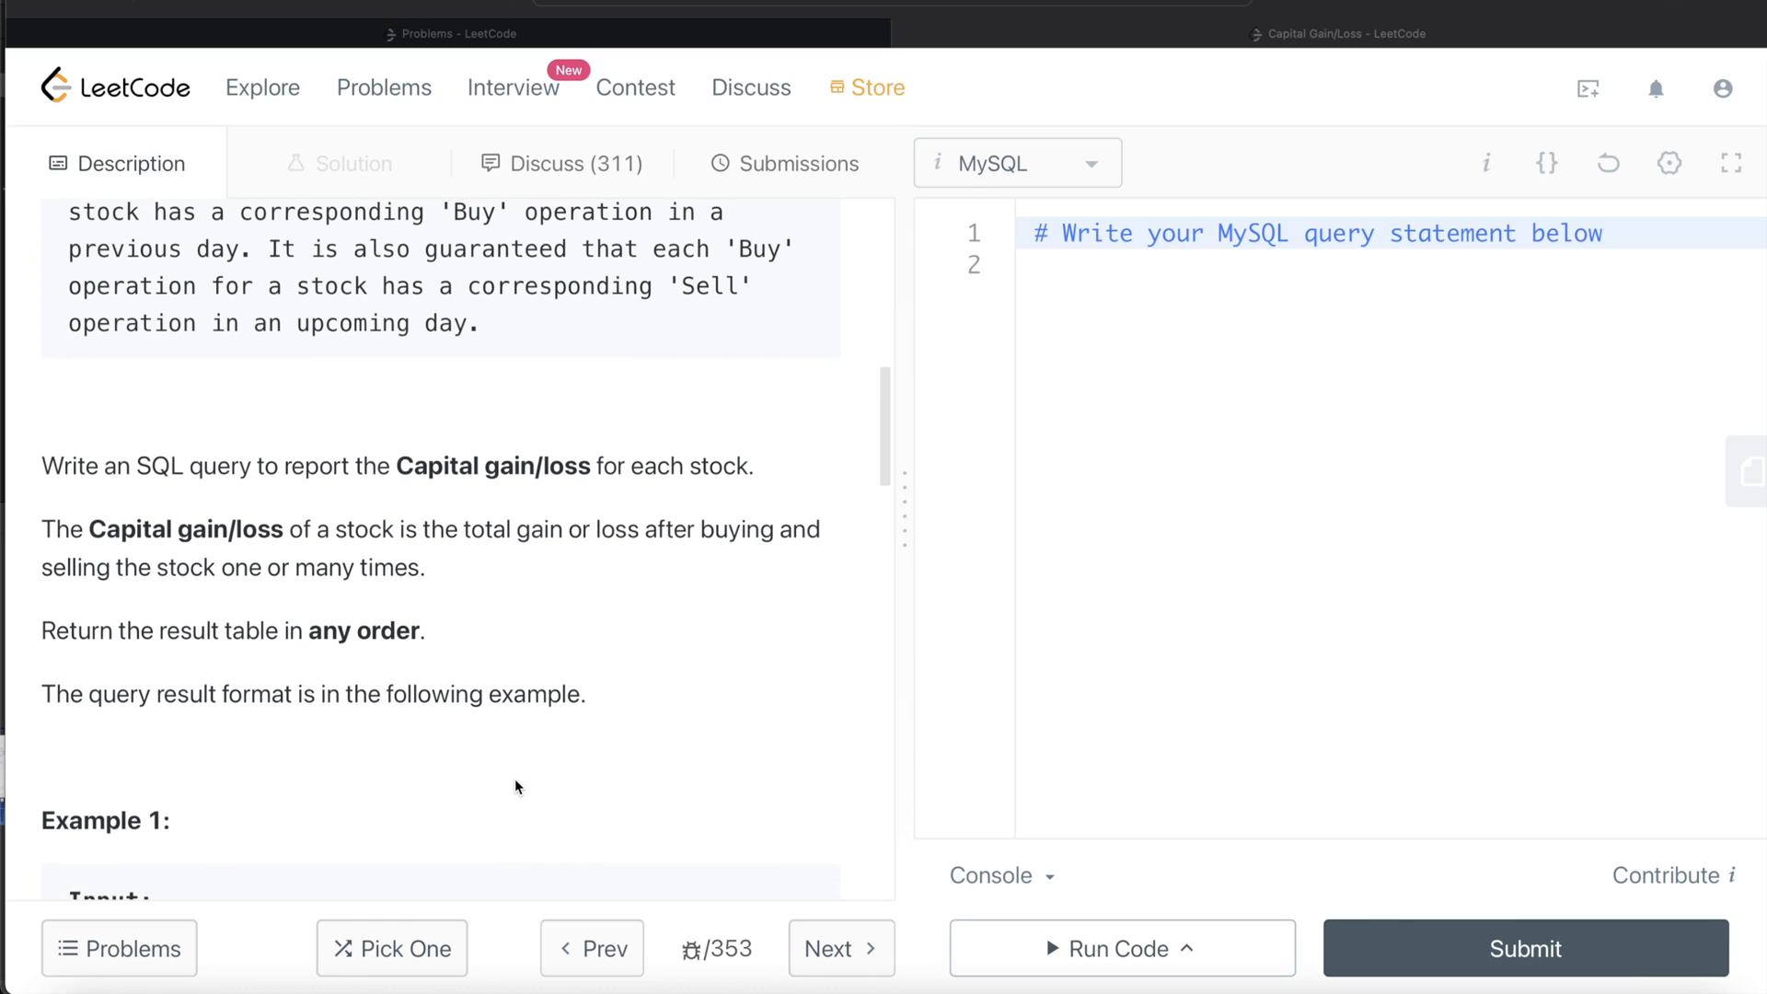
{"action": "scroll", "scroll_direction": "down", "scroll_amount": 3}
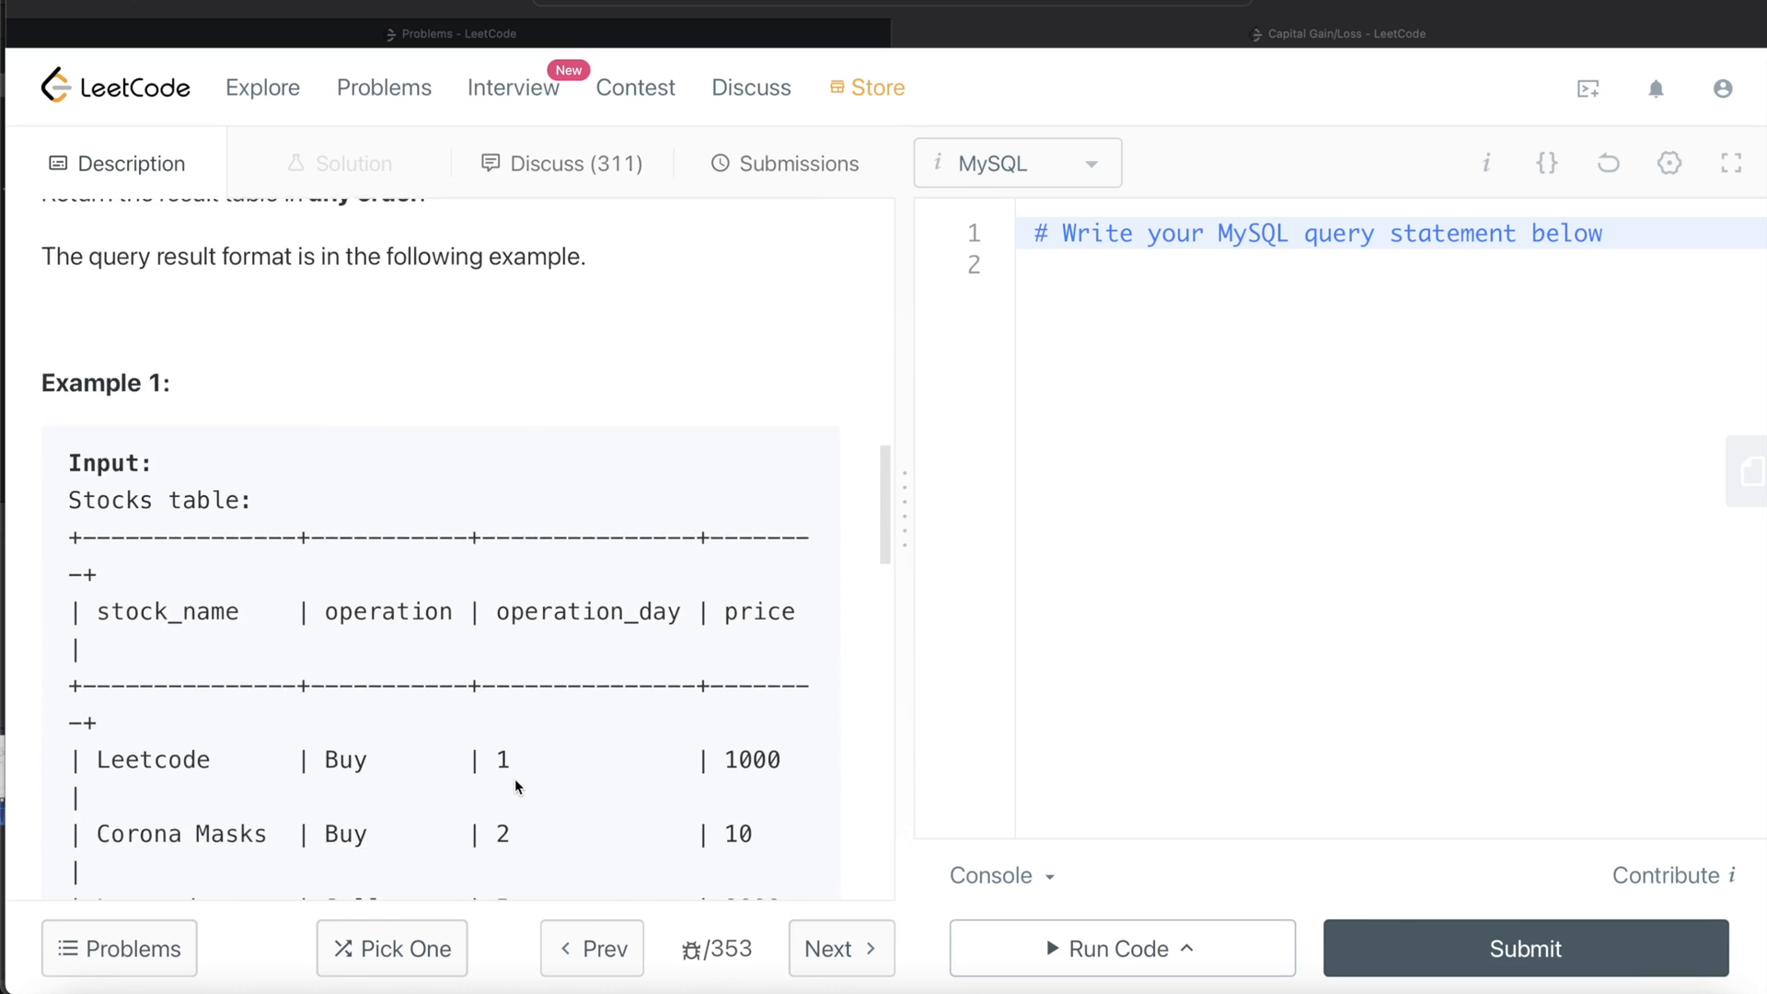
{"action": "scroll", "scroll_direction": "down", "scroll_amount": 3}
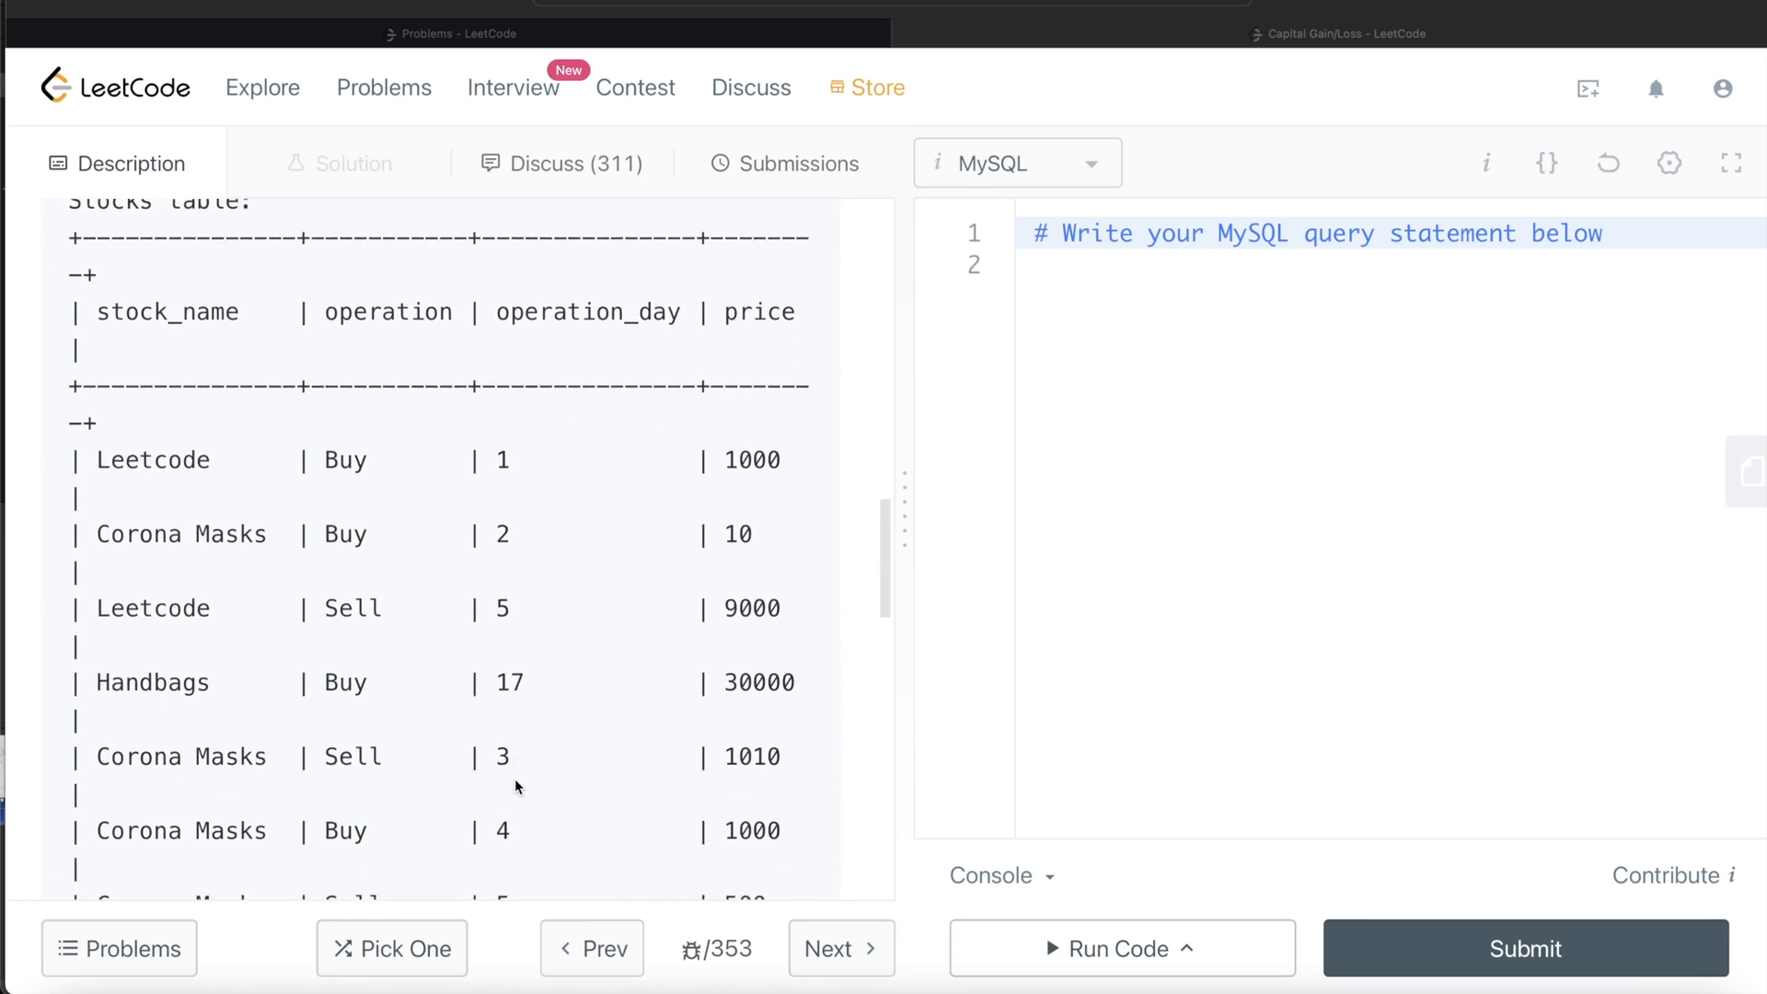
{"action": "scroll", "scroll_direction": "down", "scroll_amount": 3}
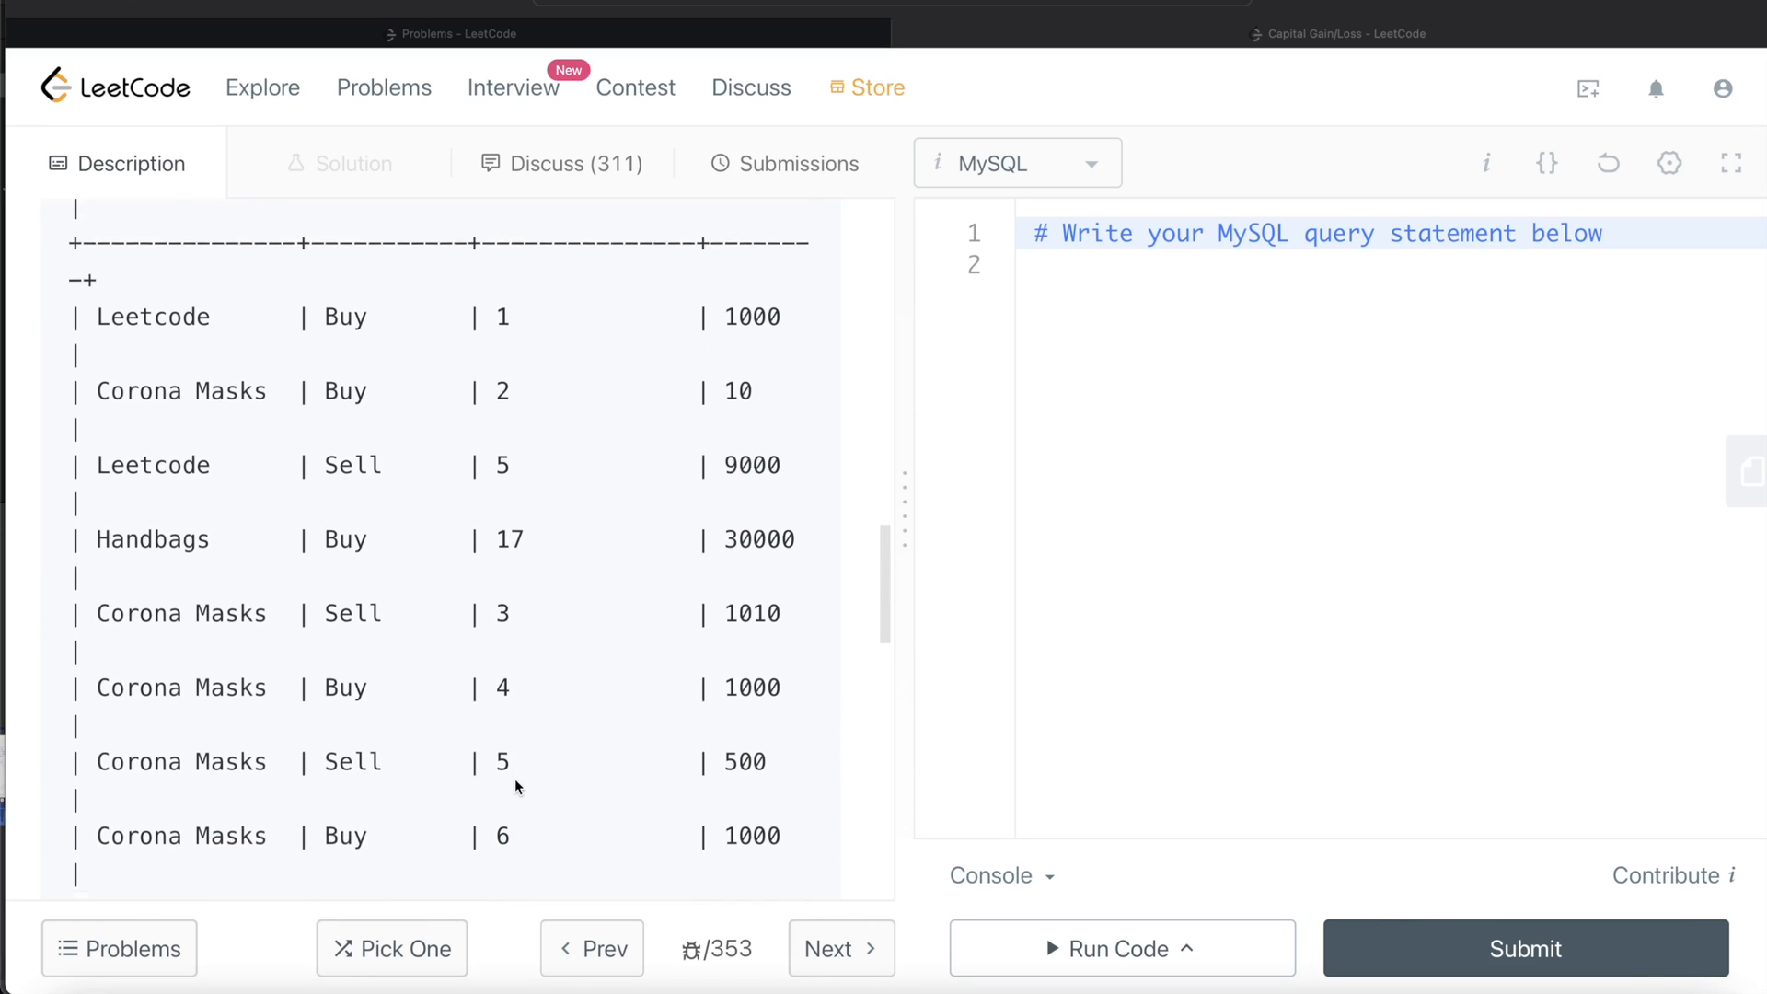
{"action": "scroll", "scroll_direction": "down", "scroll_amount": 3}
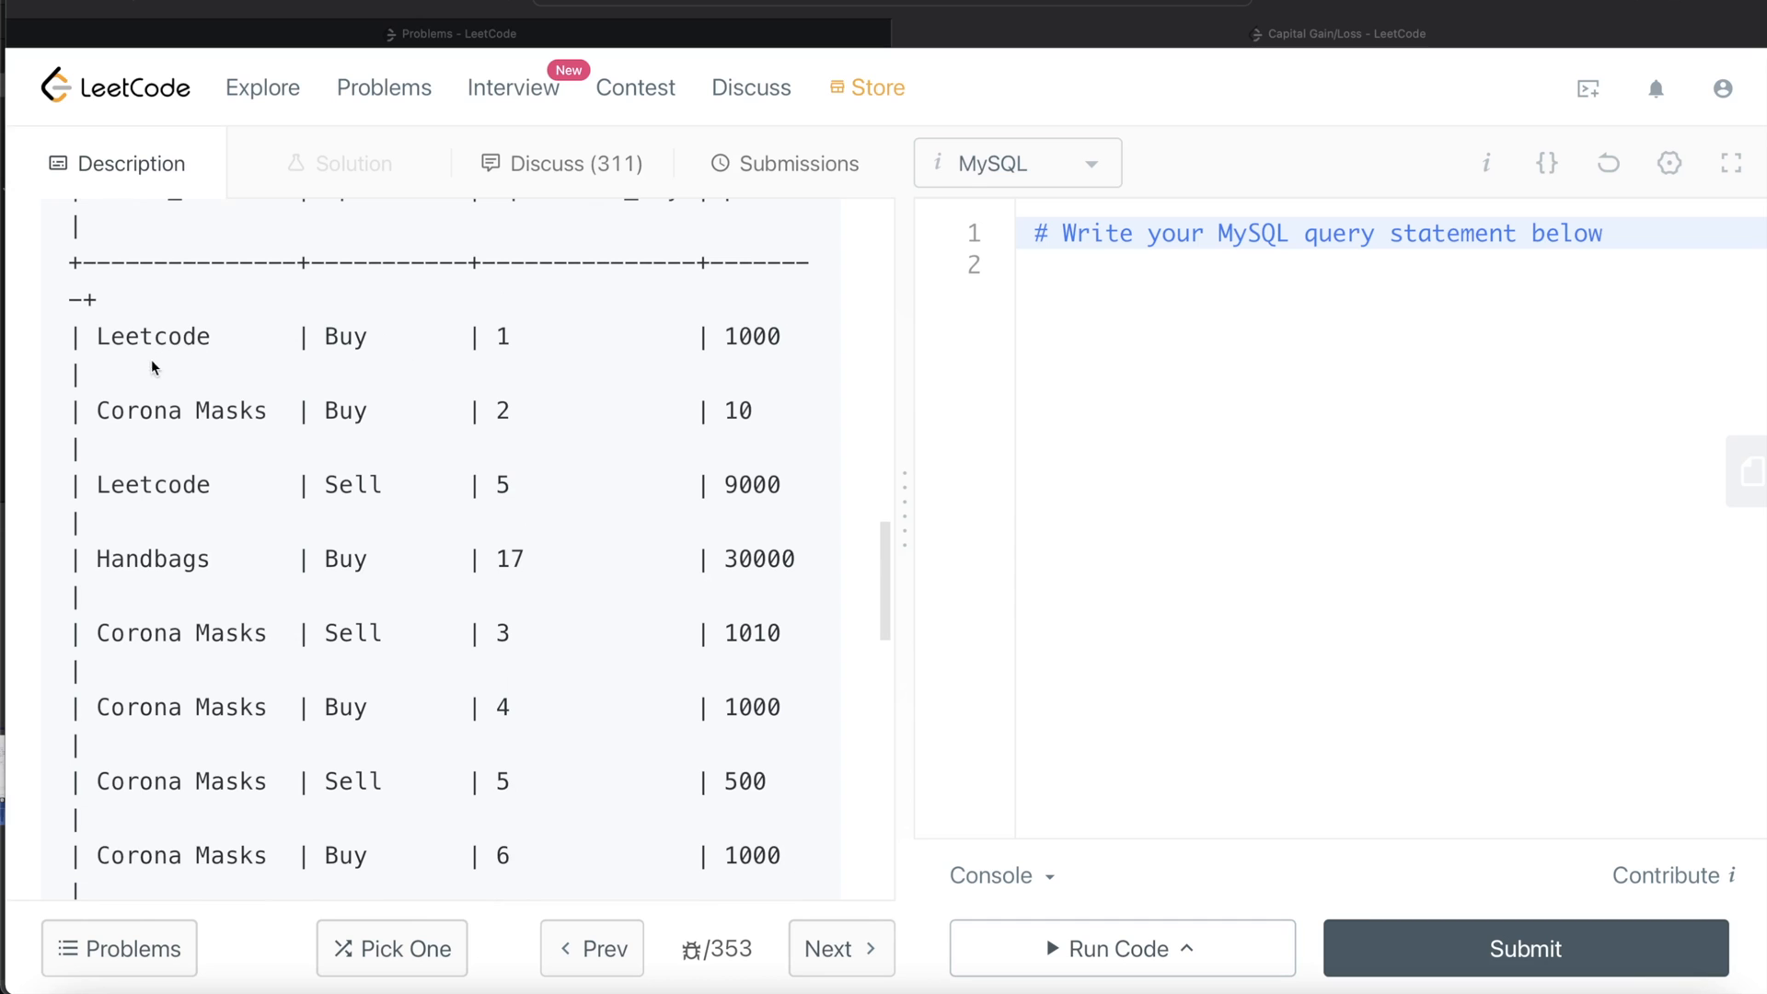
{"action": "mouse_move", "coordinate": [251, 653]}
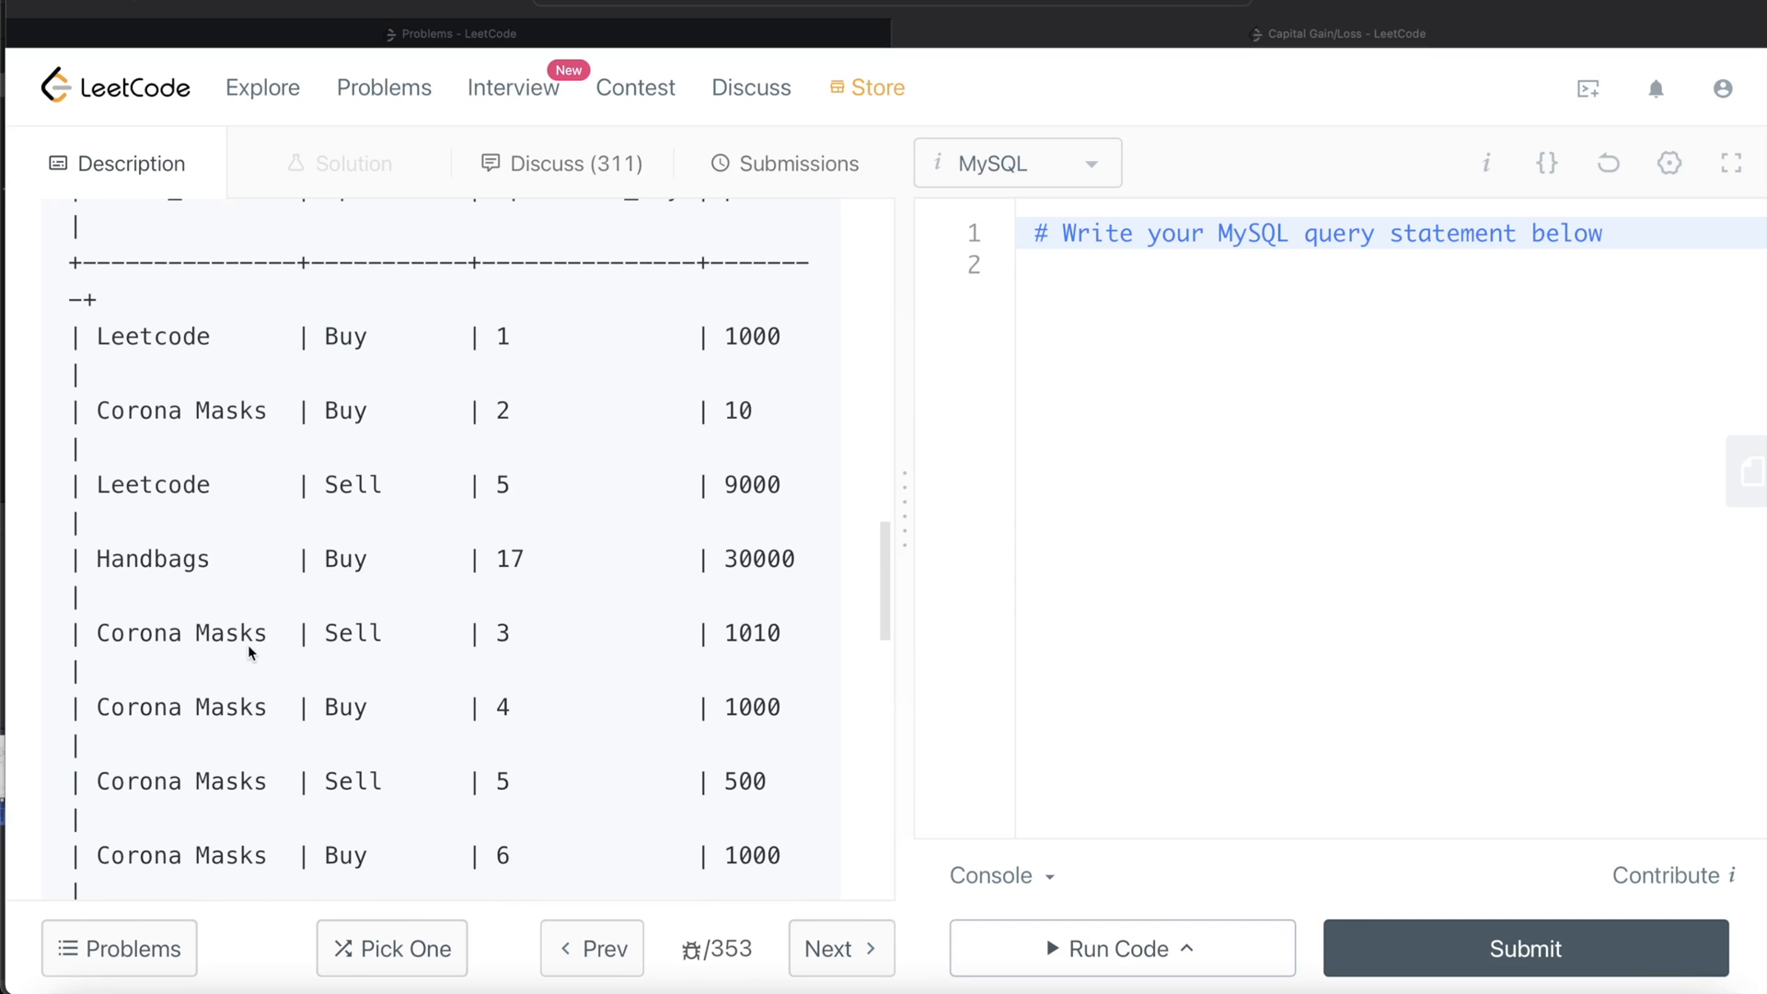
{"action": "scroll", "scroll_direction": "down", "scroll_amount": 3}
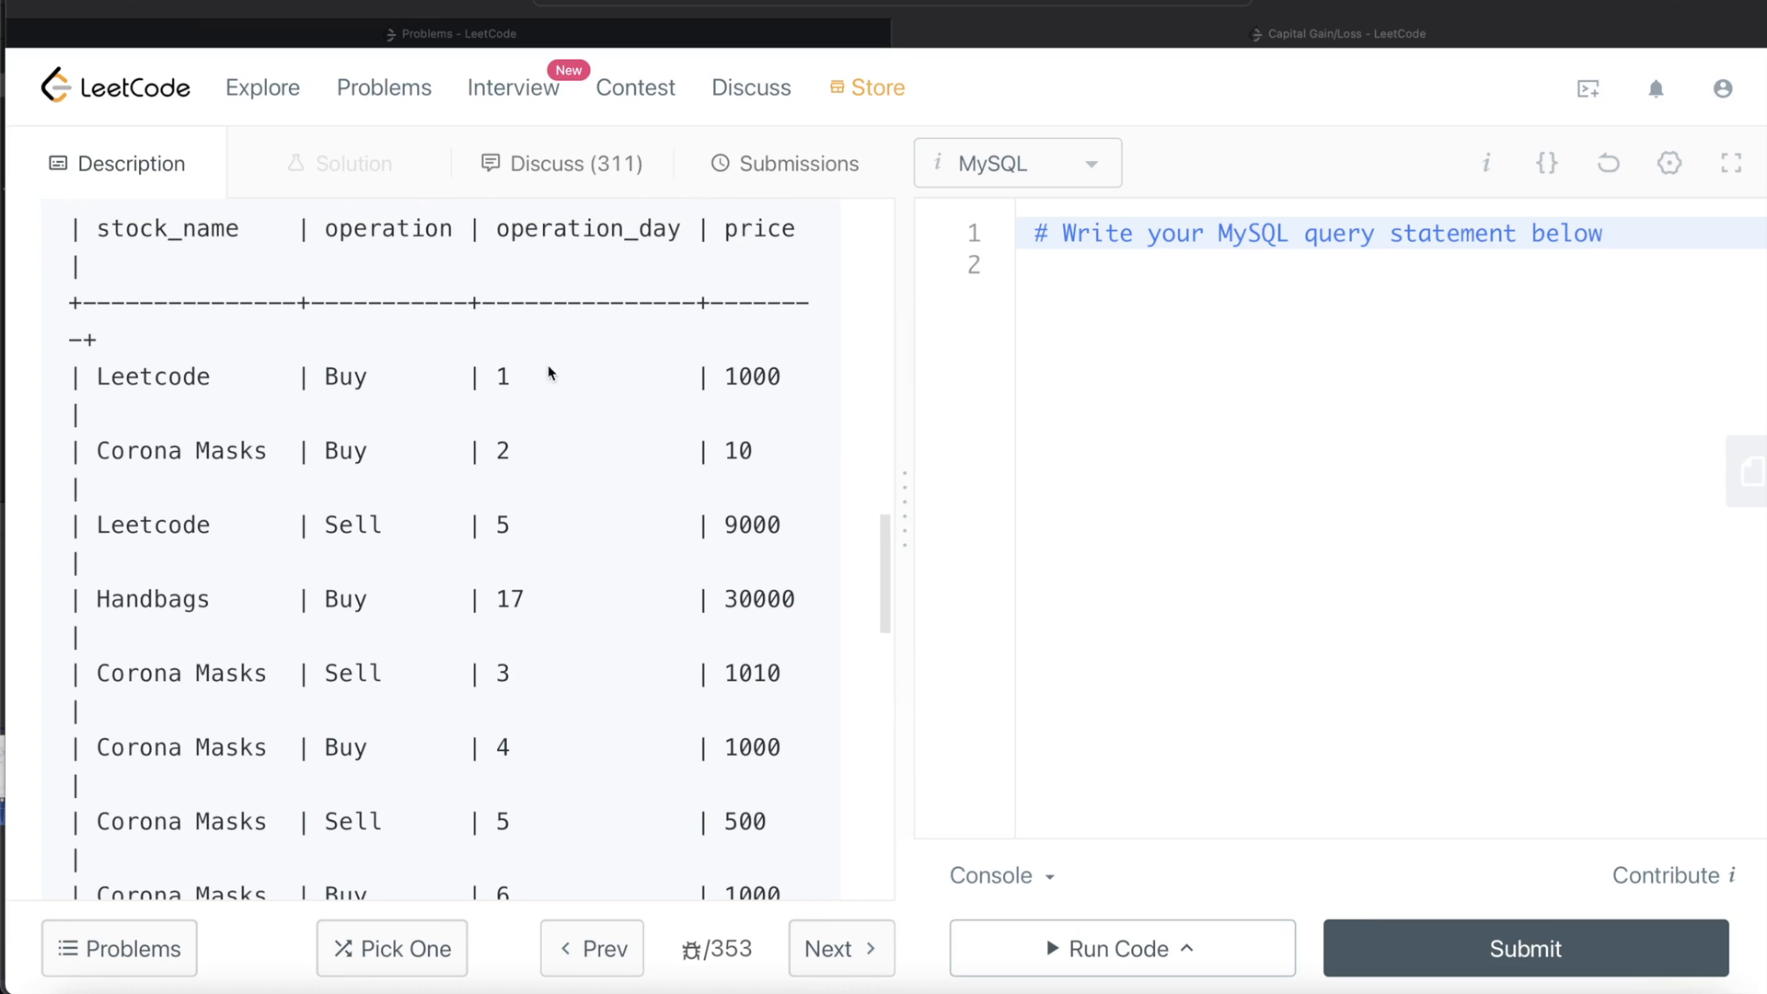
{"action": "mouse_move", "coordinate": [511, 532]}
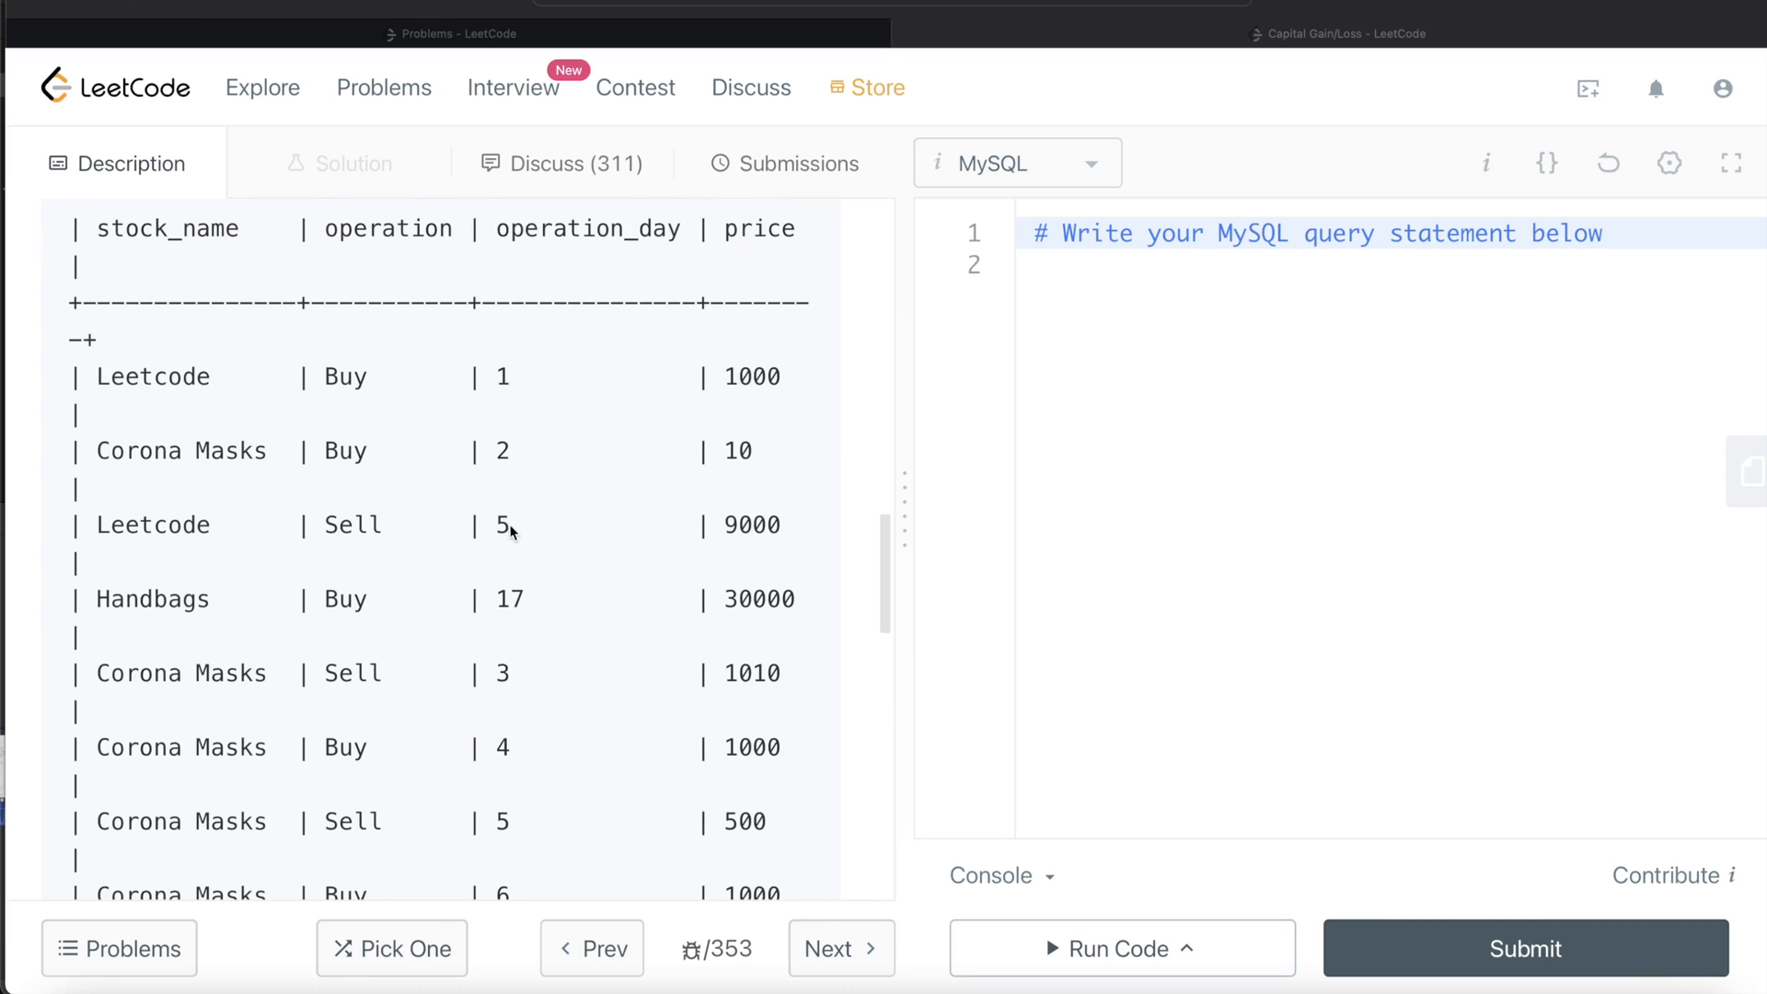
{"action": "mouse_move", "coordinate": [188, 391]}
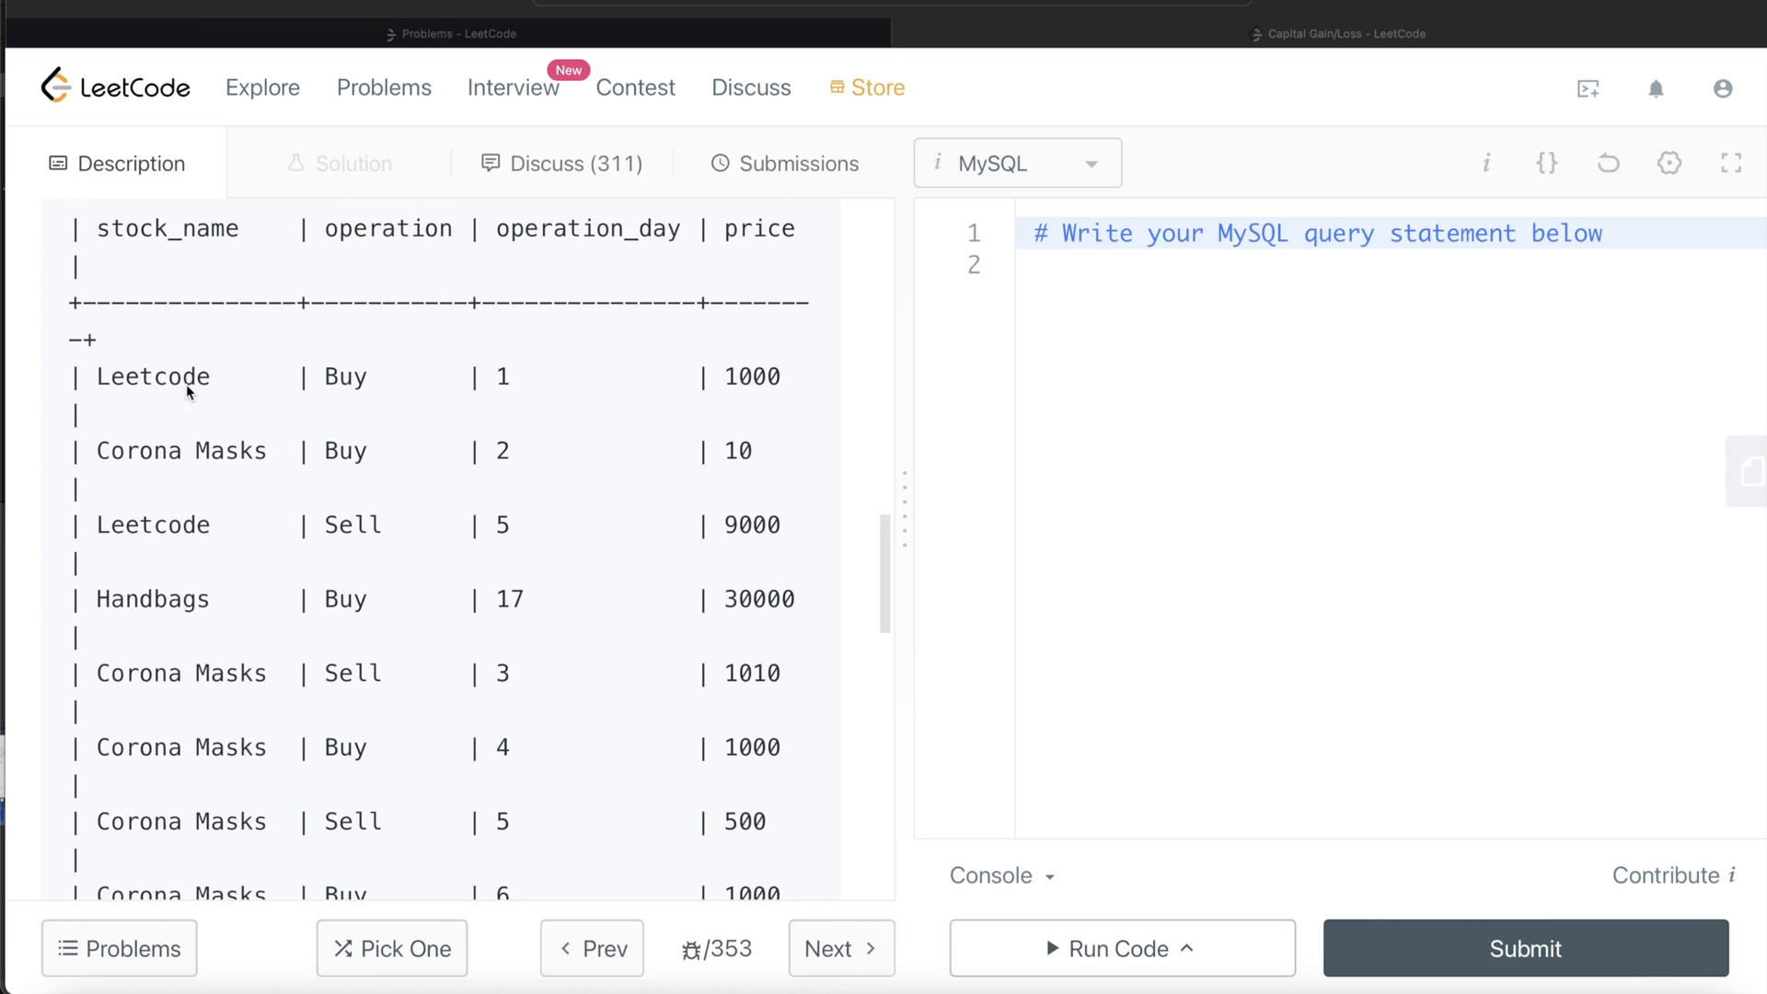
{"action": "mouse_move", "coordinate": [144, 388]}
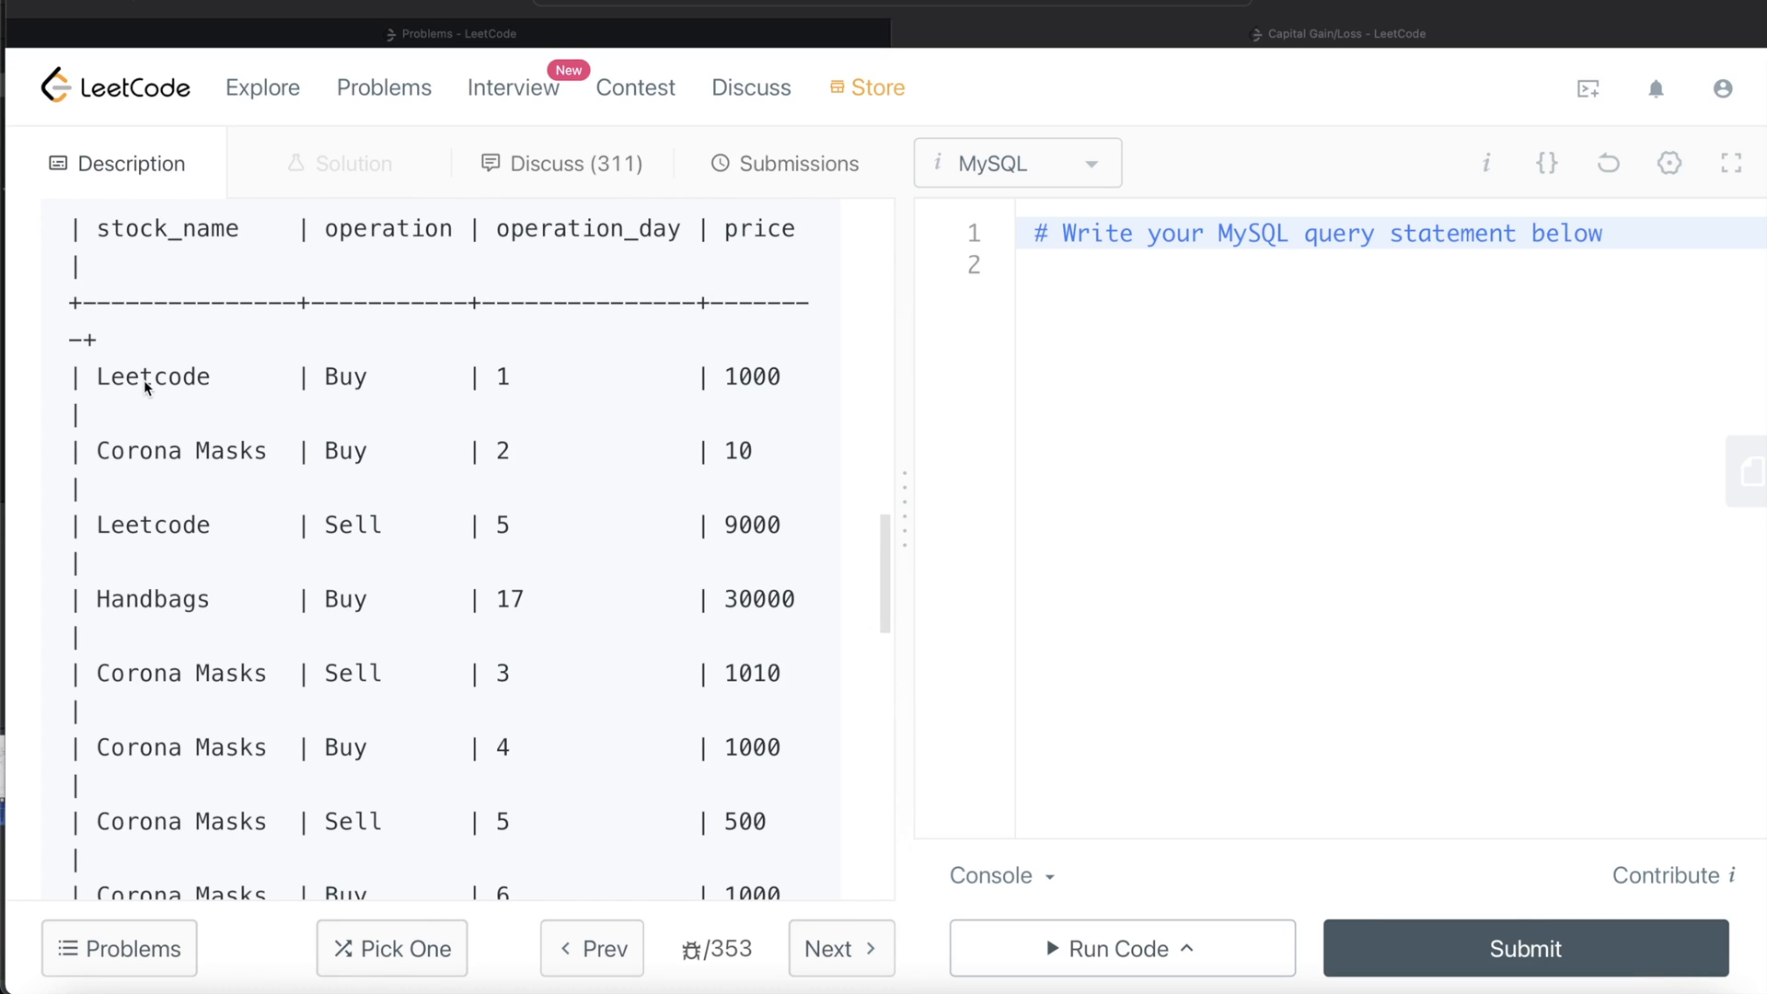
{"action": "mouse_move", "coordinate": [276, 397]}
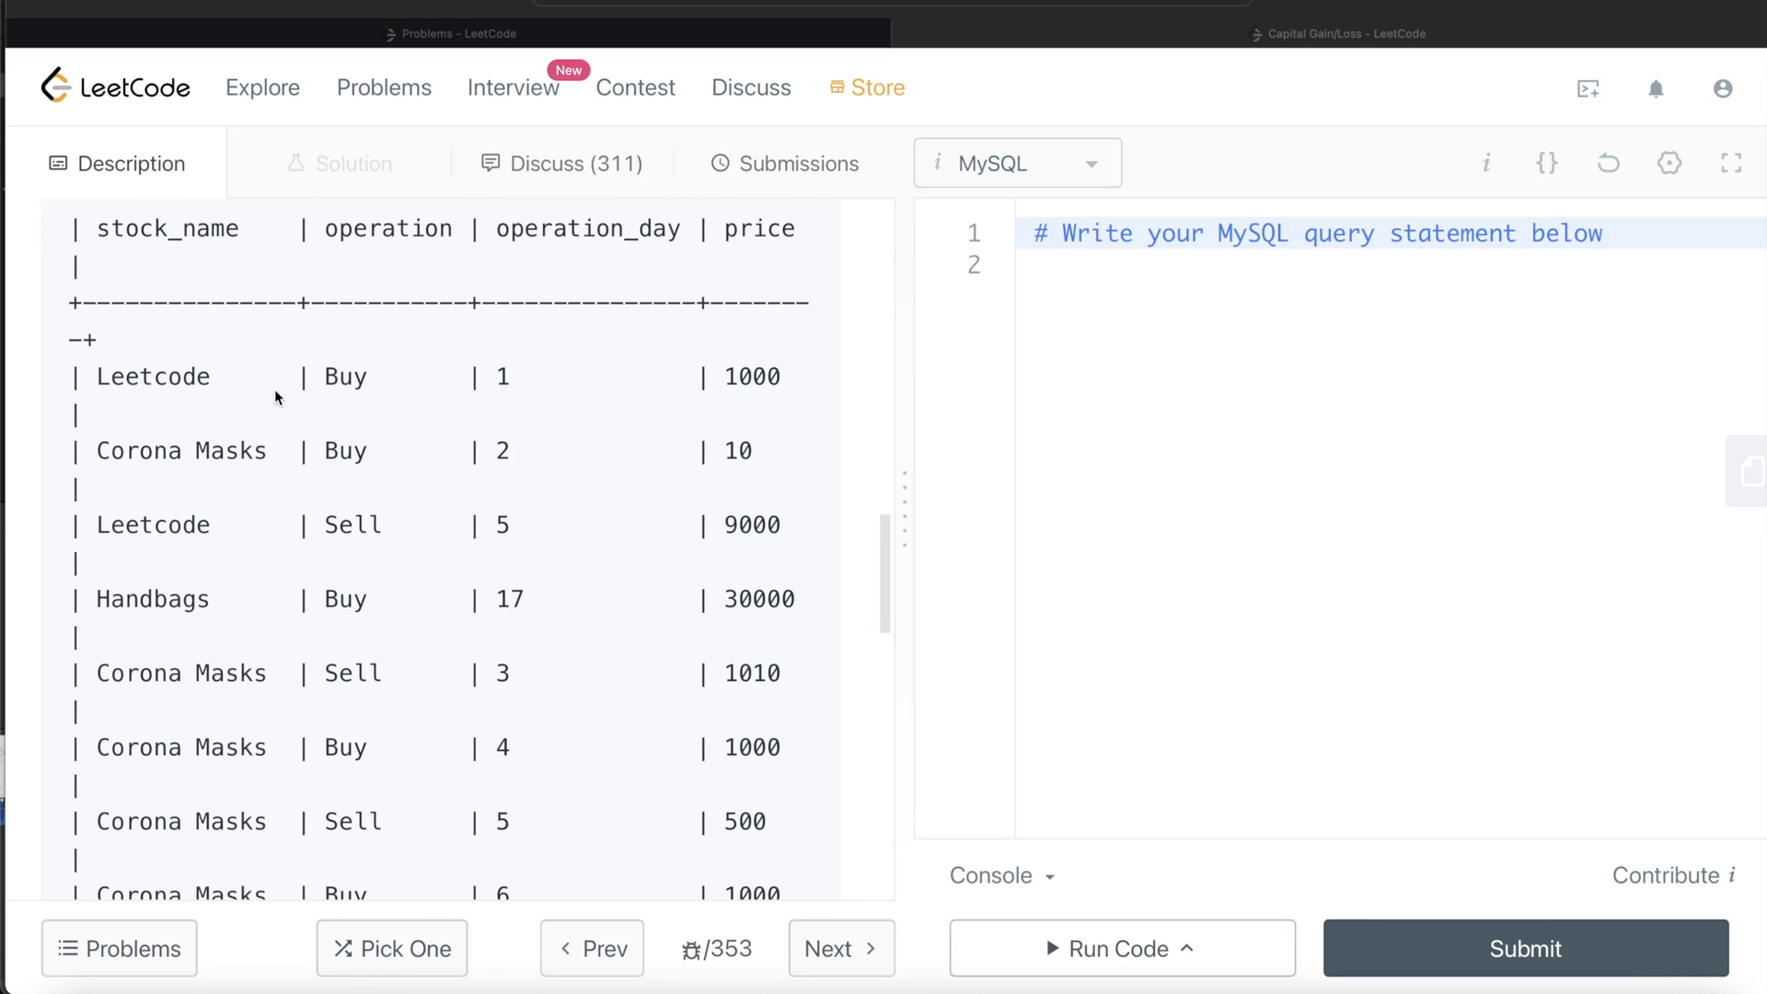
{"action": "mouse_move", "coordinate": [381, 403]}
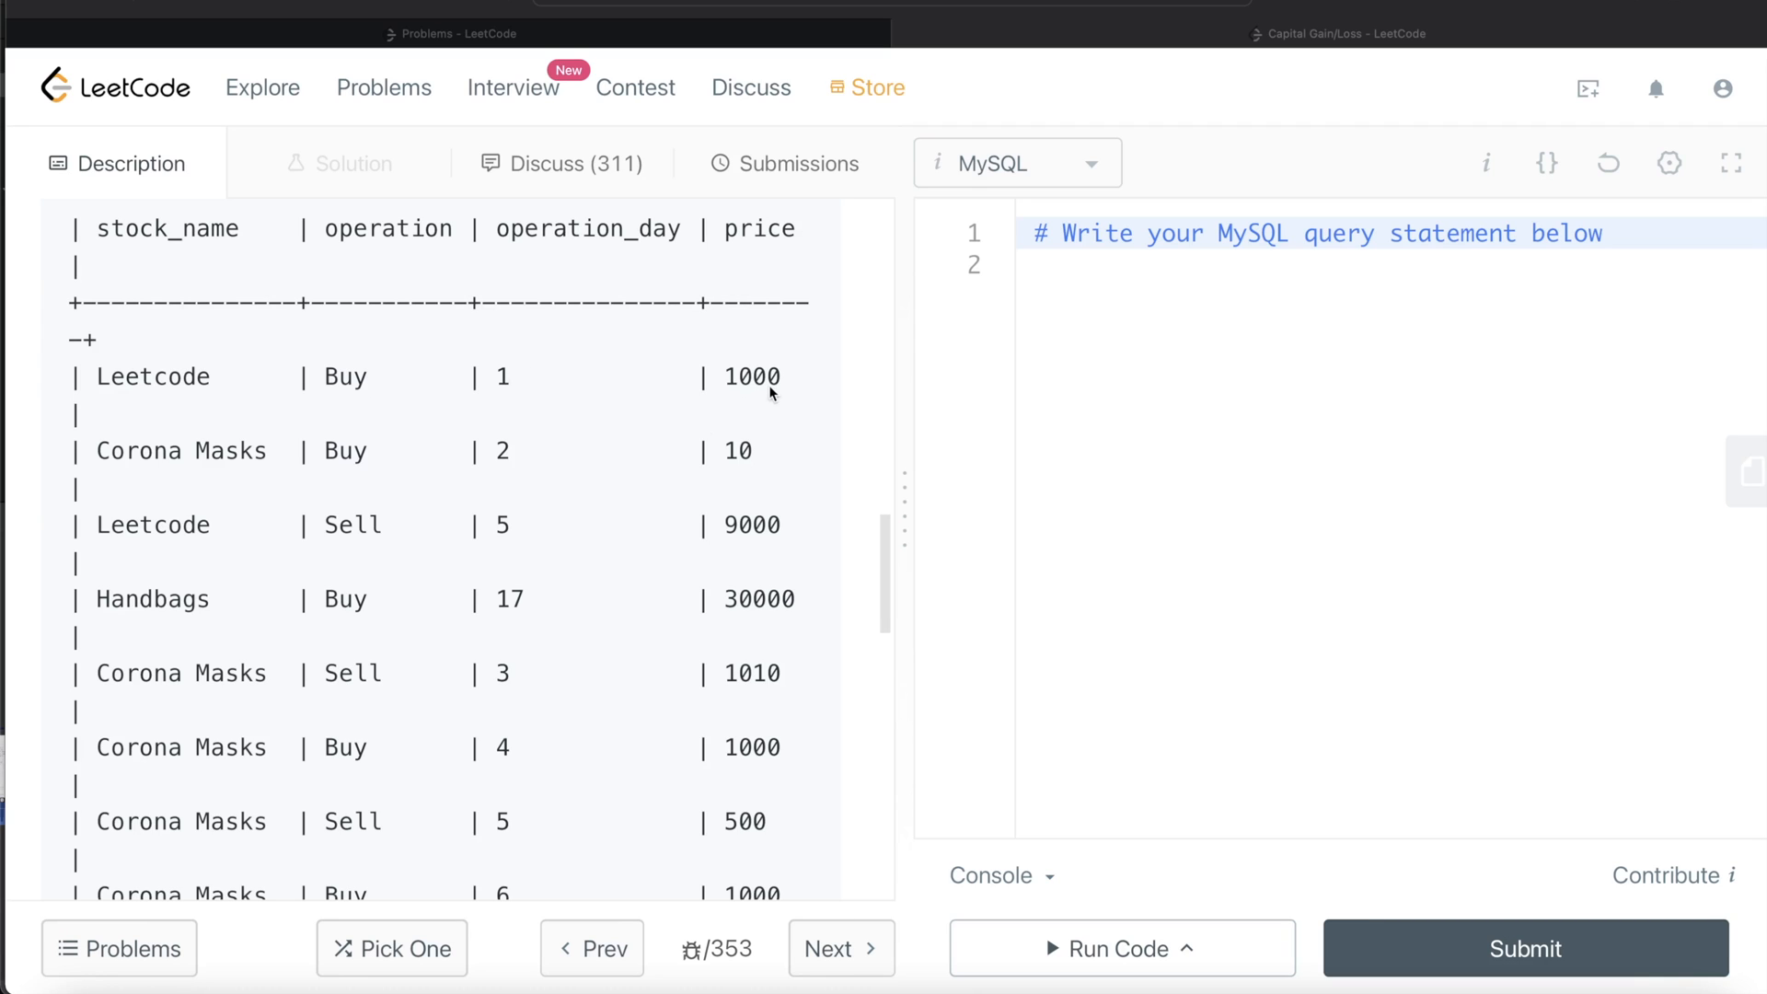
{"action": "mouse_move", "coordinate": [527, 534]}
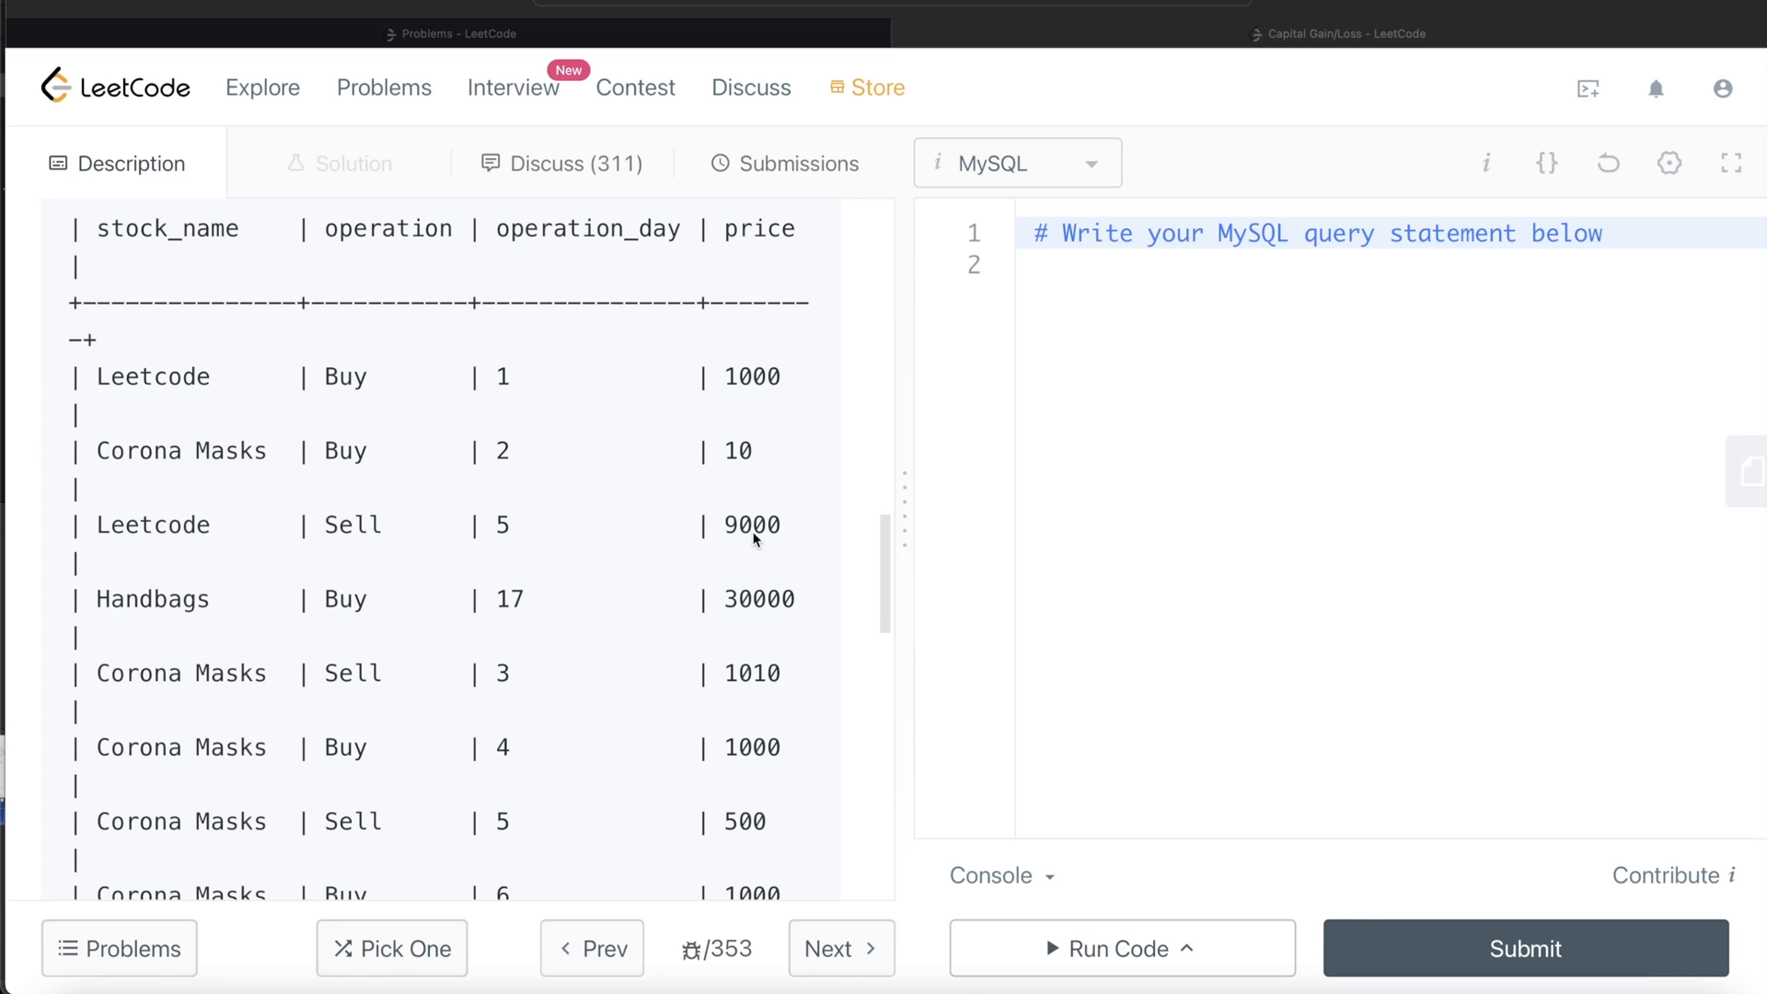
{"action": "mouse_move", "coordinate": [386, 540]}
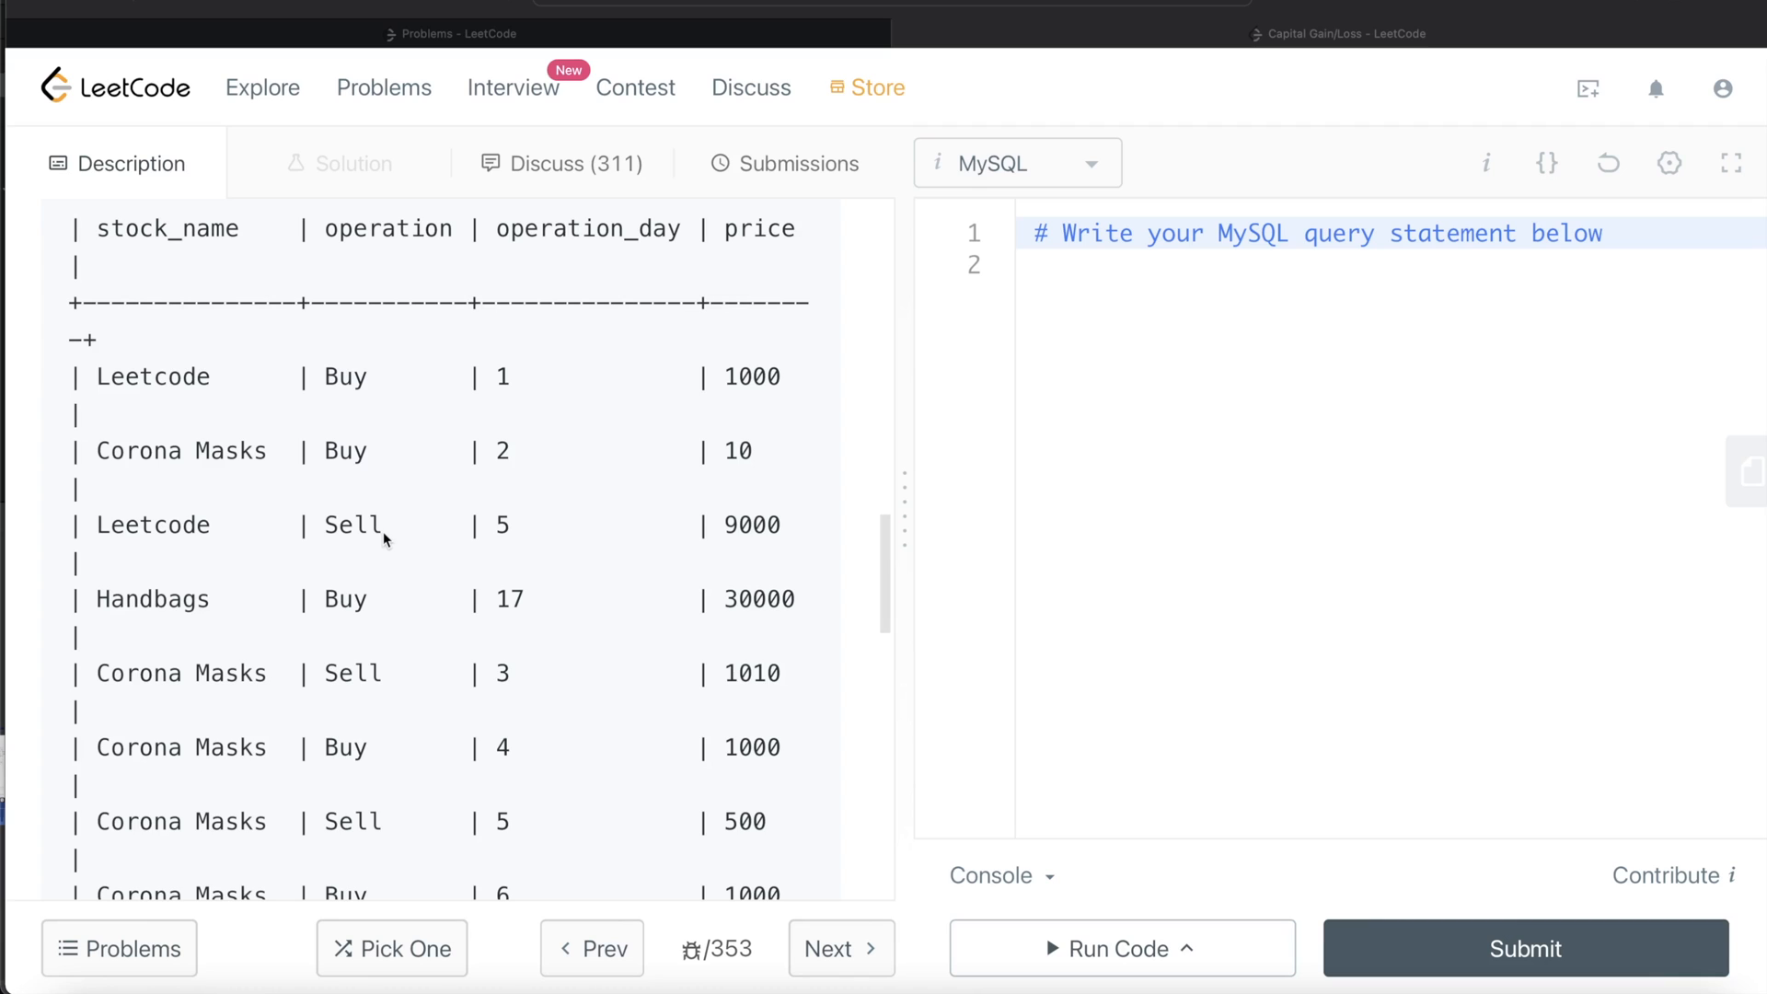
{"action": "mouse_move", "coordinate": [727, 546]}
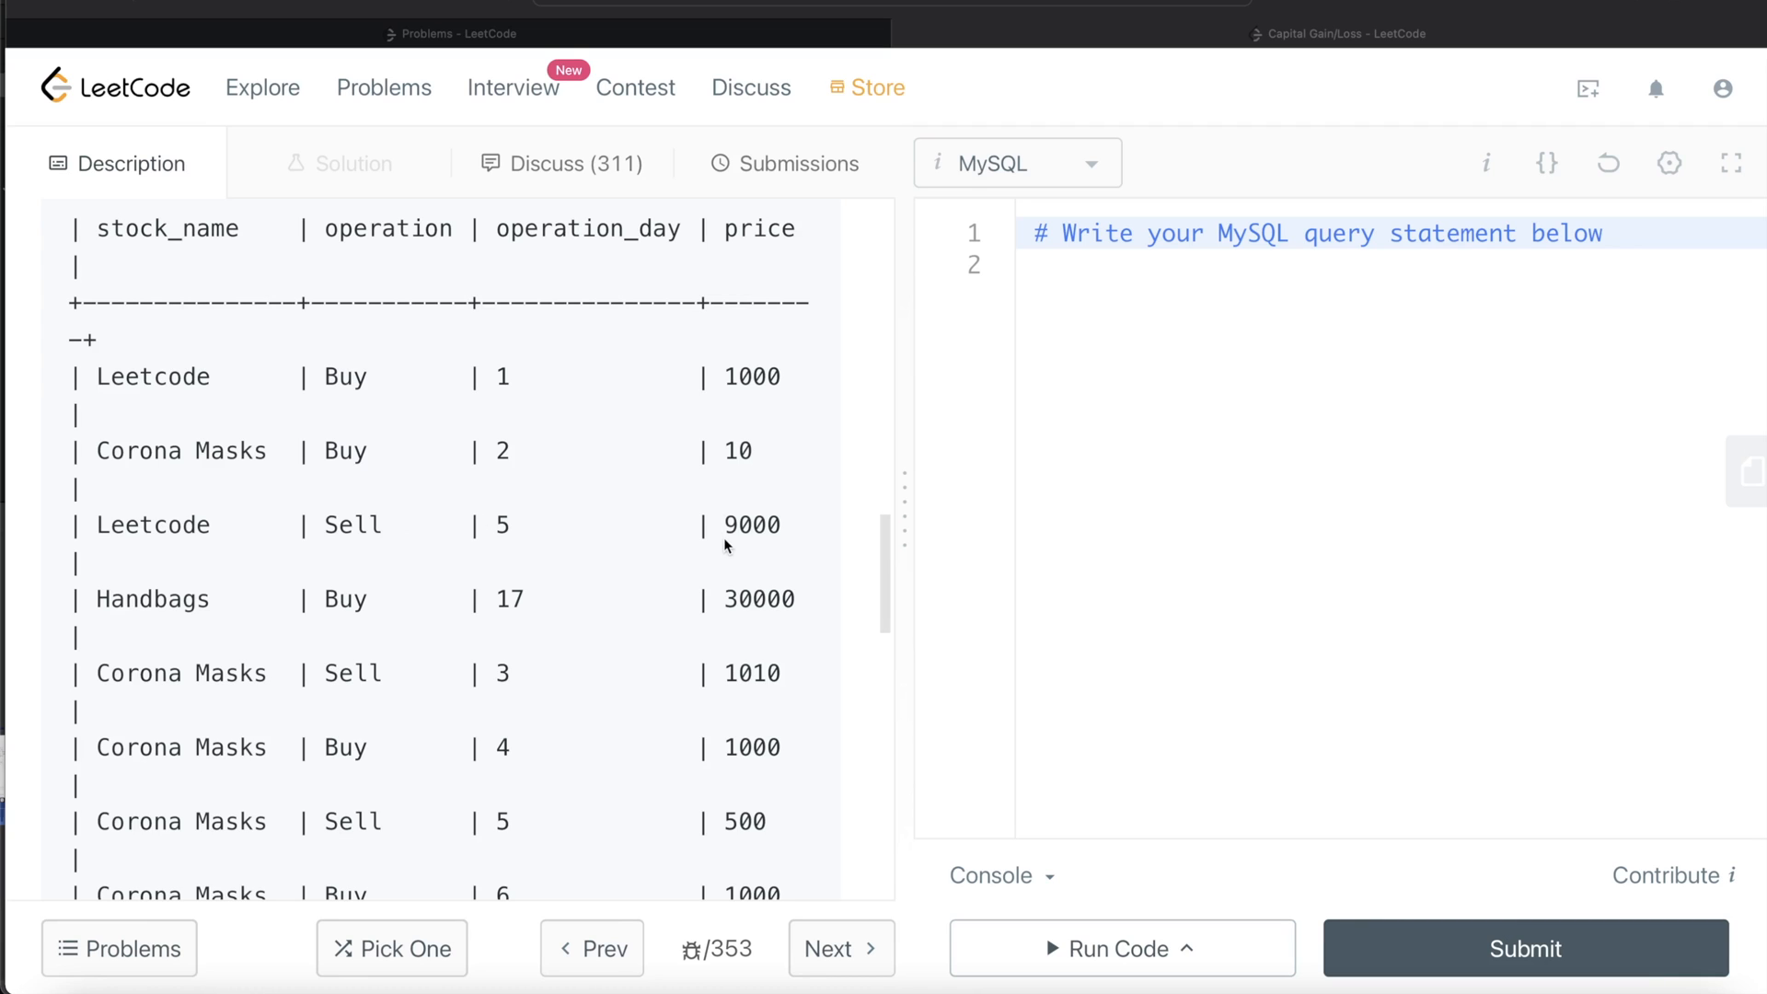
{"action": "mouse_move", "coordinate": [806, 383]}
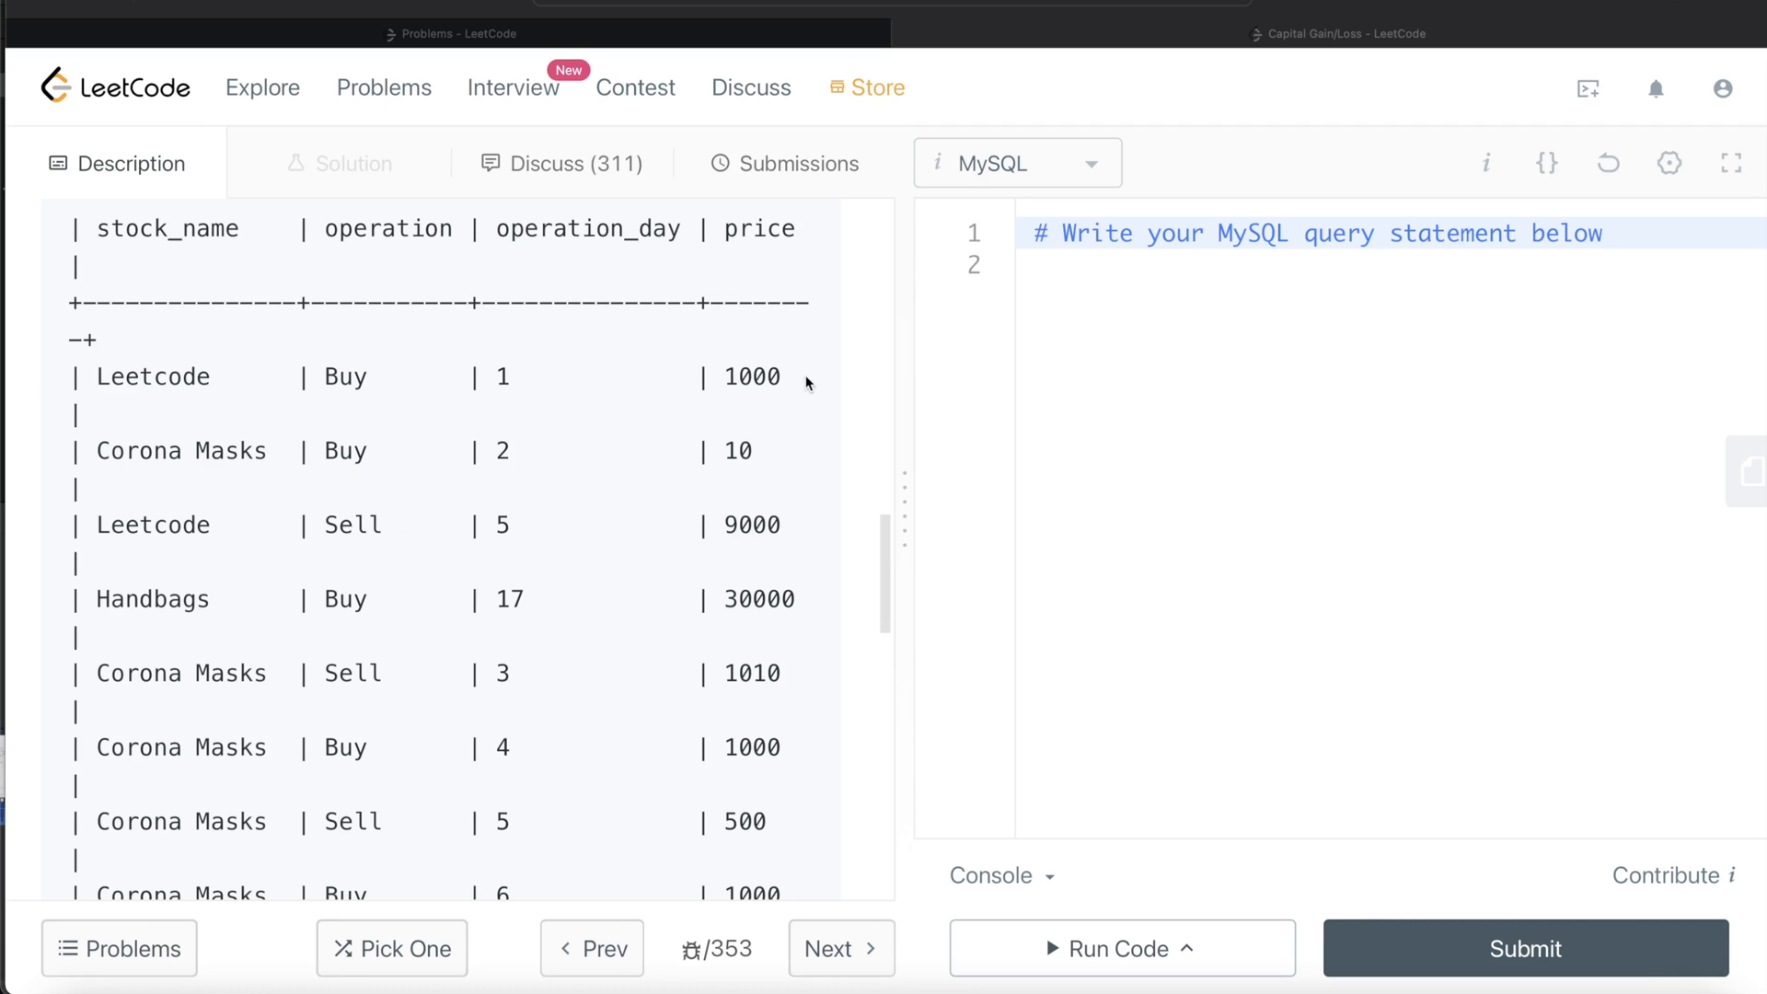
{"action": "mouse_move", "coordinate": [90, 616]}
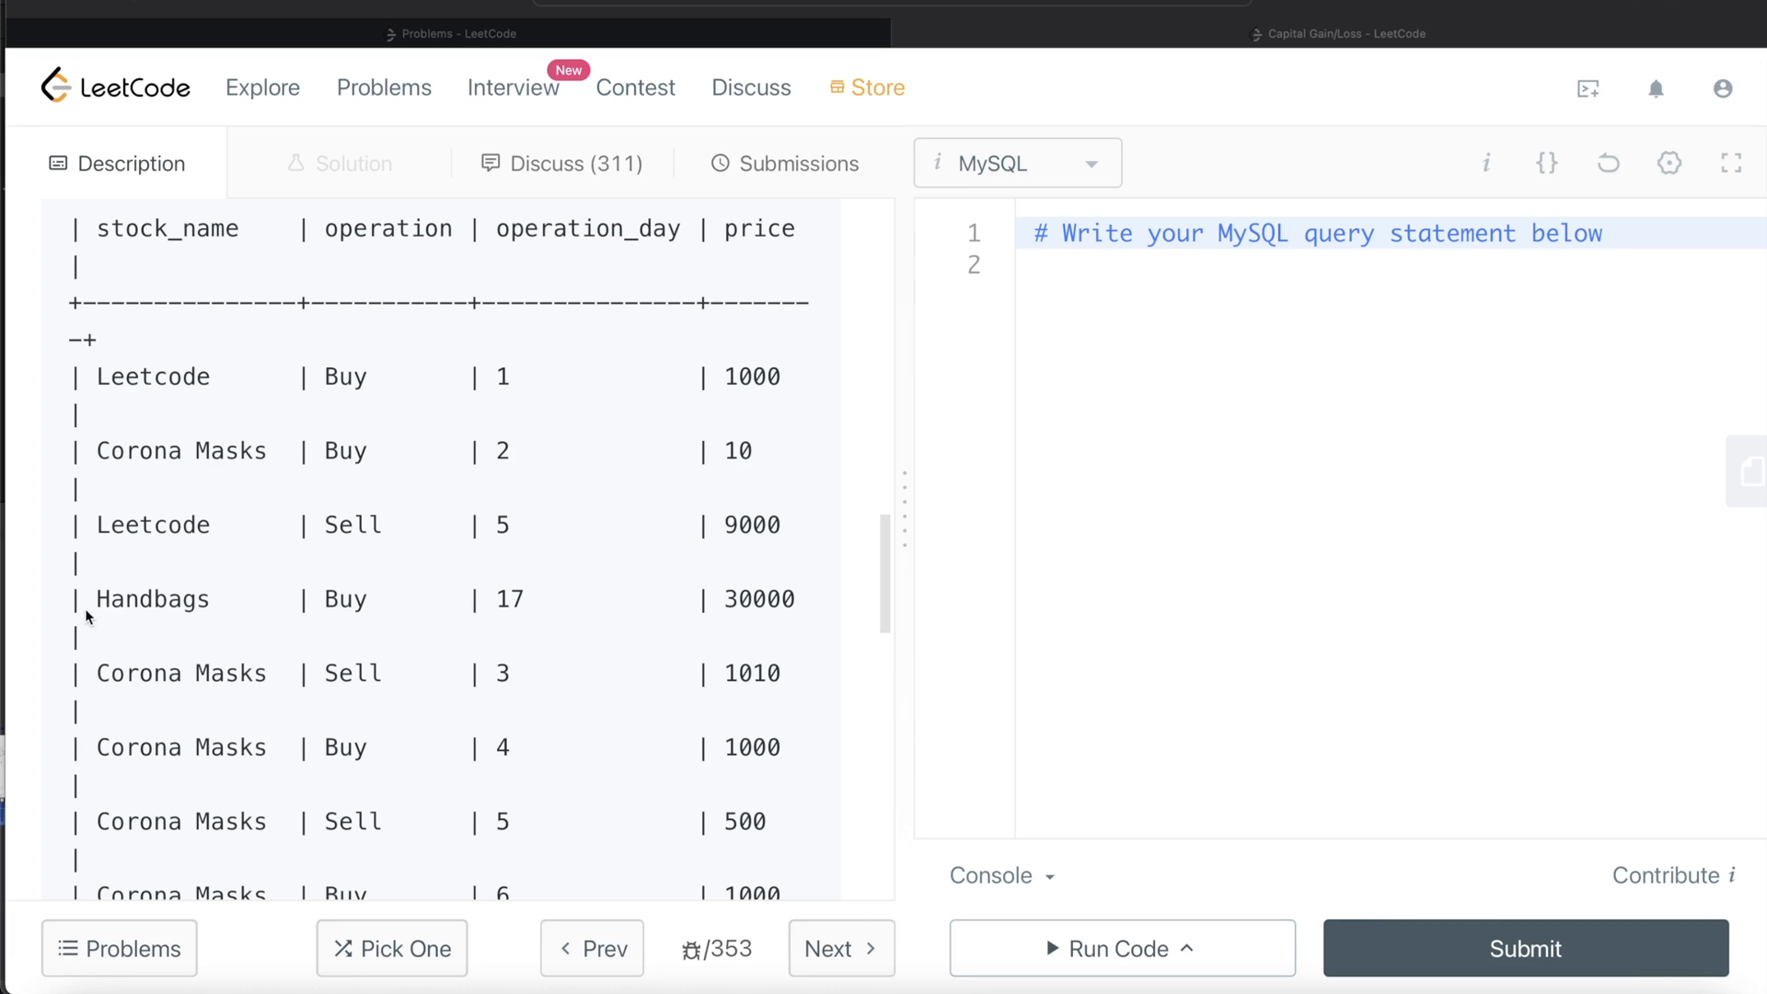
{"action": "scroll", "scroll_direction": "down", "scroll_amount": 3}
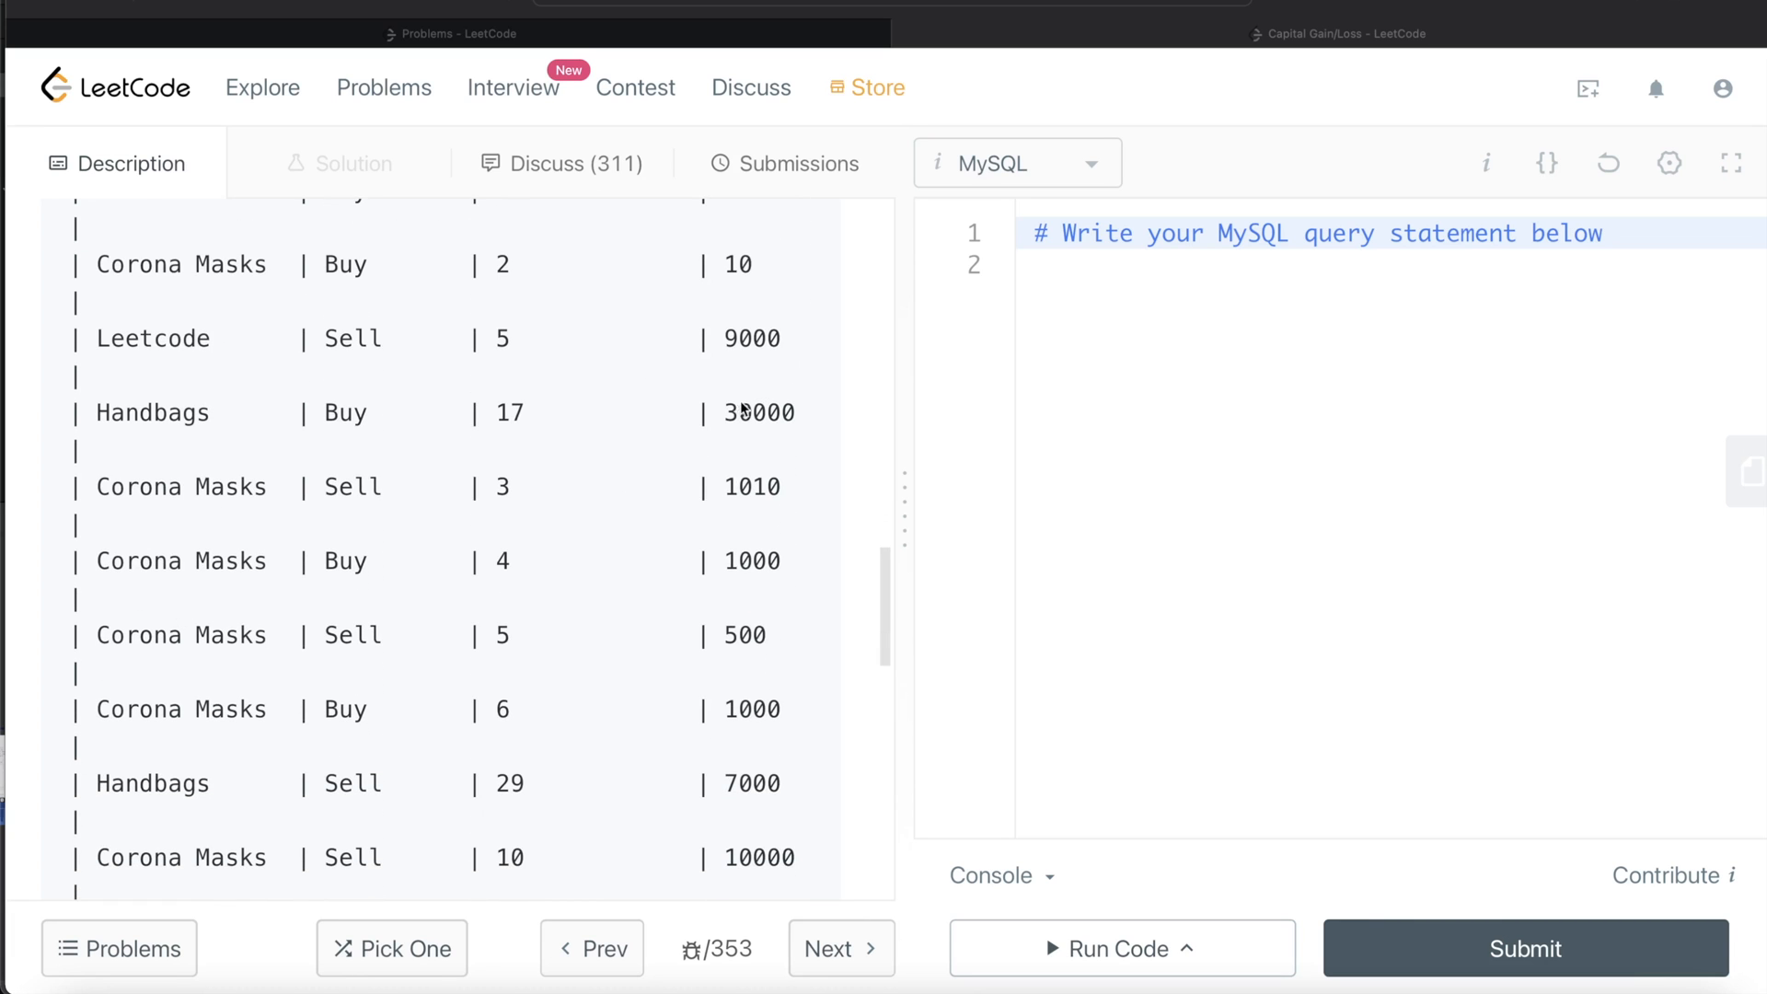
{"action": "scroll", "scroll_direction": "down", "scroll_amount": 3}
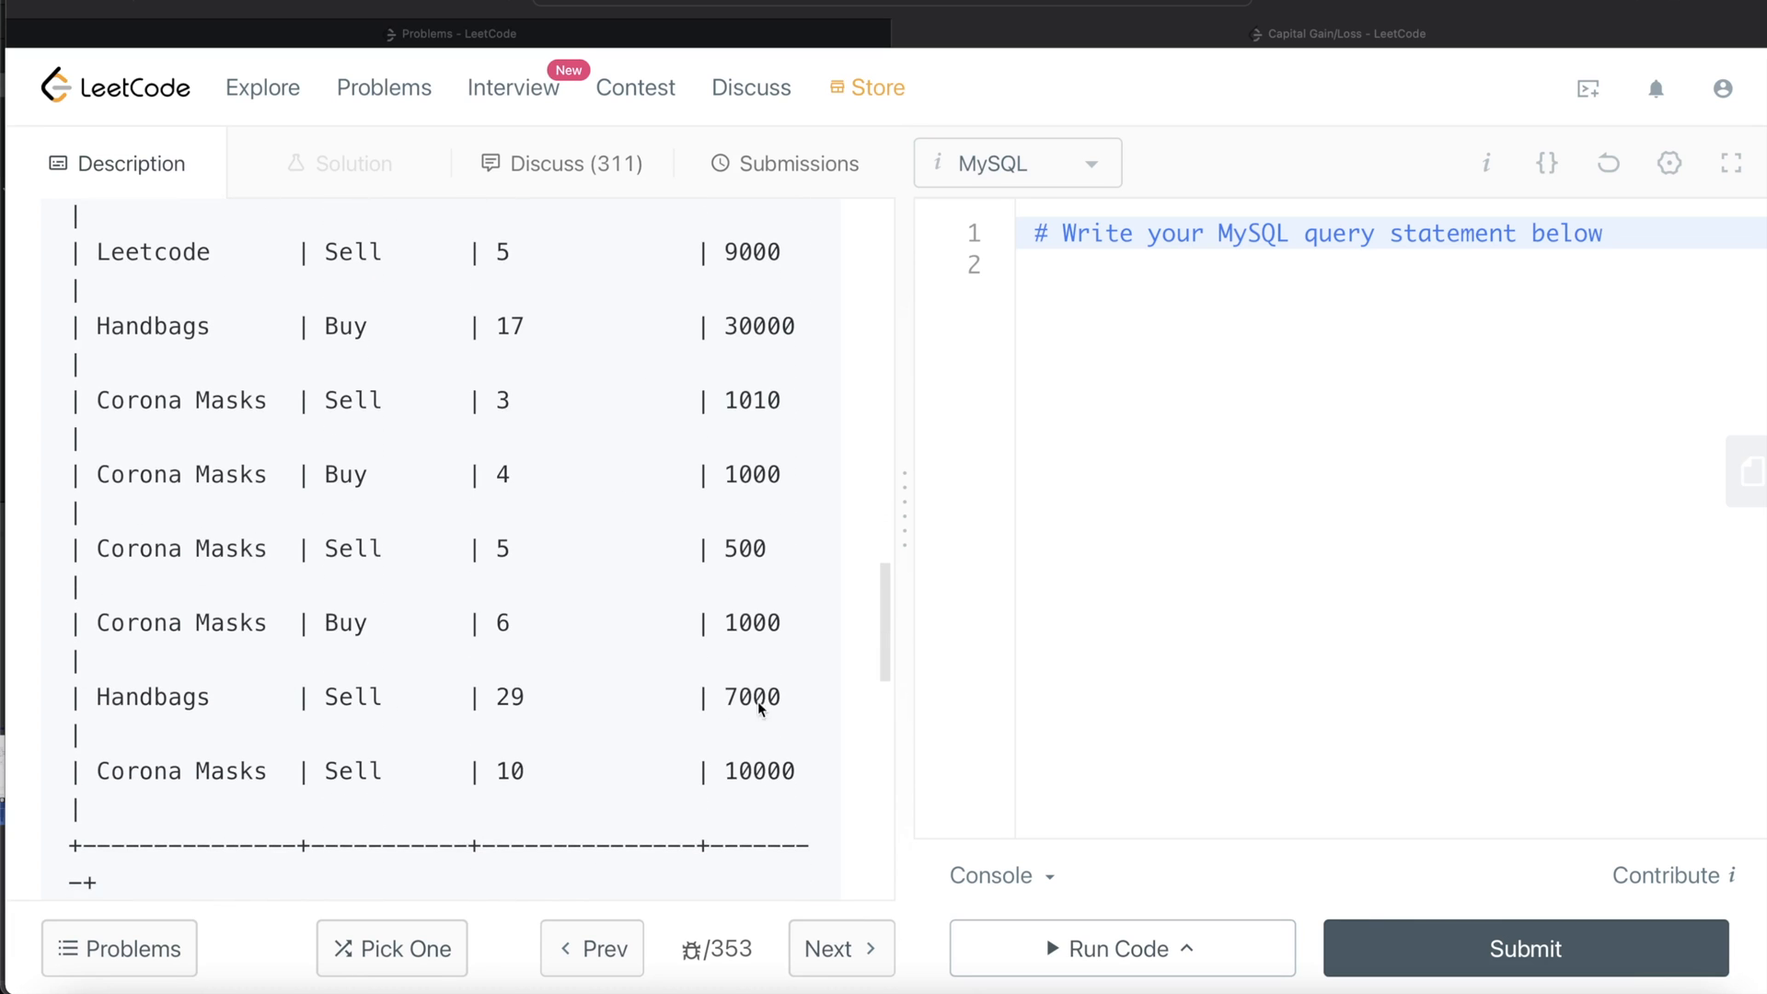
{"action": "mouse_move", "coordinate": [736, 727]}
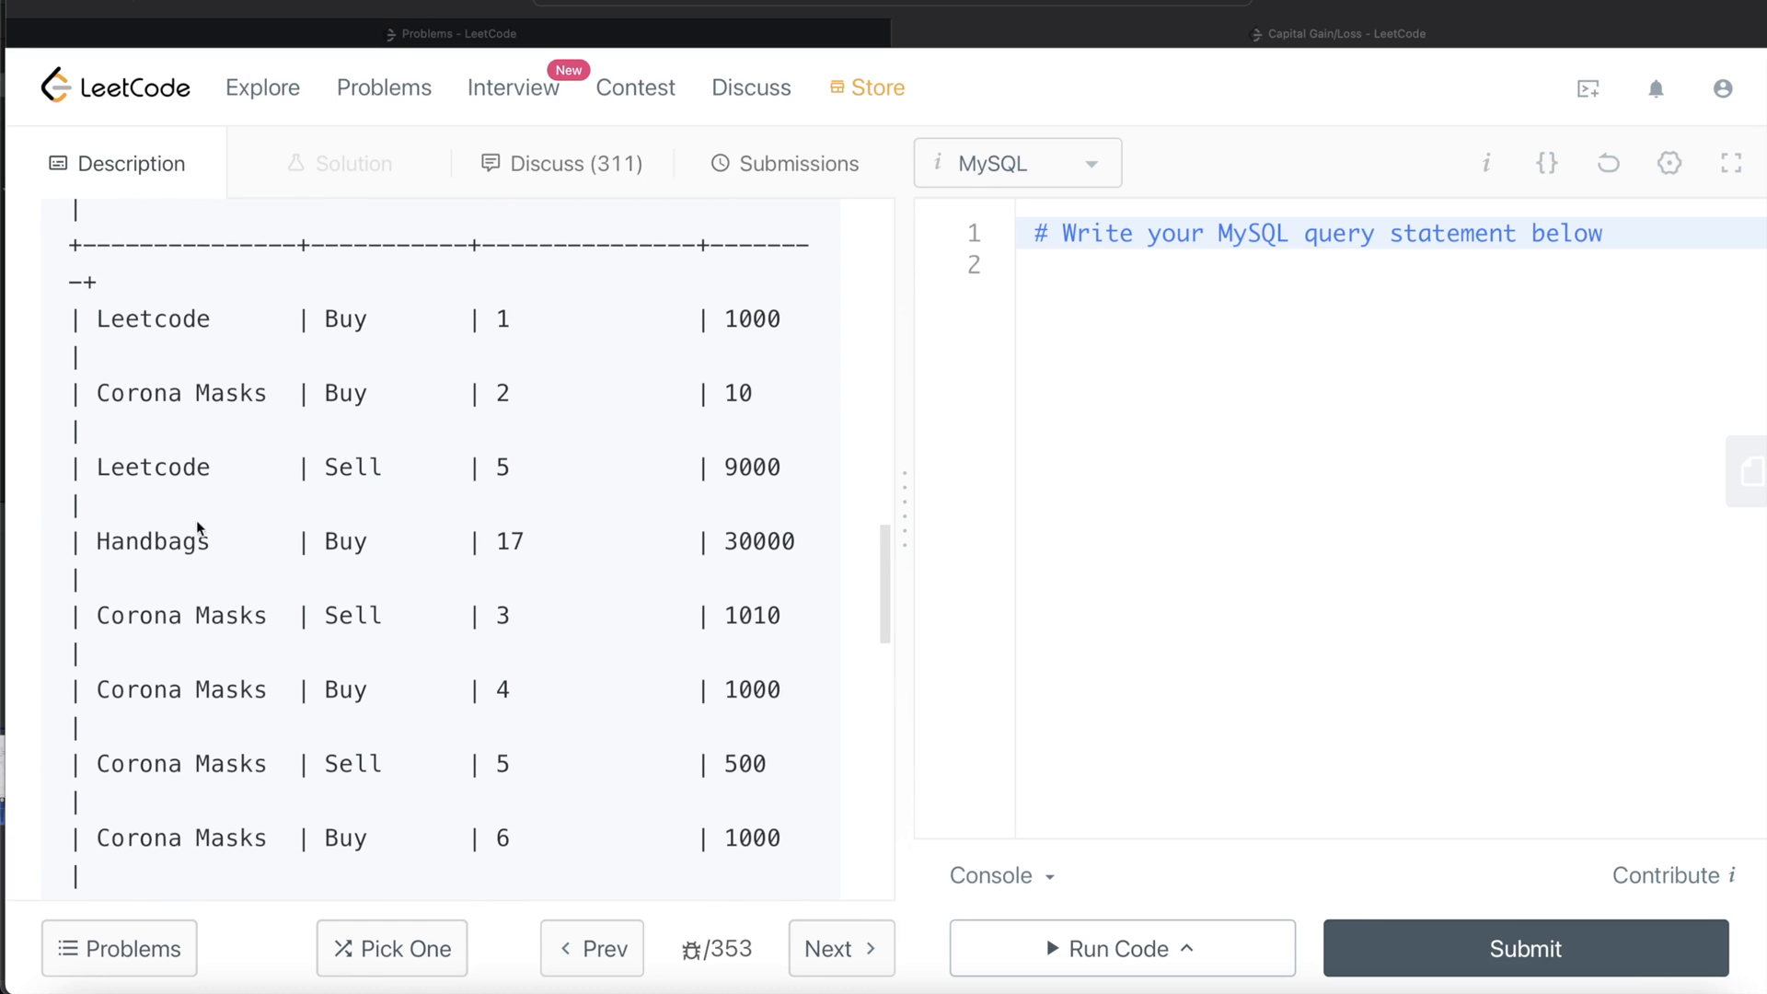
{"action": "mouse_move", "coordinate": [481, 428]}
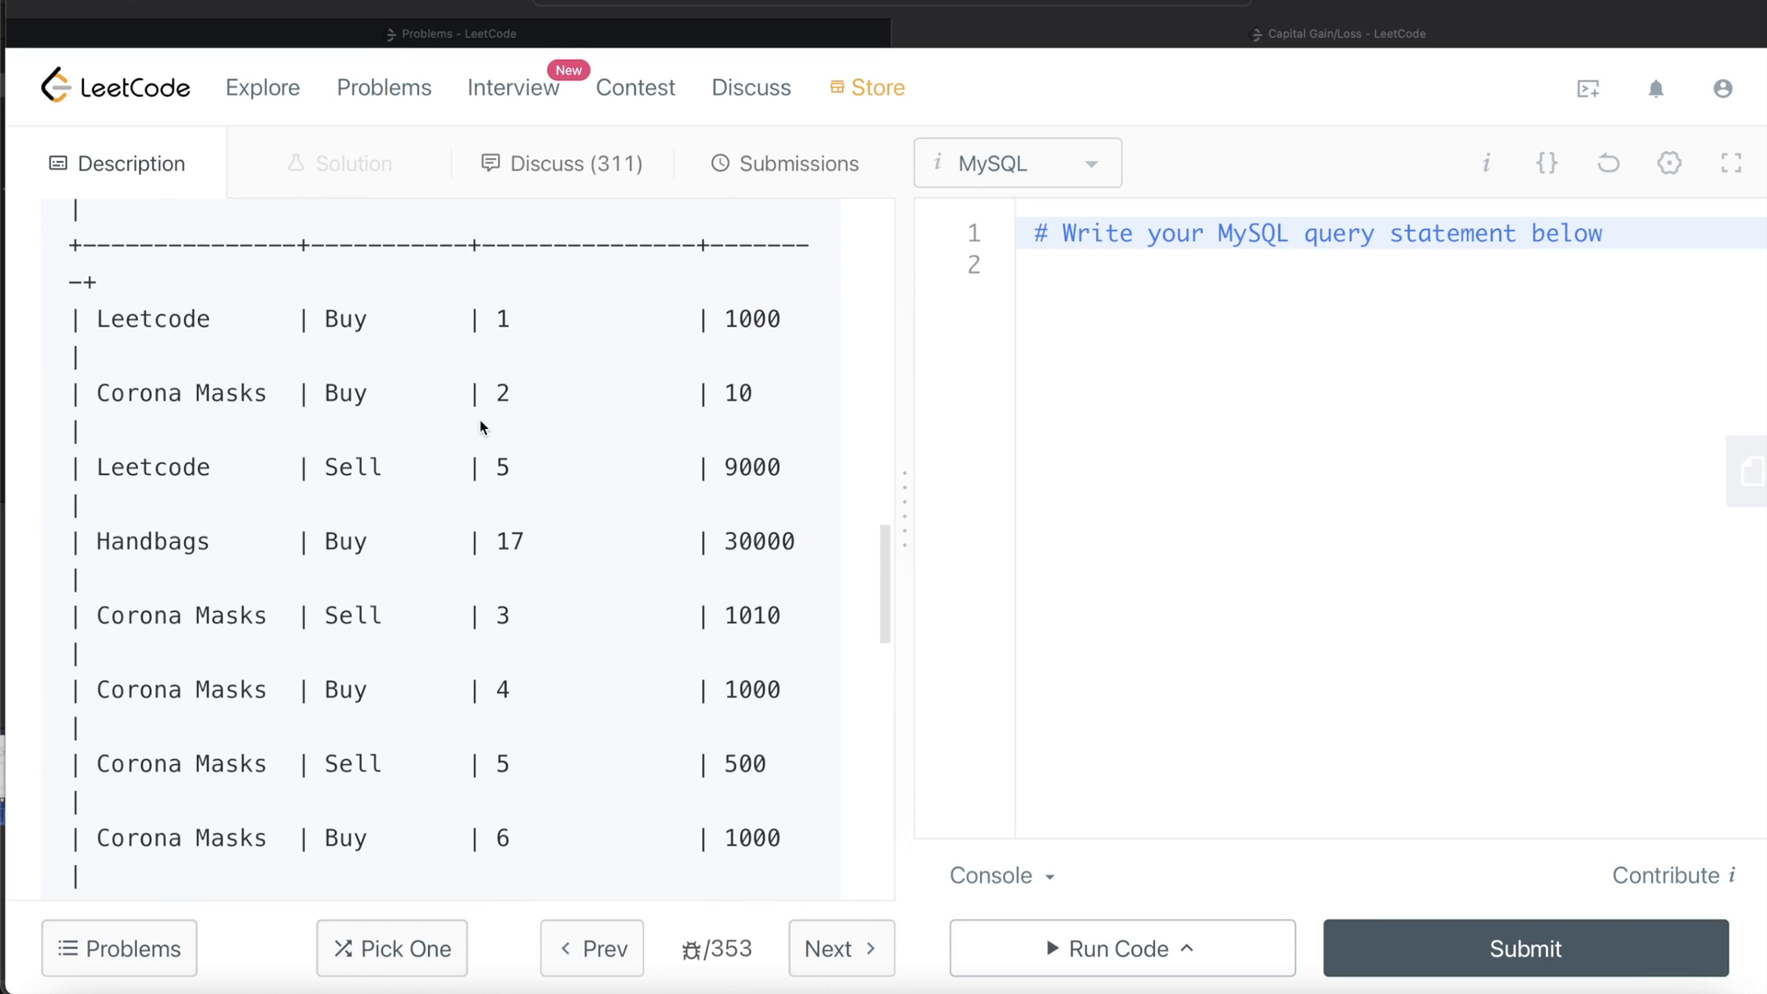
{"action": "mouse_move", "coordinate": [522, 647]}
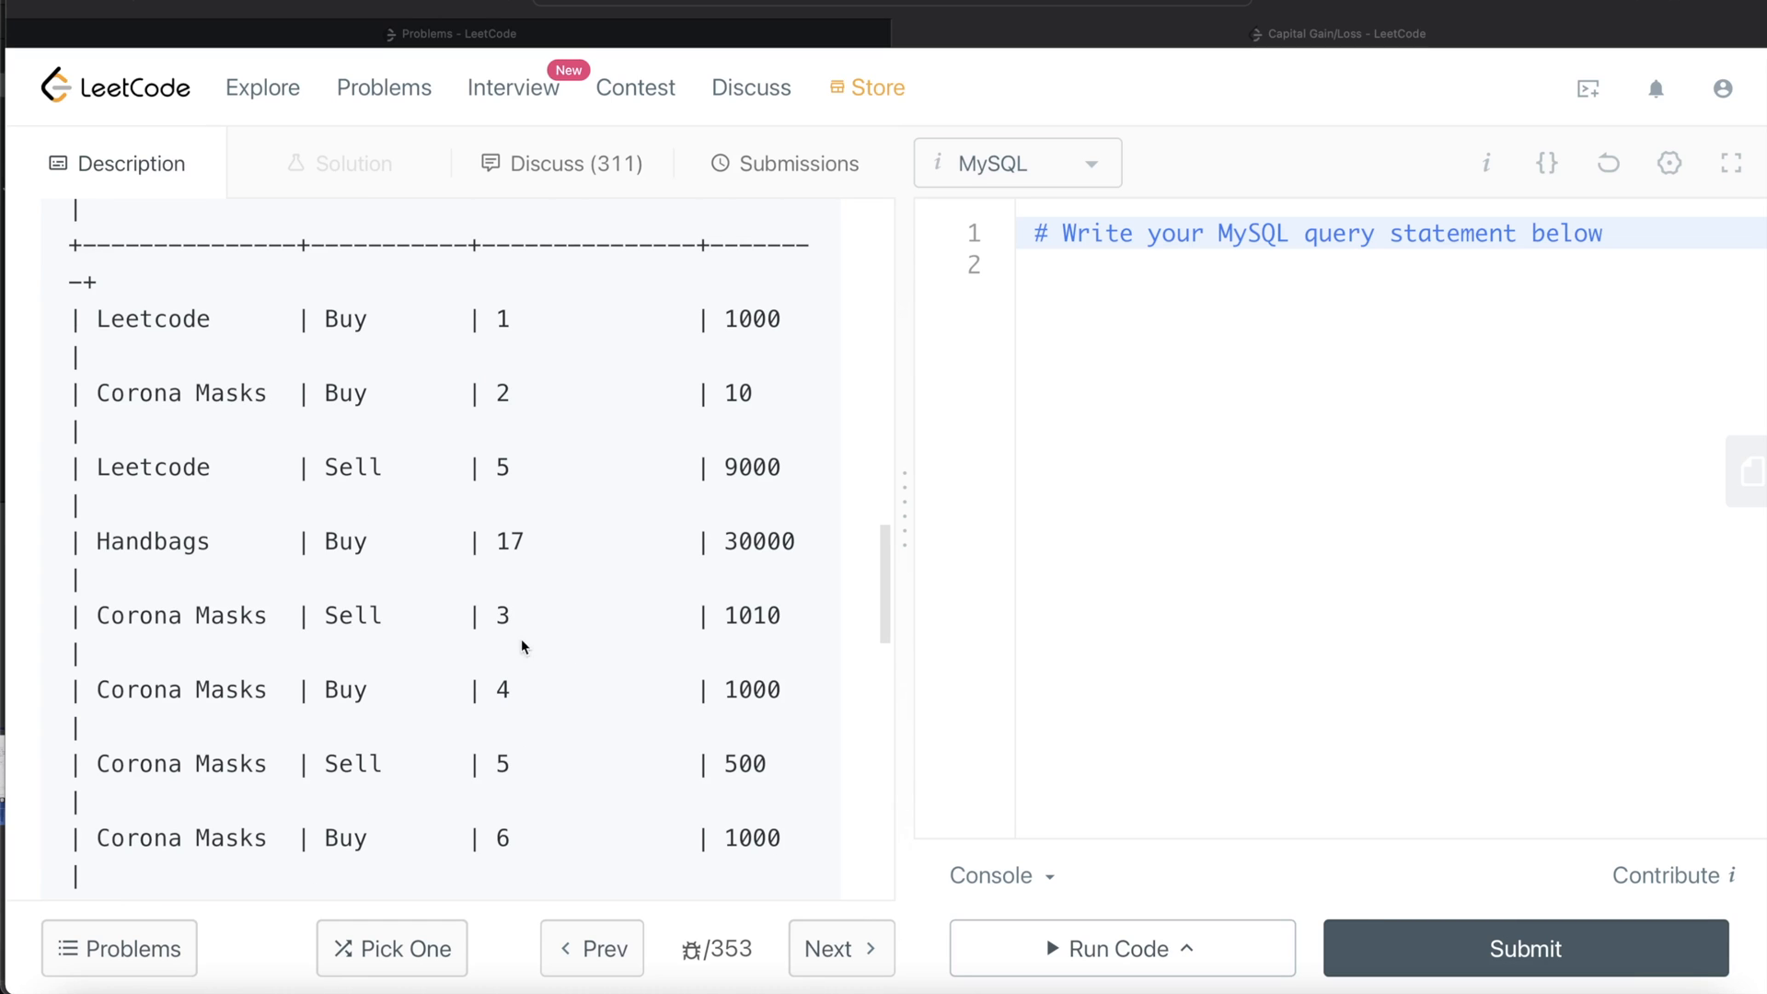
{"action": "scroll", "scroll_direction": "down", "scroll_amount": 3}
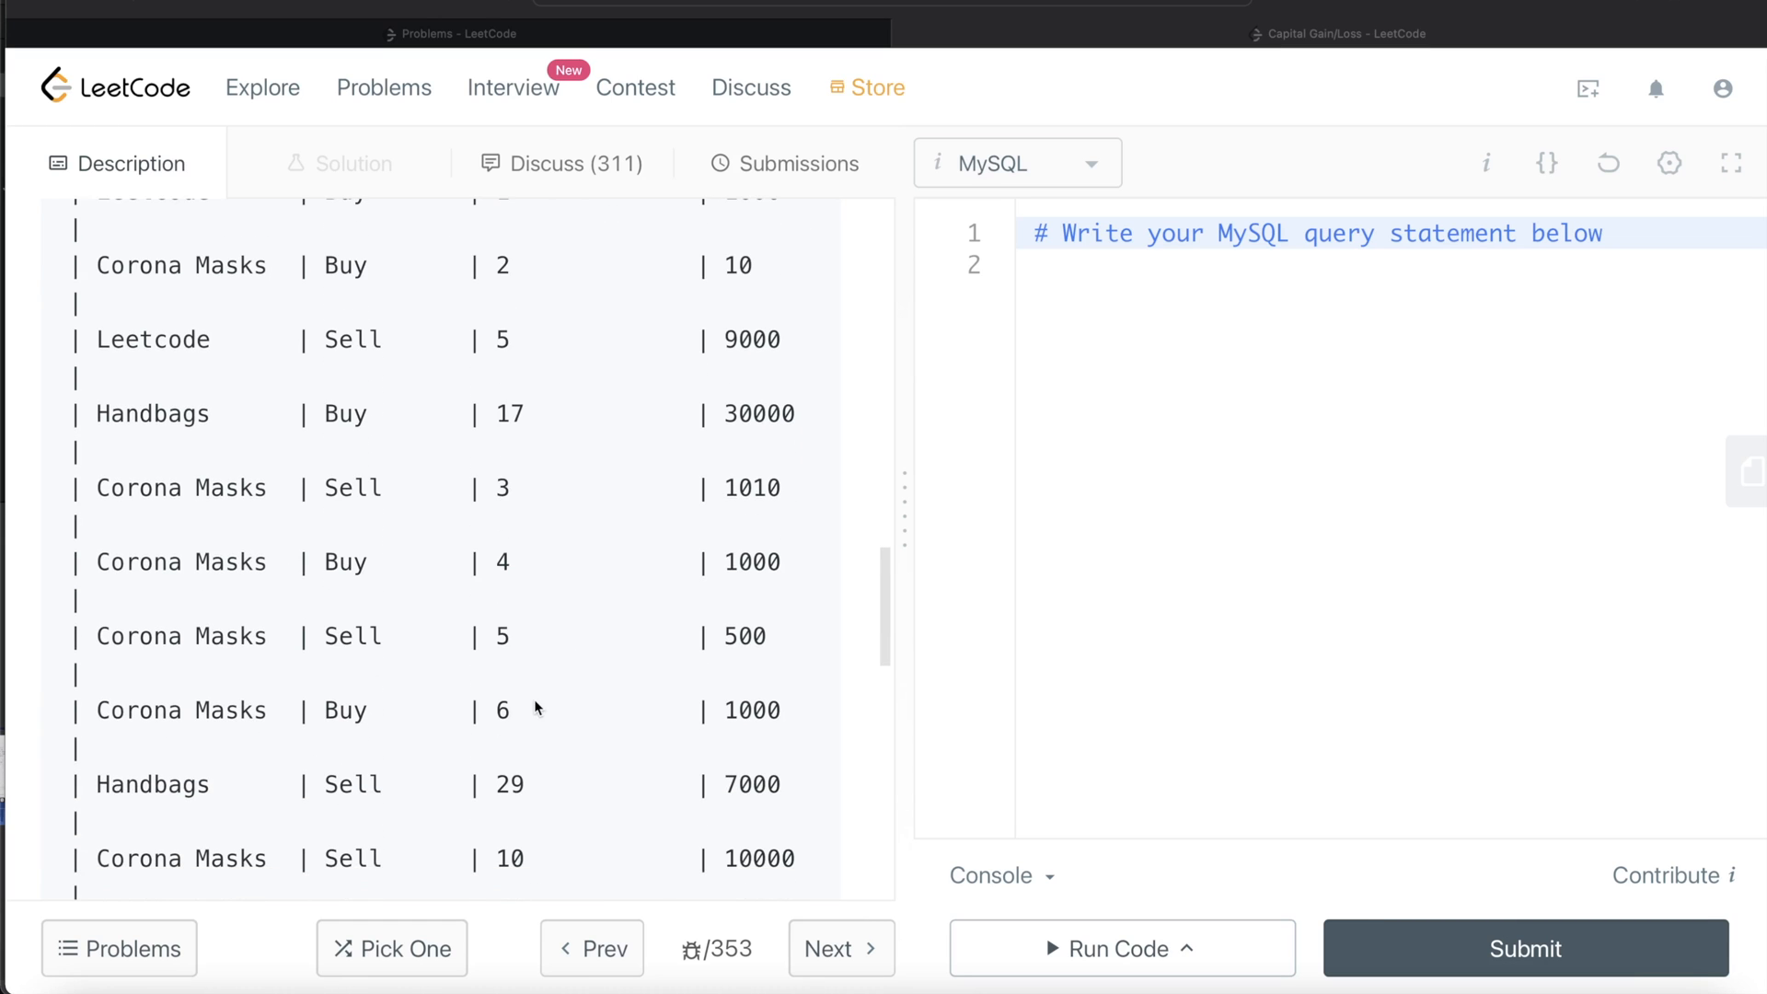
{"action": "mouse_move", "coordinate": [507, 728]}
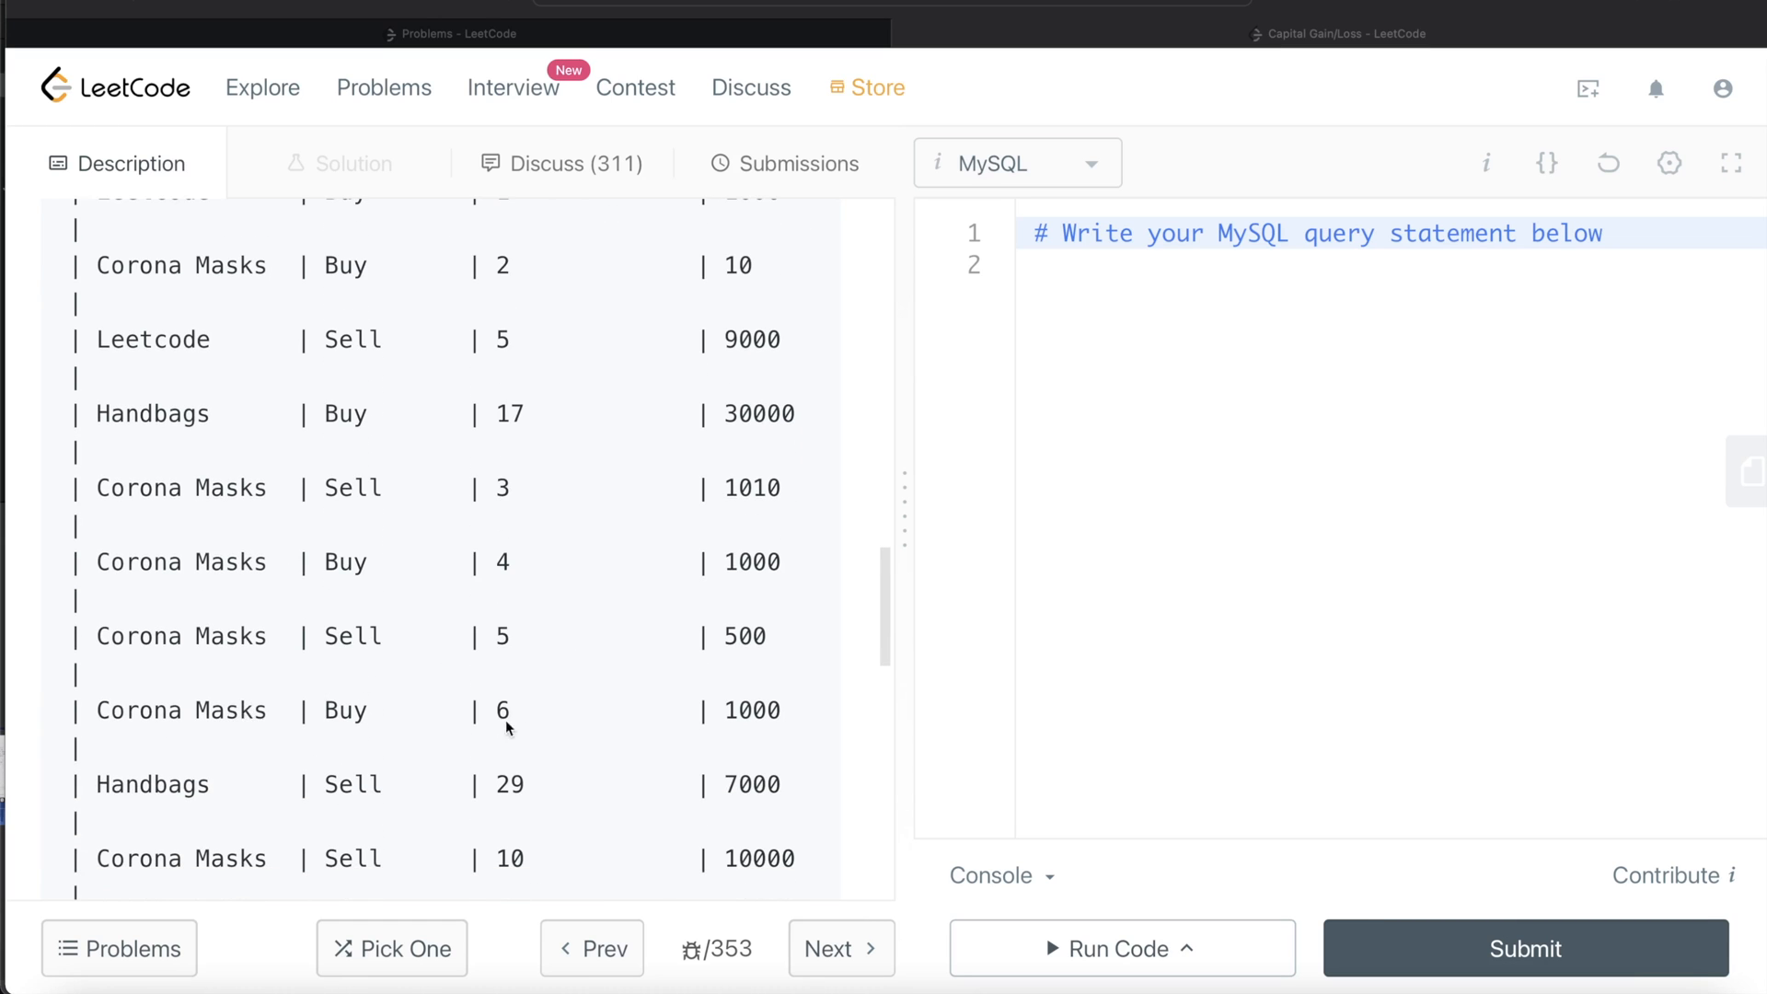
{"action": "scroll", "scroll_direction": "down", "scroll_amount": 3}
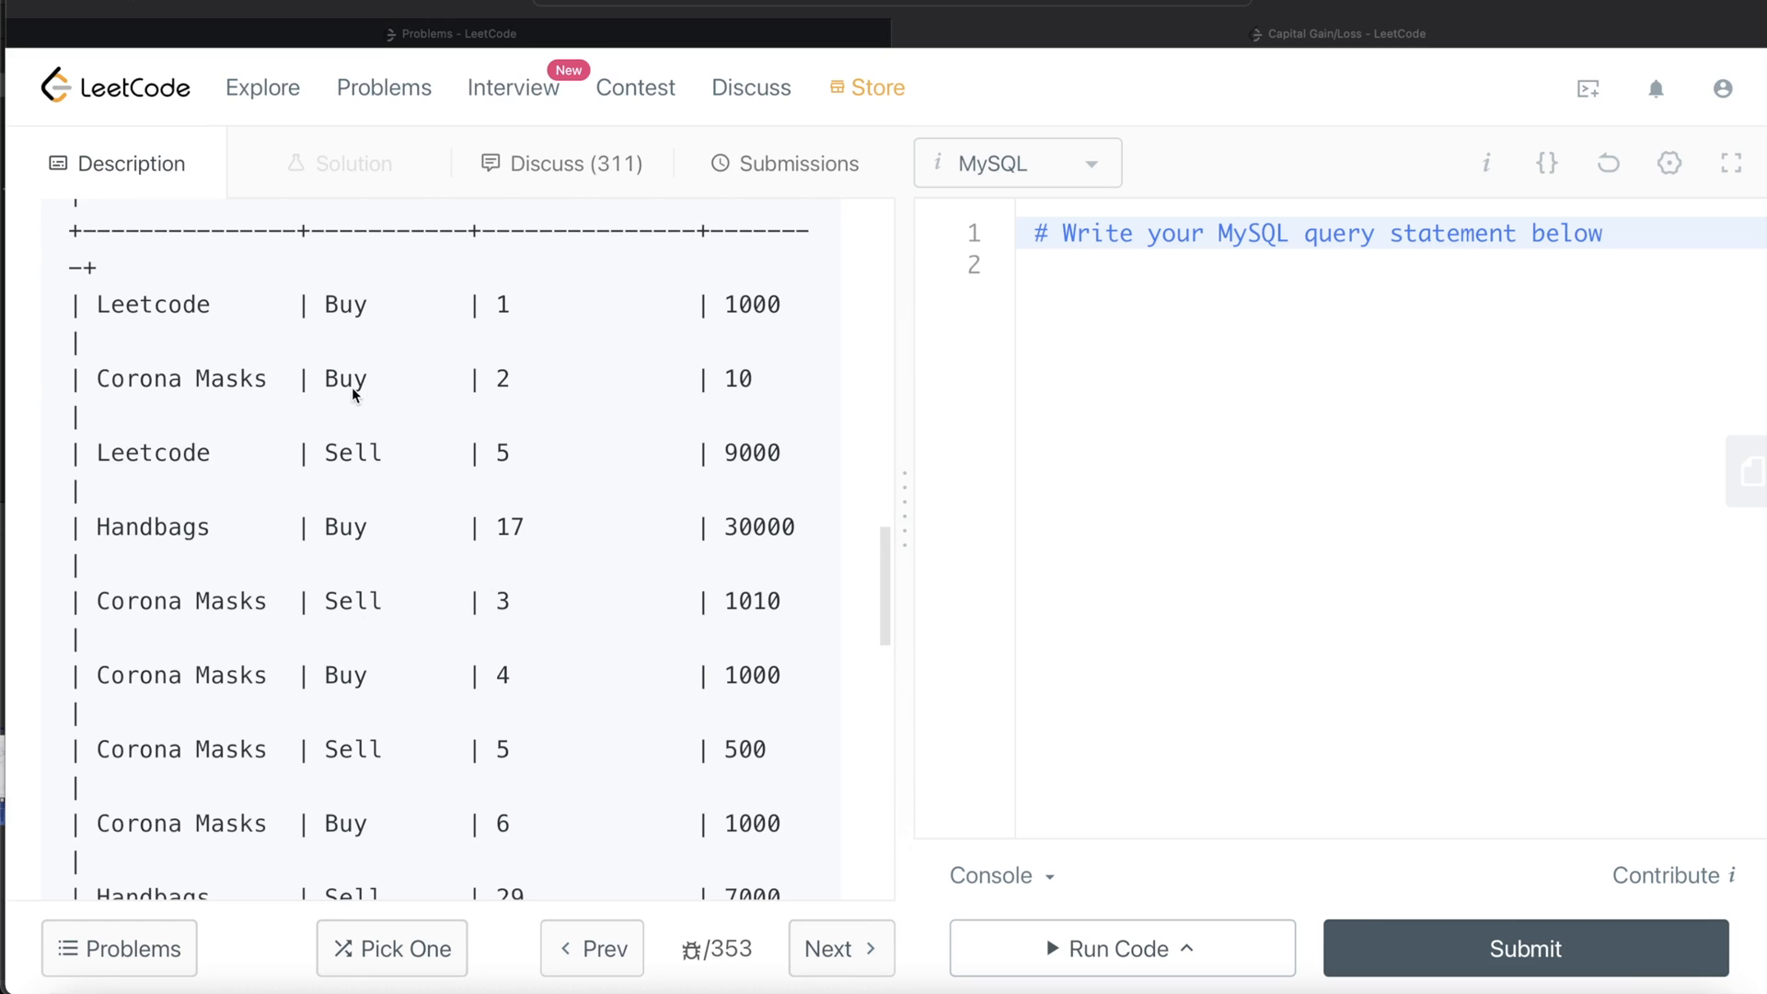
{"action": "mouse_move", "coordinate": [758, 613]}
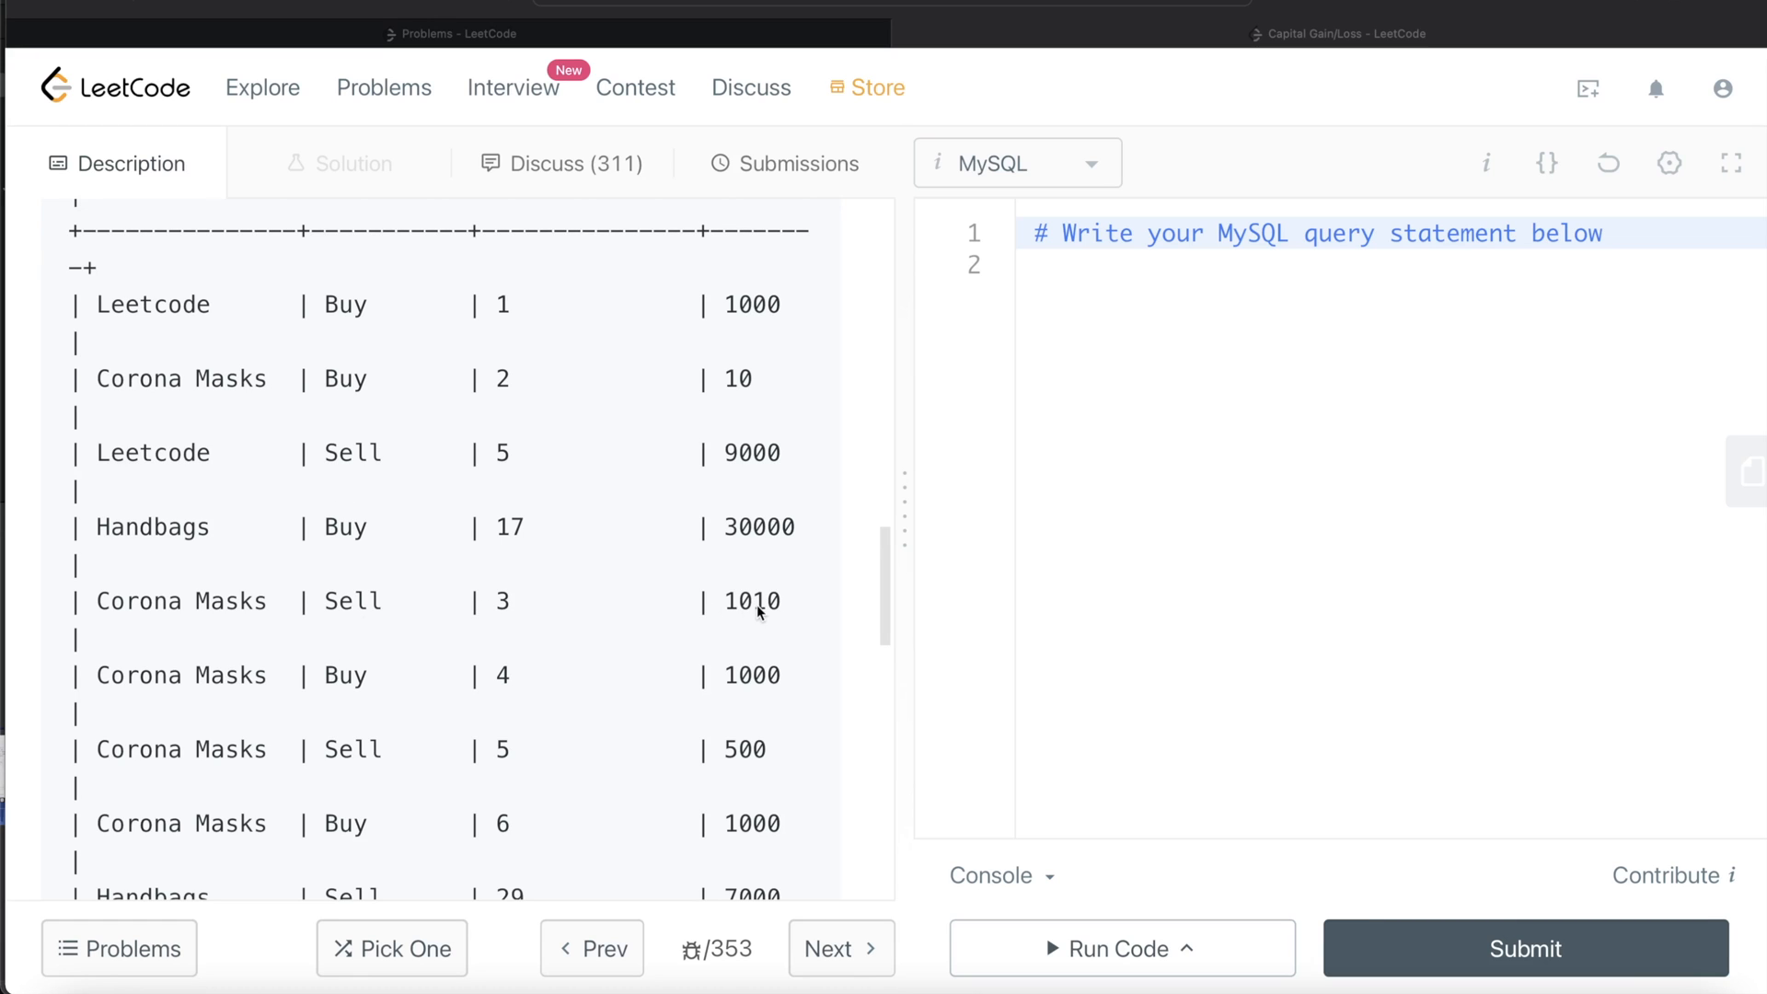
{"action": "mouse_move", "coordinate": [703, 687]}
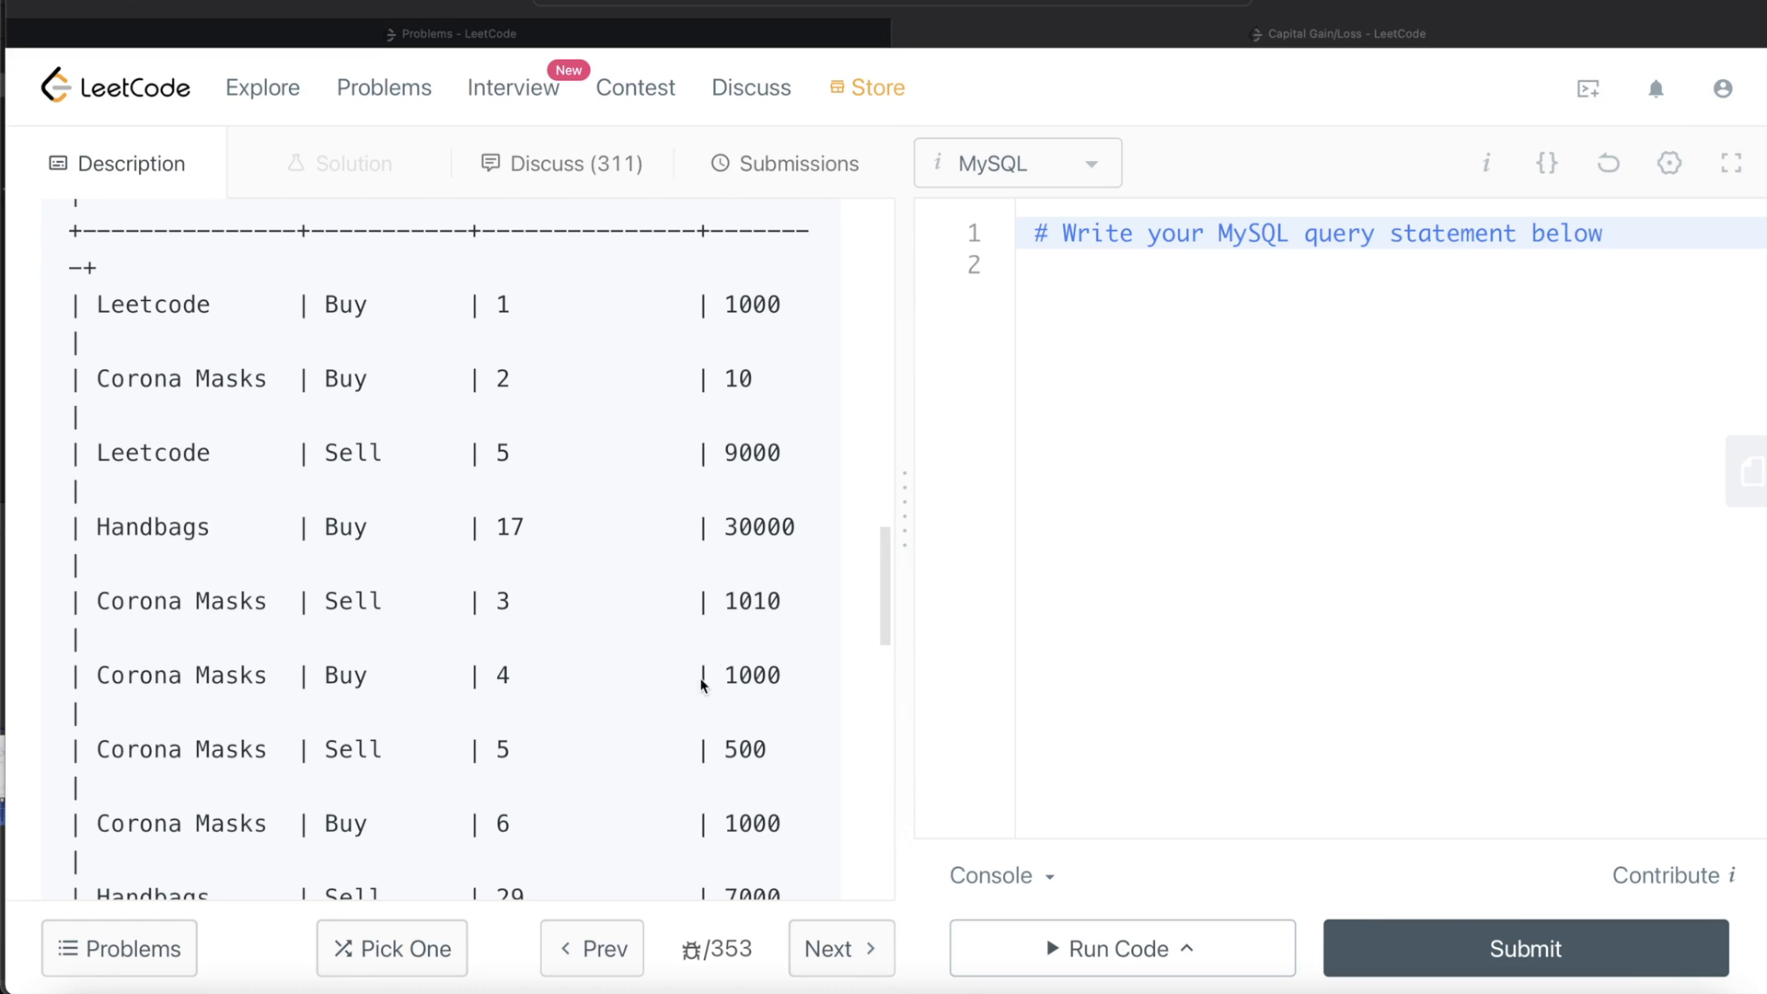
{"action": "scroll", "scroll_direction": "down", "scroll_amount": 3}
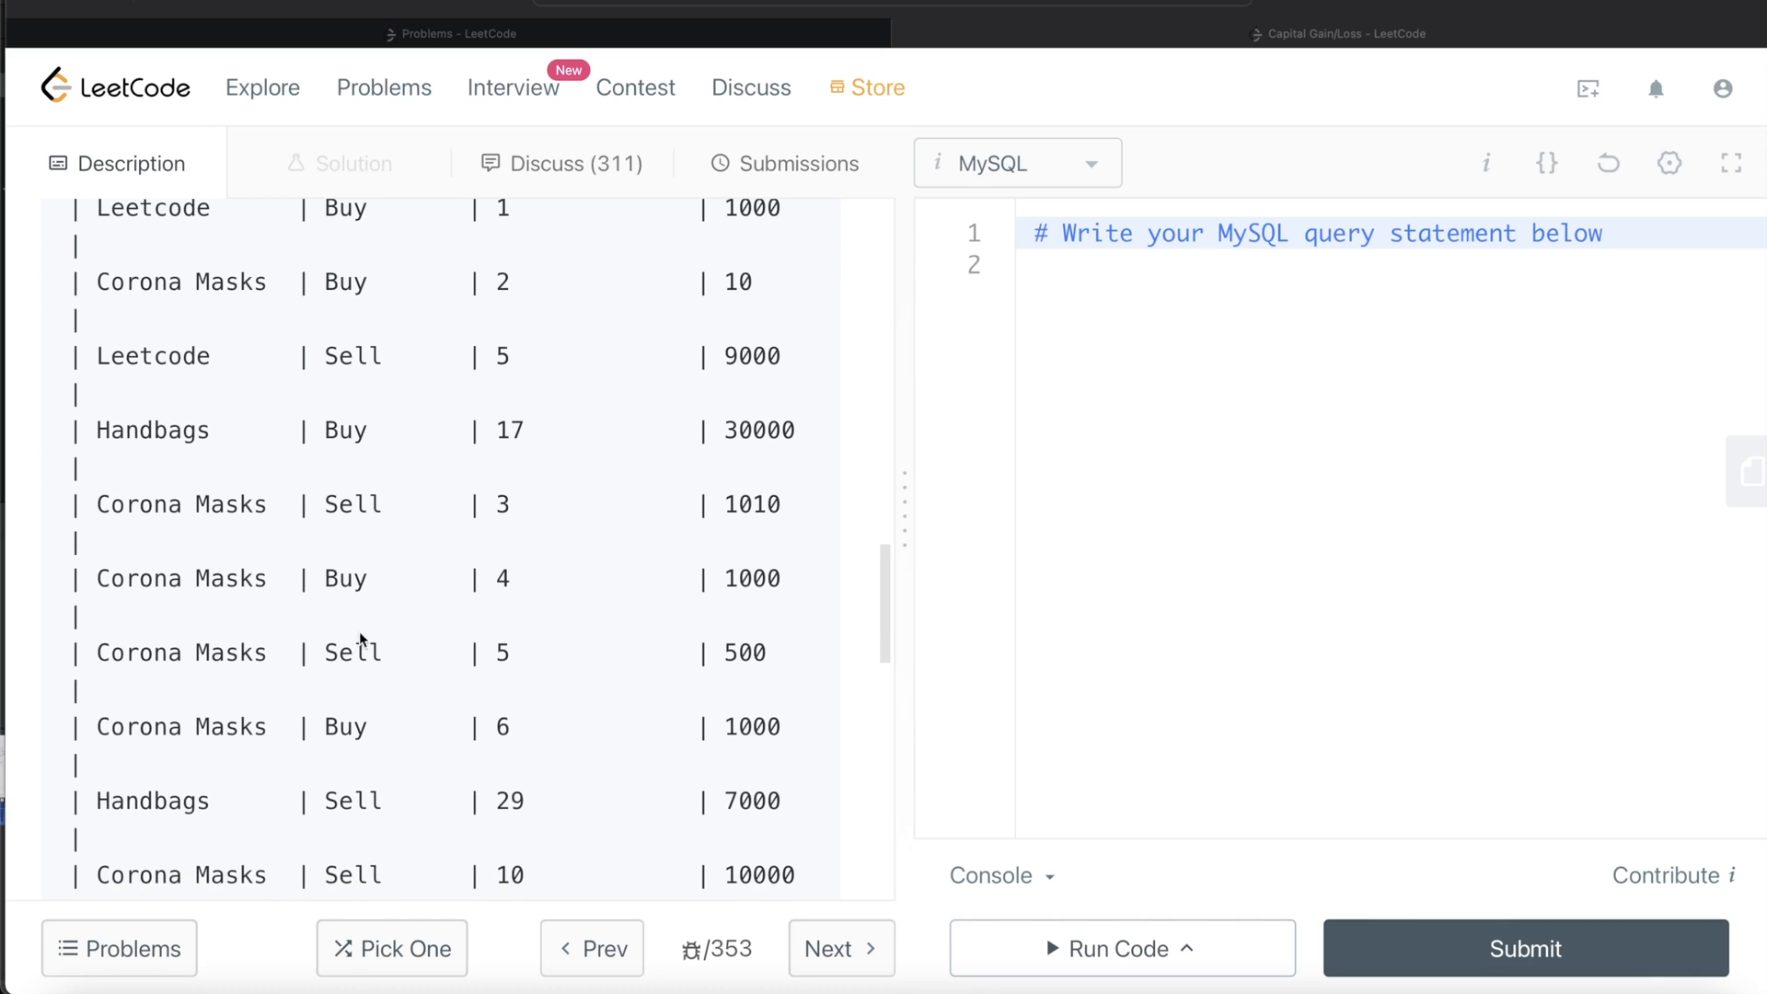
{"action": "mouse_move", "coordinate": [749, 598]}
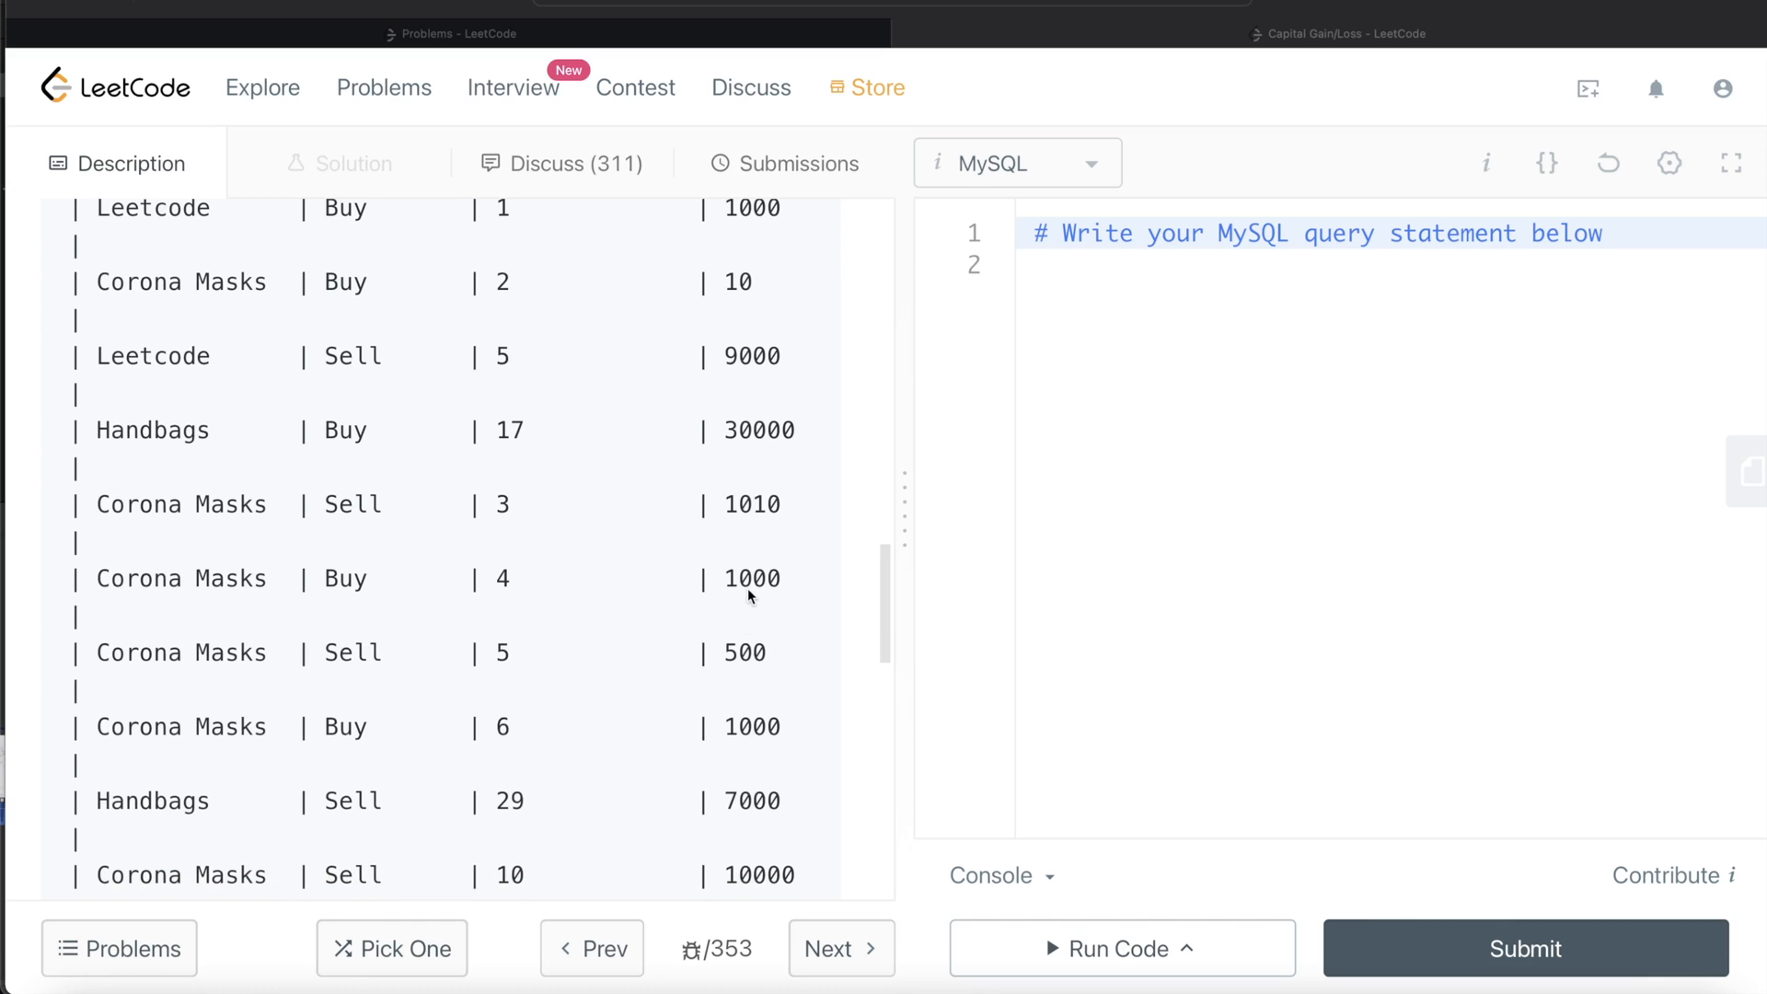
{"action": "scroll", "scroll_direction": "down", "scroll_amount": 3}
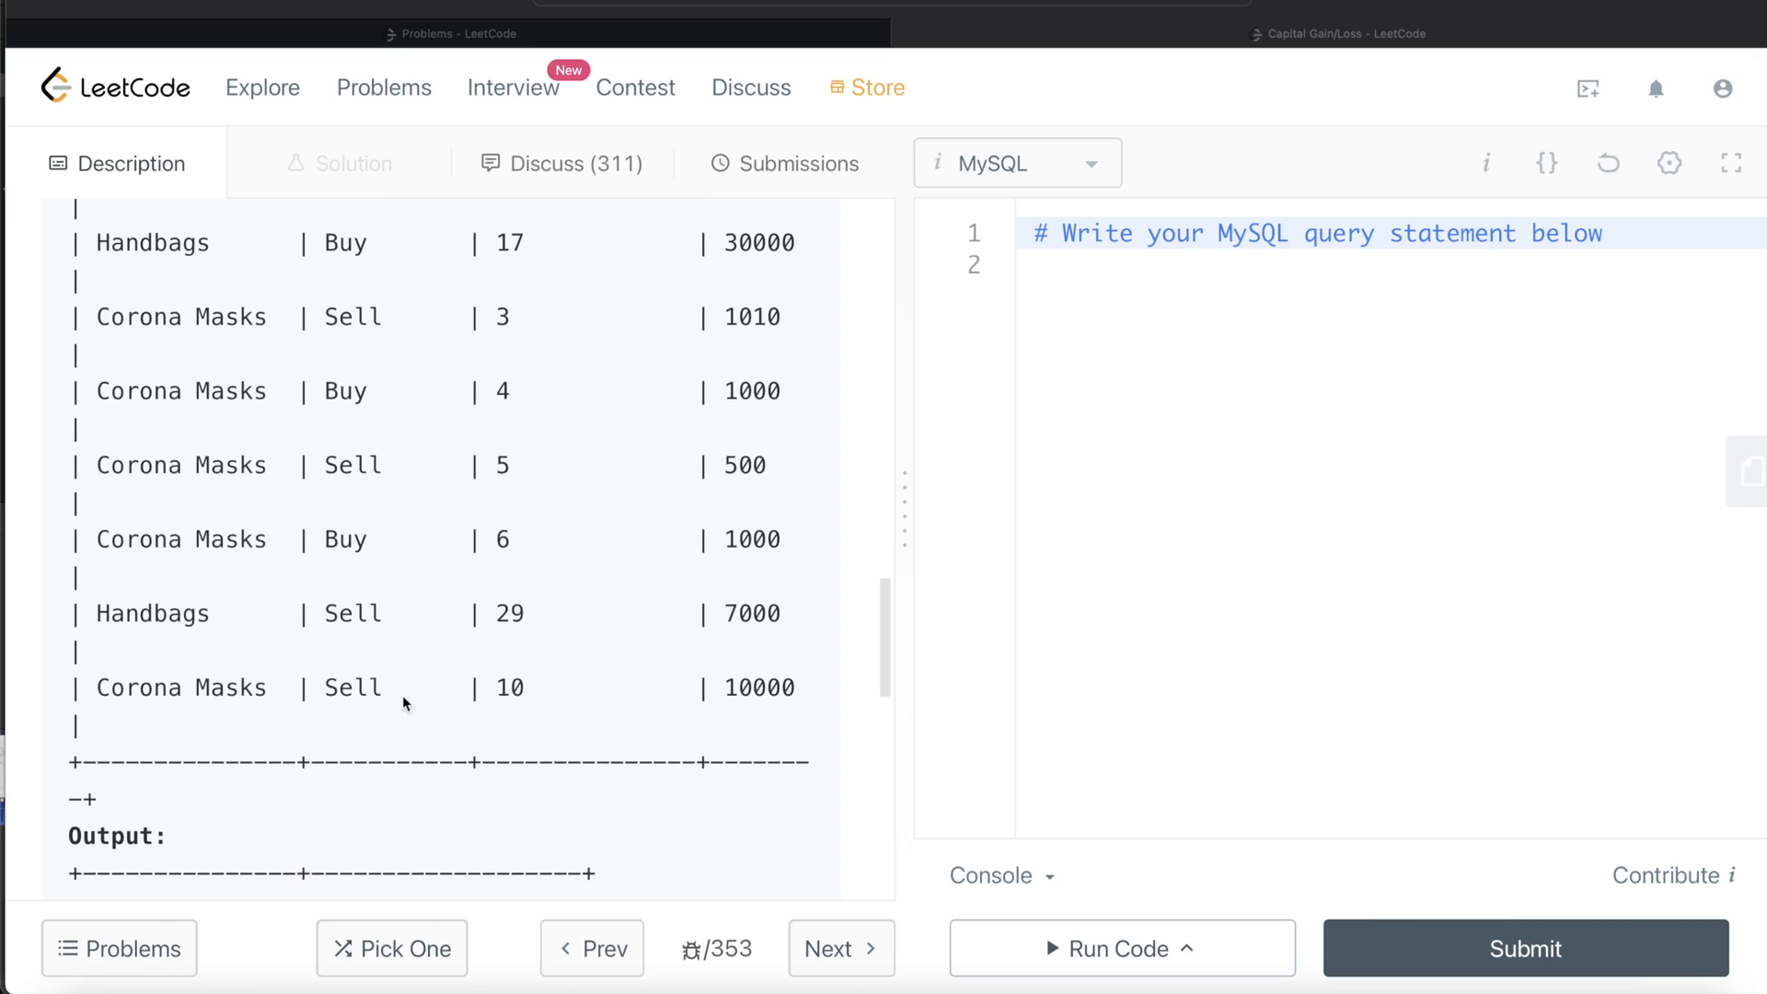
{"action": "mouse_move", "coordinate": [744, 563]}
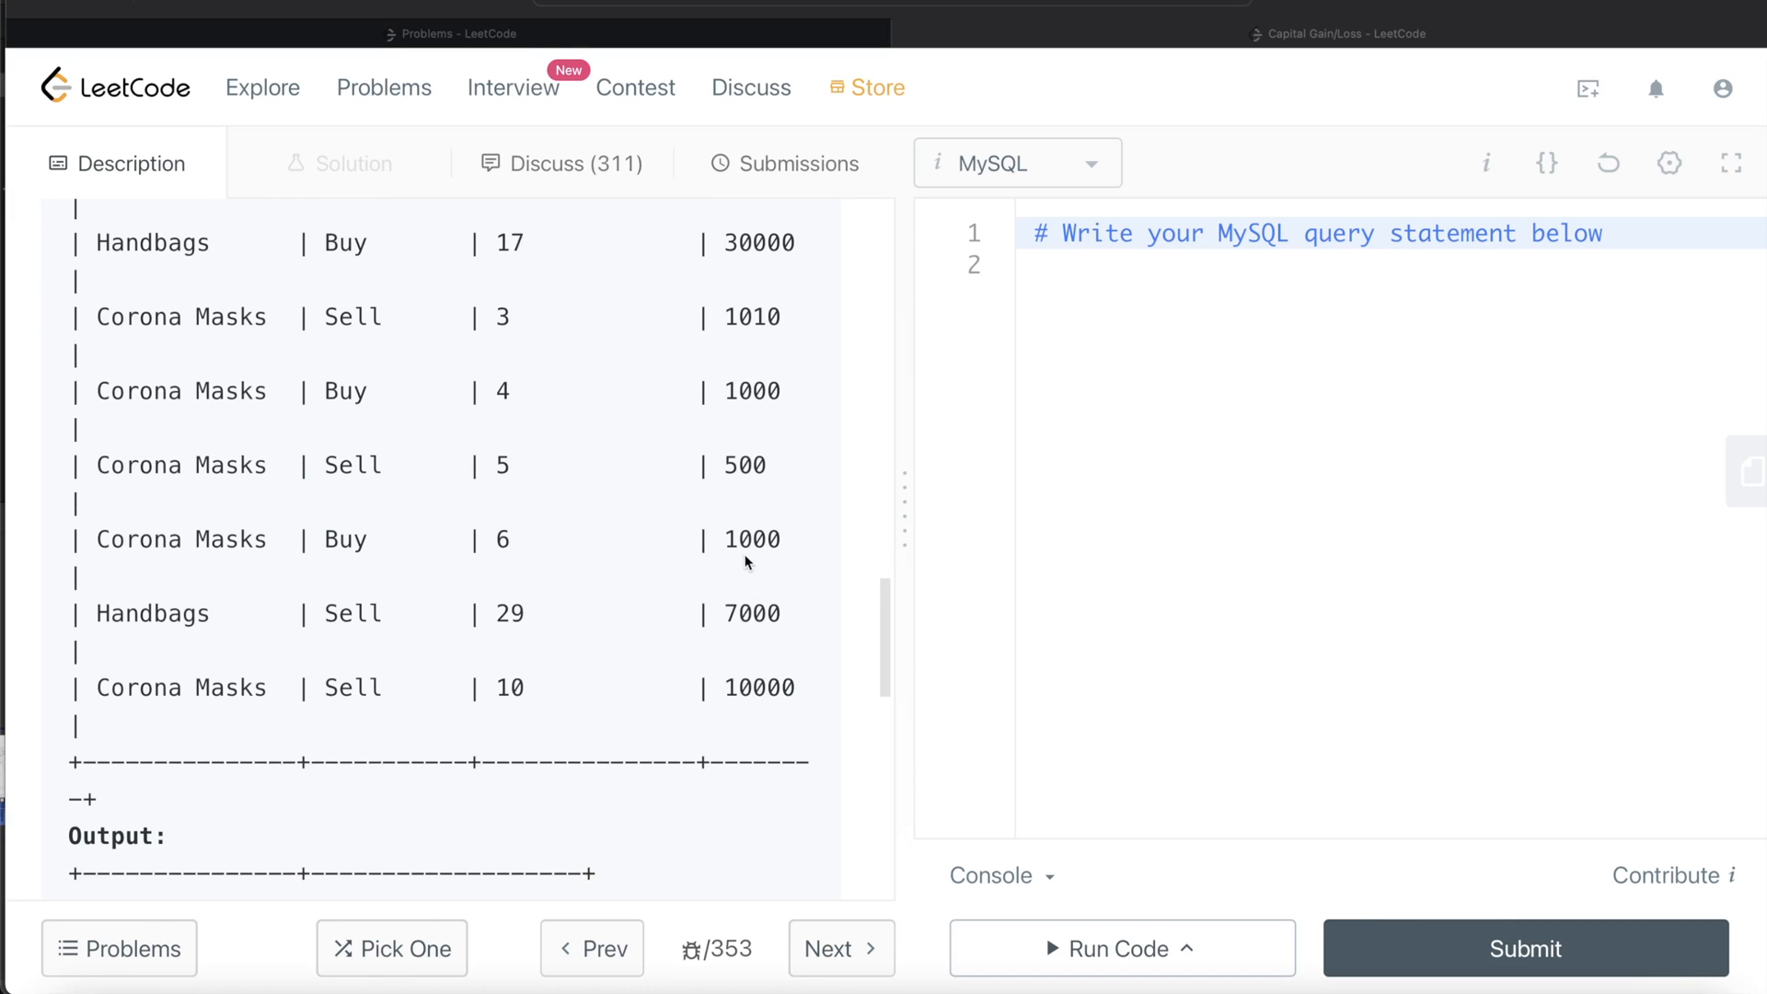
{"action": "mouse_move", "coordinate": [774, 554]}
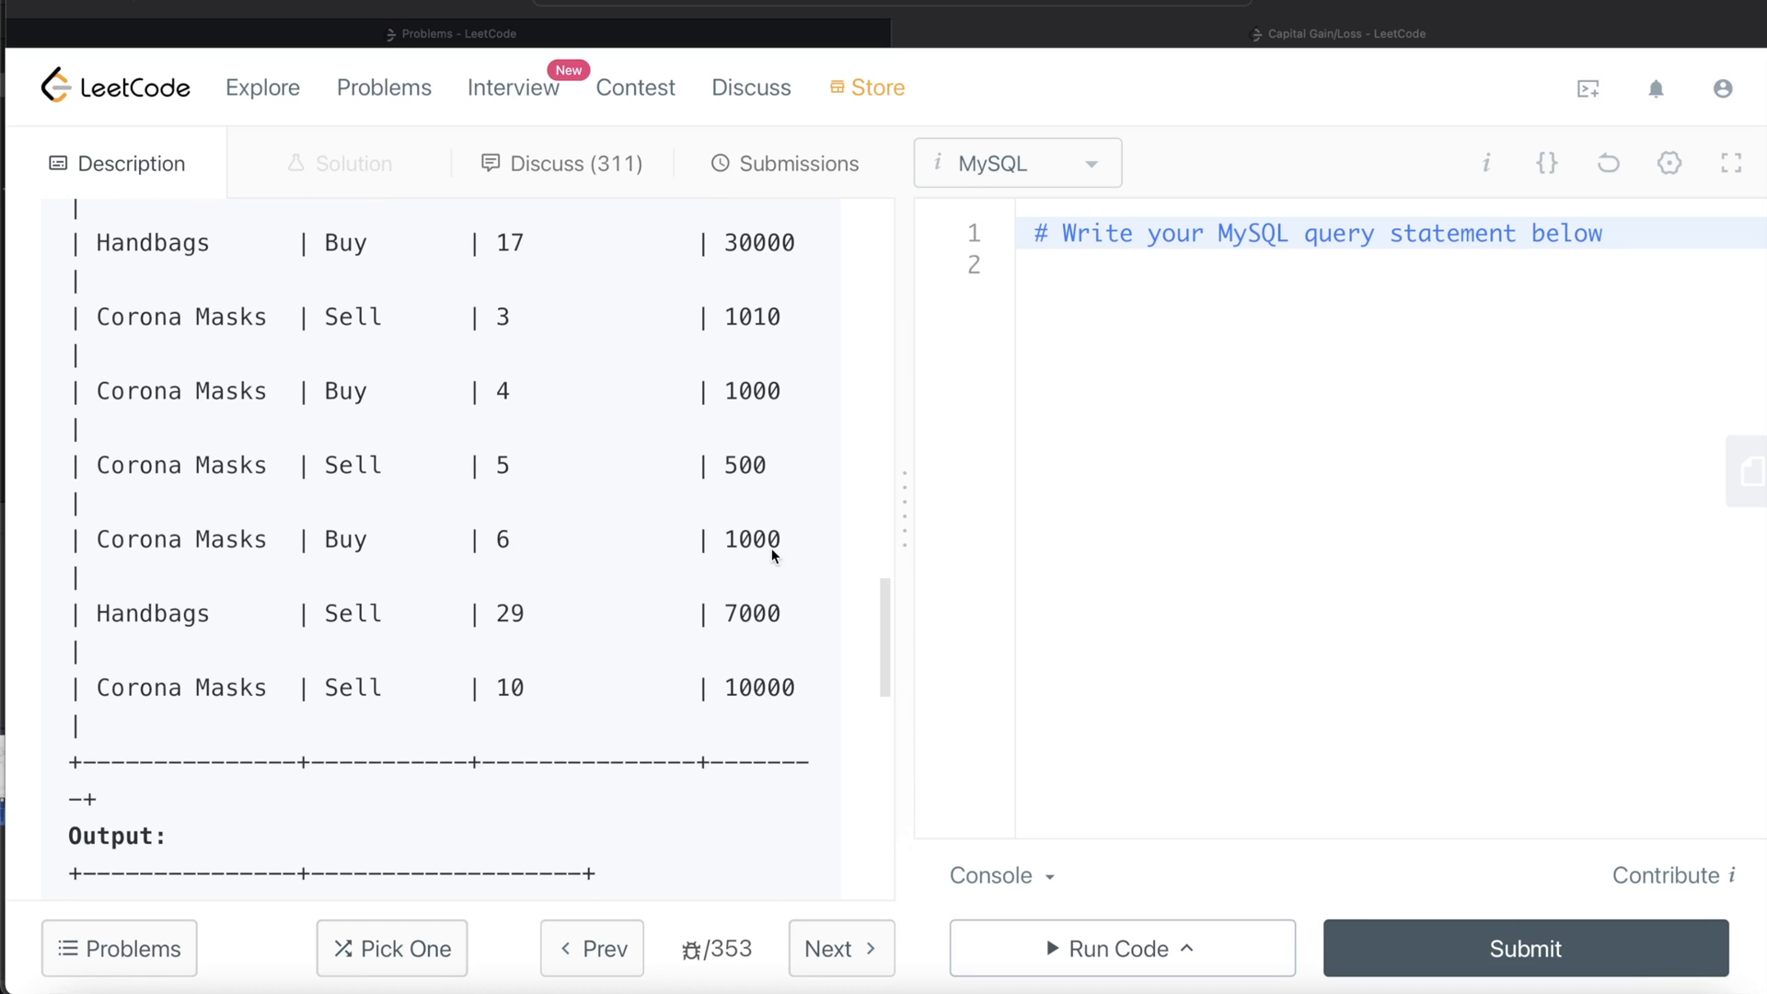
{"action": "scroll", "scroll_direction": "down", "scroll_amount": 3}
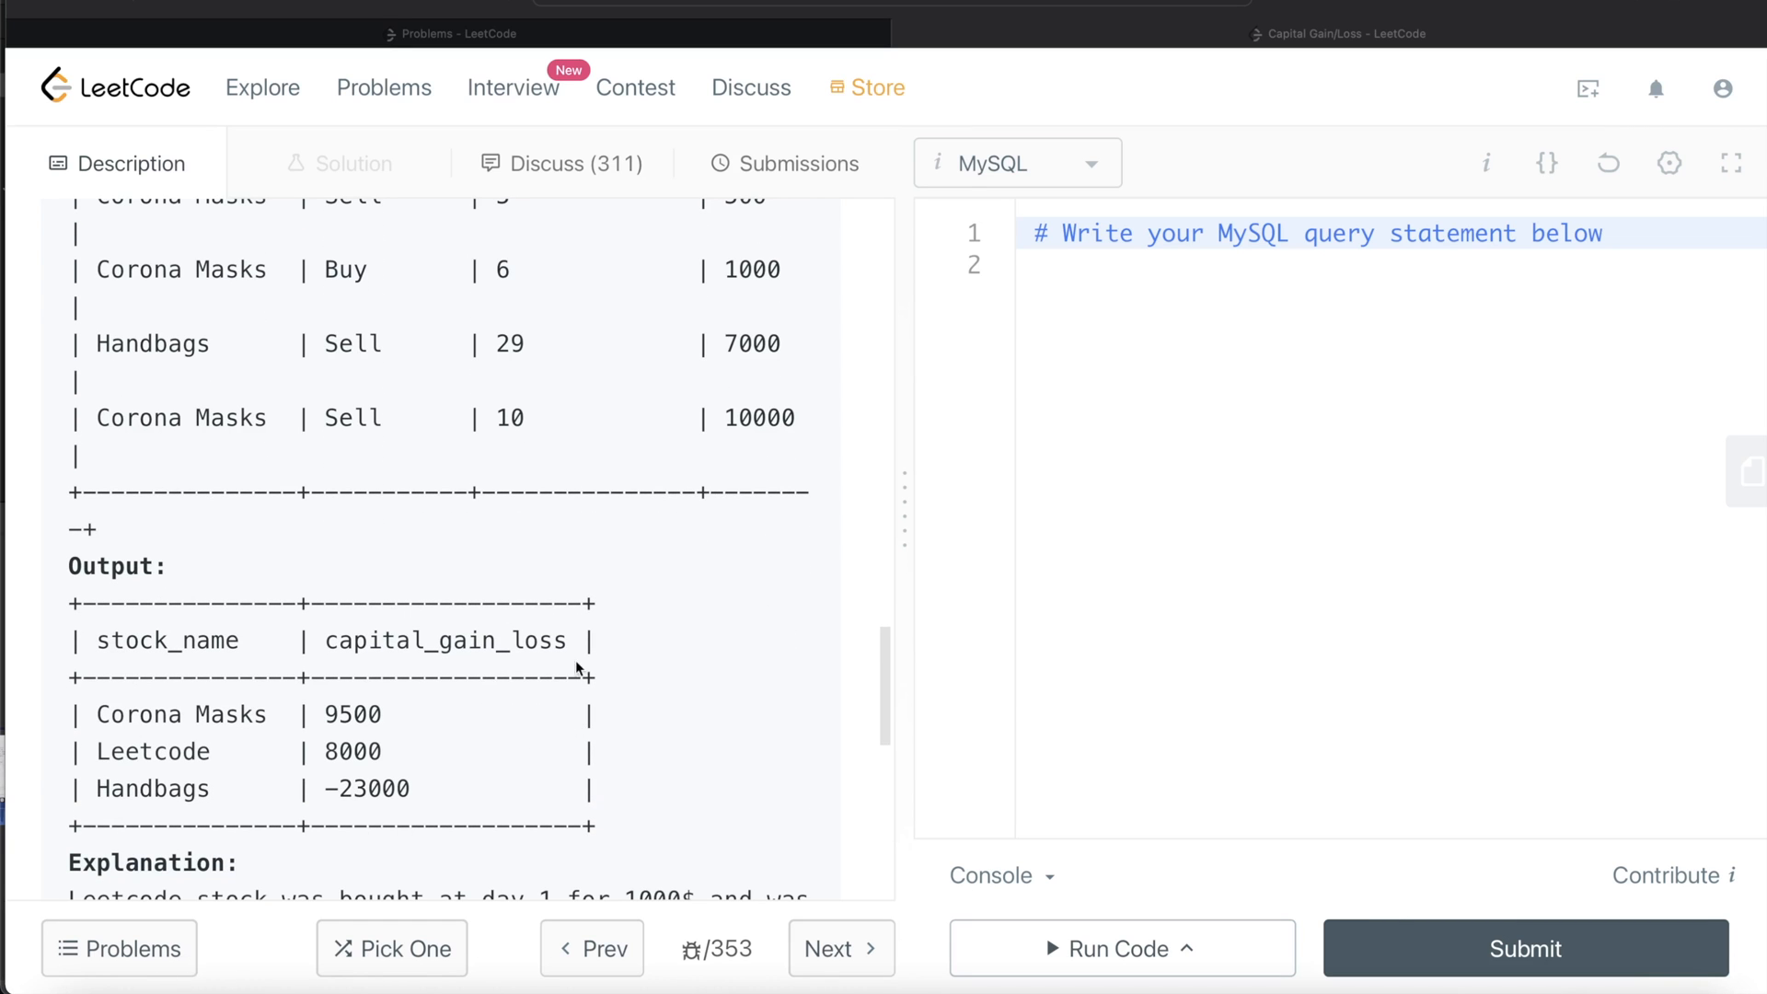
{"action": "mouse_move", "coordinate": [313, 673]}
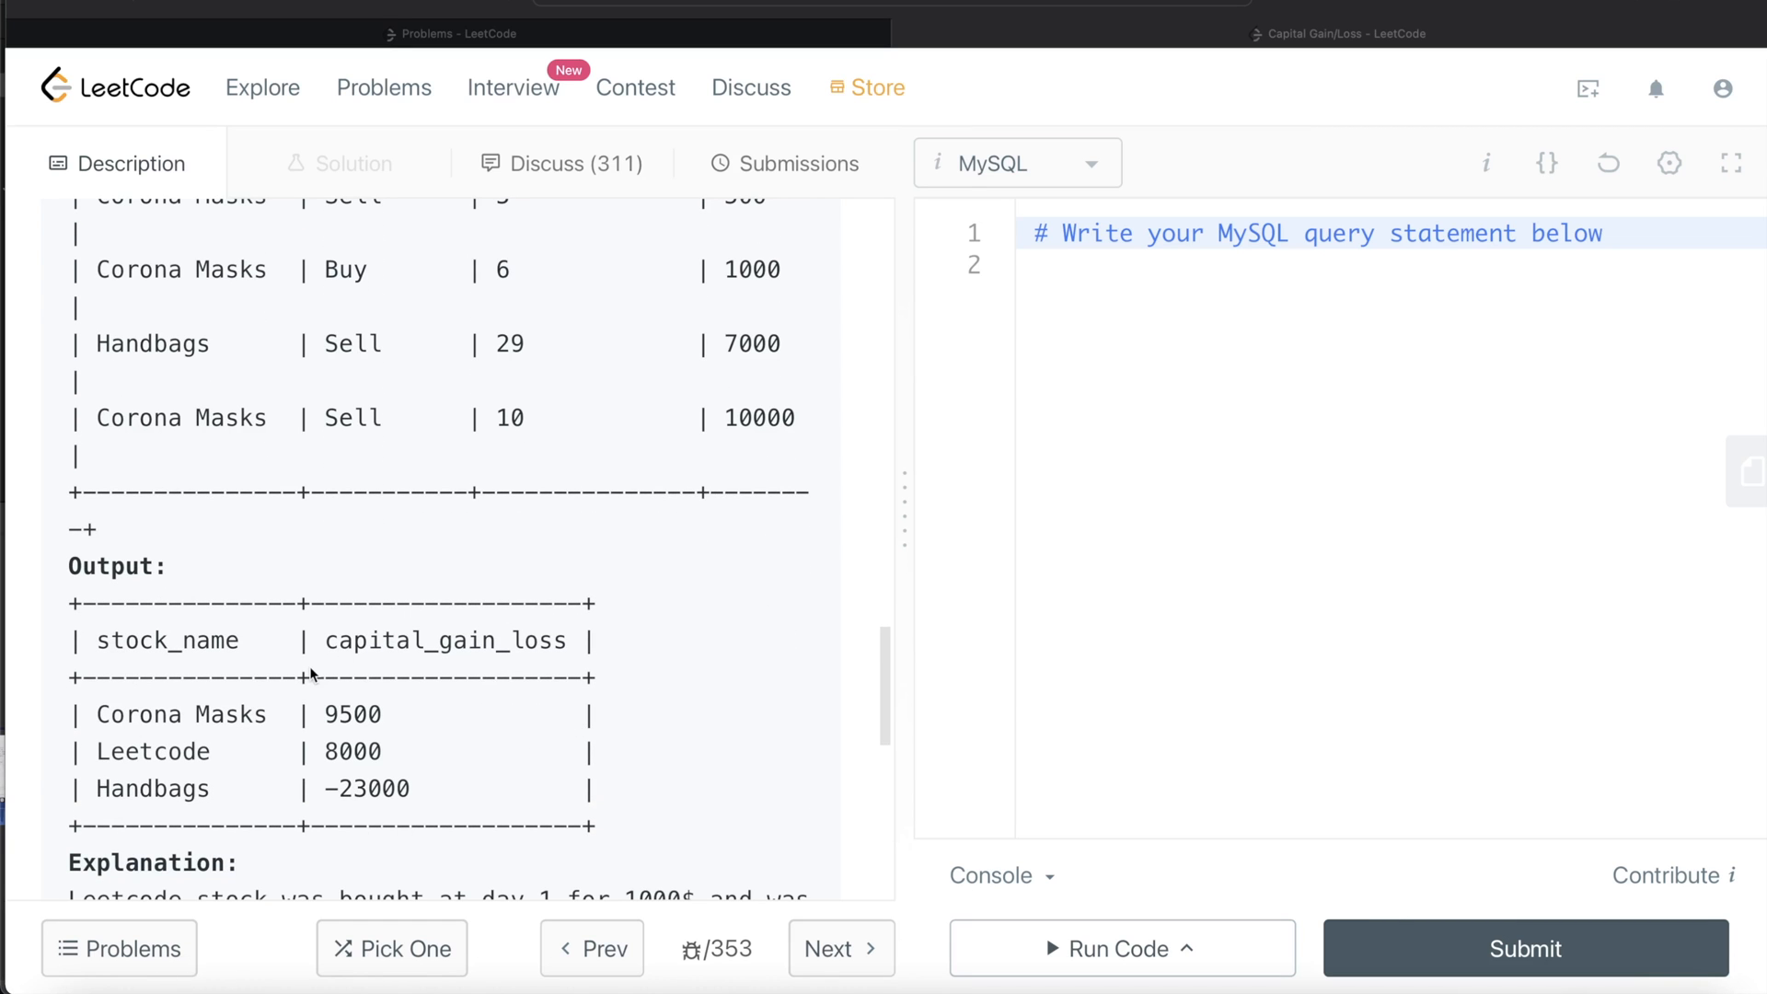
{"action": "mouse_move", "coordinate": [537, 656]}
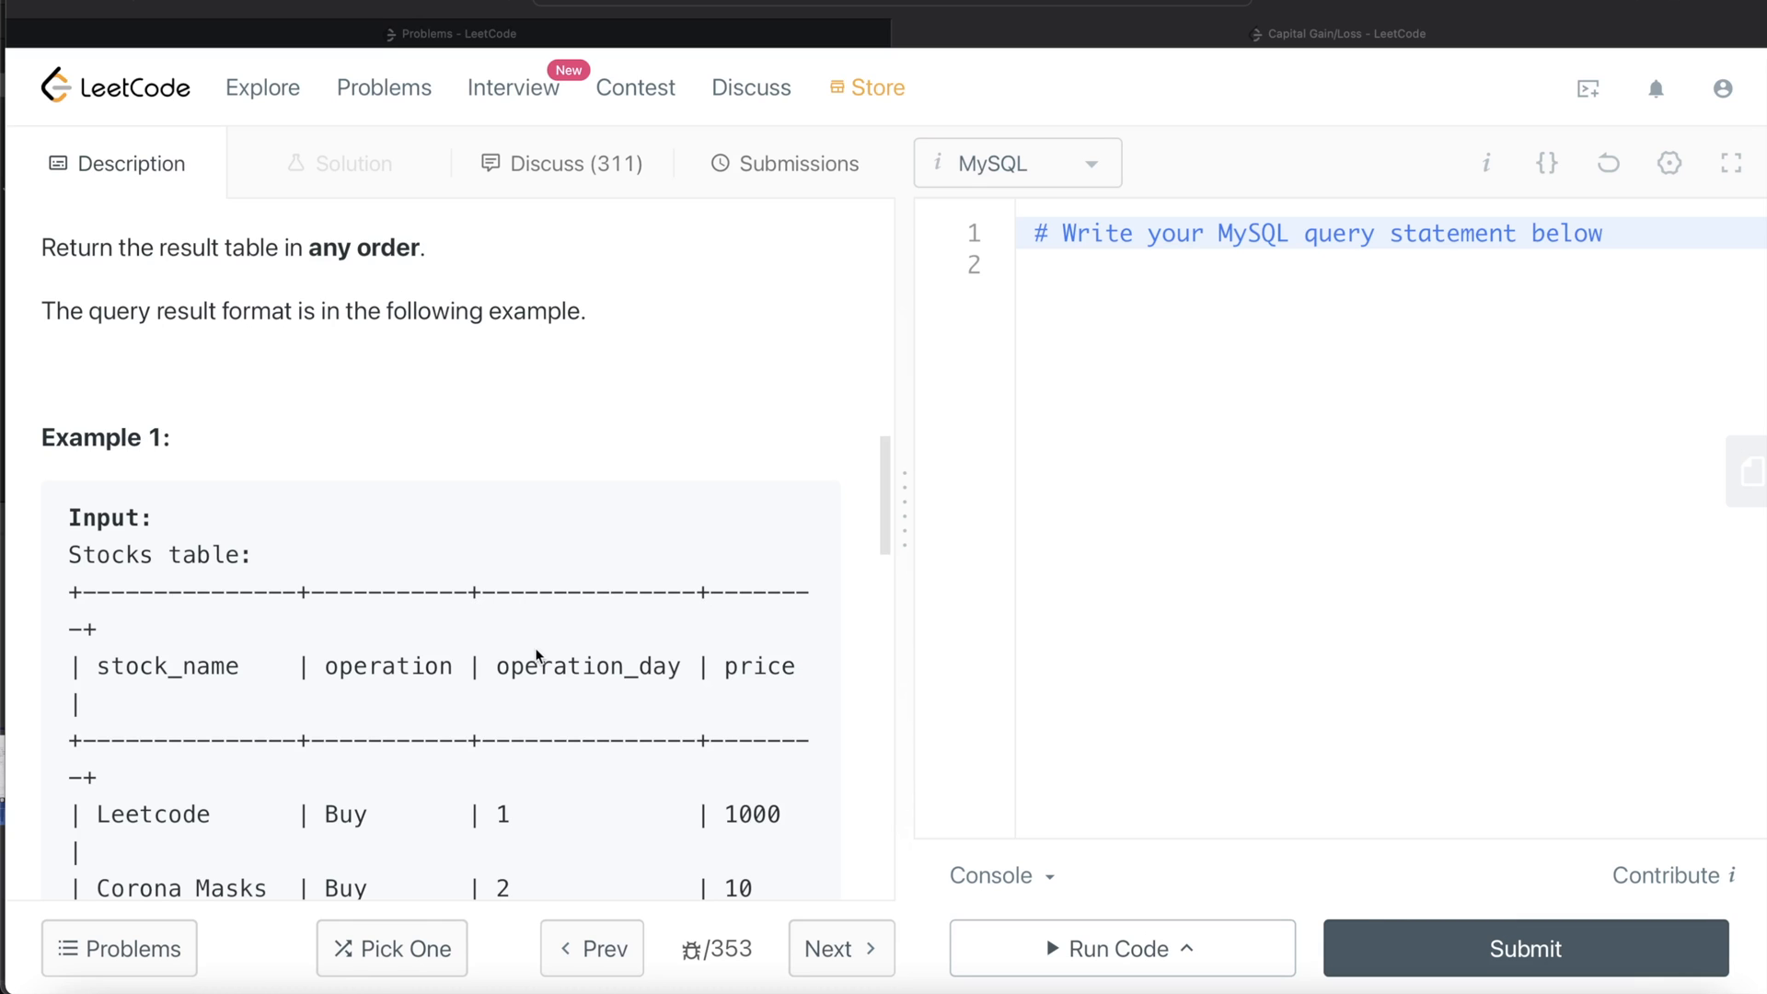
{"action": "scroll", "scroll_direction": "down", "scroll_amount": 3}
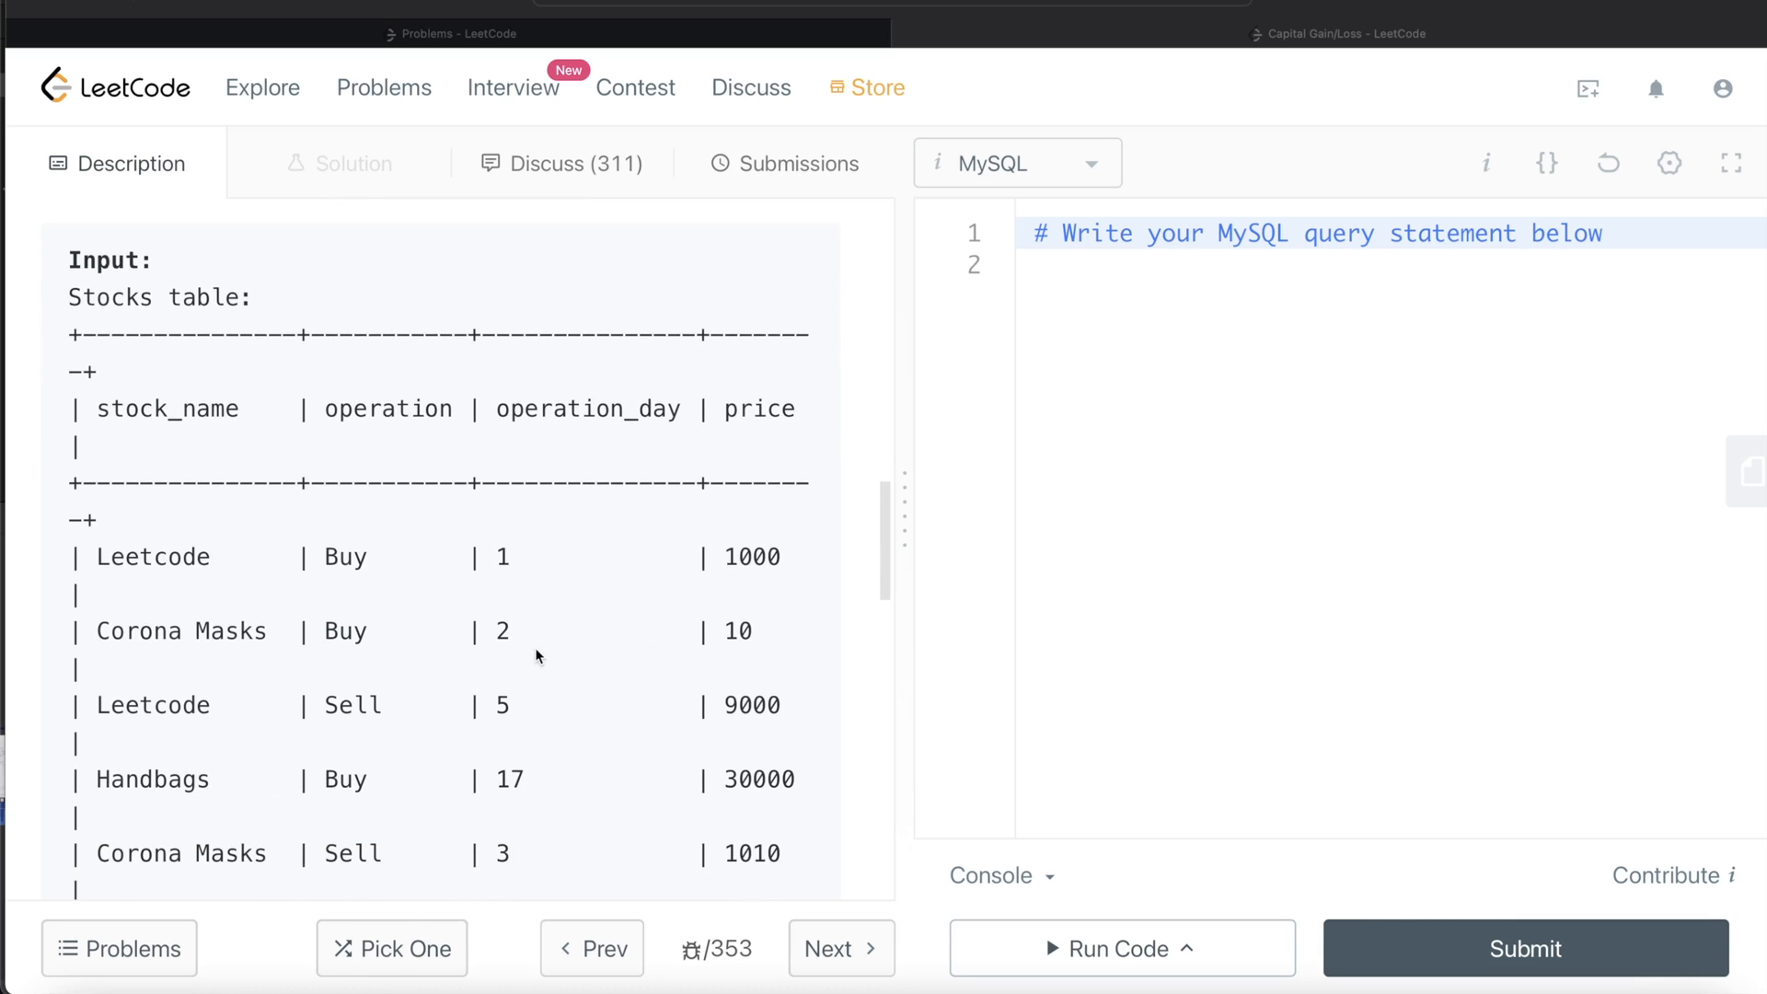
{"action": "mouse_move", "coordinate": [617, 593]}
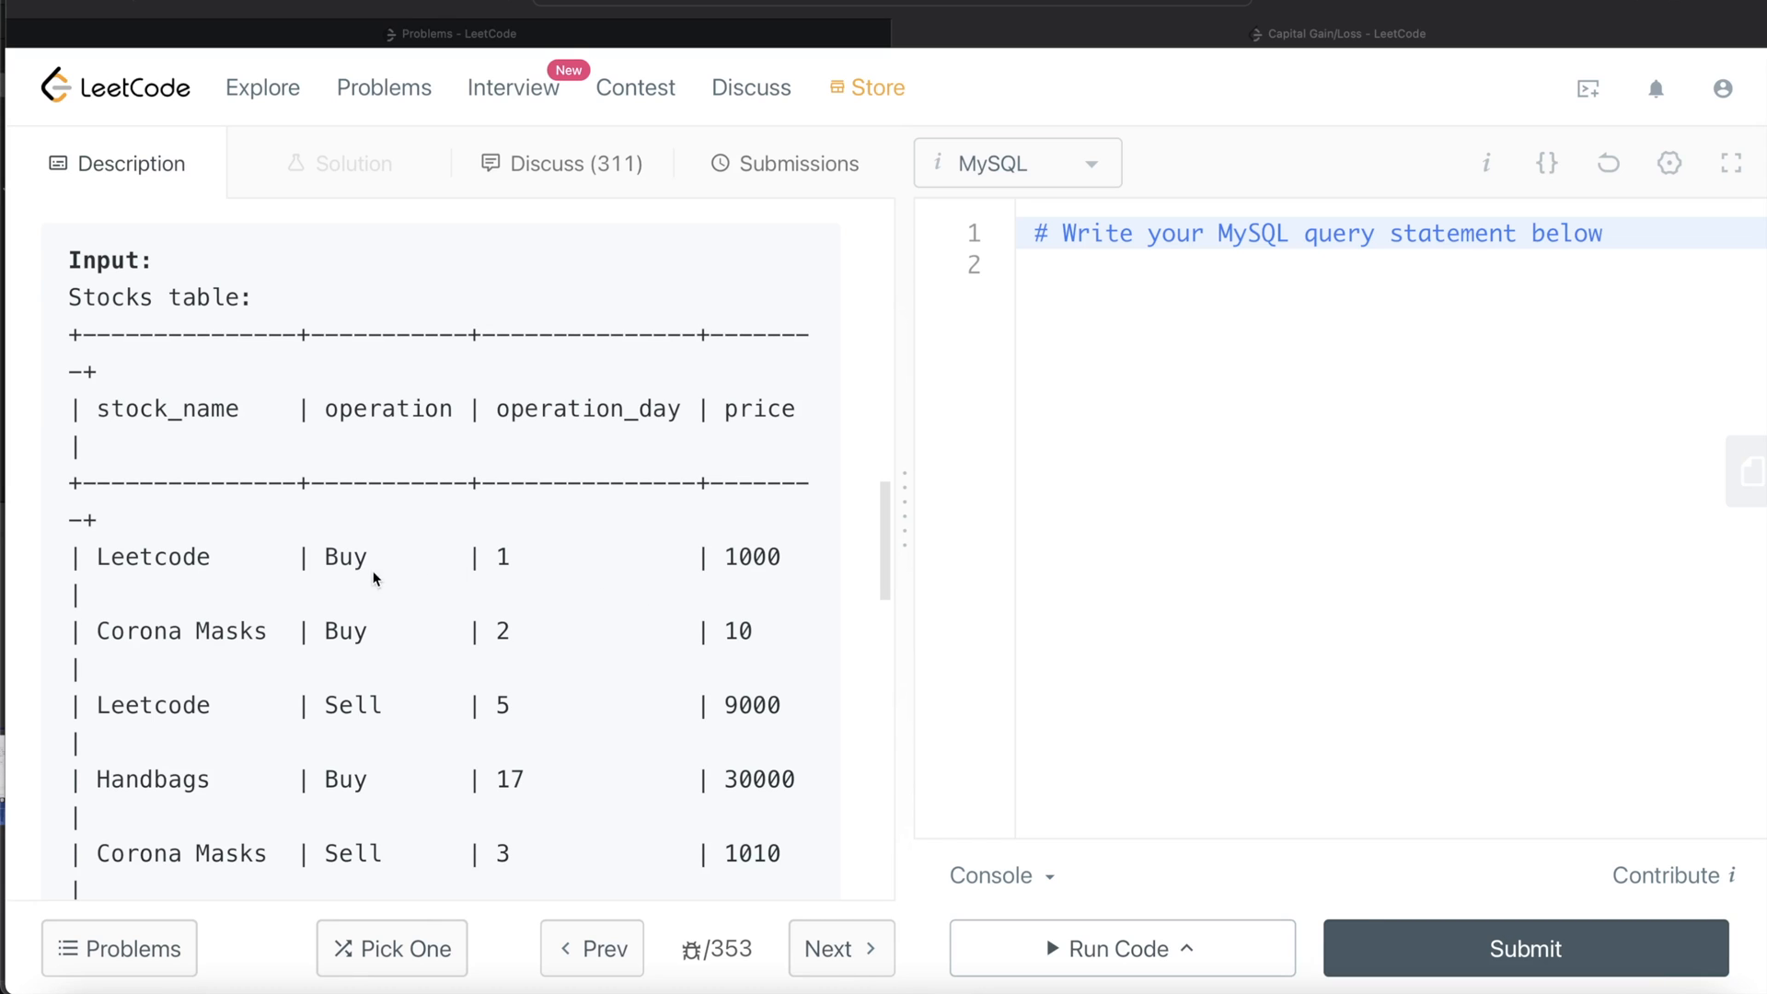
{"action": "mouse_move", "coordinate": [747, 734]}
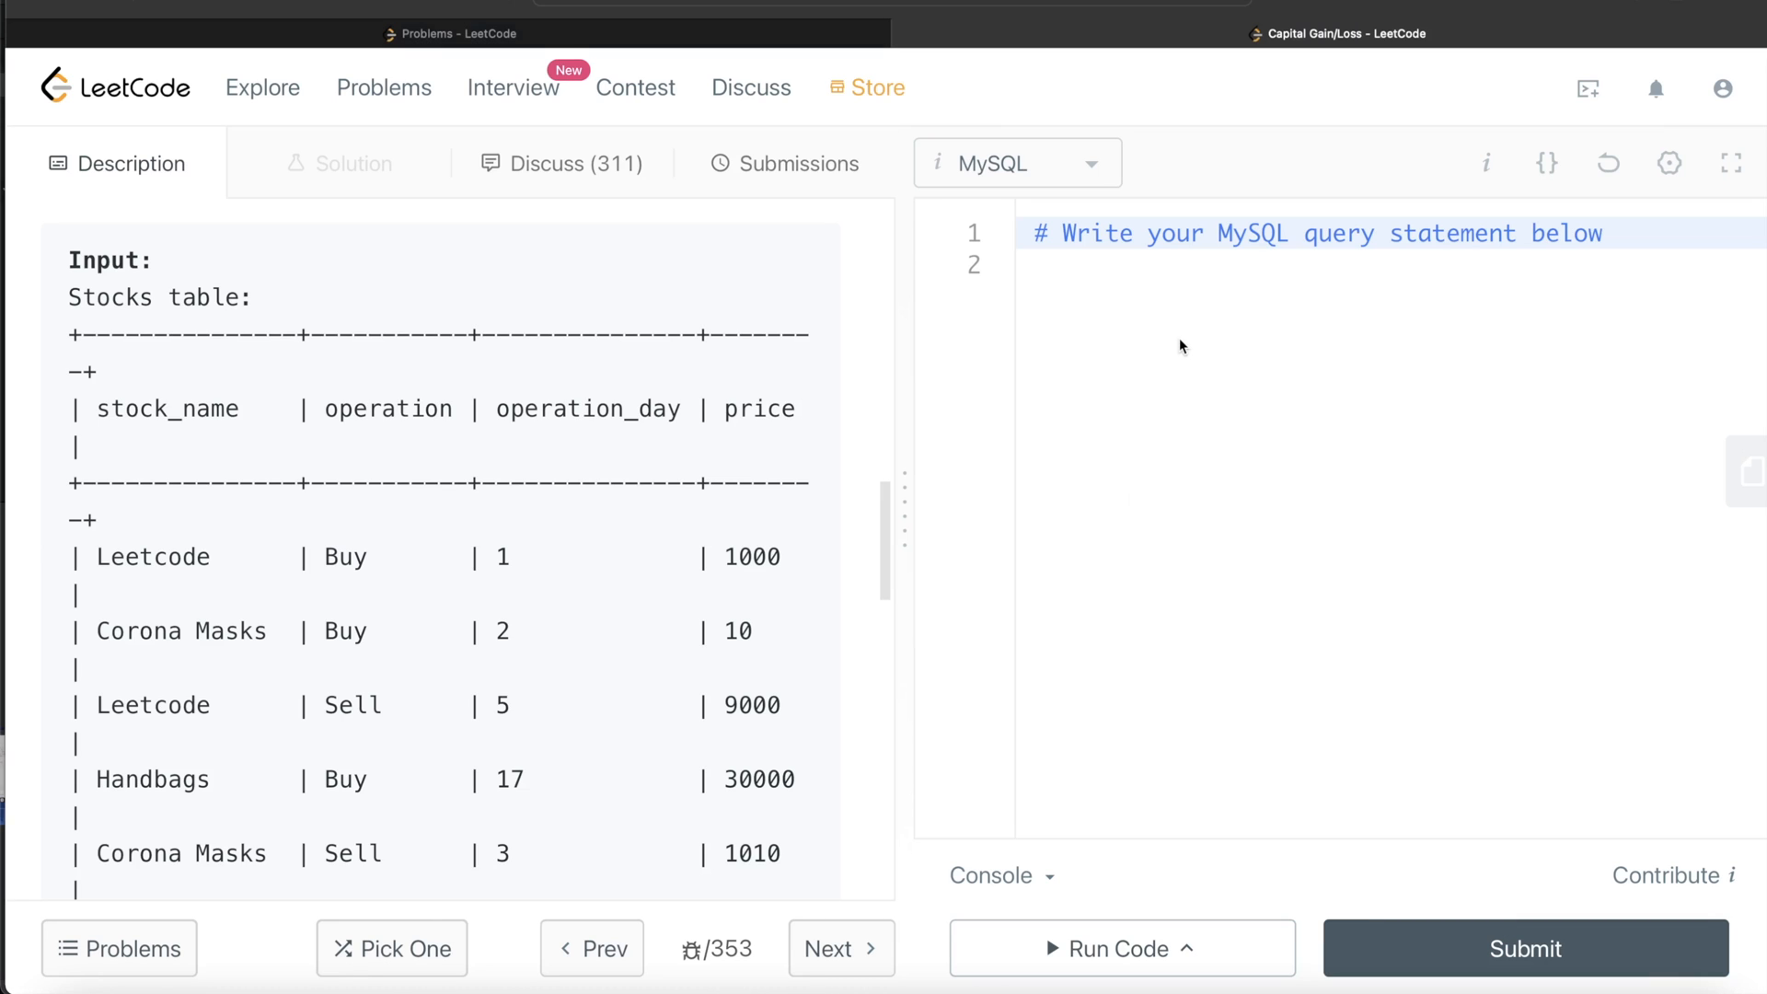
Note the Leetcode stock's result as 9000 - 1000 in the editor
{"action": "type", "text": "Leet"}
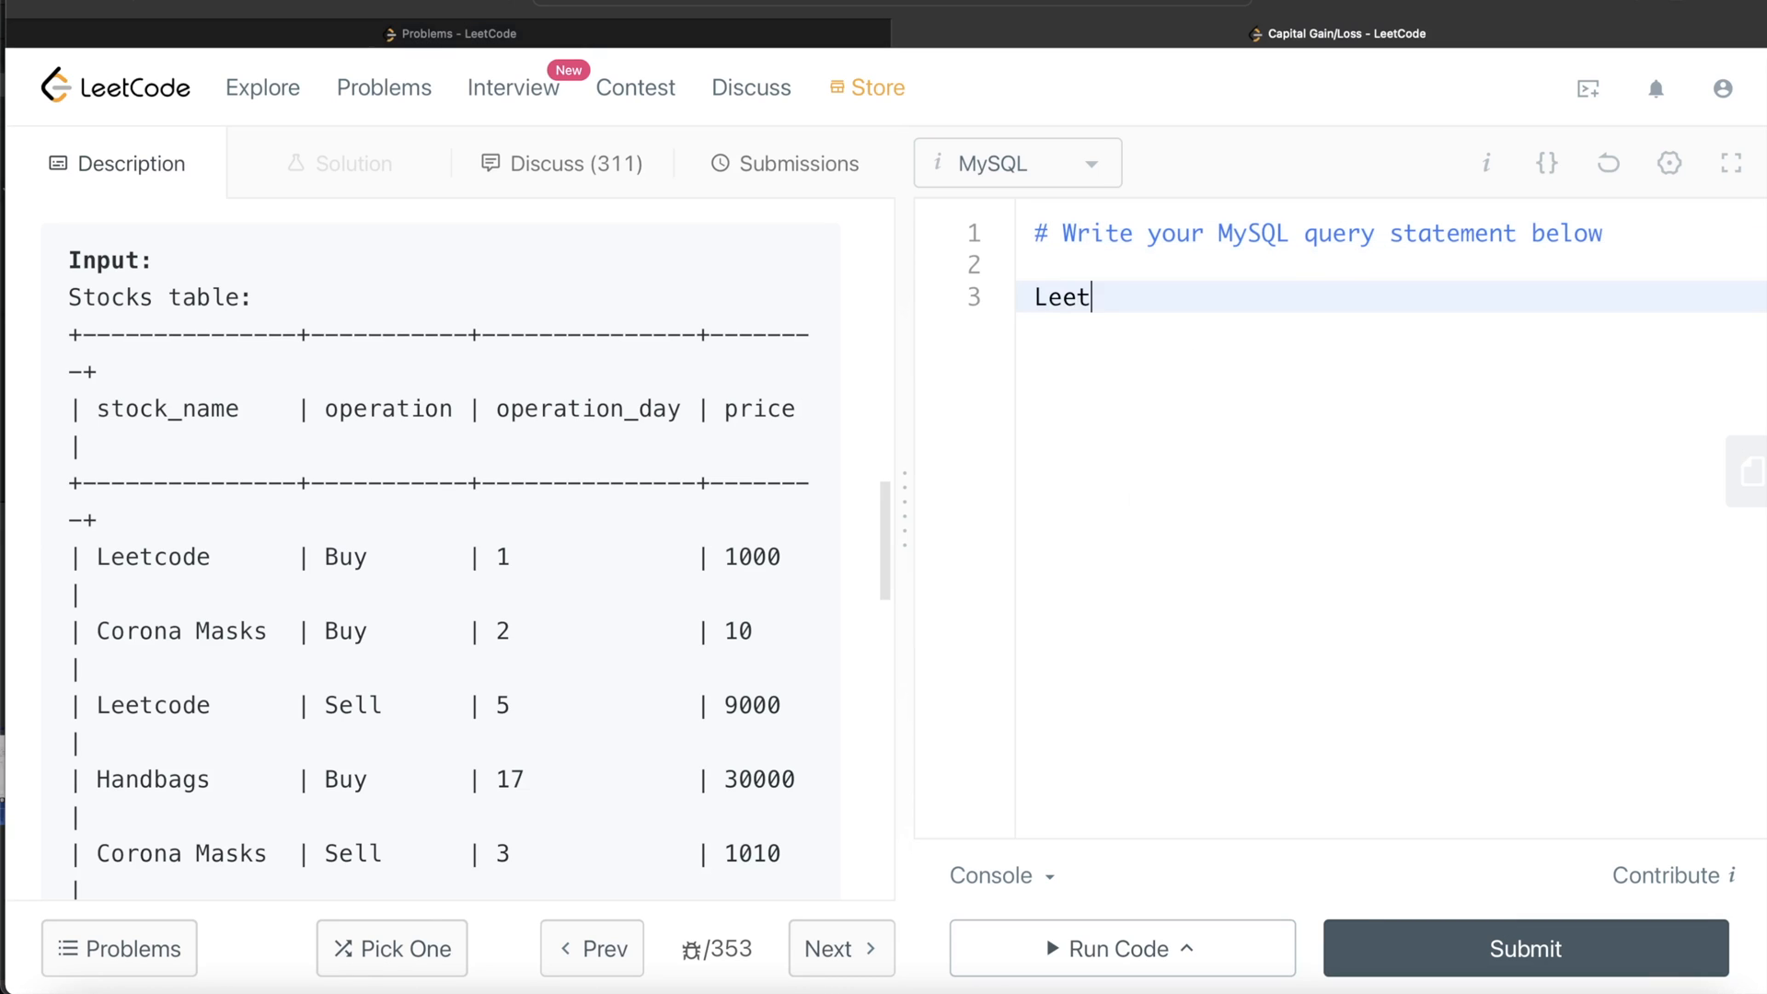
{"action": "type", "text": "code"}
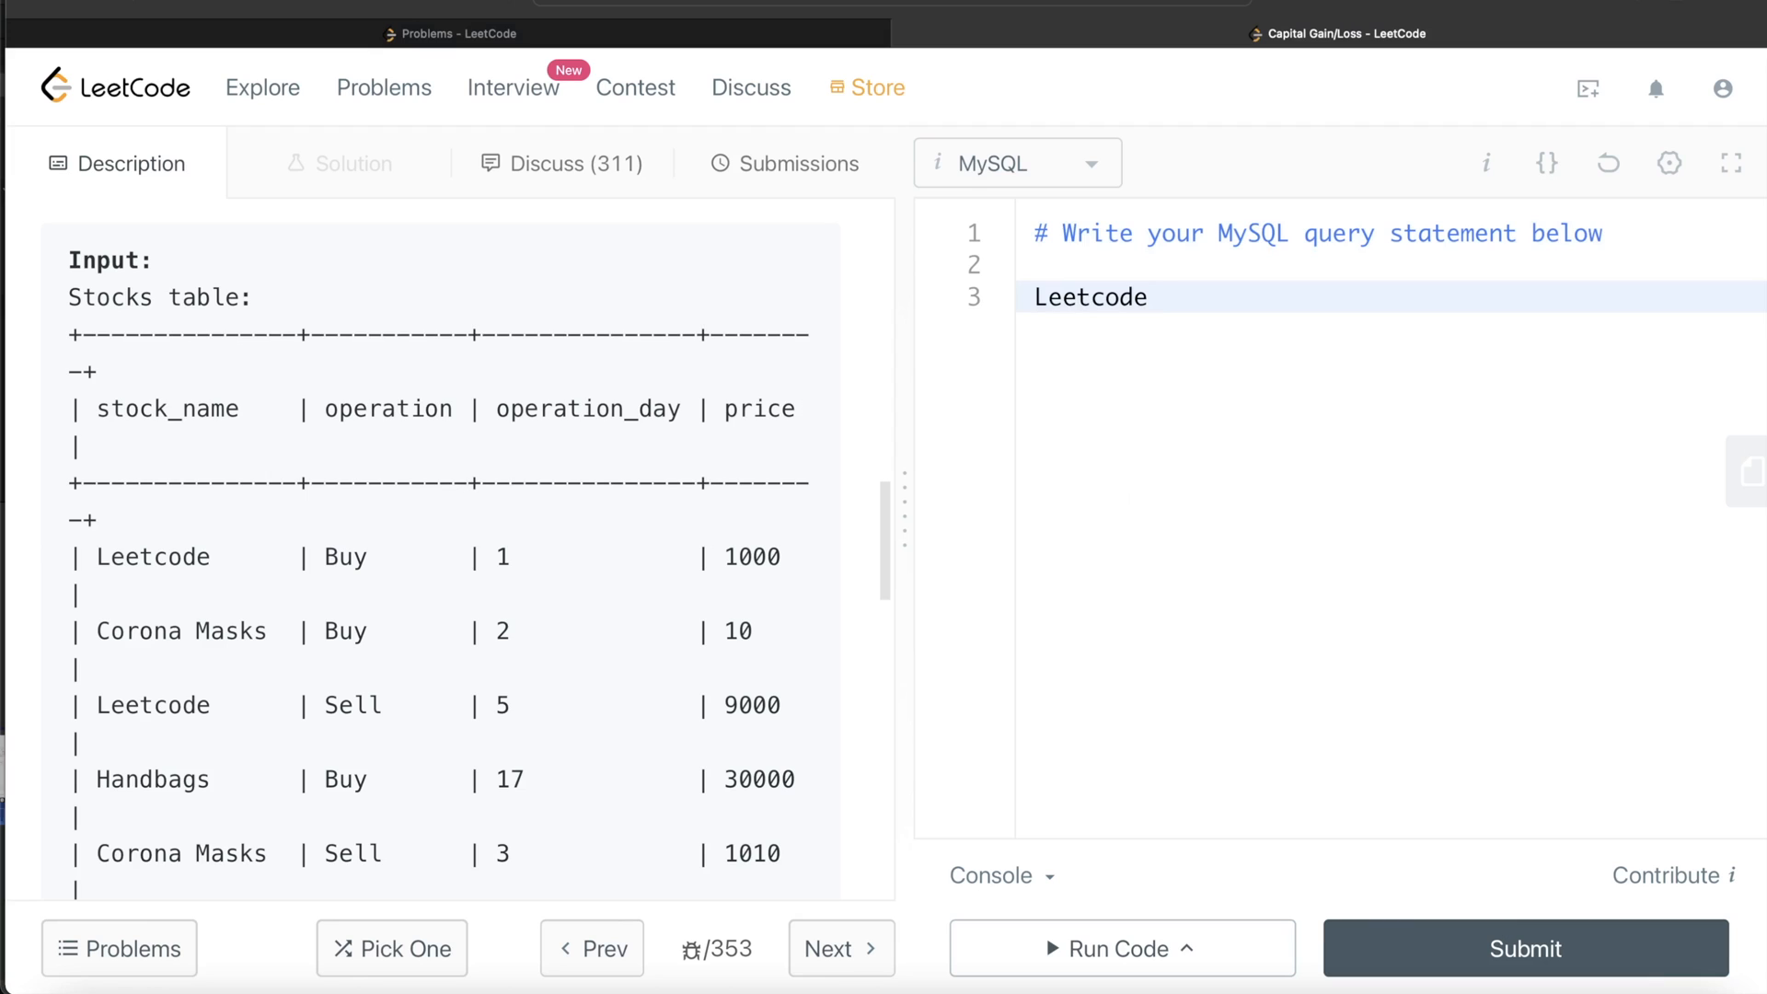
{"action": "type", "text": "9000 -"}
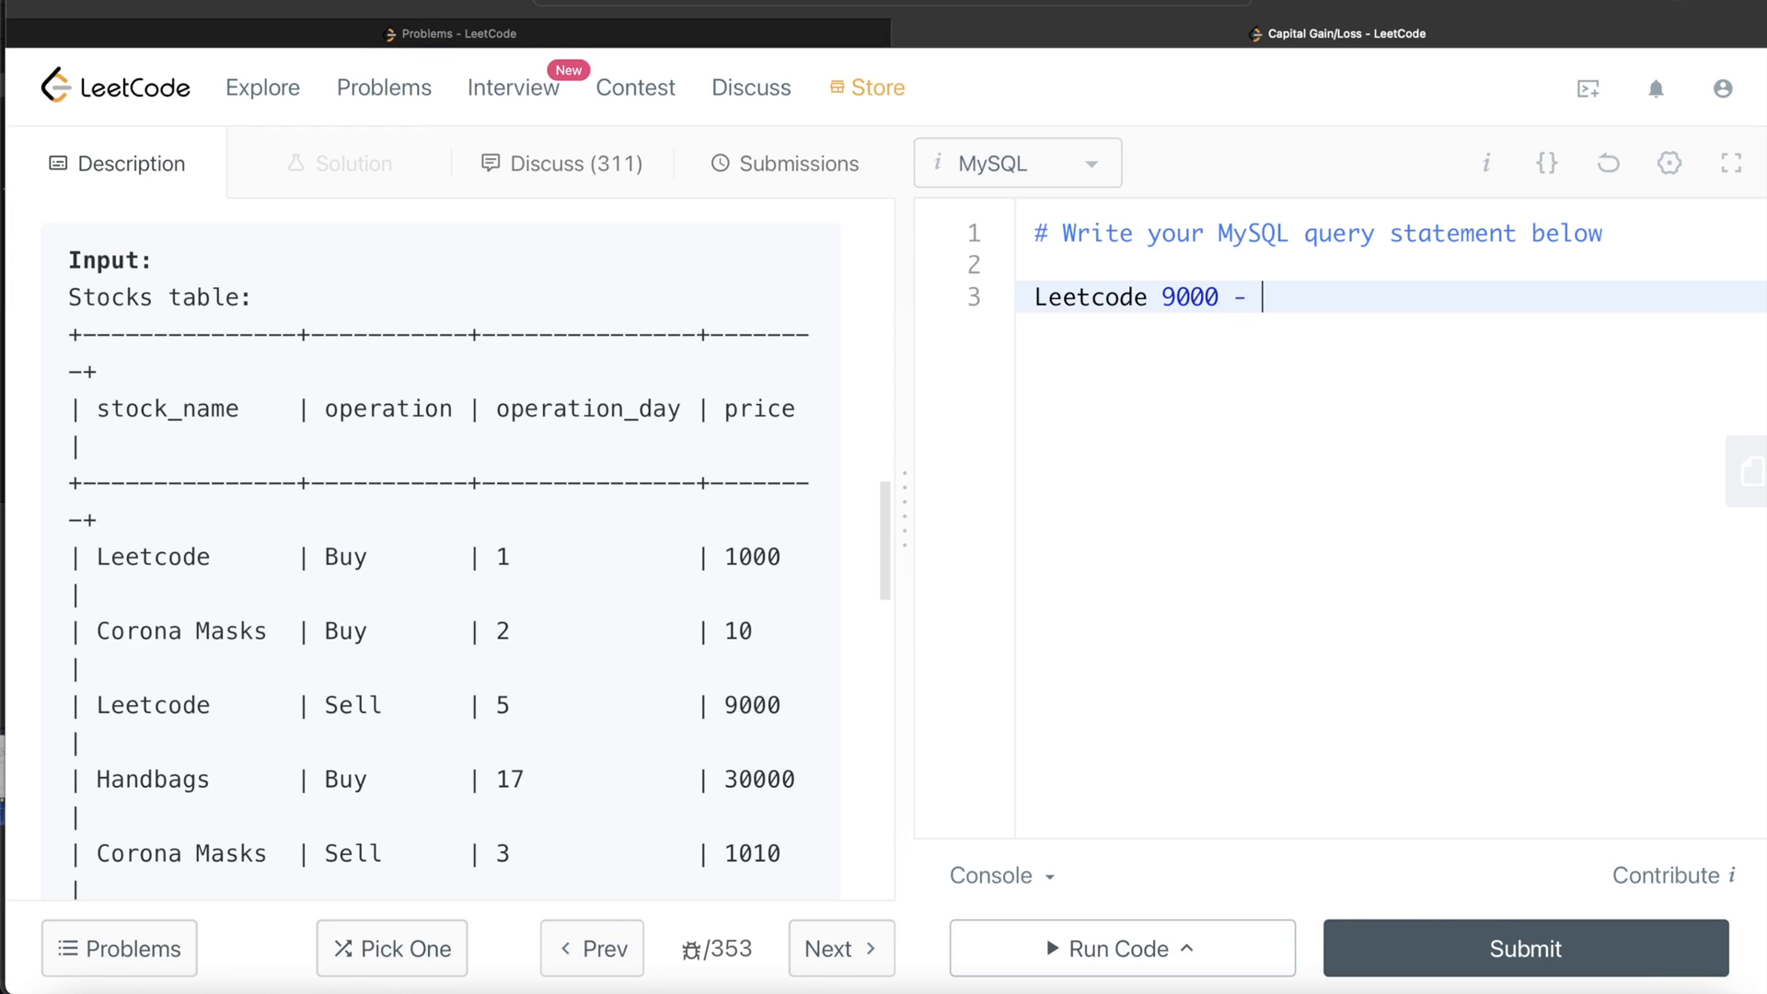
{"action": "type", "text": "1000"}
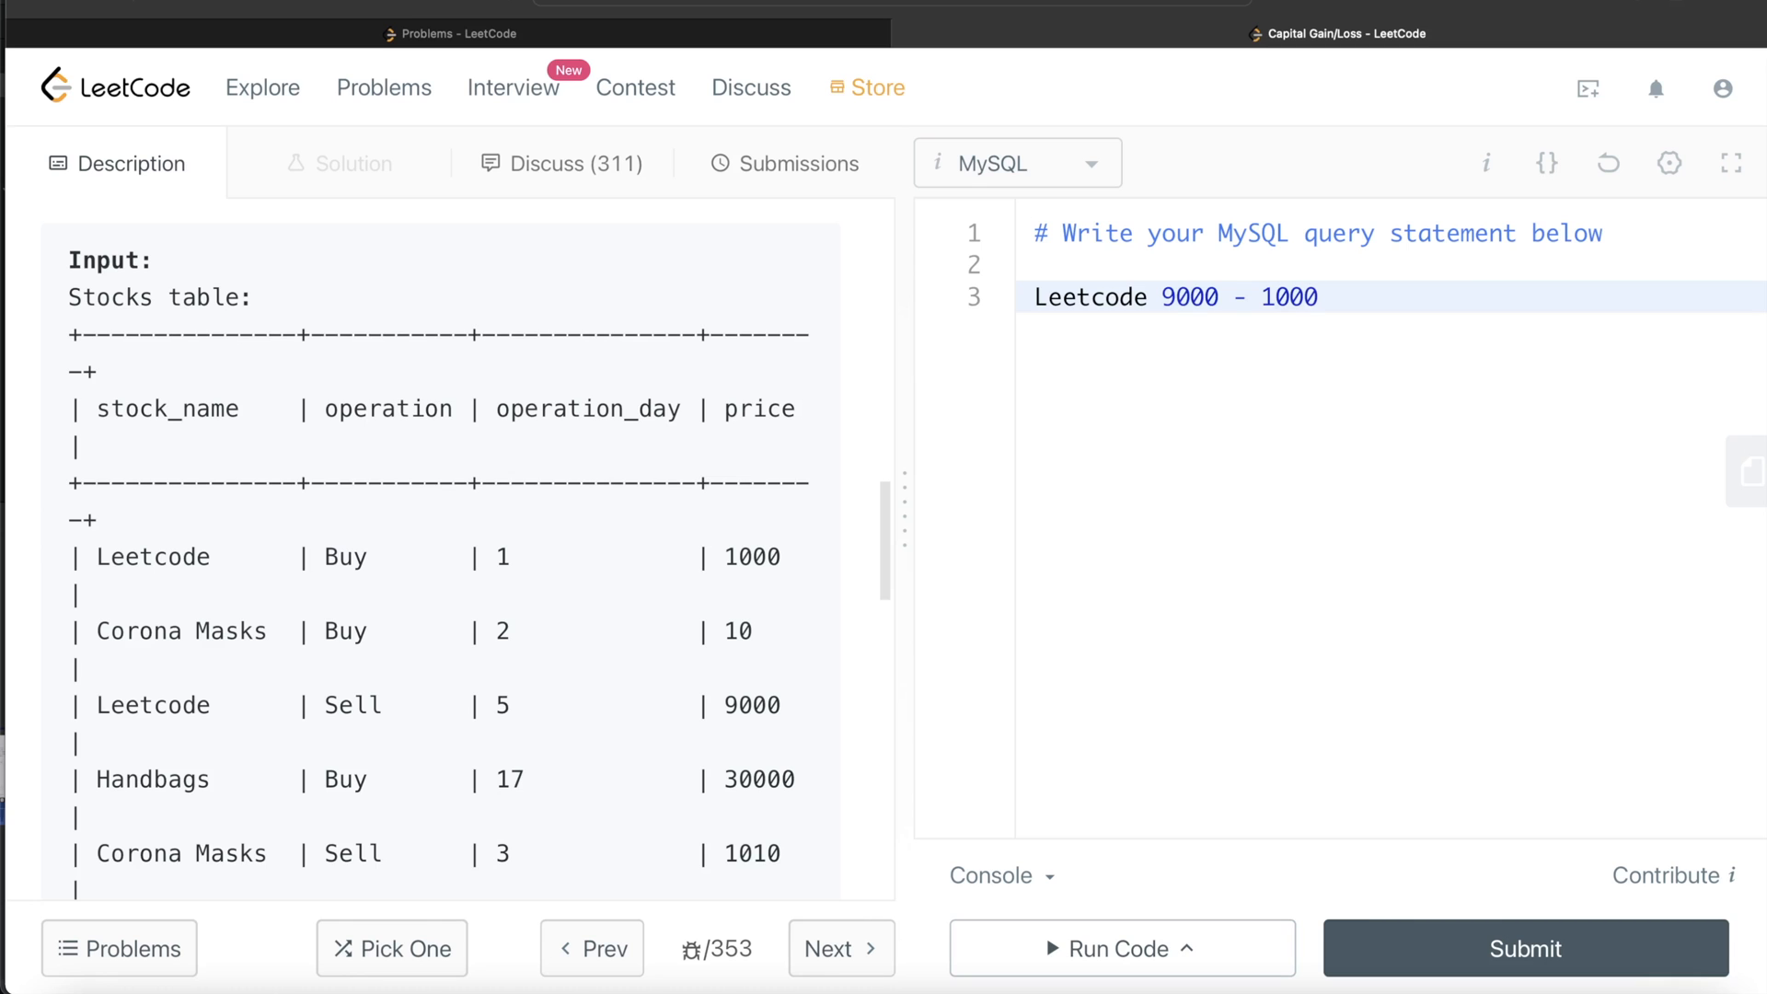
{"action": "scroll", "scroll_direction": "down", "scroll_amount": 3}
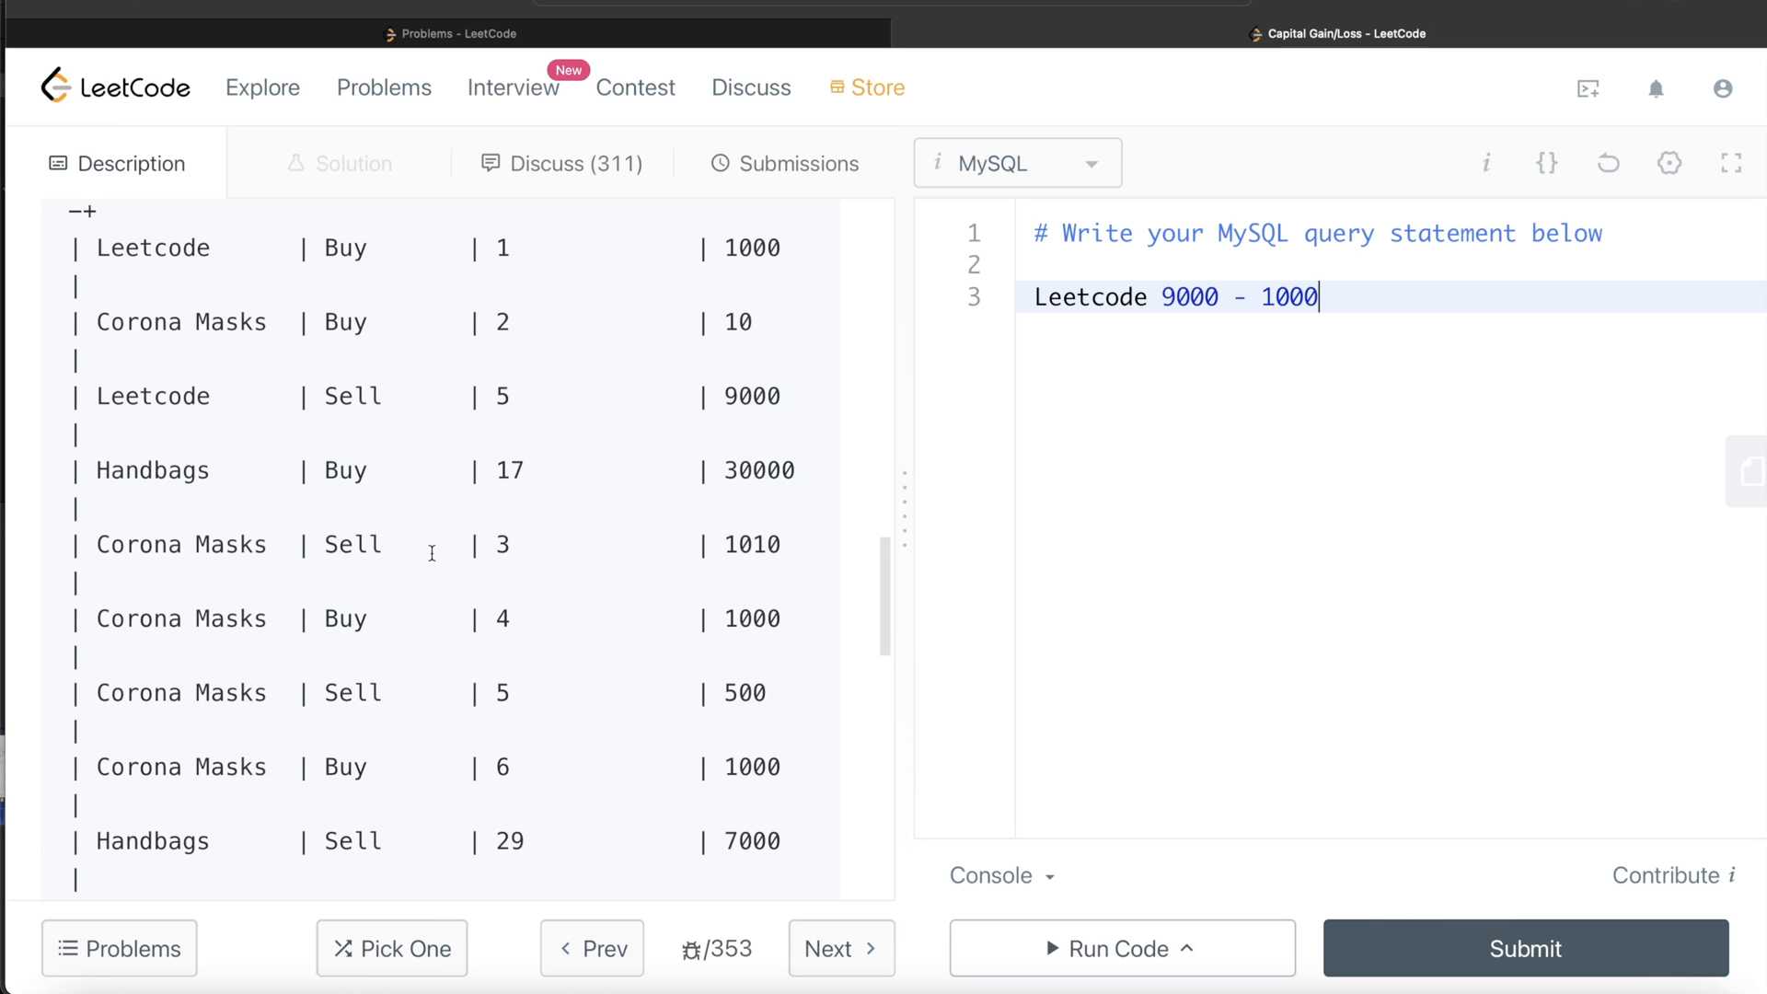
{"action": "scroll", "scroll_direction": "down", "scroll_amount": 3}
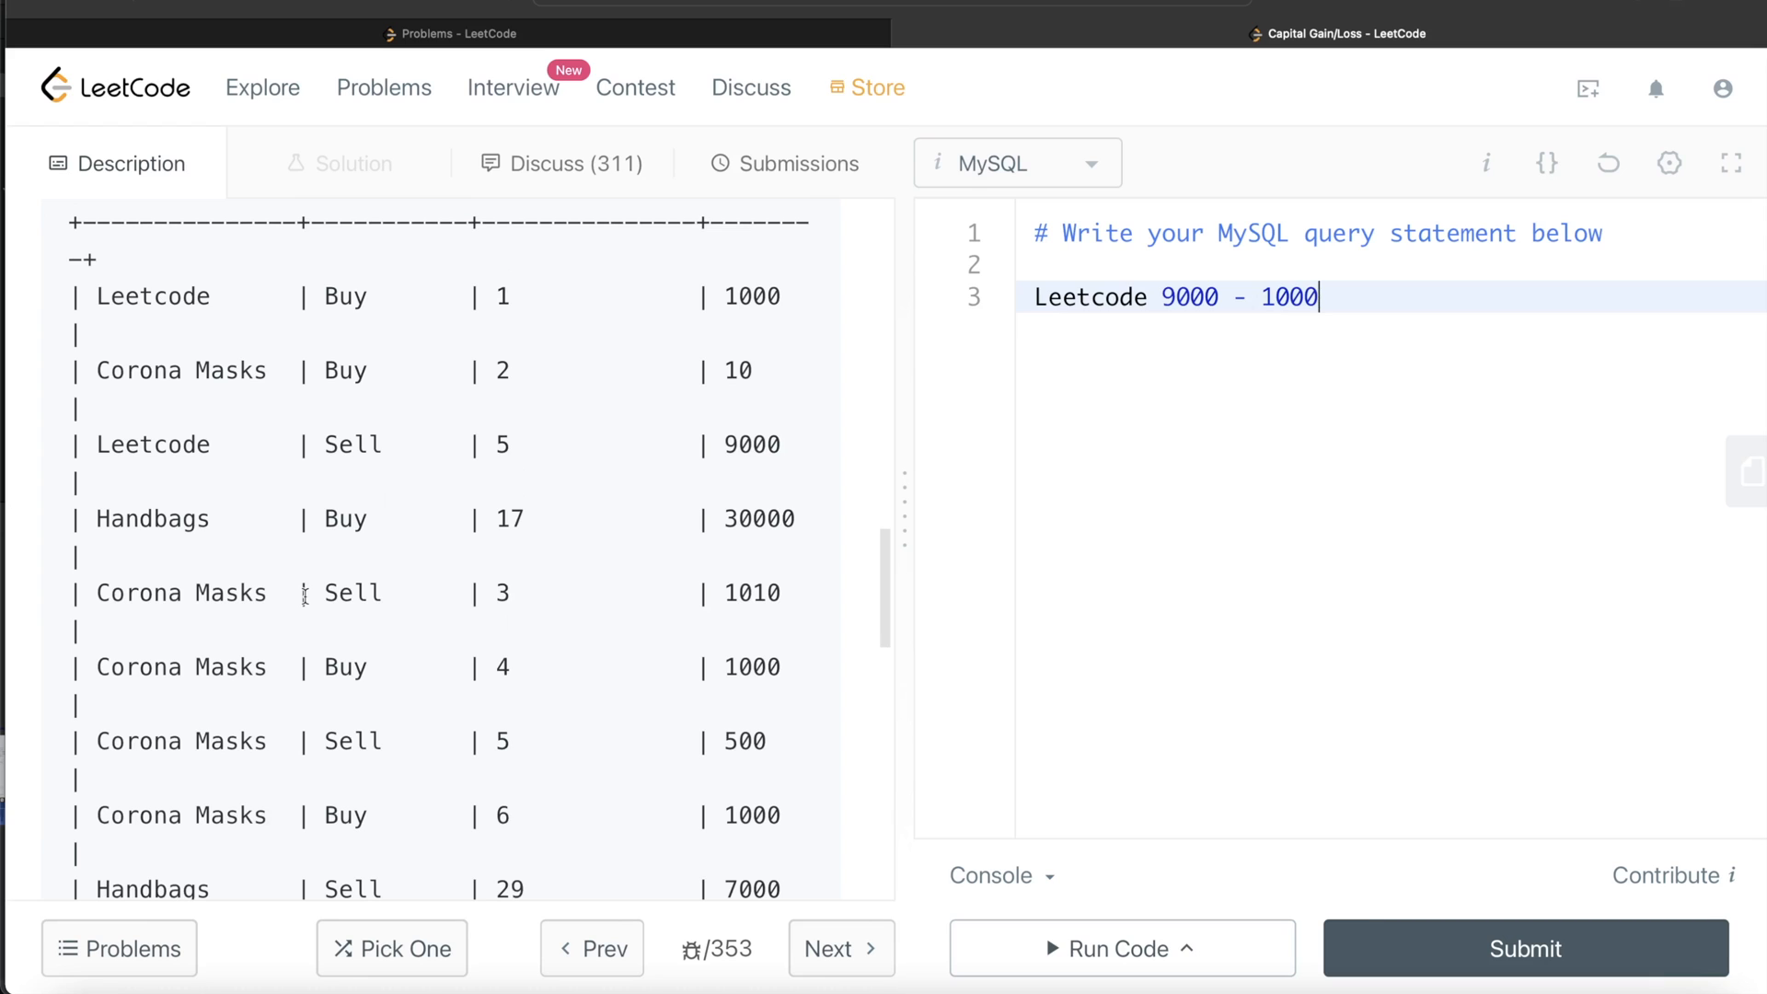
On a new line, note Corona Masks = 1010 - 10 + 500 - 1000
{"action": "key", "text": "enter"}
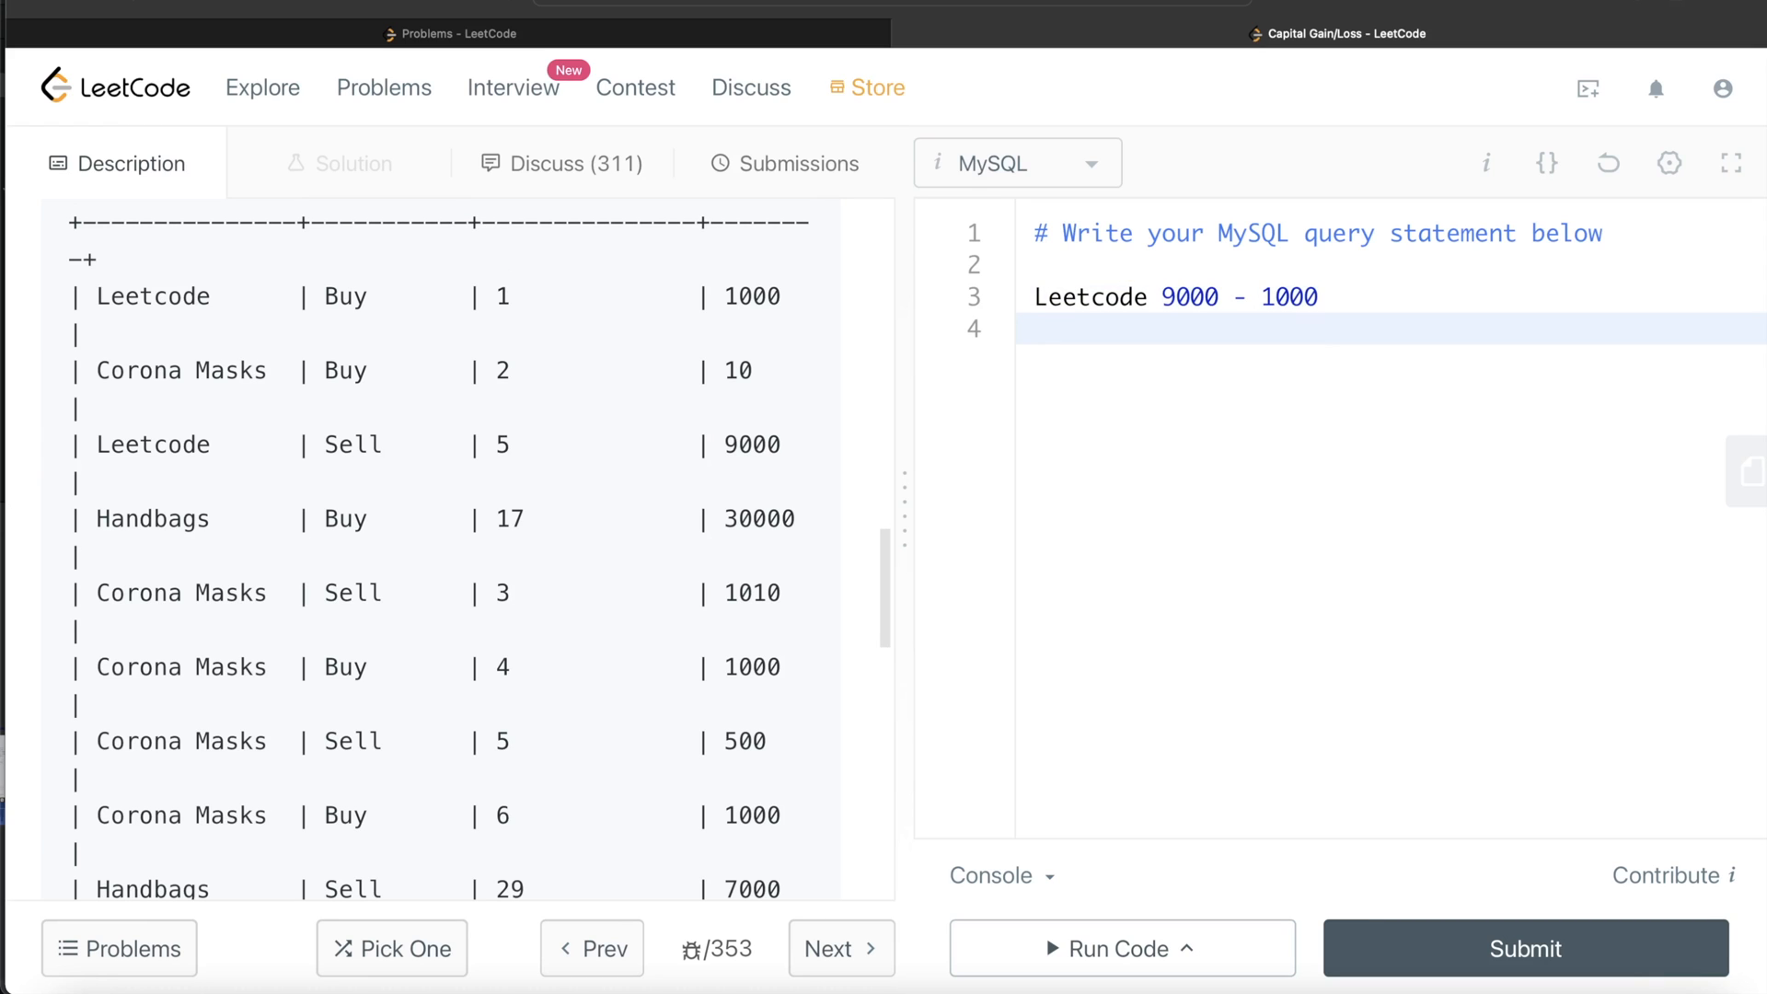
{"action": "type", "text": "Corona"}
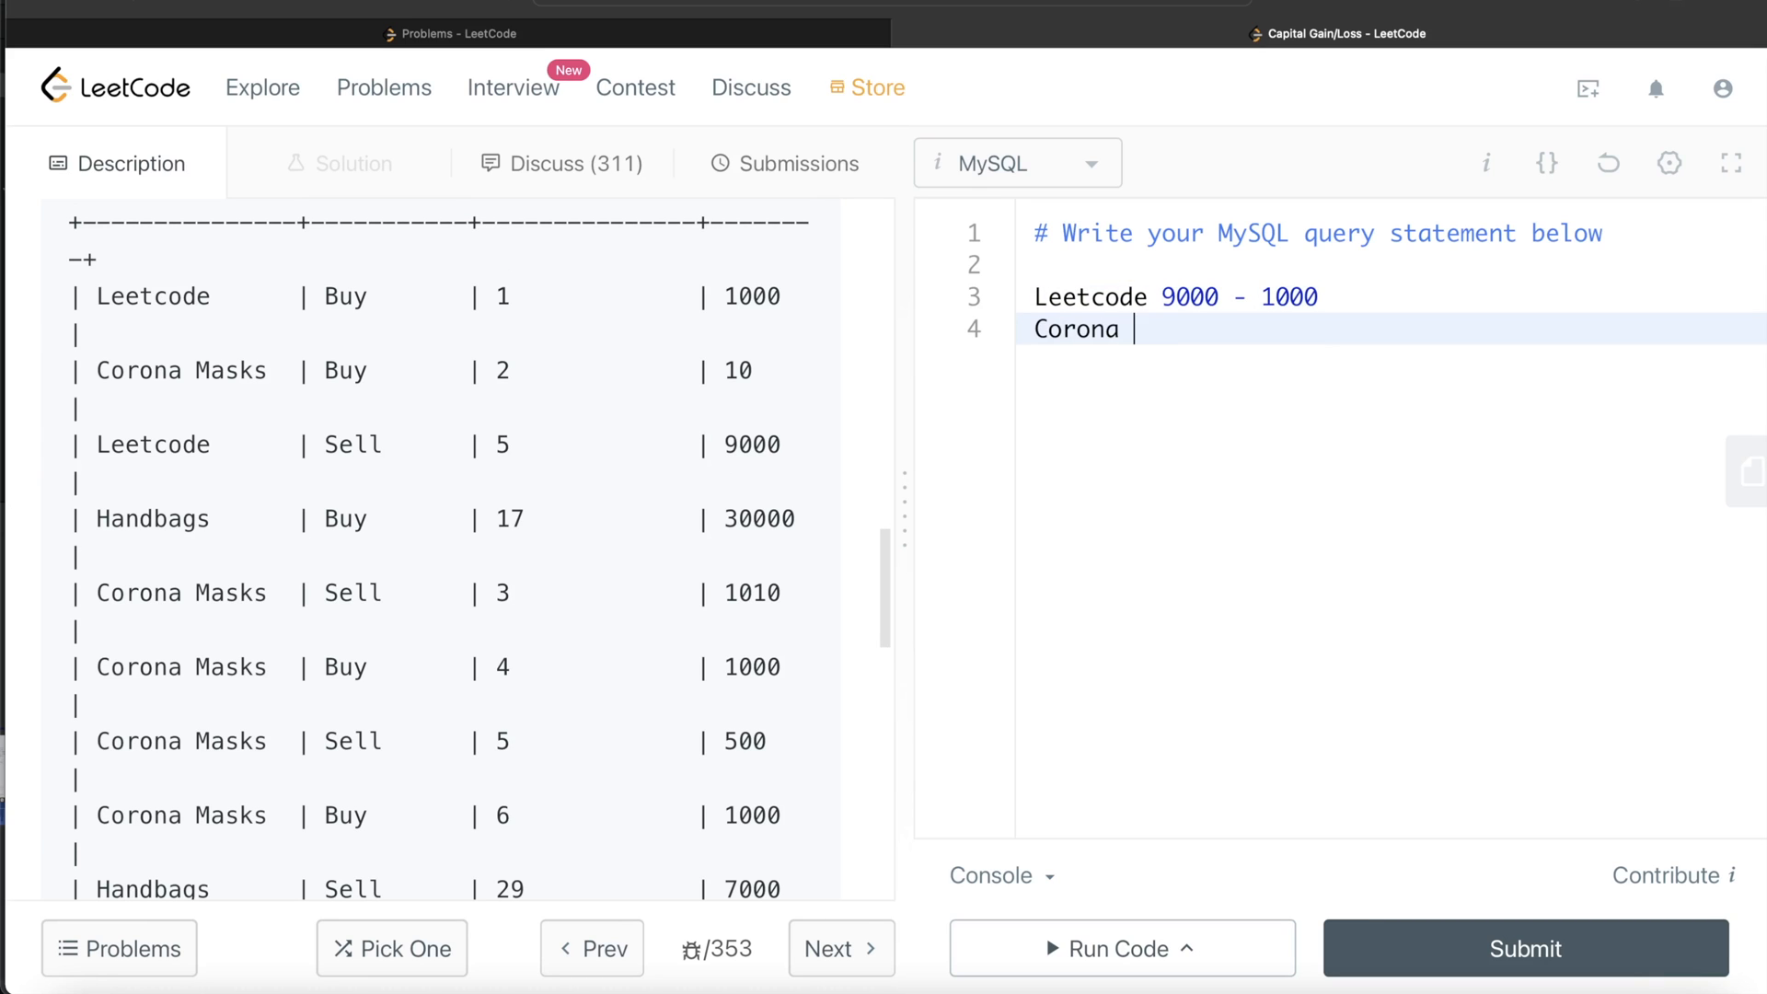
{"action": "type", "text": "Masks"}
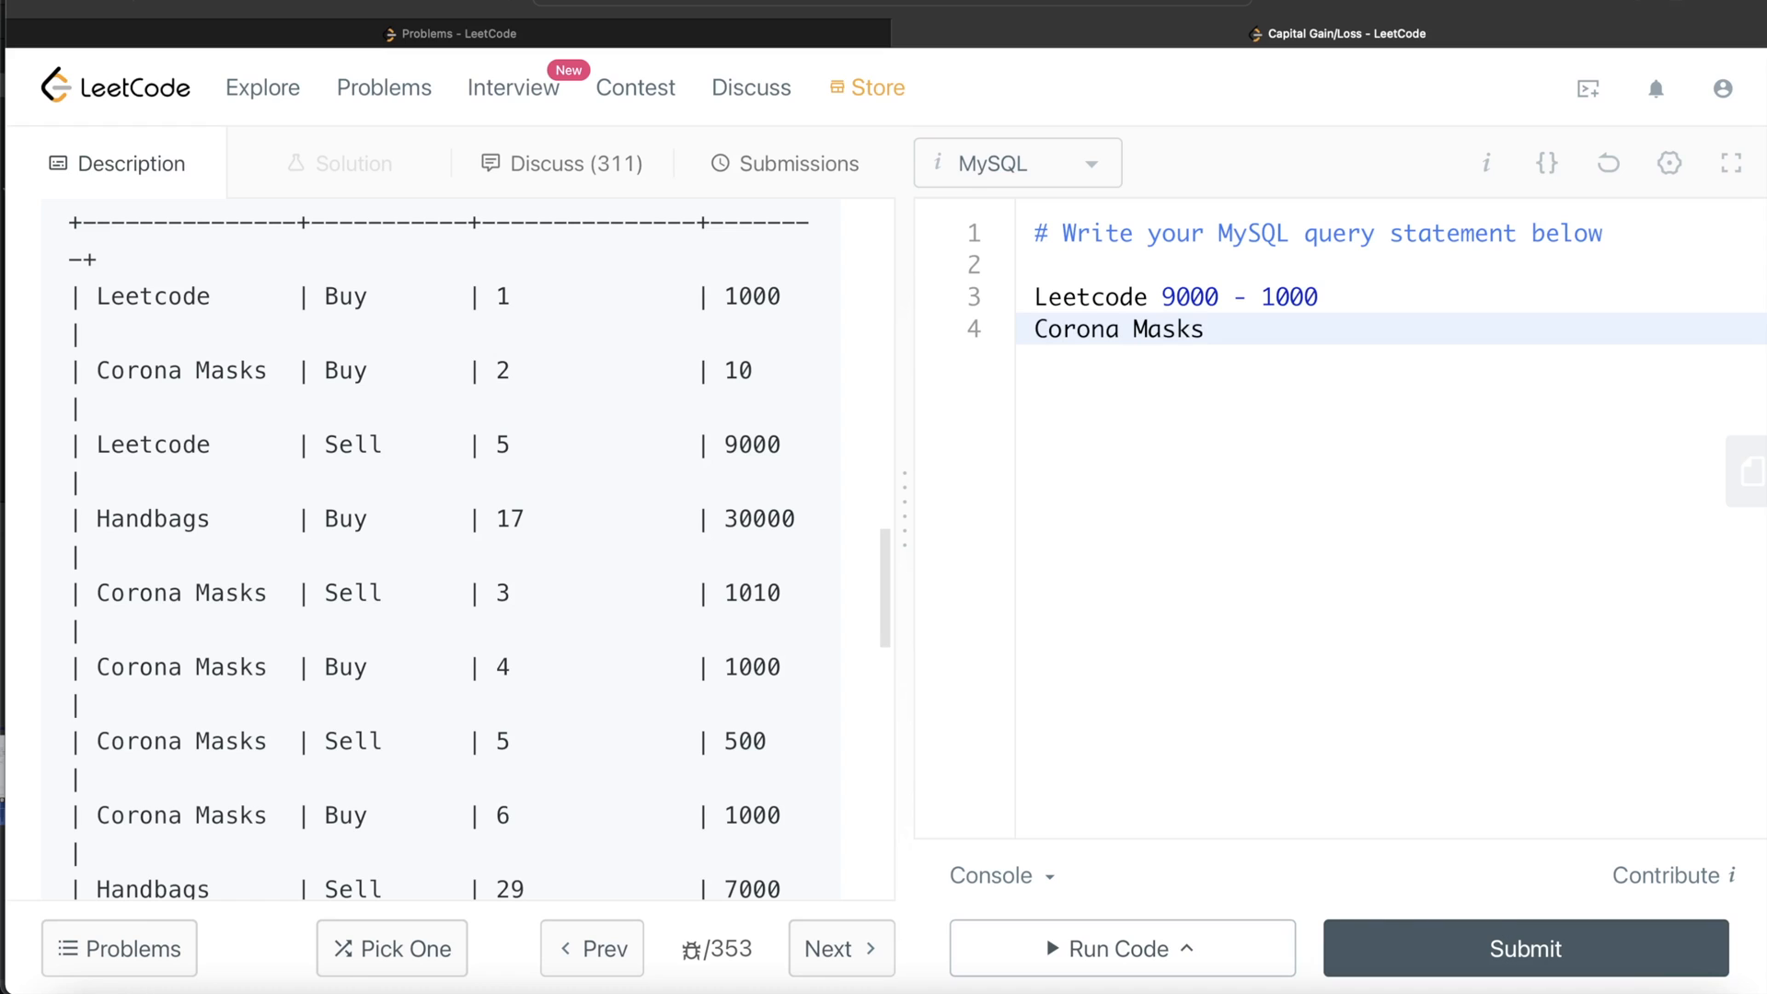
{"action": "type", "text": "="}
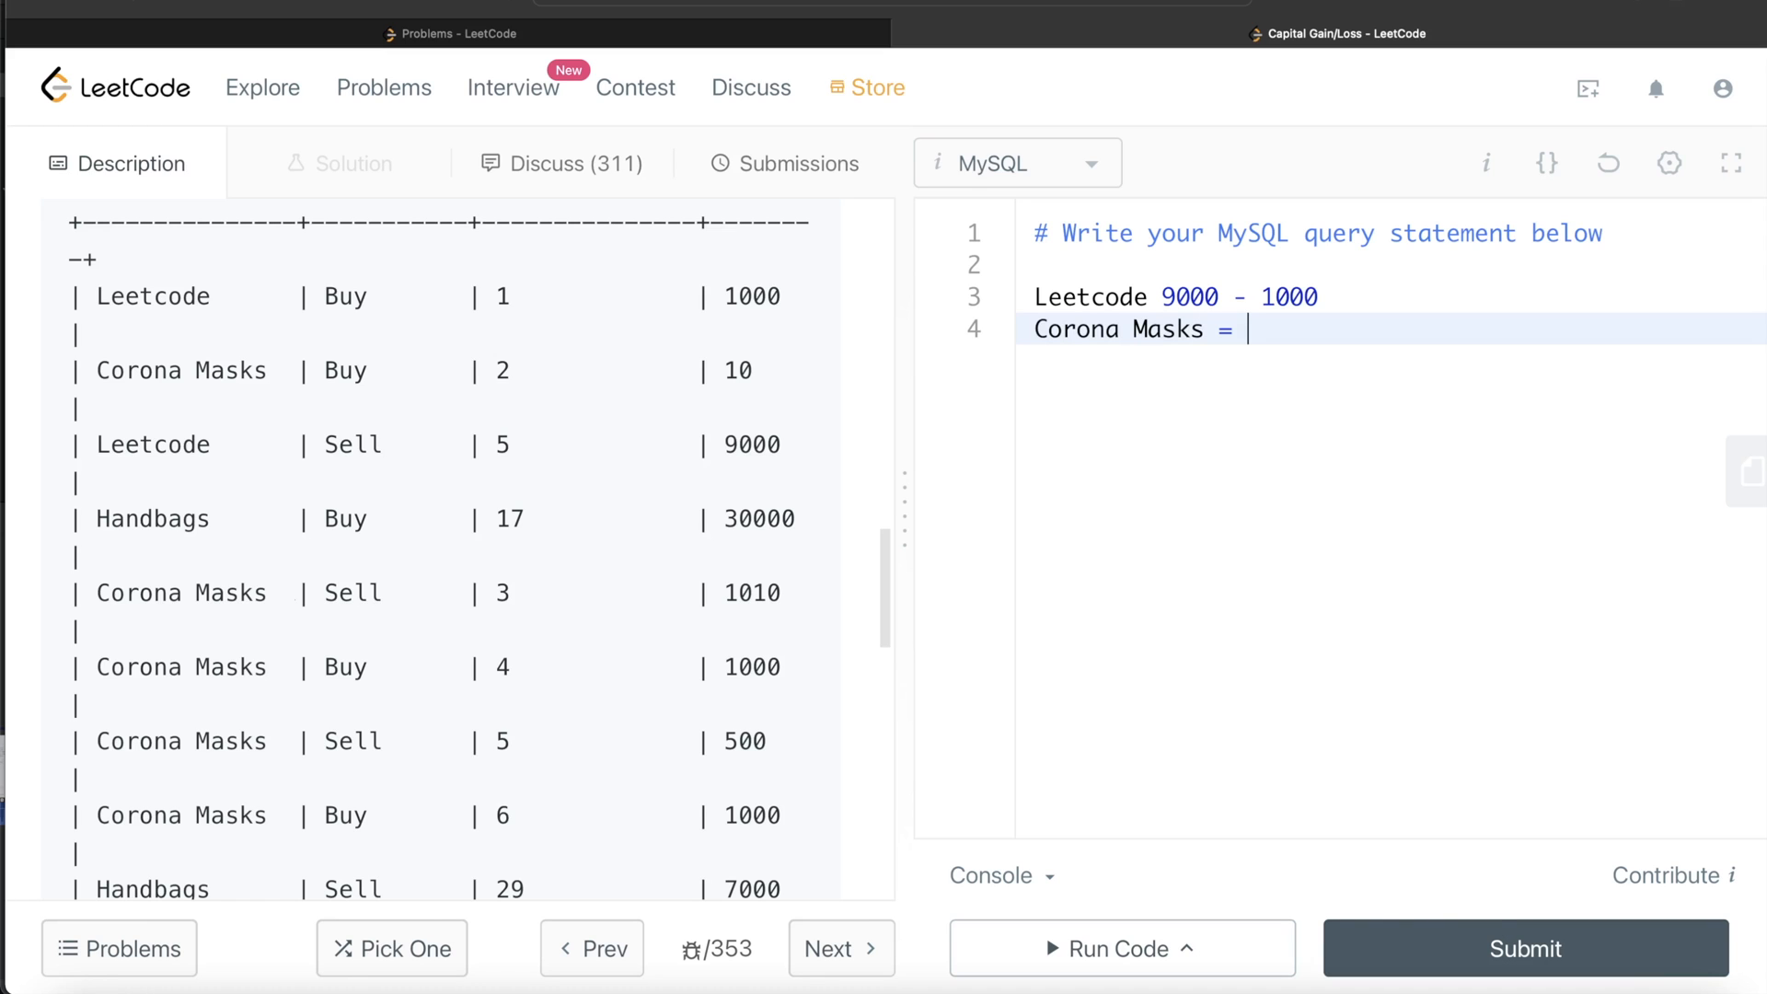
{"action": "mouse_move", "coordinate": [532, 393]}
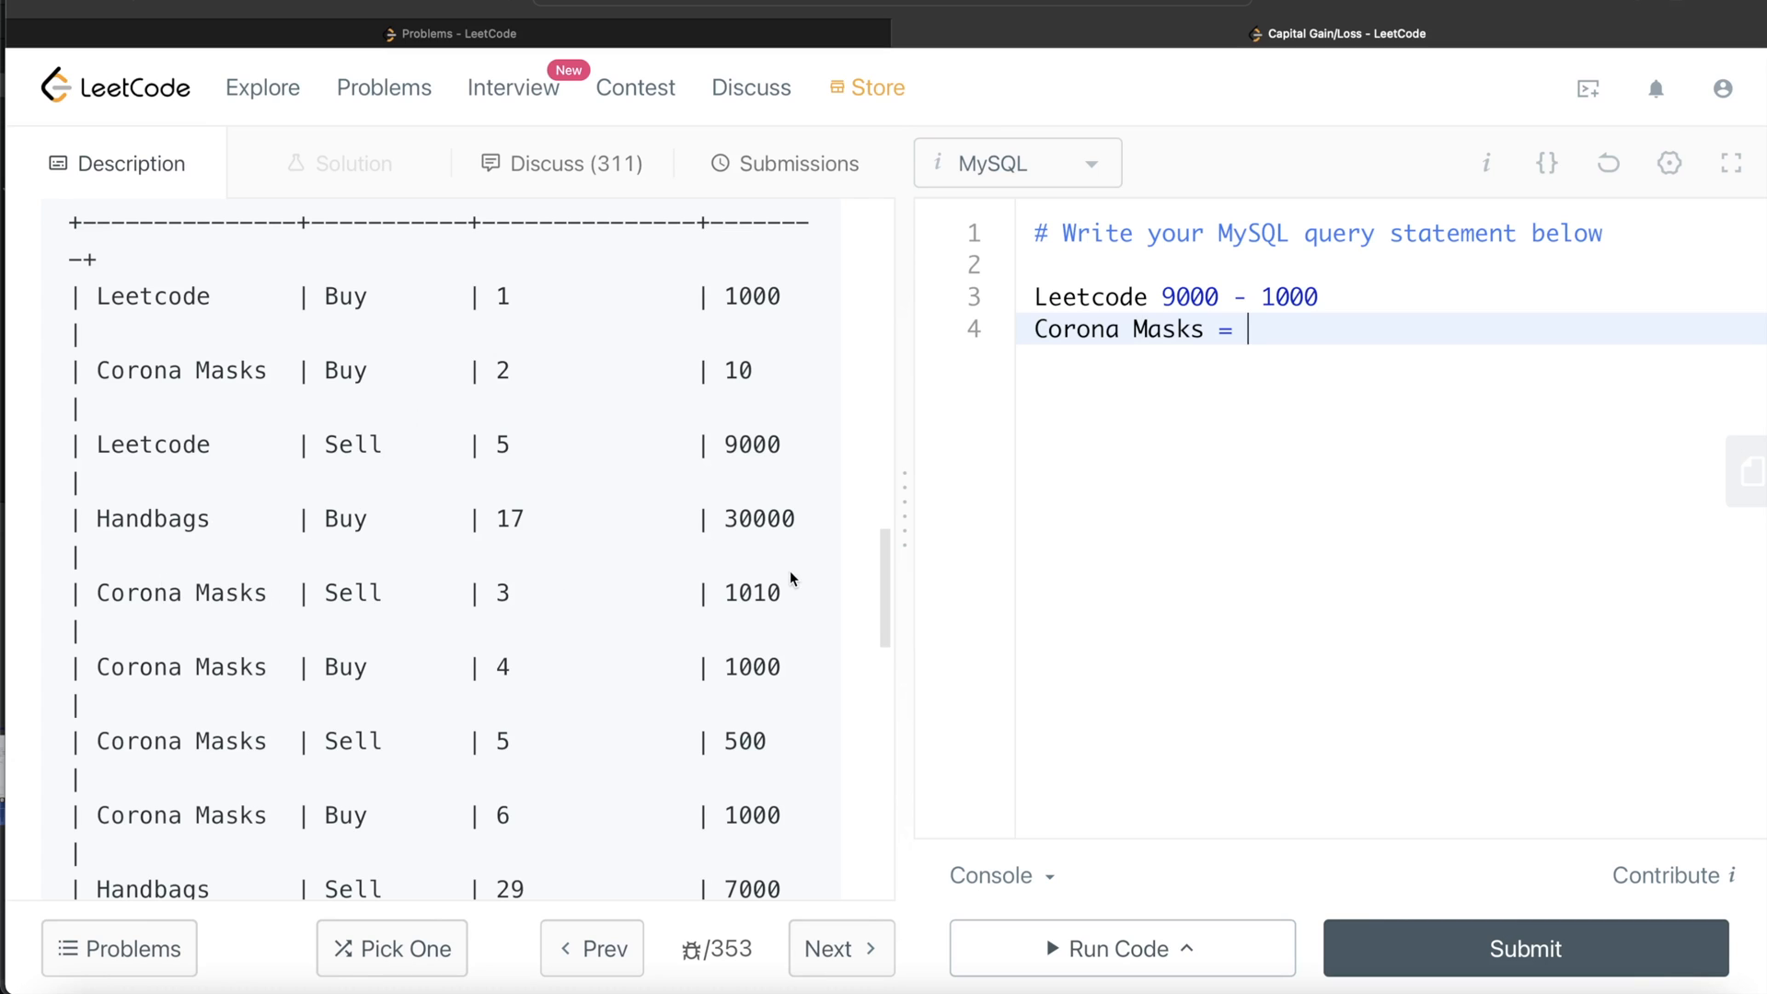
{"action": "type", "text": "1010 -"}
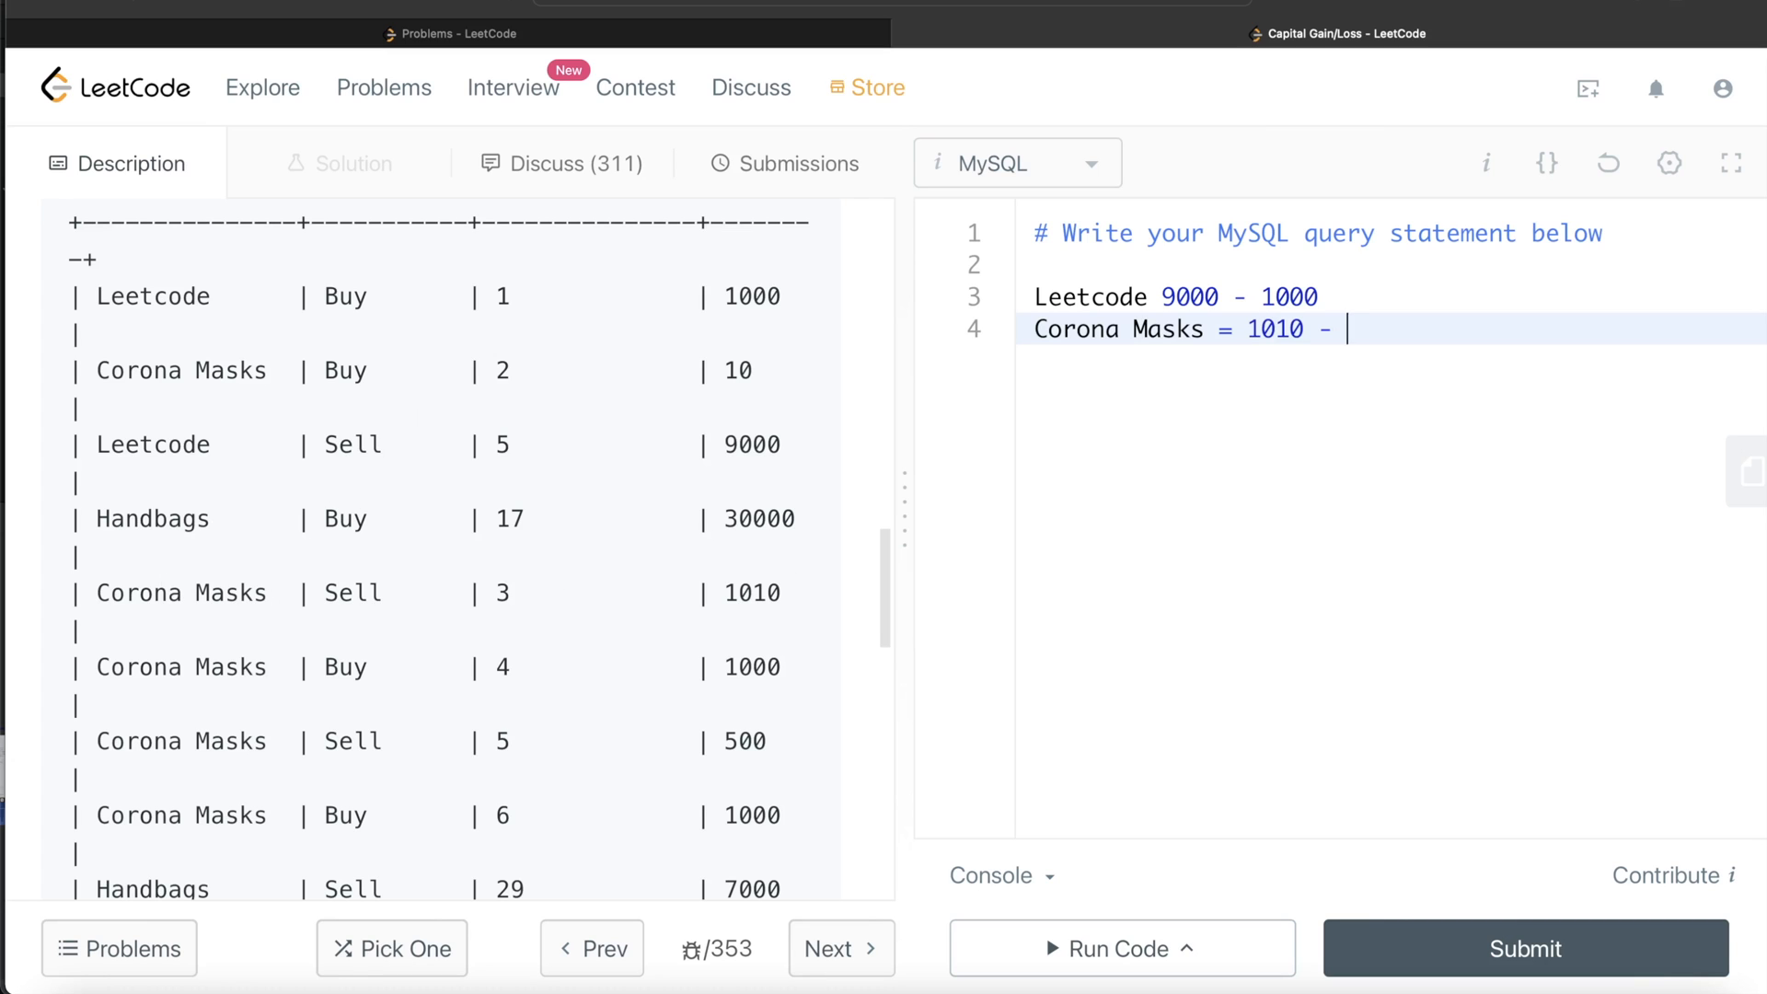
{"action": "type", "text": "10"}
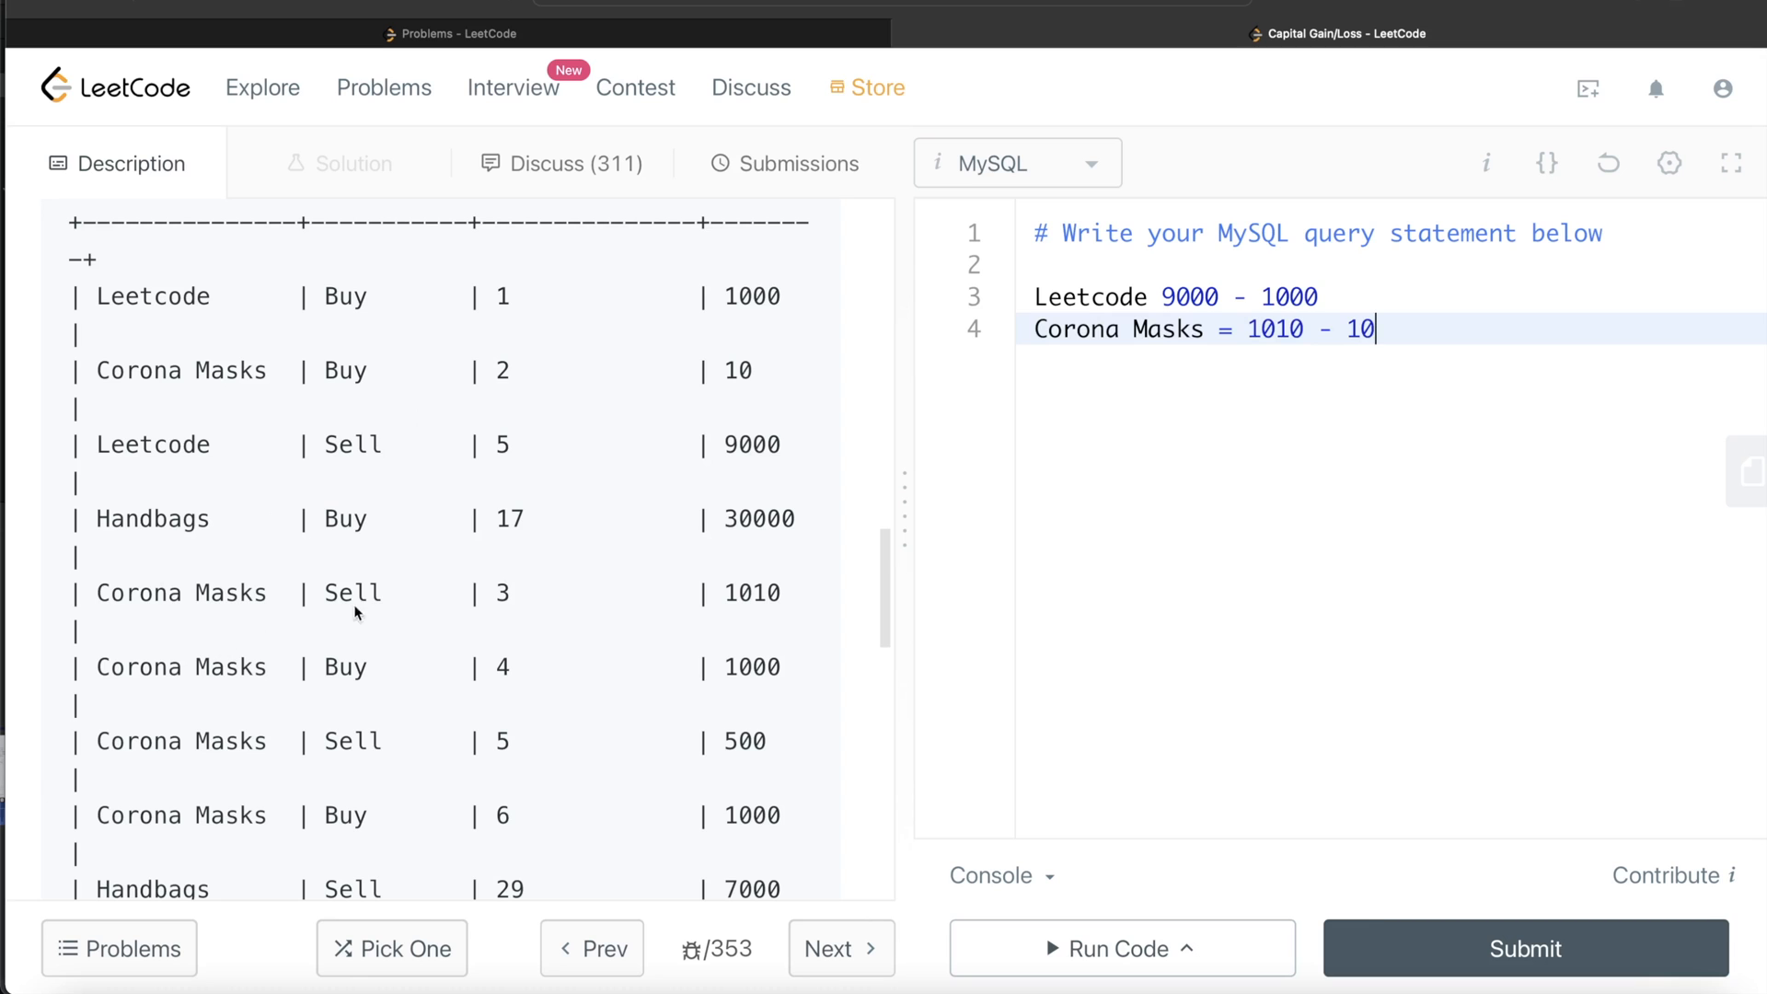
{"action": "mouse_move", "coordinate": [739, 378]}
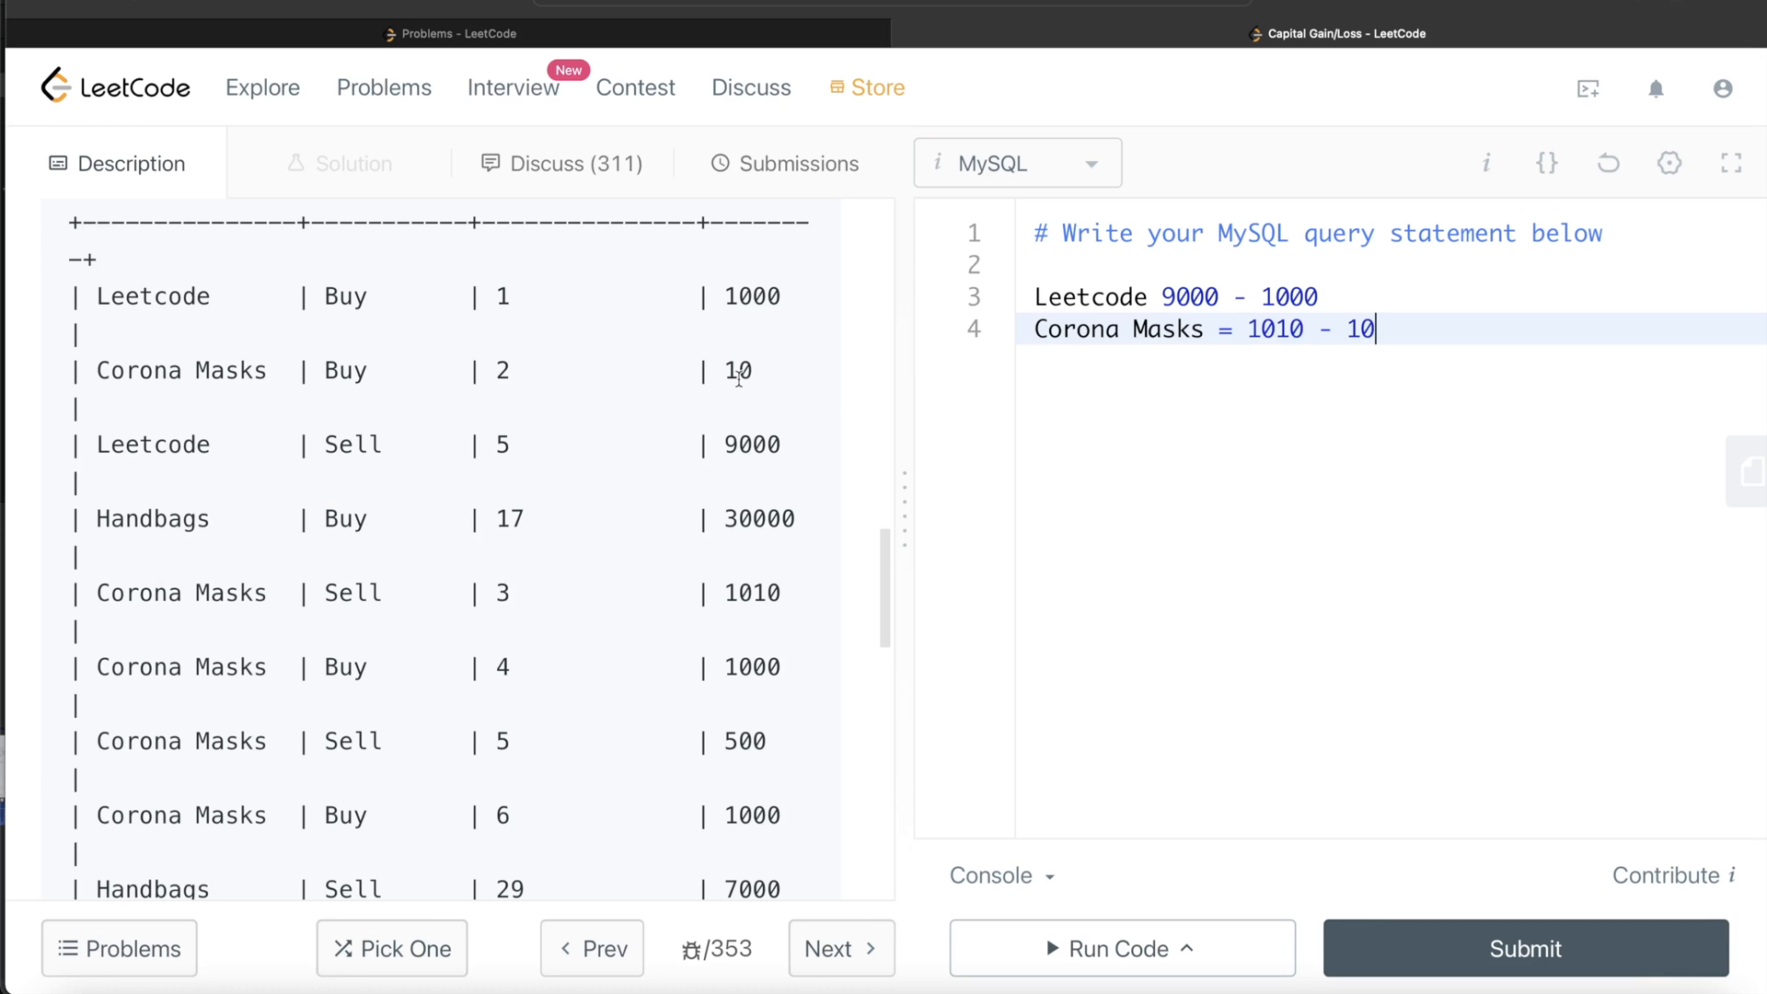
{"action": "type", "text": "+"}
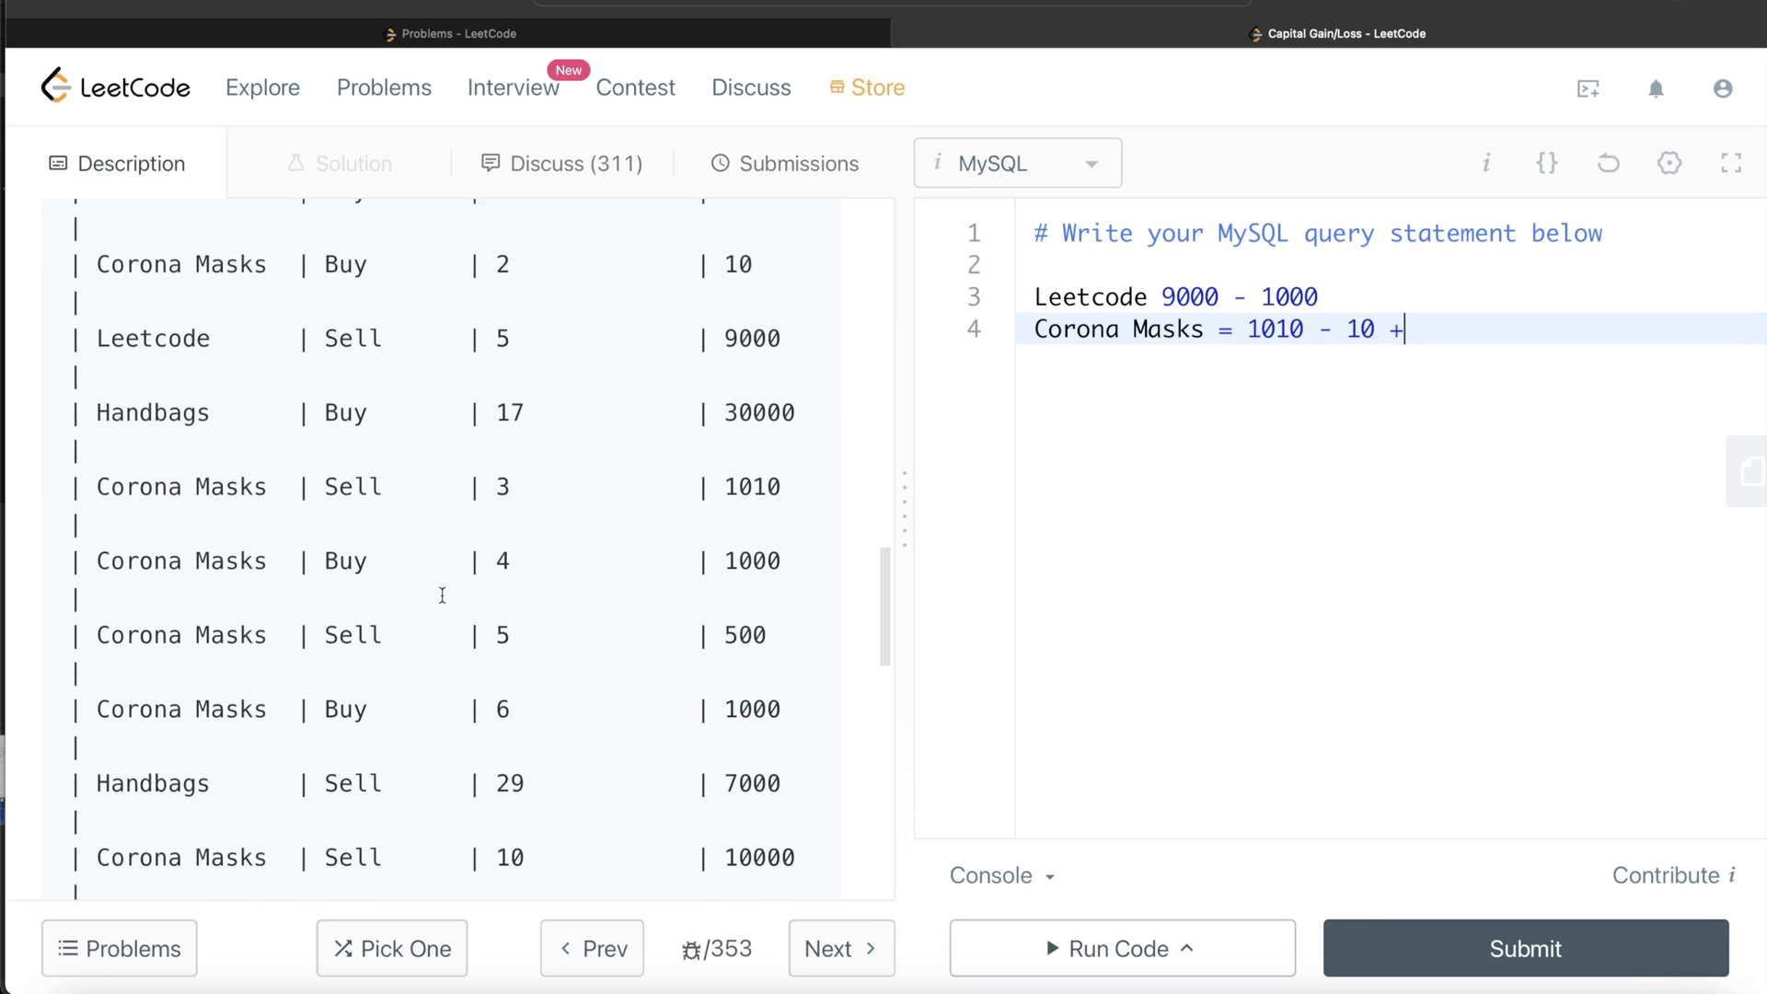
{"action": "type", "text": "5"}
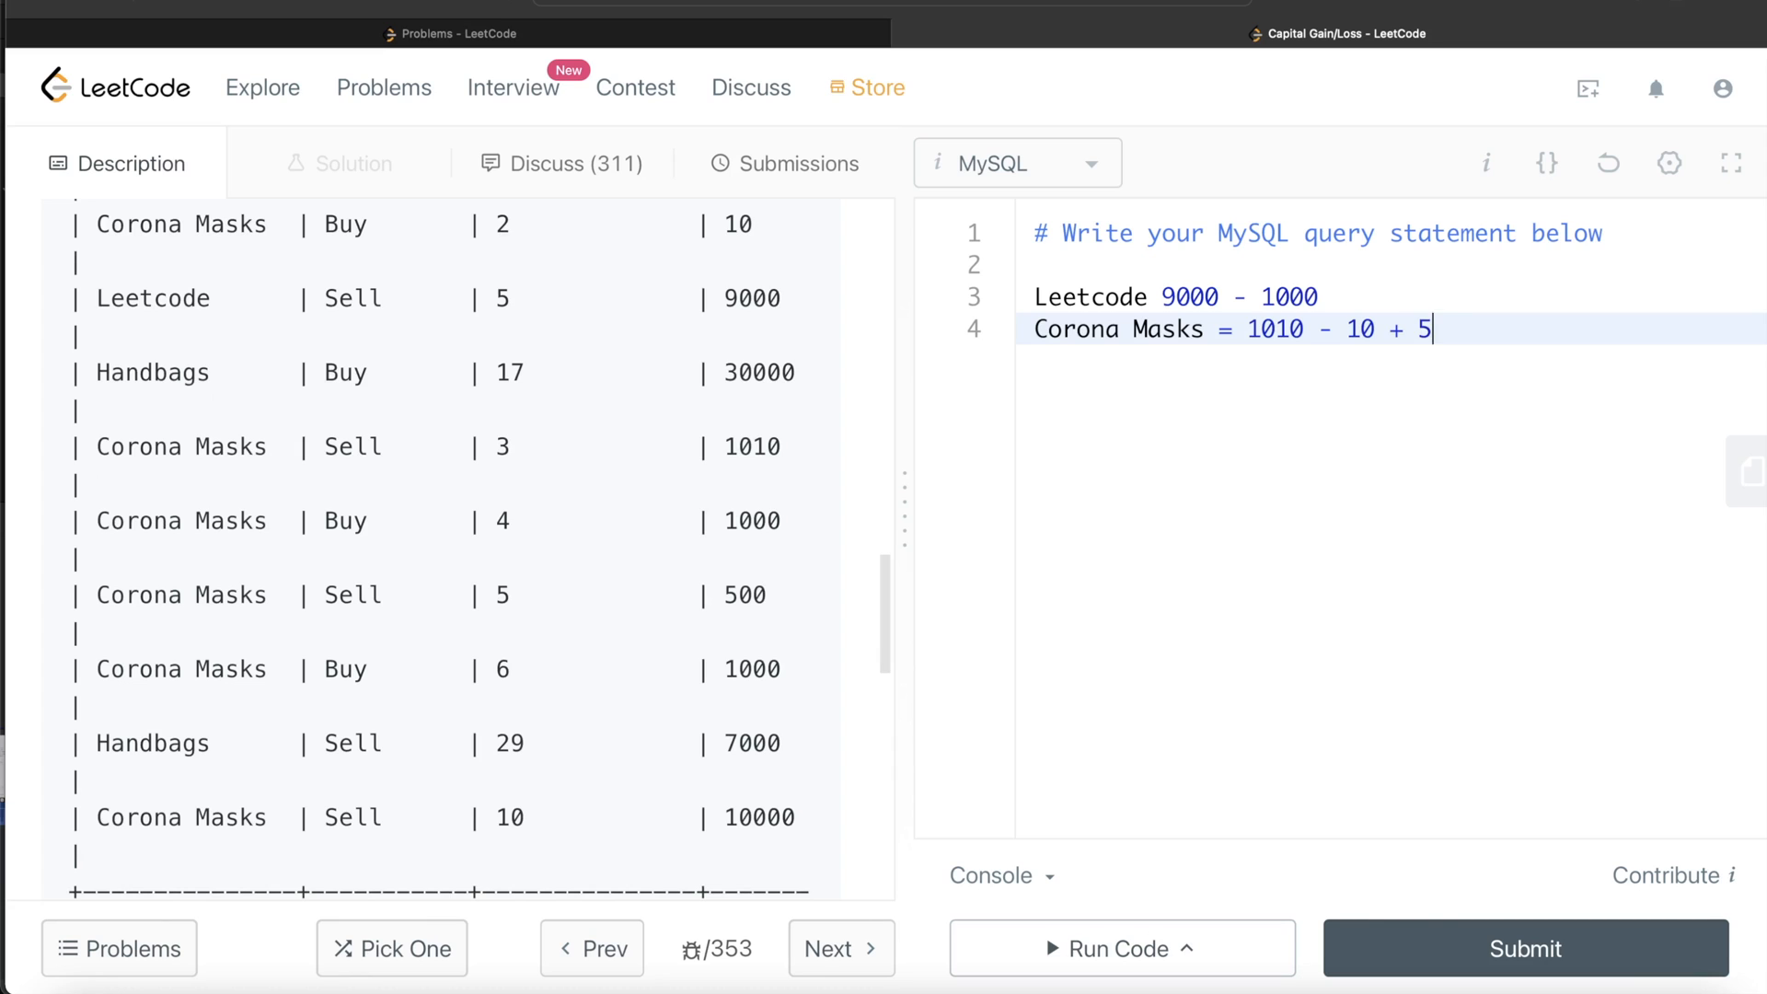
{"action": "type", "text": "00 - 1"}
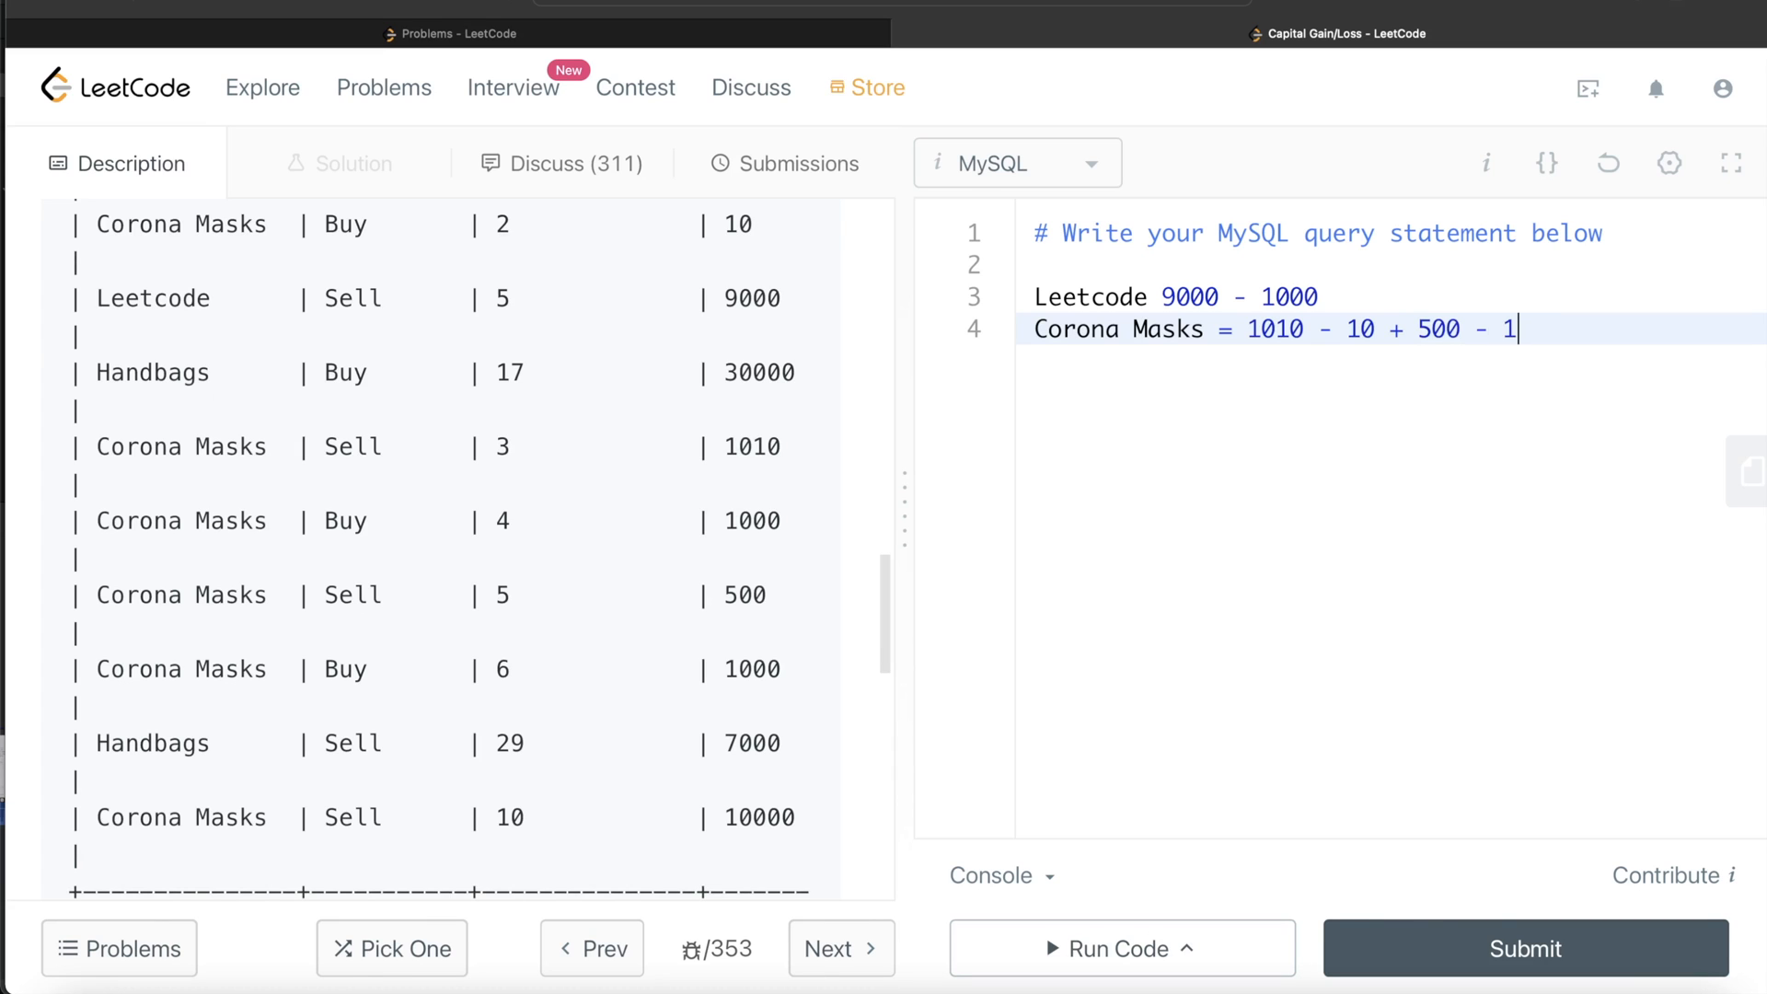
{"action": "type", "text": "000"}
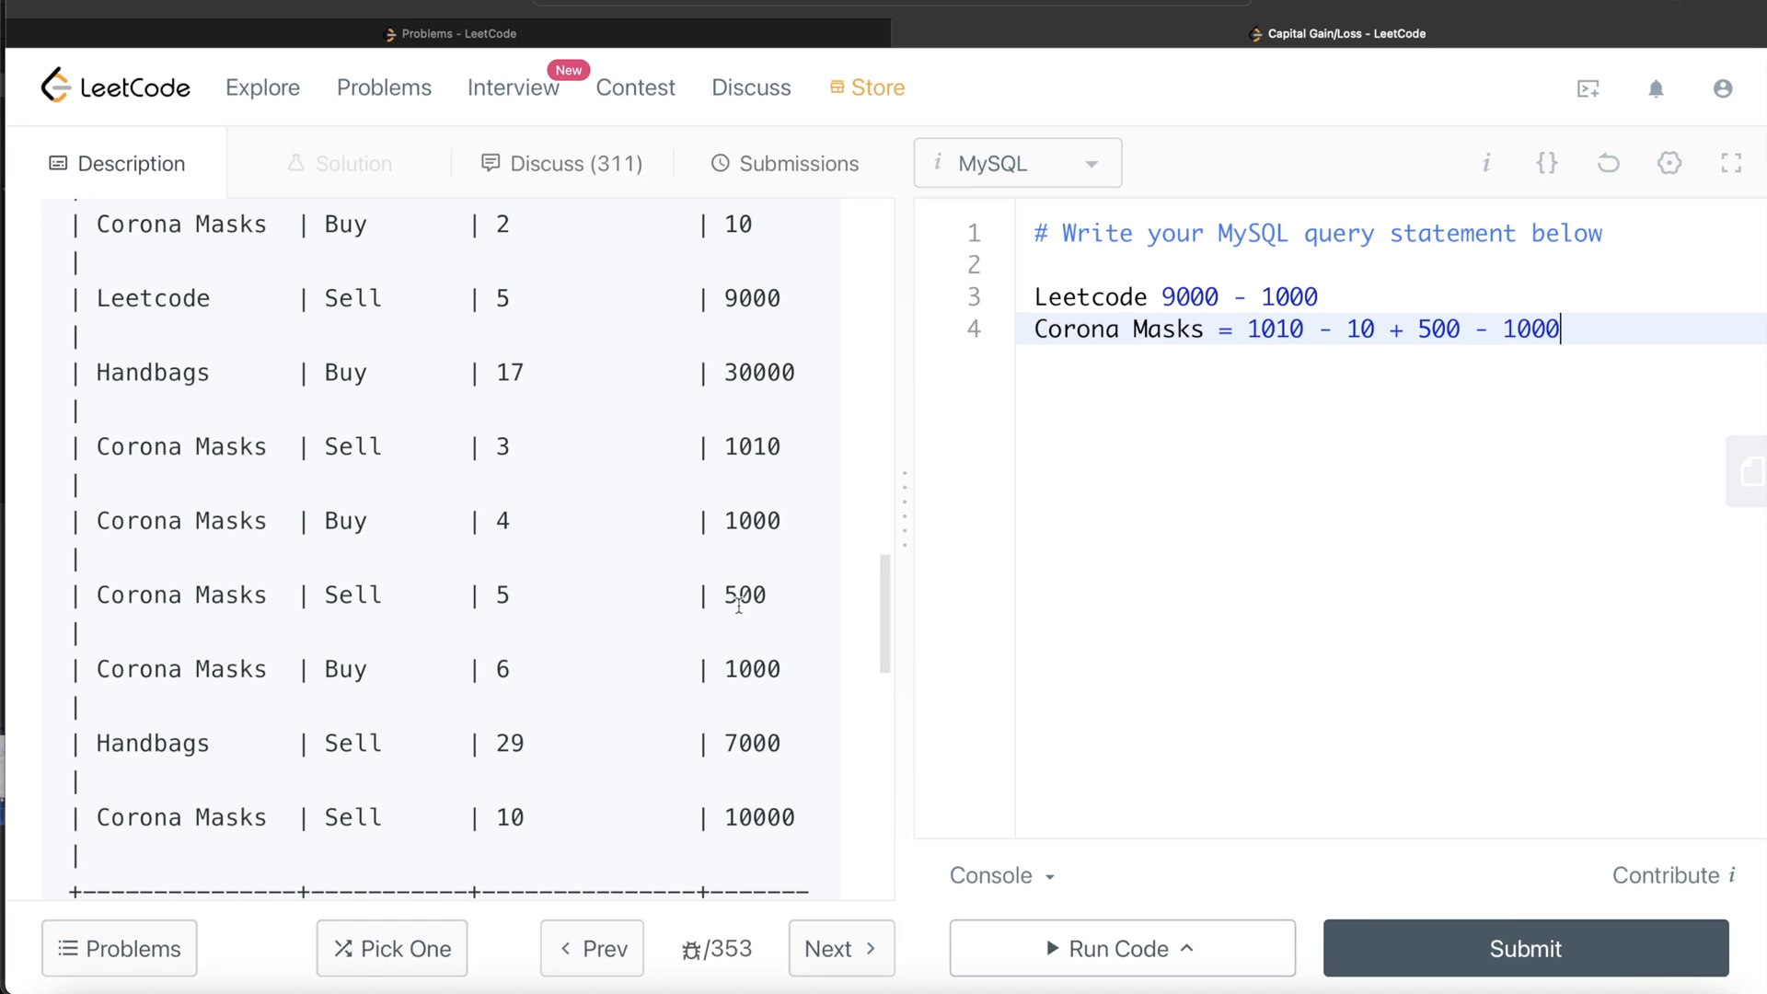
Extend the Corona Masks sum with + 10000 - 1000
{"action": "scroll", "scroll_direction": "down", "scroll_amount": 3}
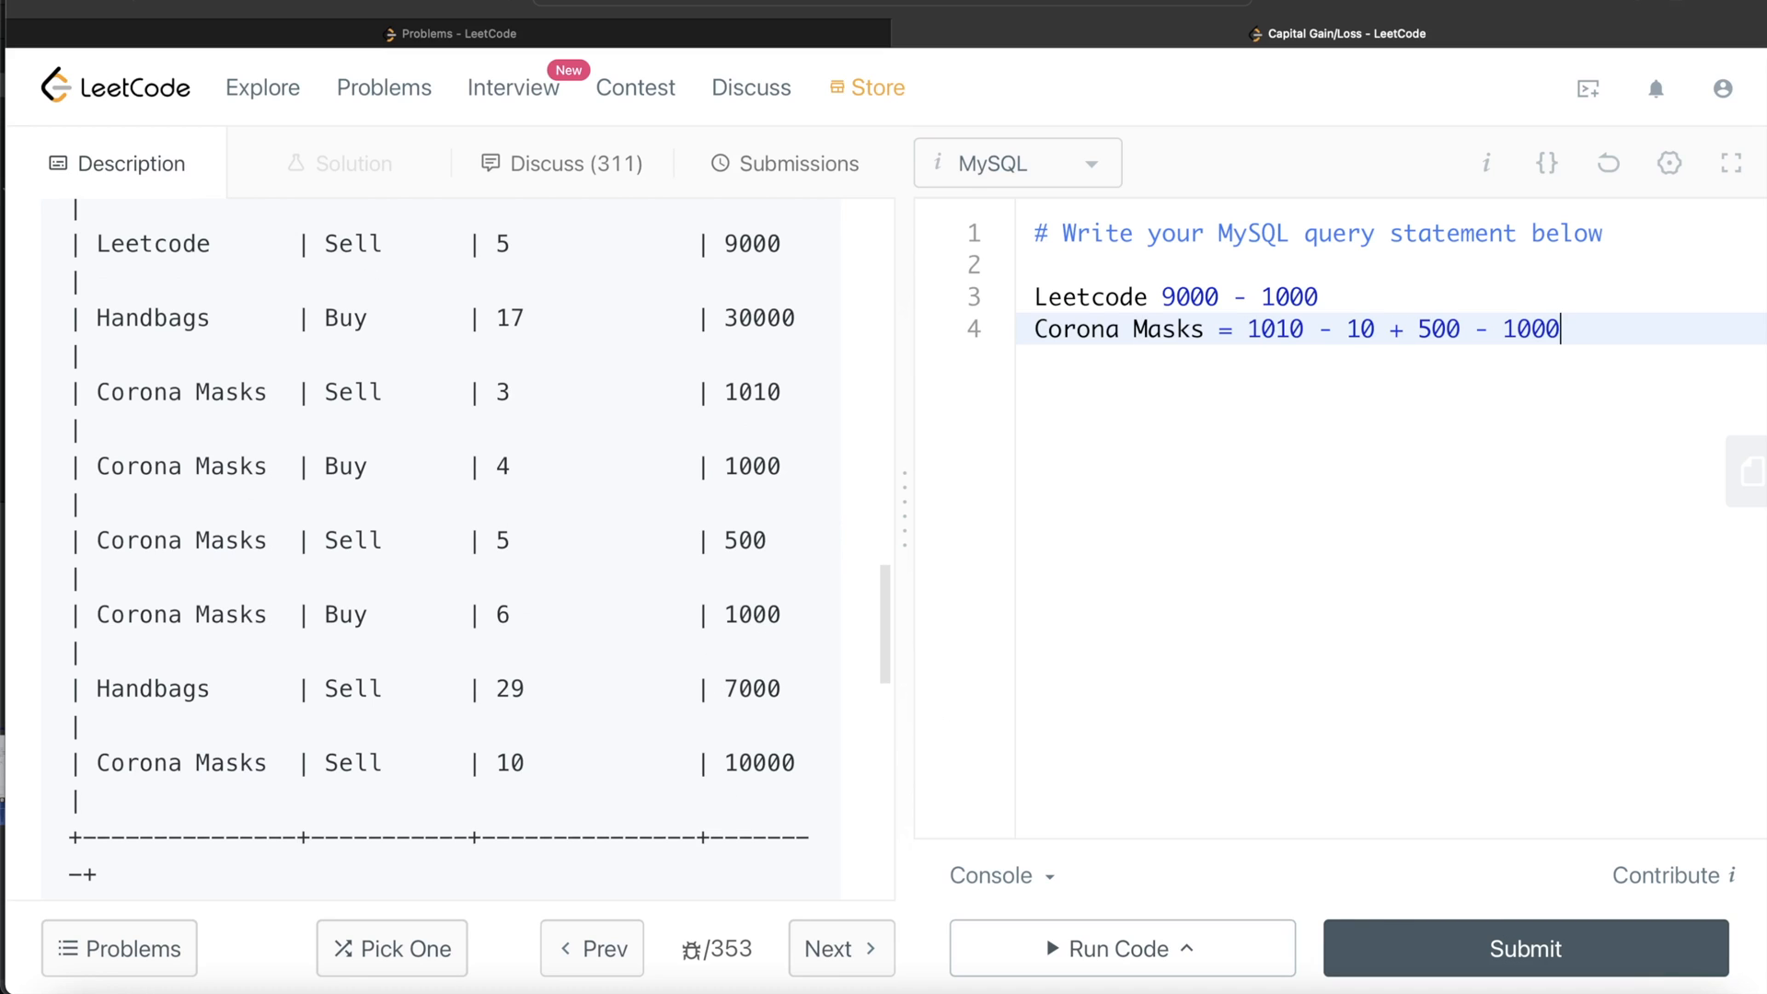
{"action": "type", "text": "+ 1000"}
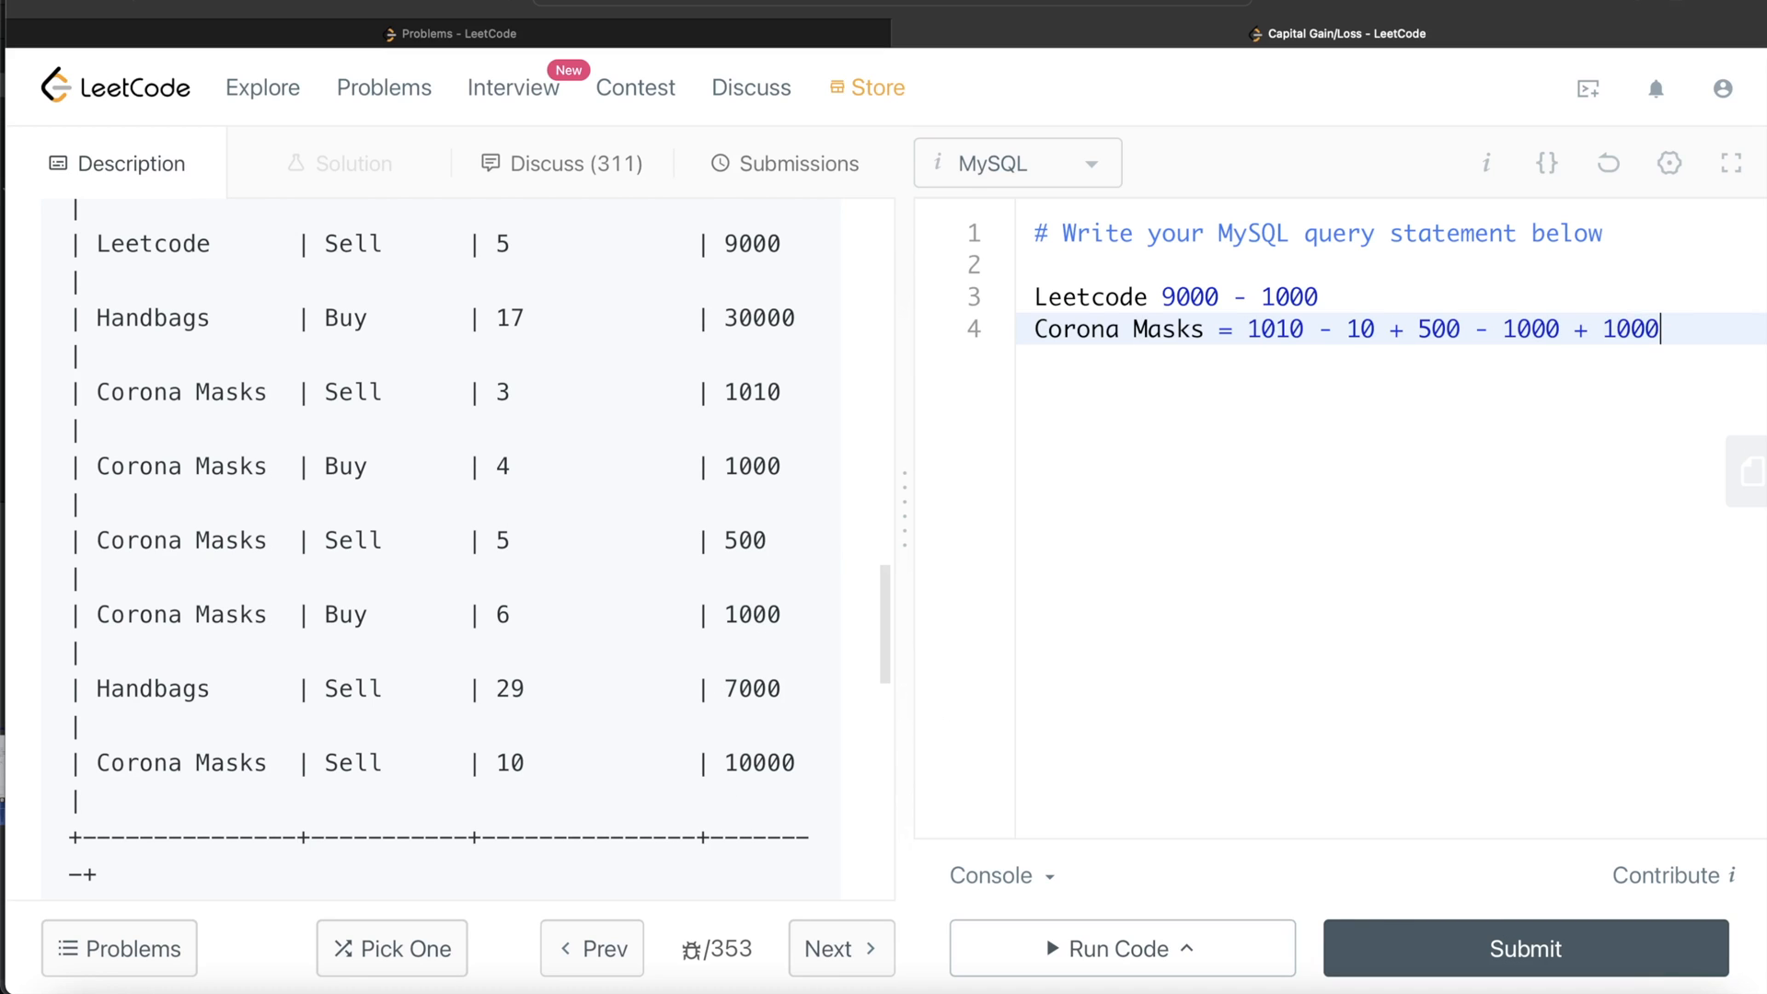
{"action": "type", "text": "0000 -"}
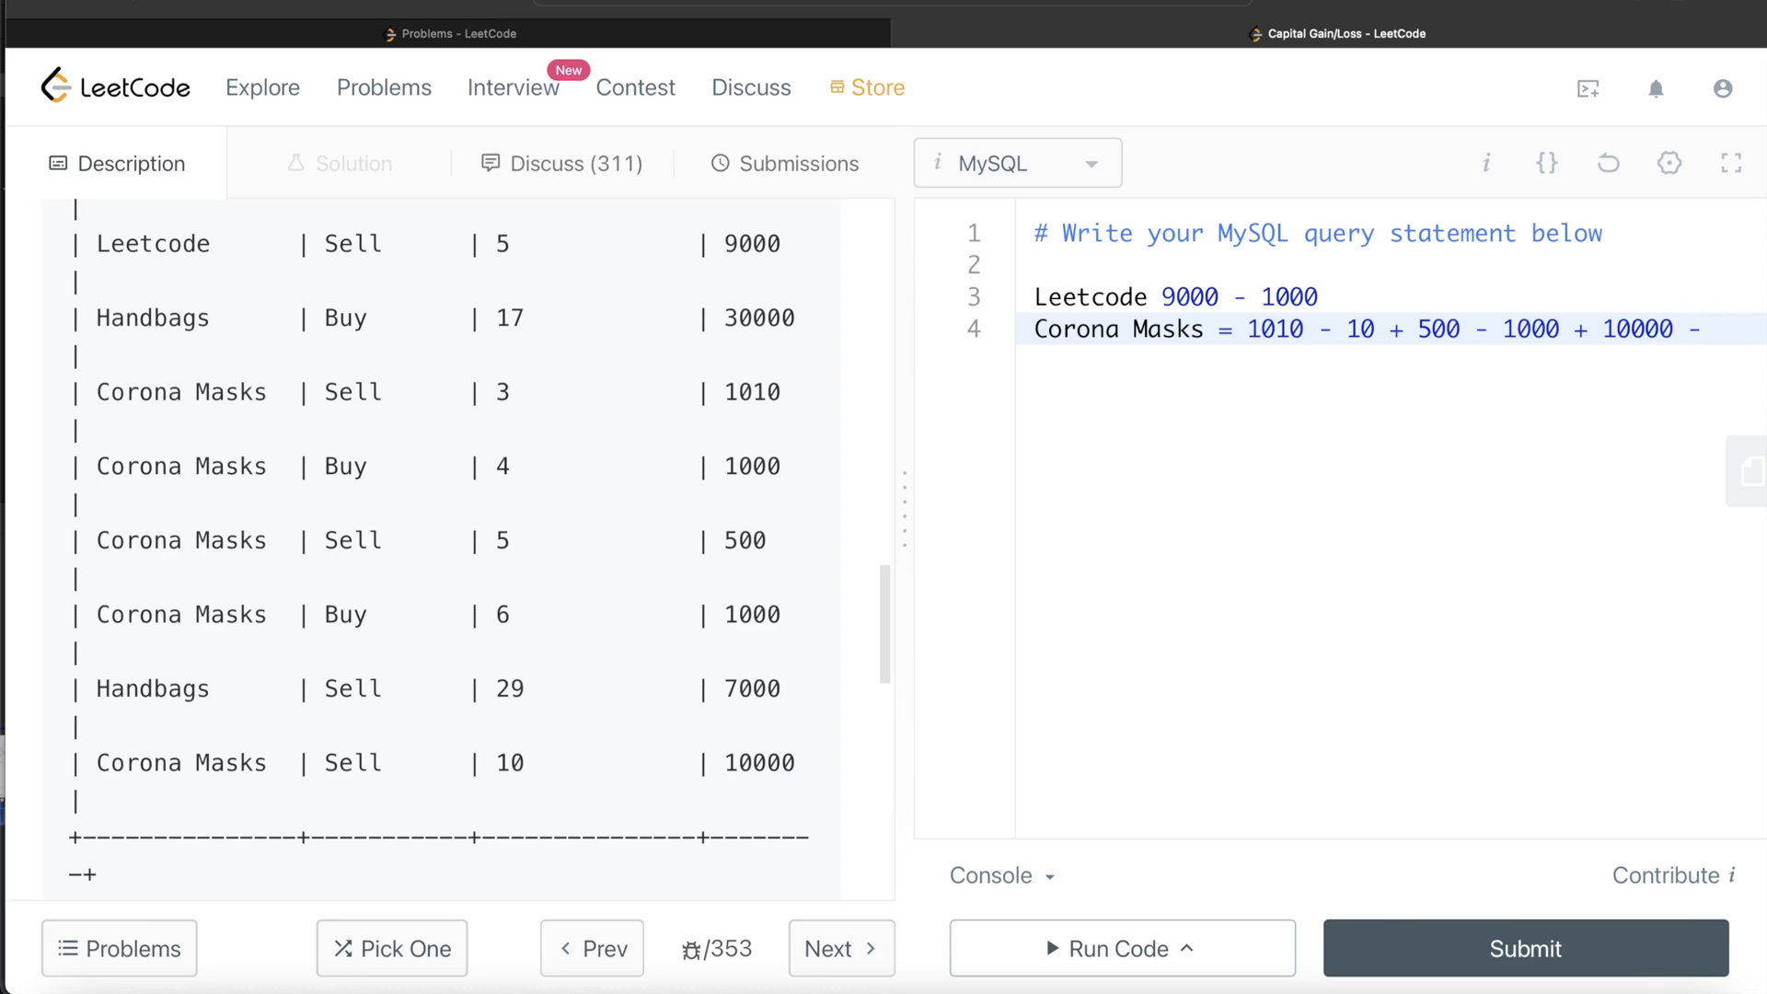
{"action": "type", "text": "1000"}
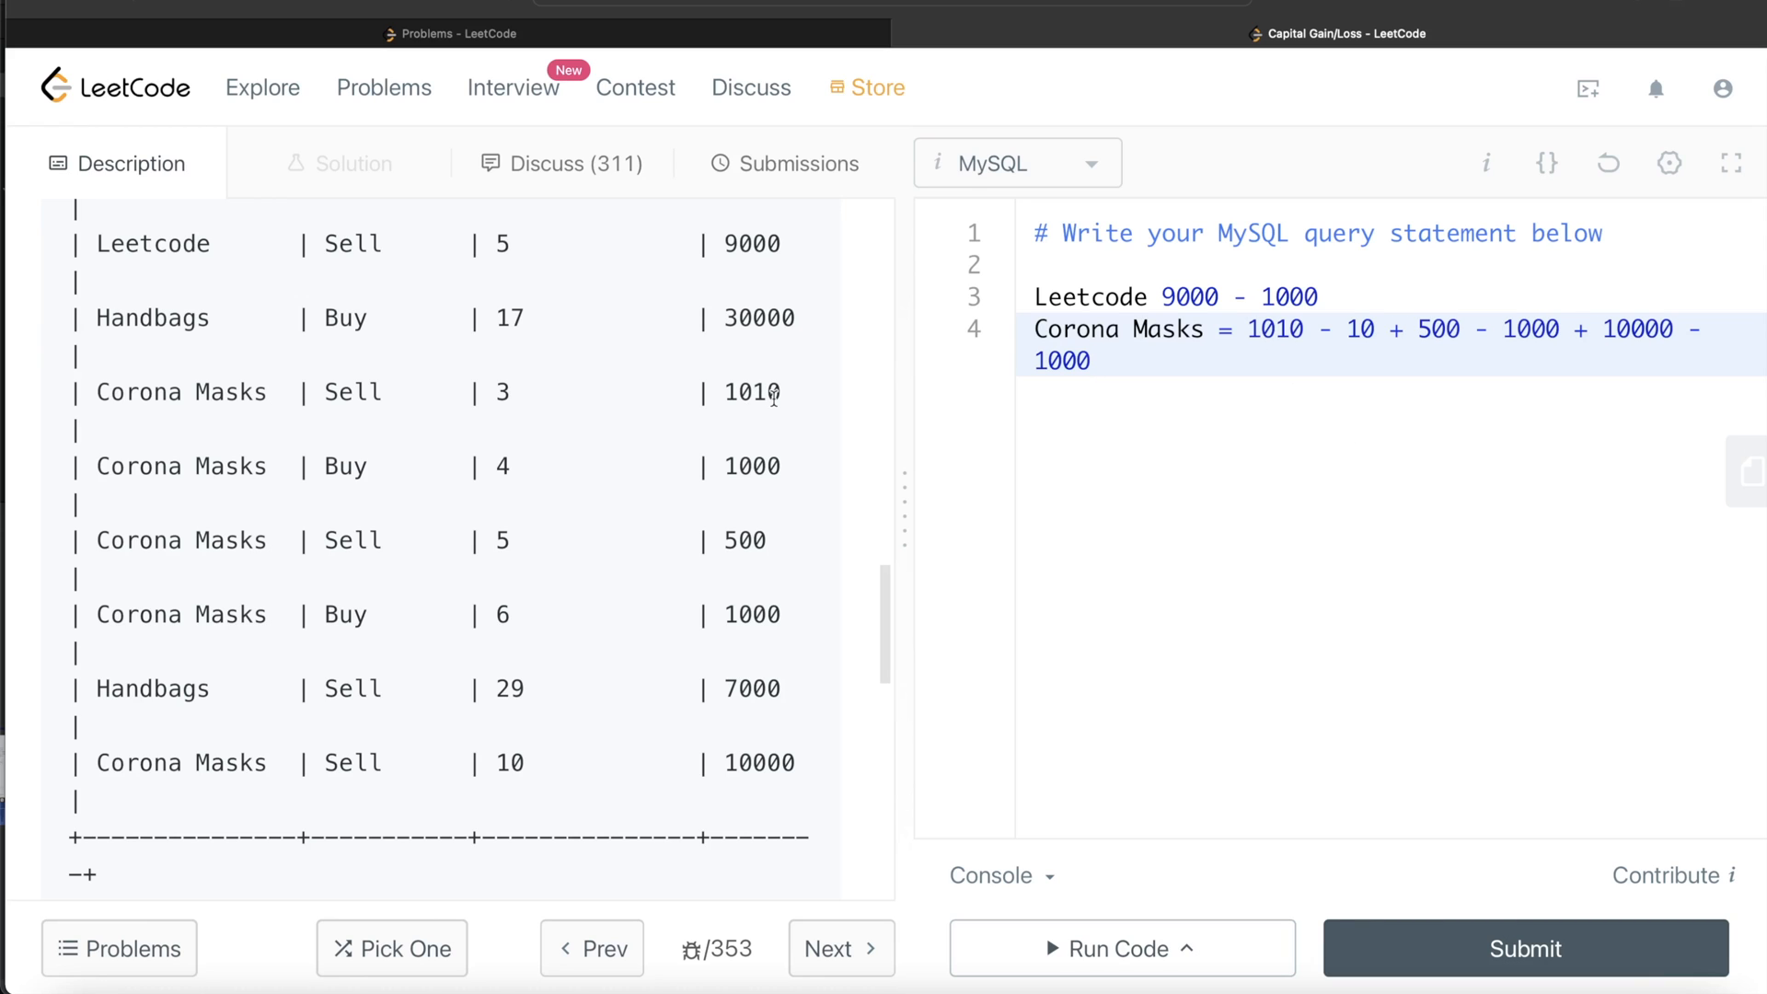
{"action": "mouse_move", "coordinate": [700, 740]}
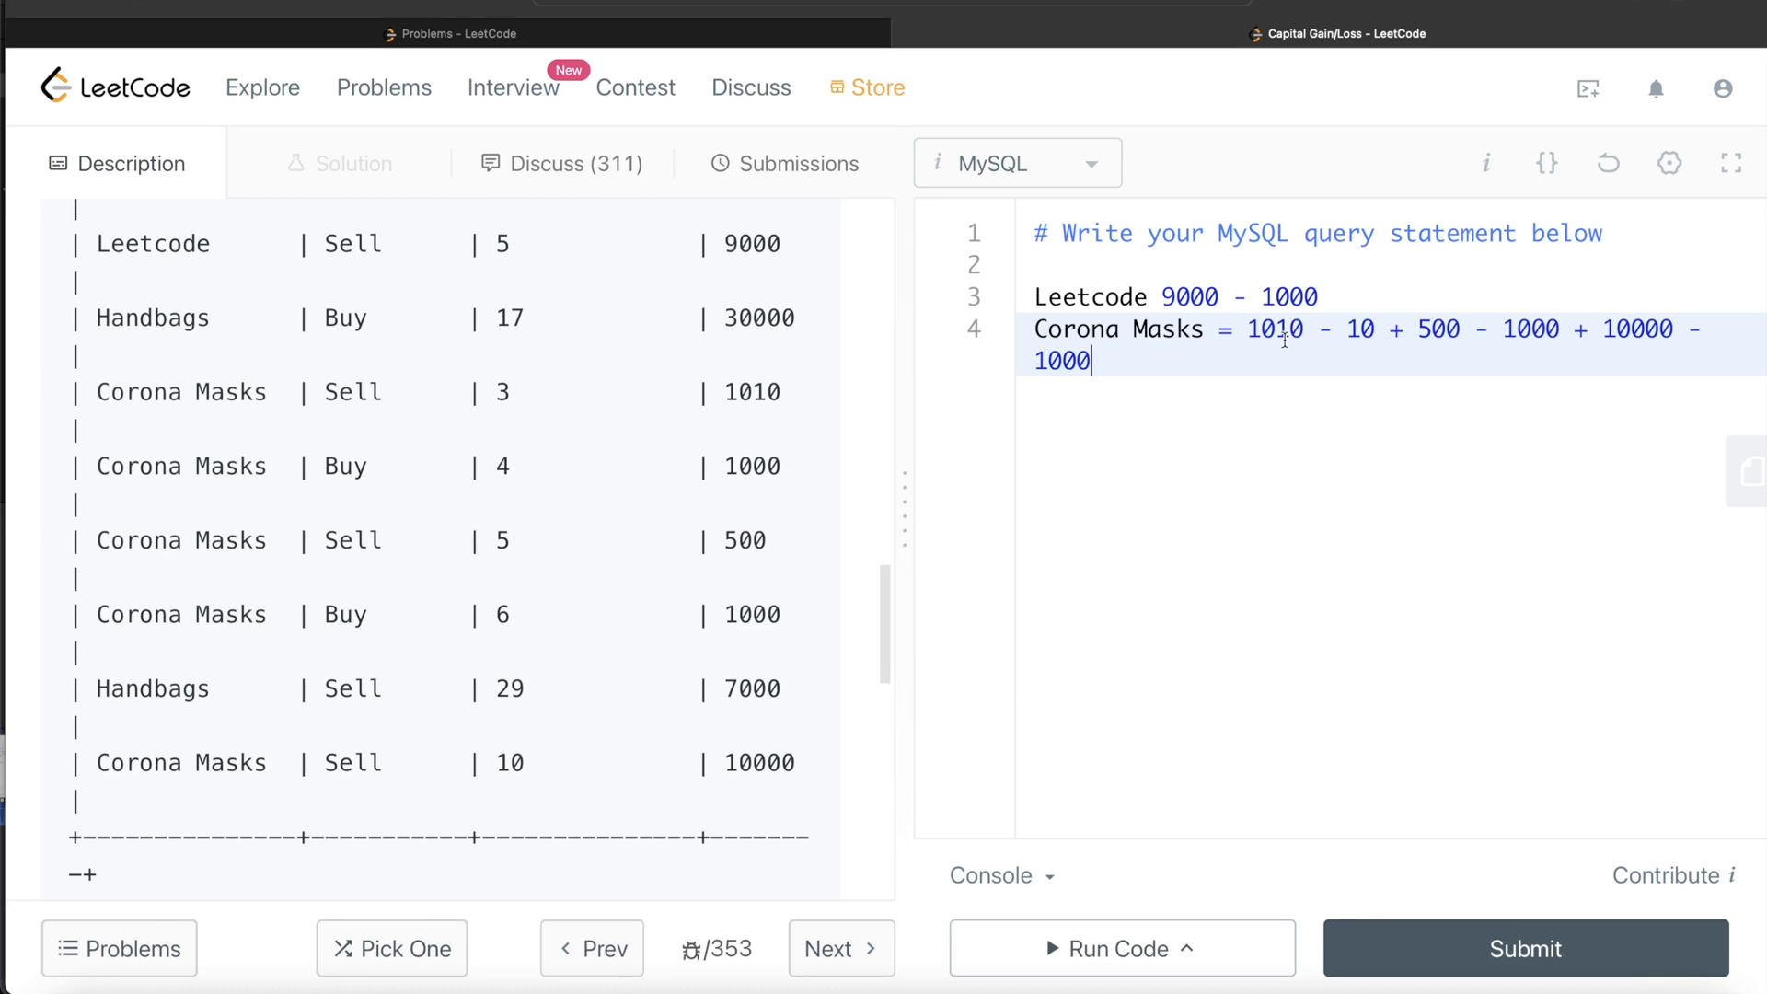
{"action": "mouse_move", "coordinate": [1350, 370]}
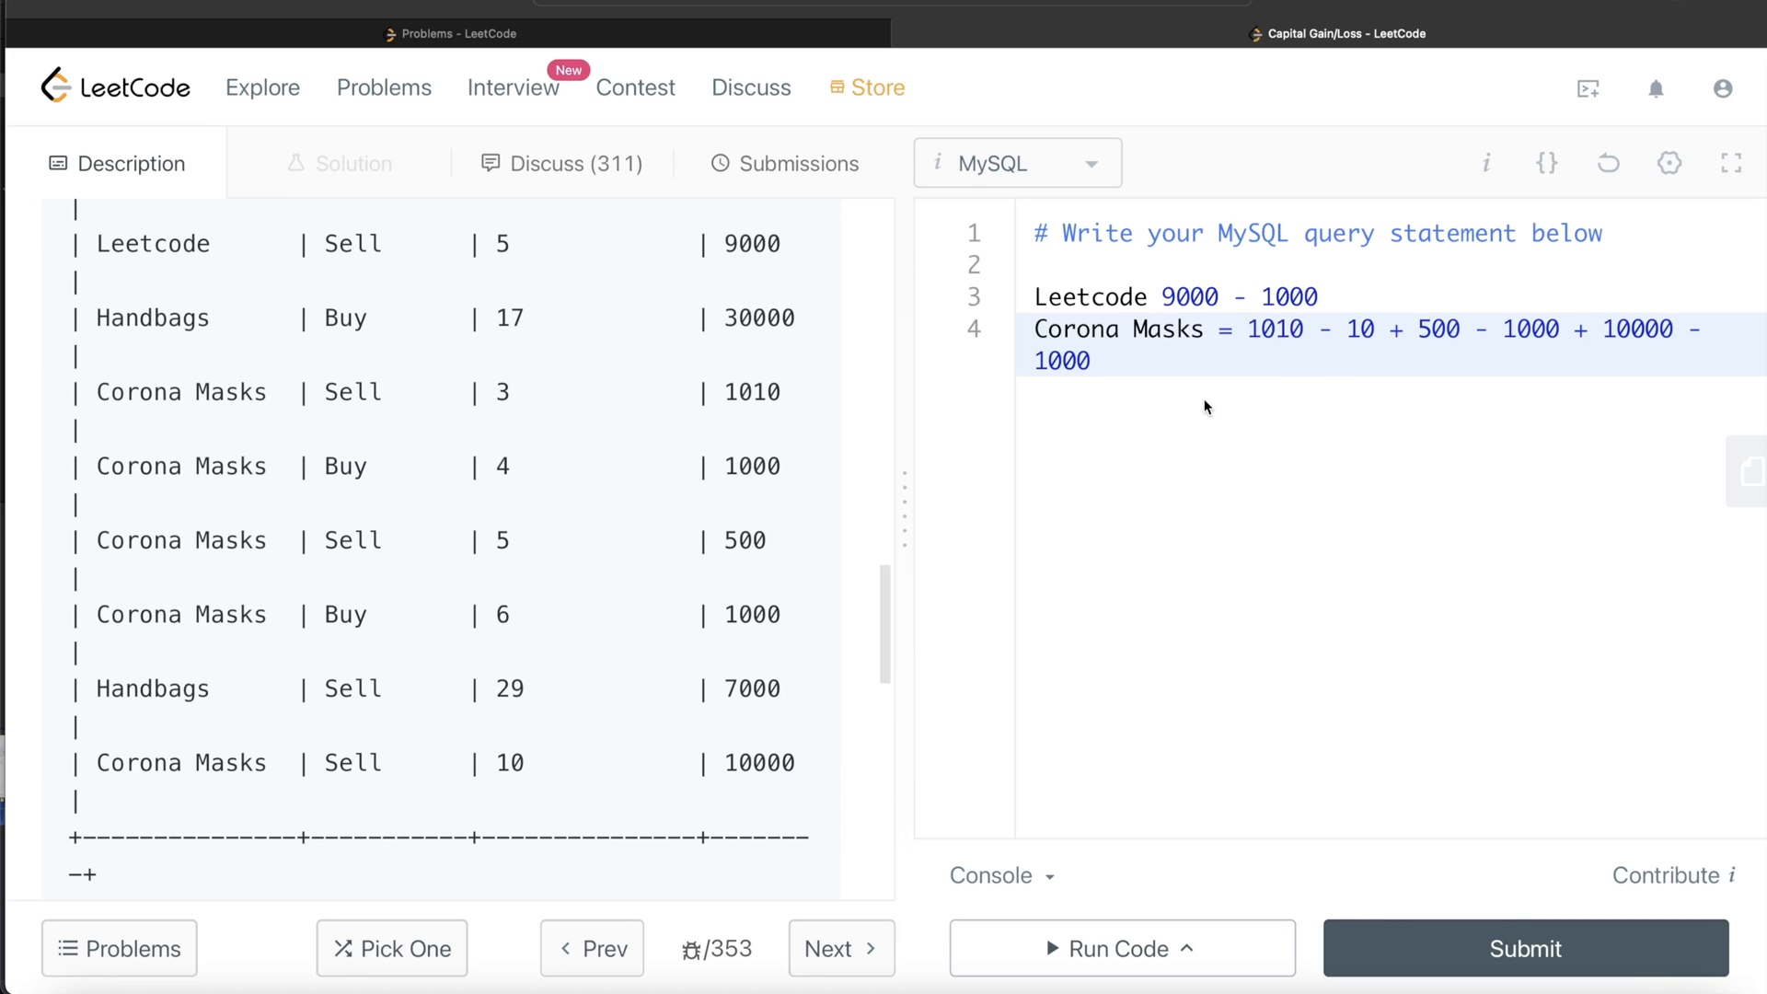
Add a line = (1010 + 500 + 10000) - (10 + 1000 + 1000)
{"action": "key", "text": "Enter"}
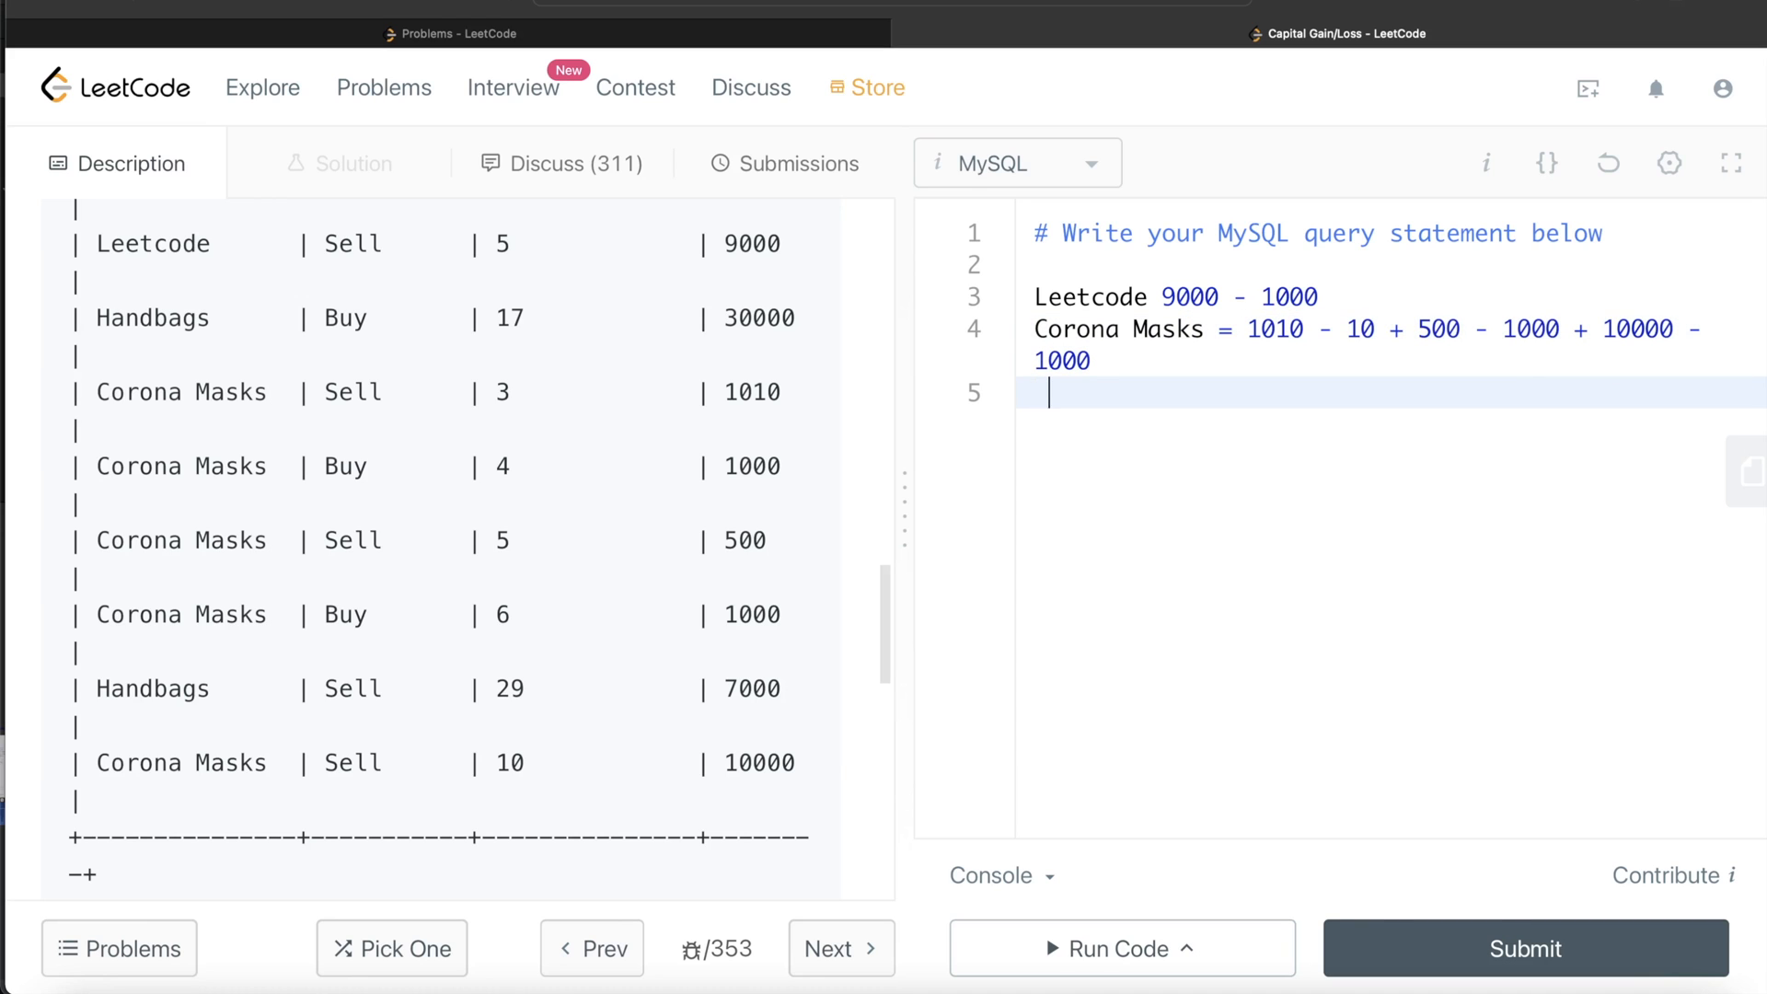
{"action": "type", "text": "="}
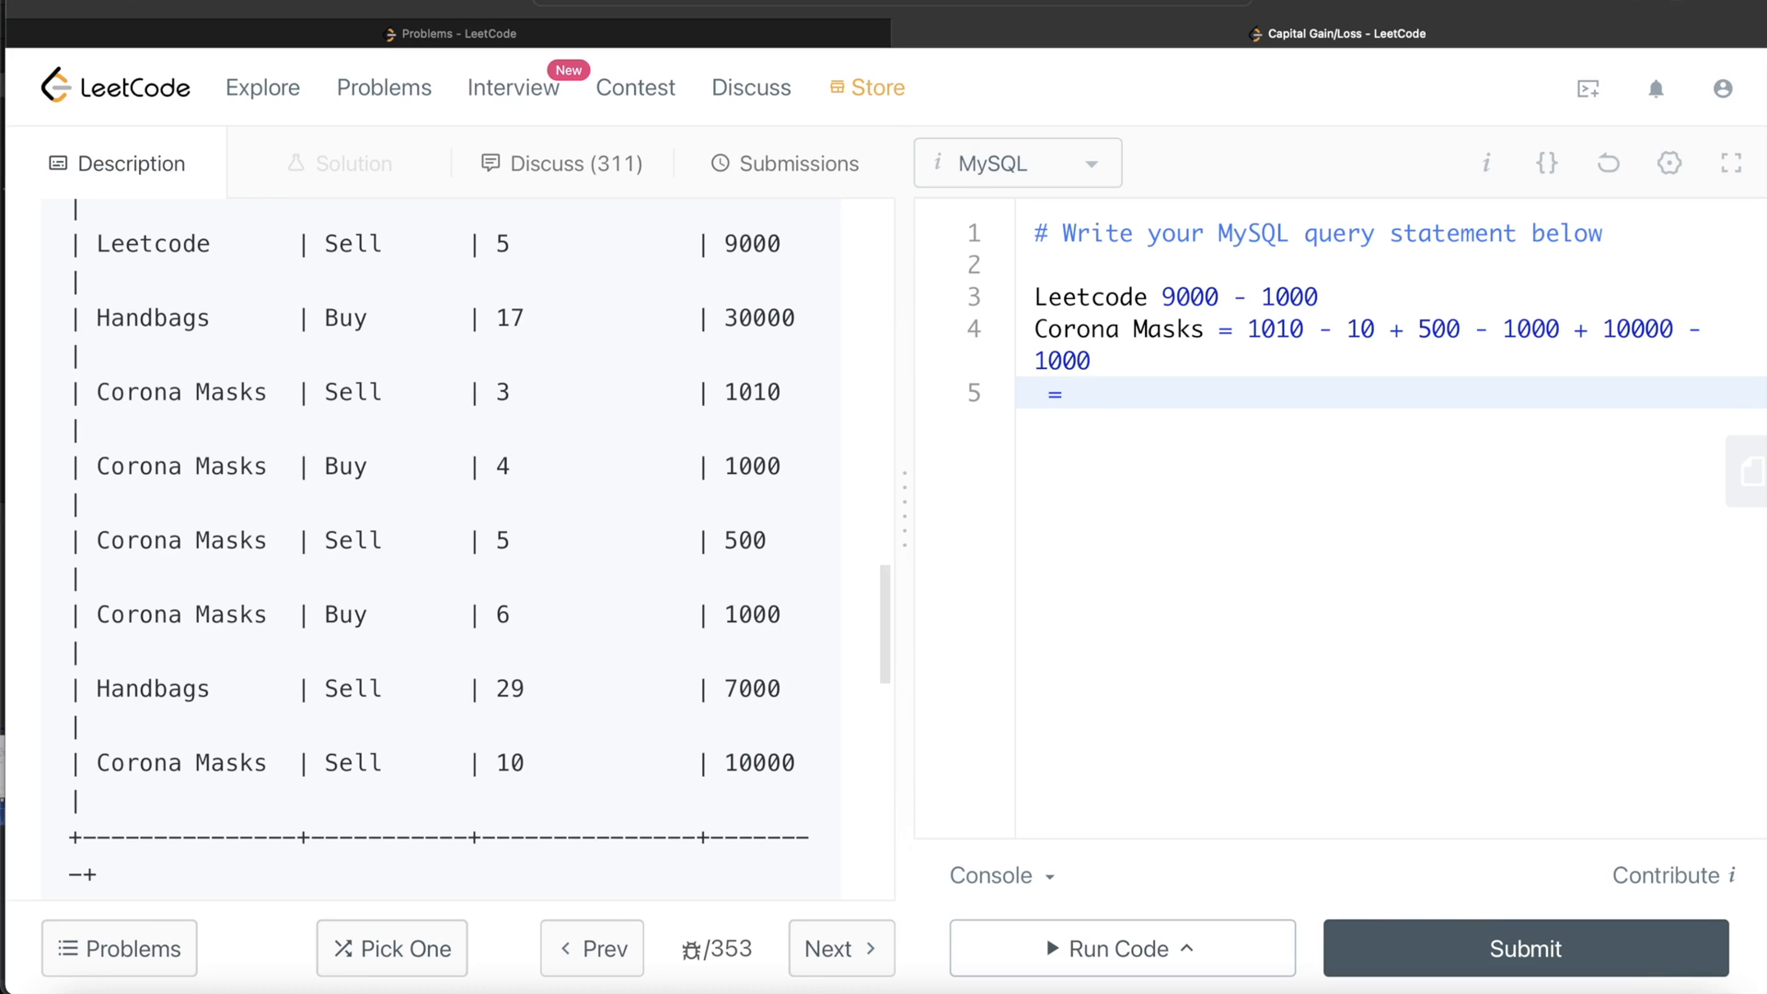
{"action": "type", "text": "(101"}
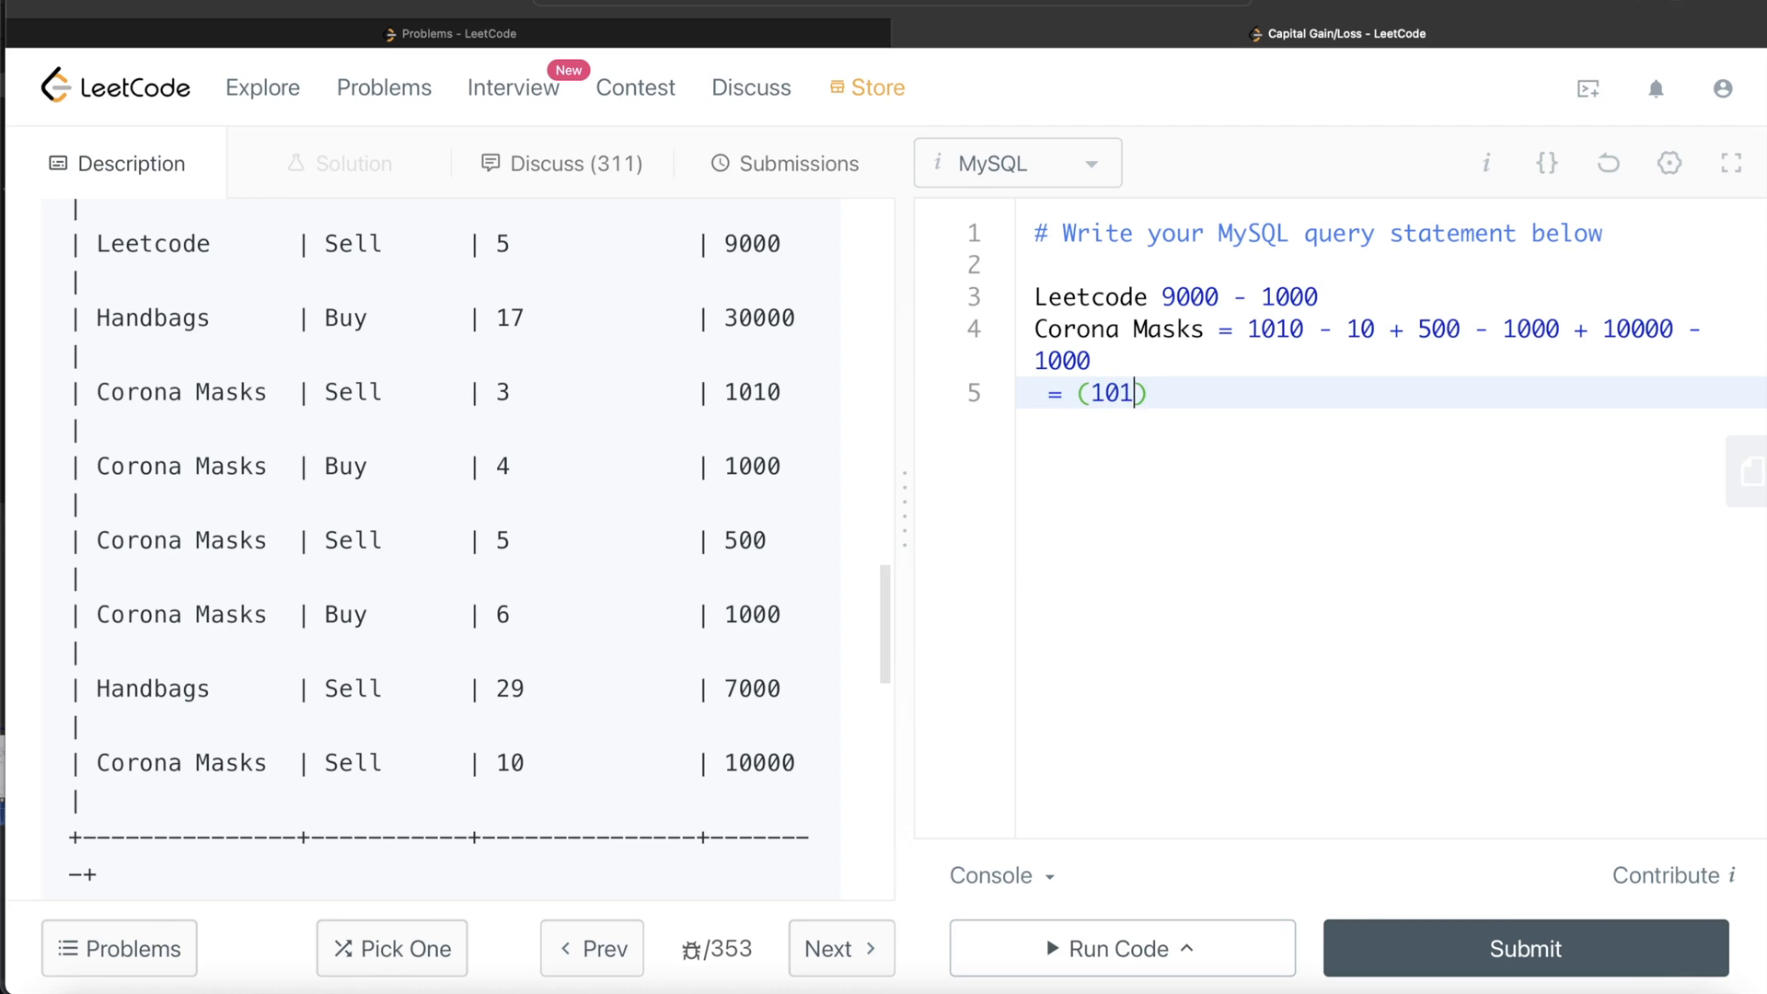
{"action": "type", "text": "0 +"}
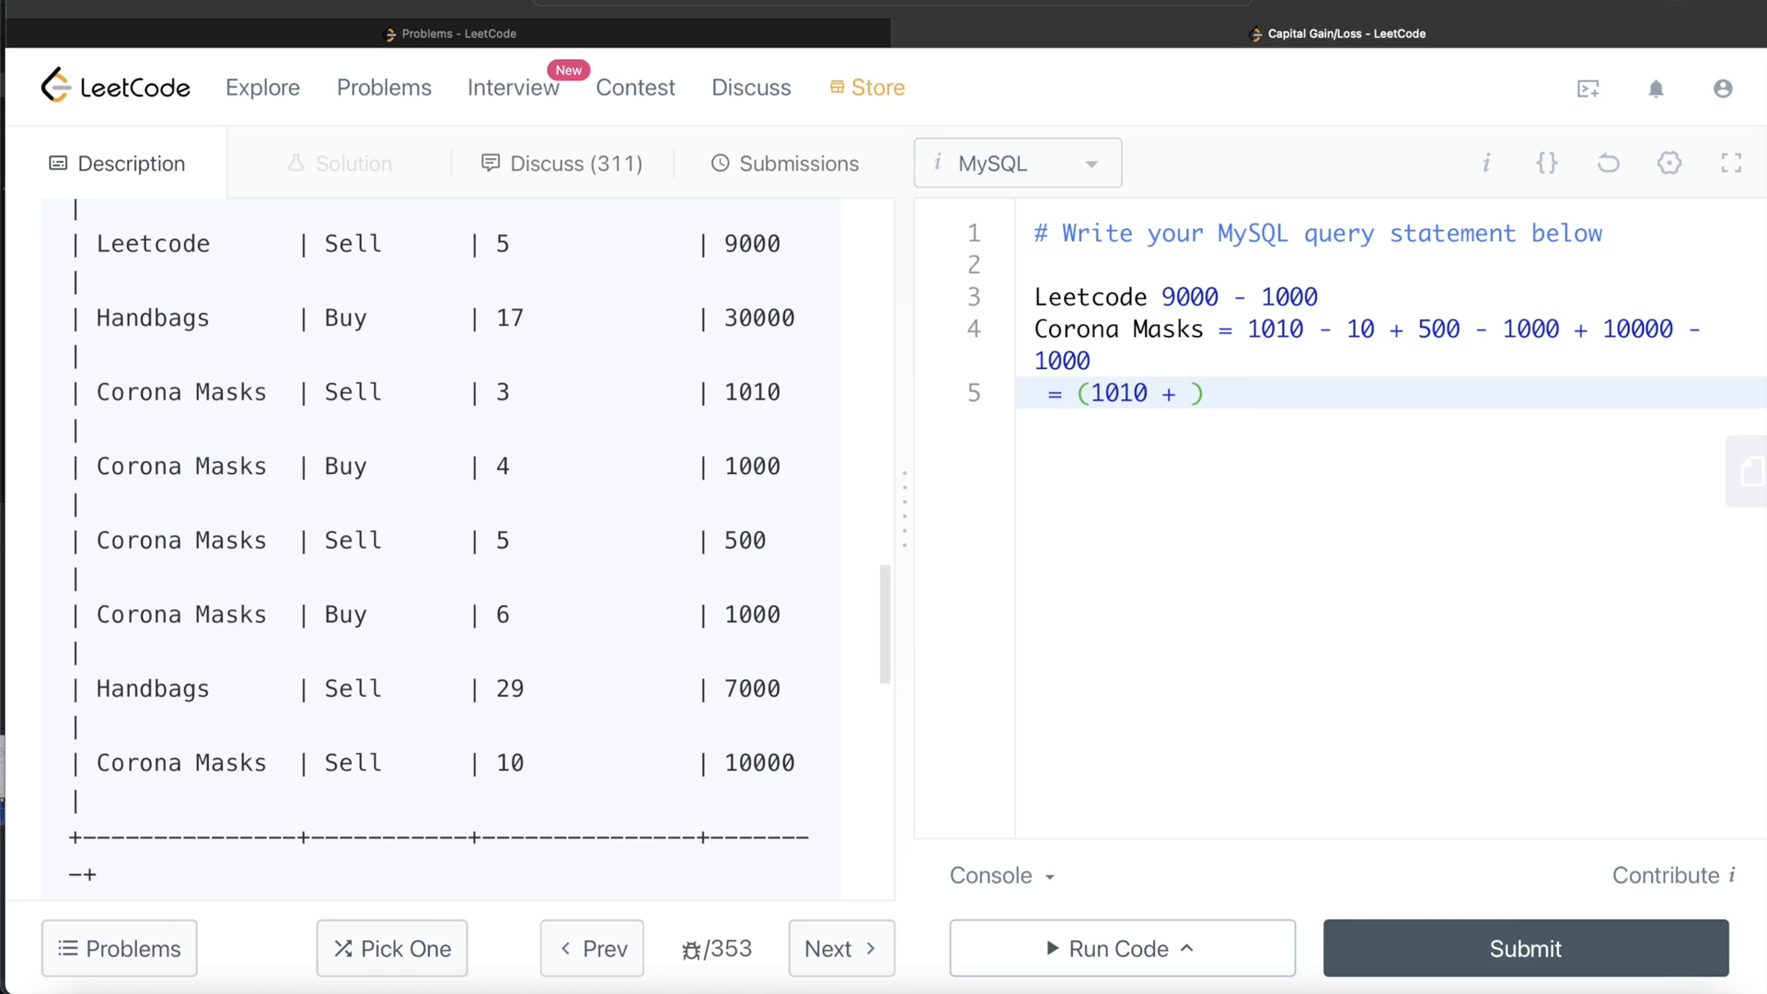
{"action": "type", "text": "500 +"}
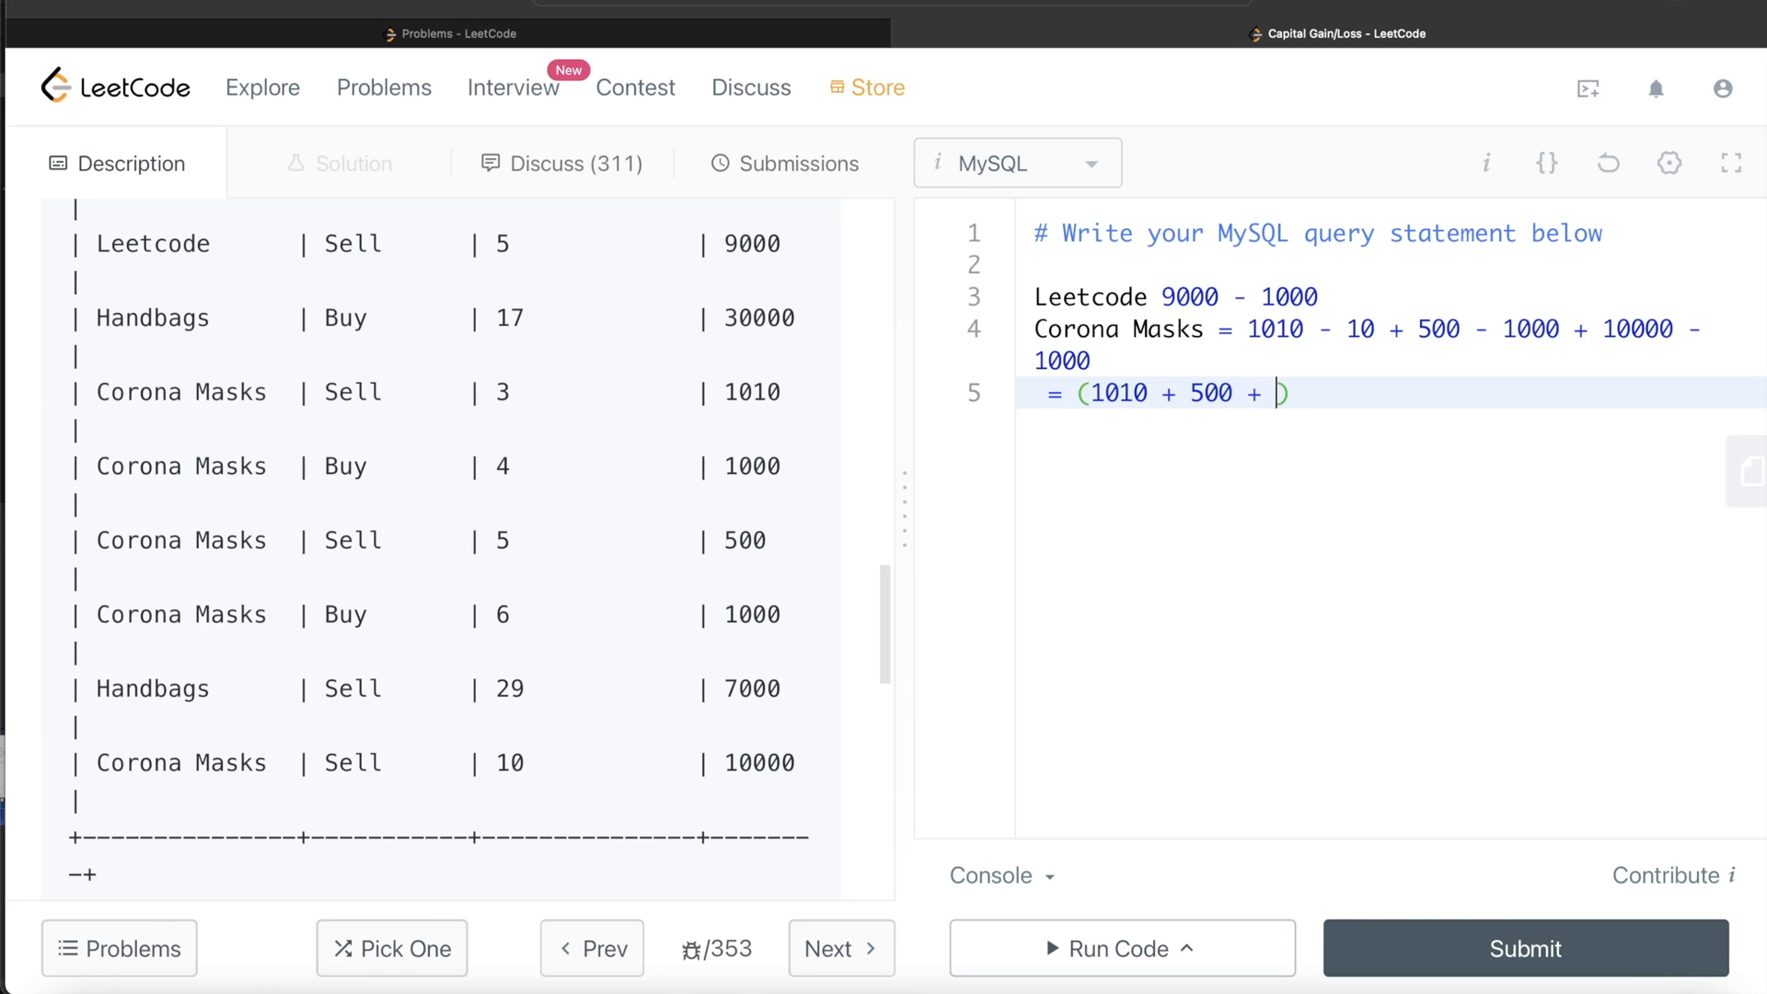
{"action": "type", "text": "10000"}
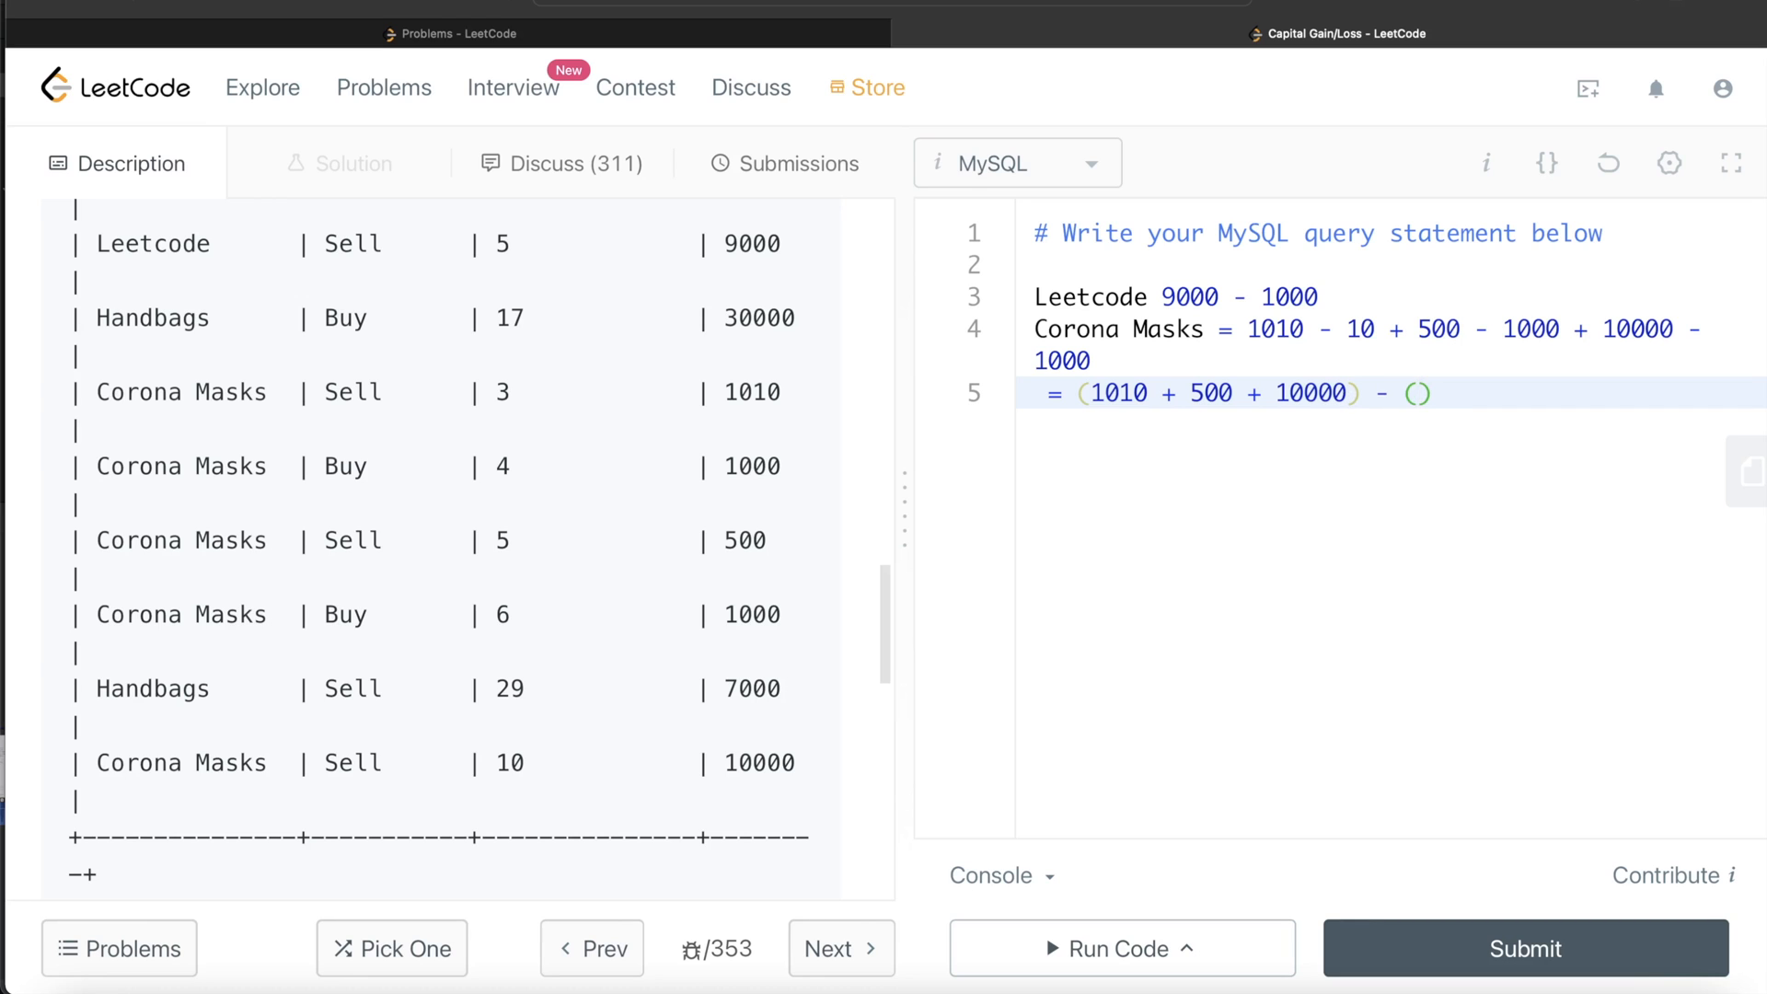
{"action": "type", "text": "10"}
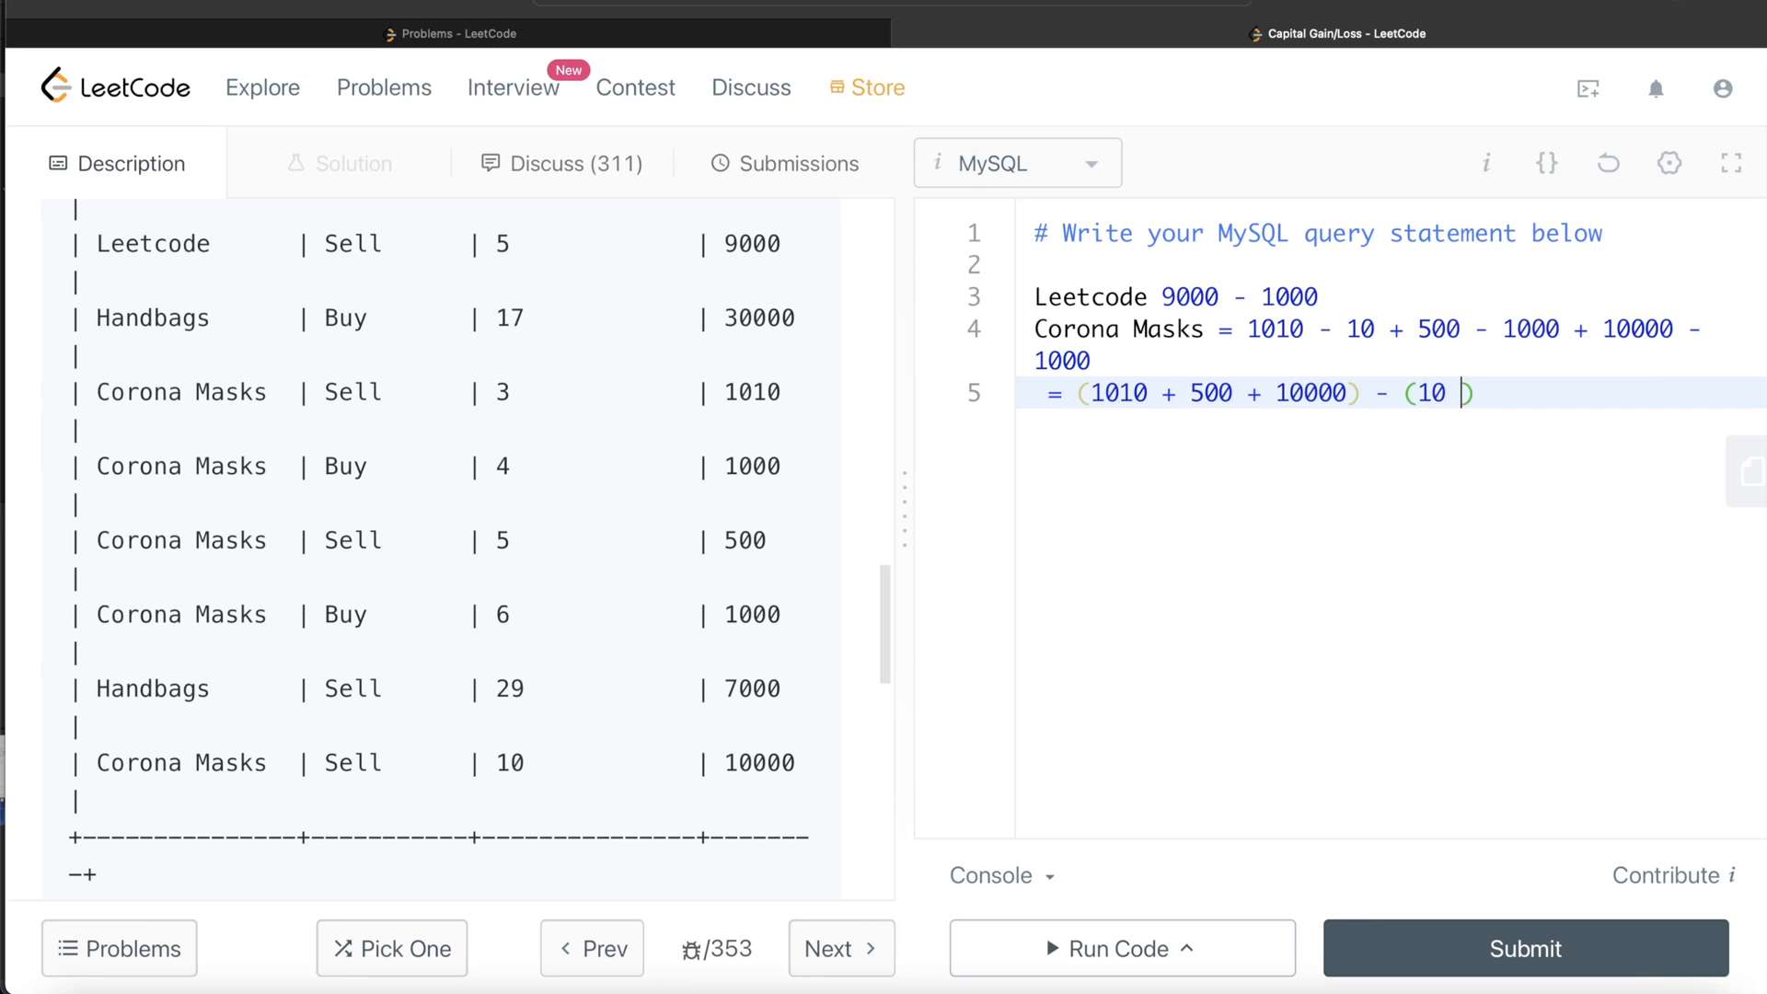
{"action": "type", "text": "+ 1000 +"}
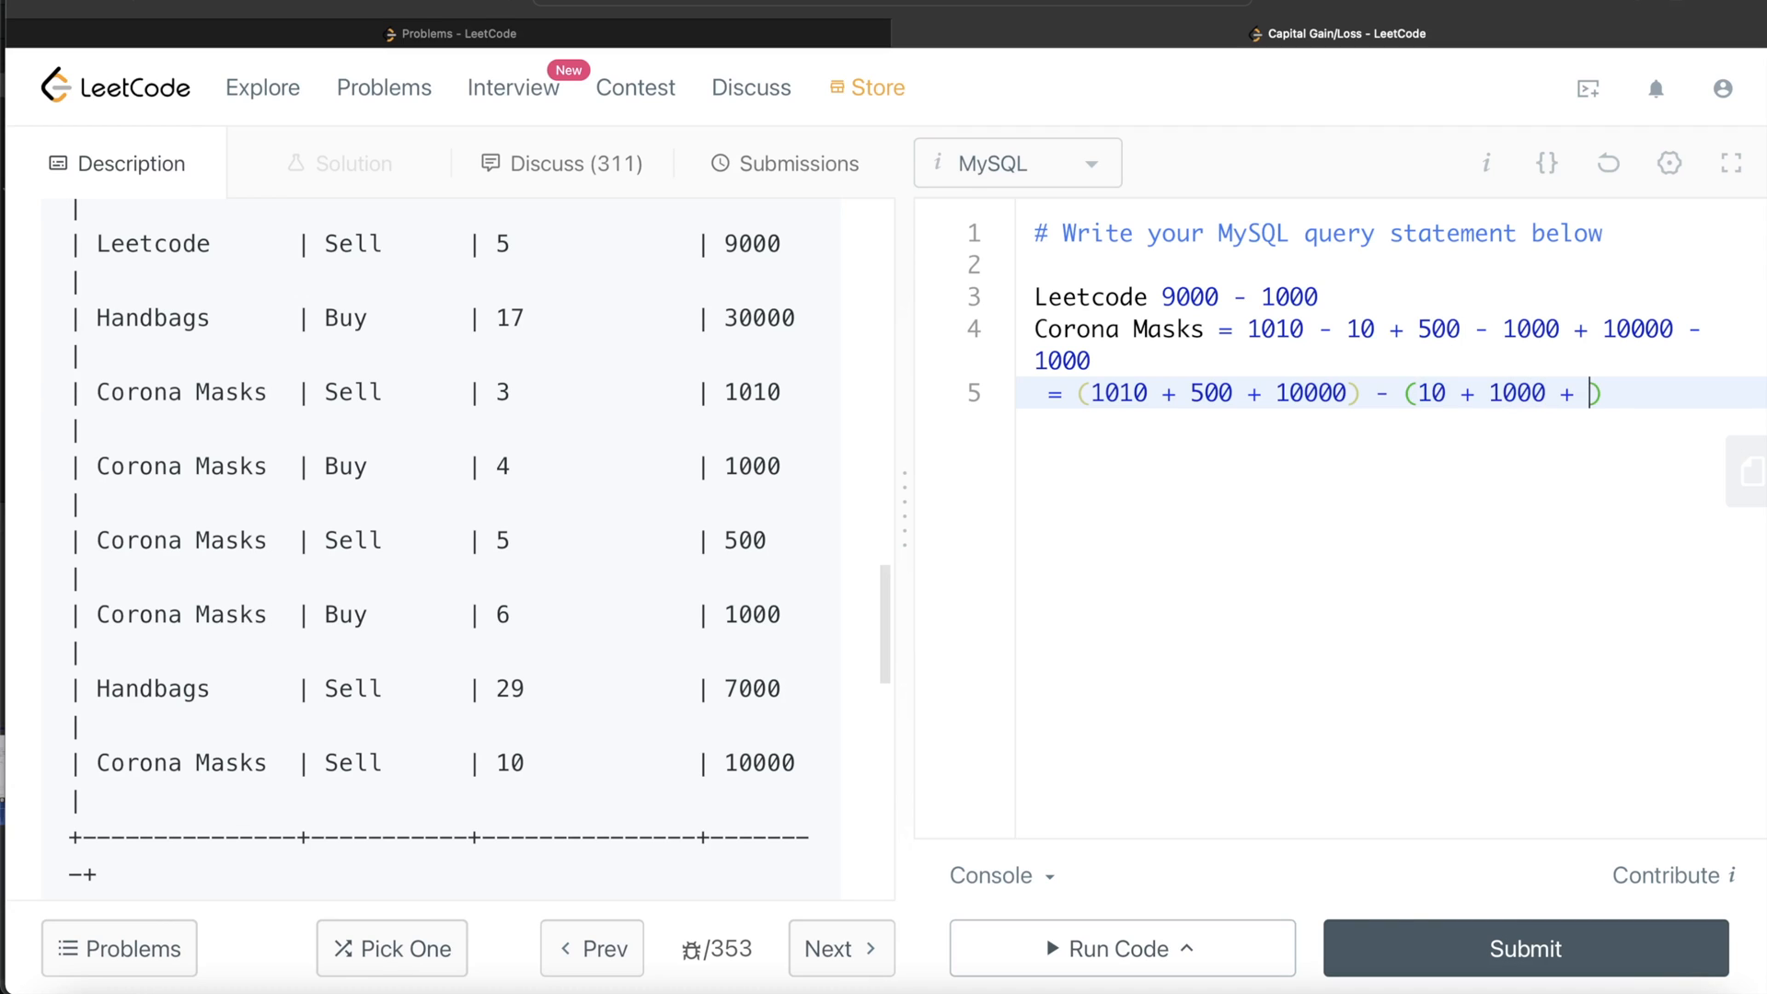
{"action": "type", "text": "1000"}
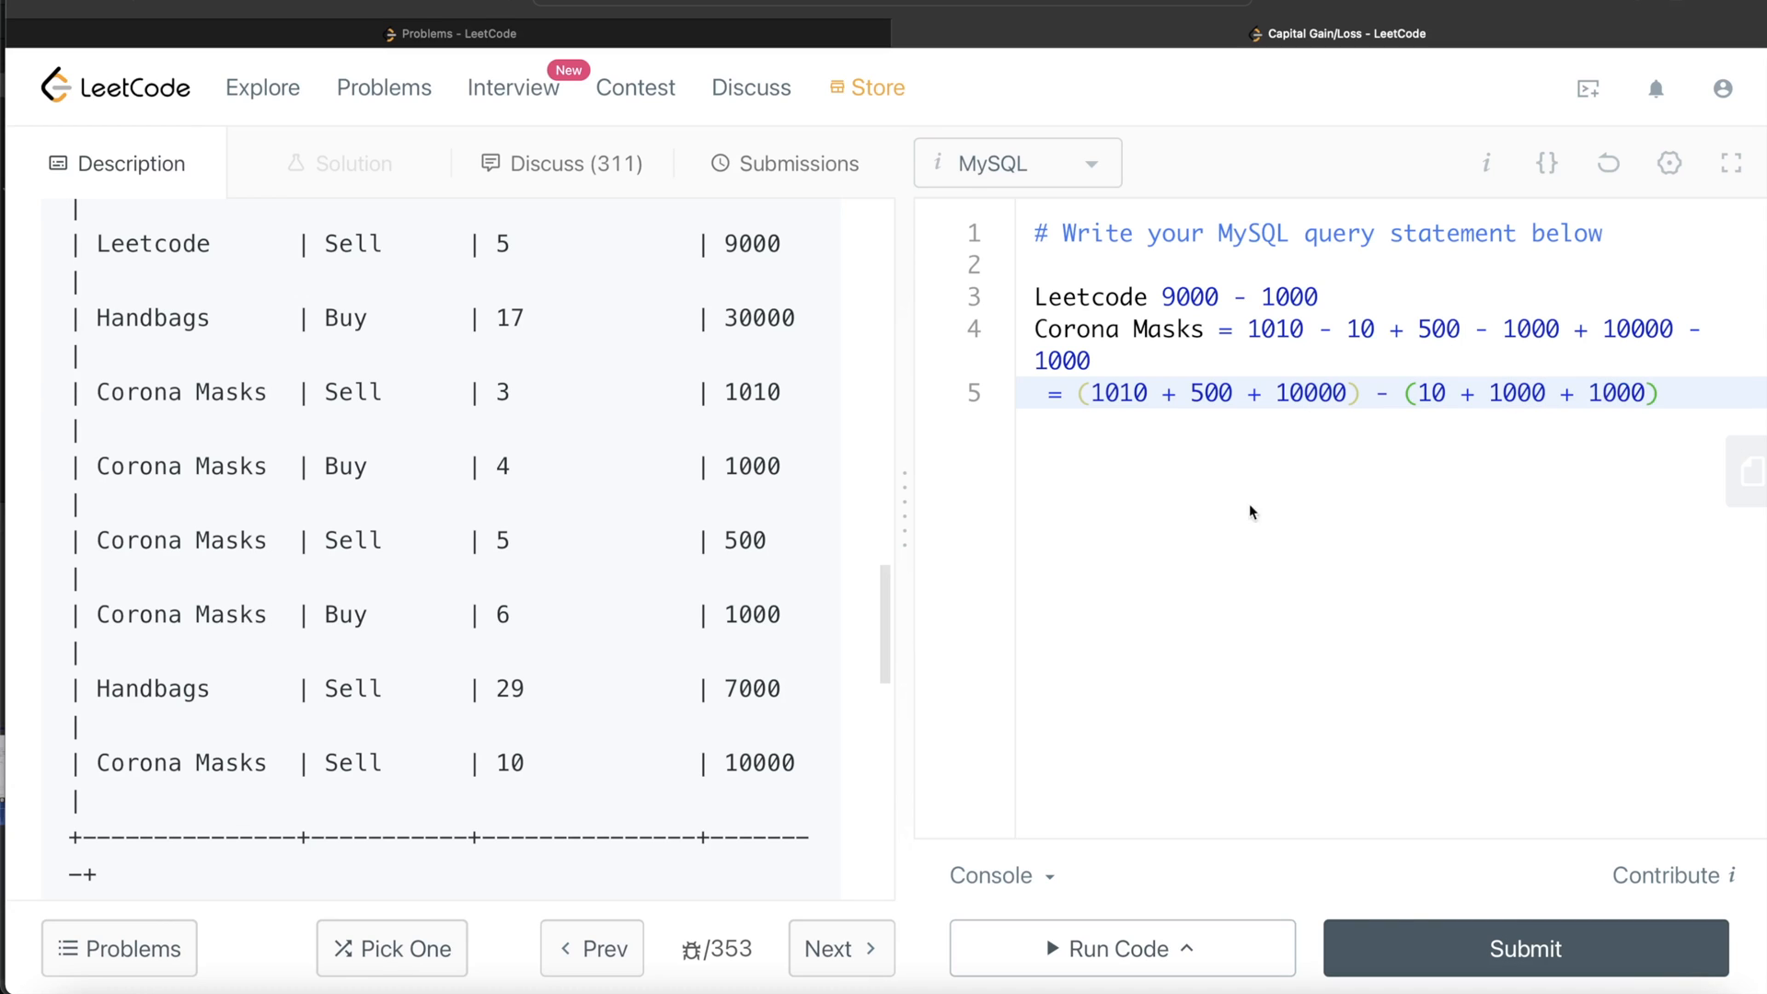
{"action": "mouse_move", "coordinate": [1289, 481]}
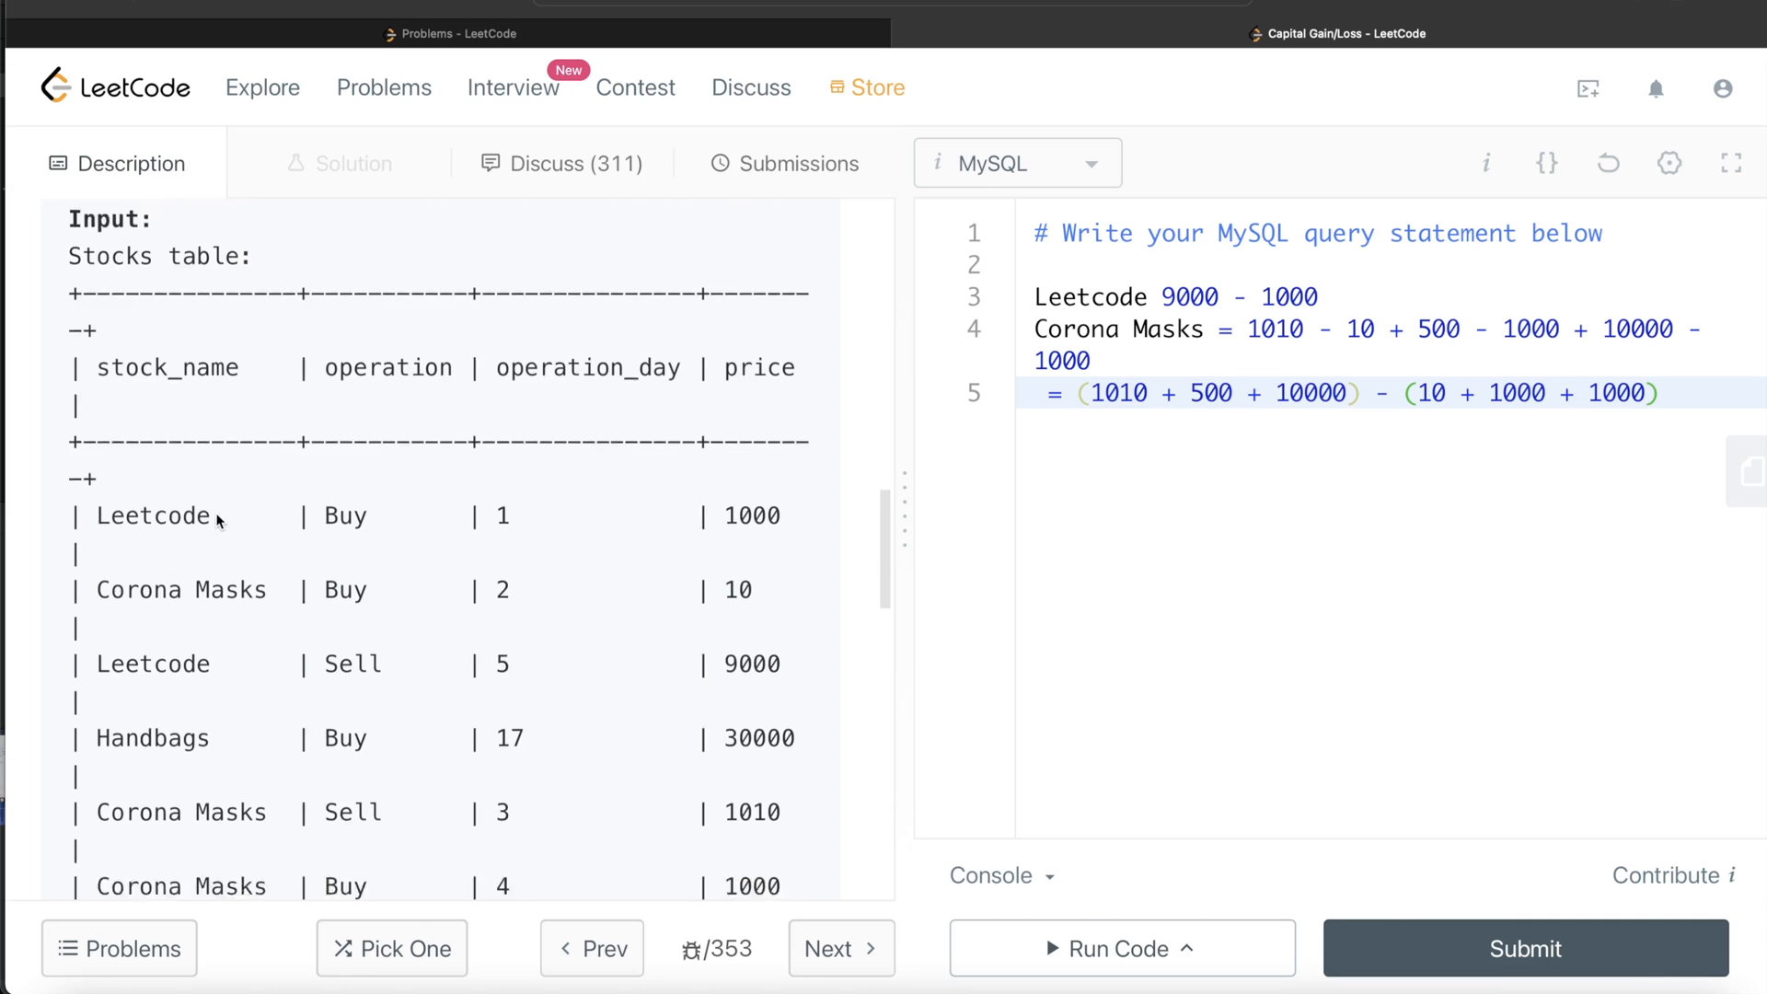
{"action": "scroll", "scroll_direction": "down", "scroll_amount": 3}
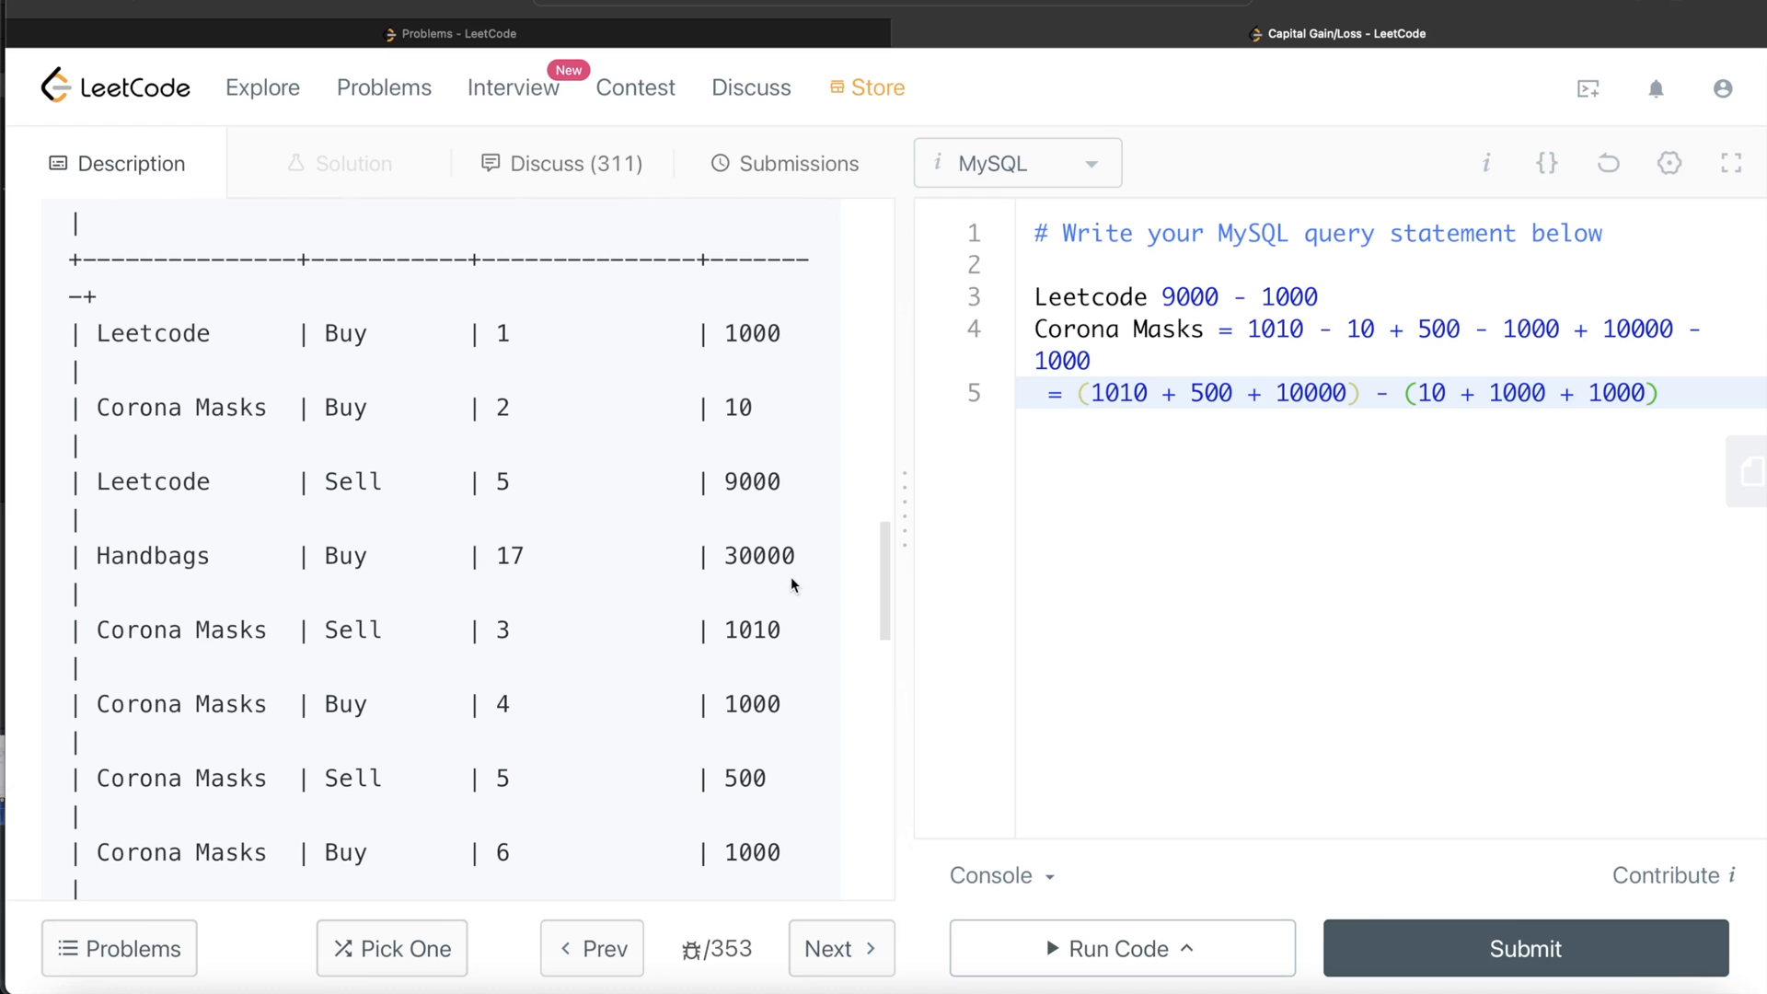
{"action": "mouse_move", "coordinate": [727, 561]}
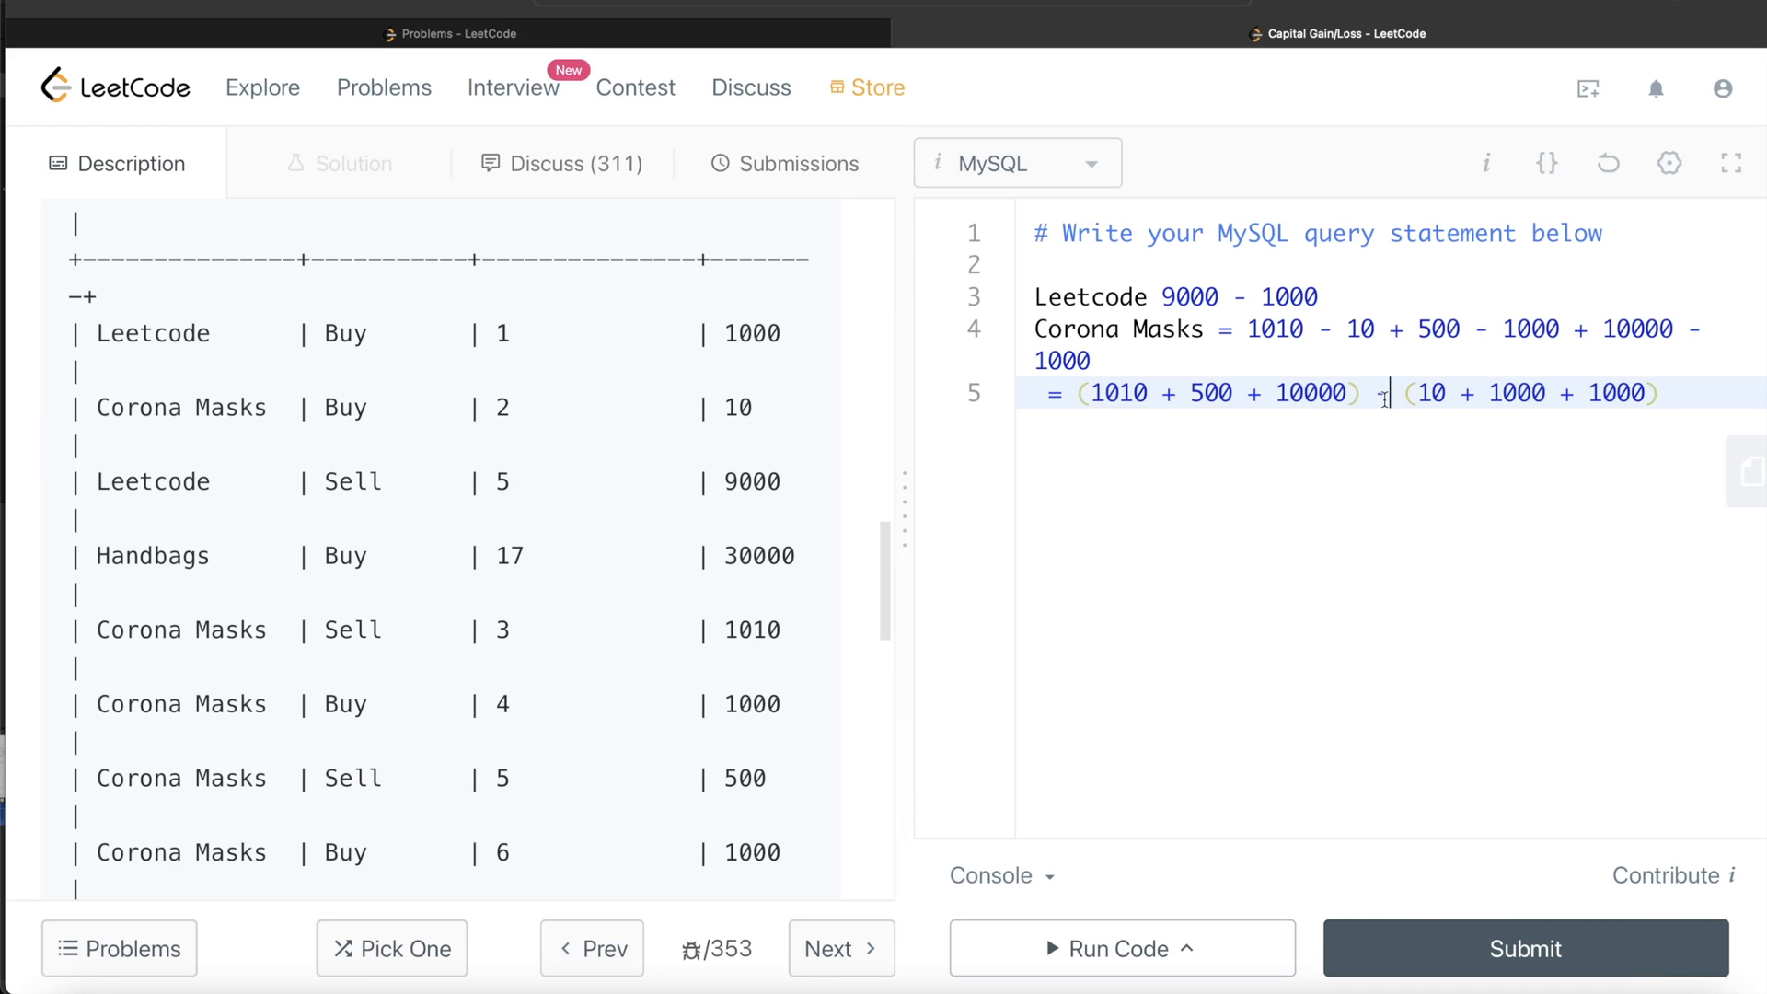
Rewrite the regrouping as (1010 + 500 + 10000) + (-10 - 1000 - 1000)
{"action": "type", "text": "+"}
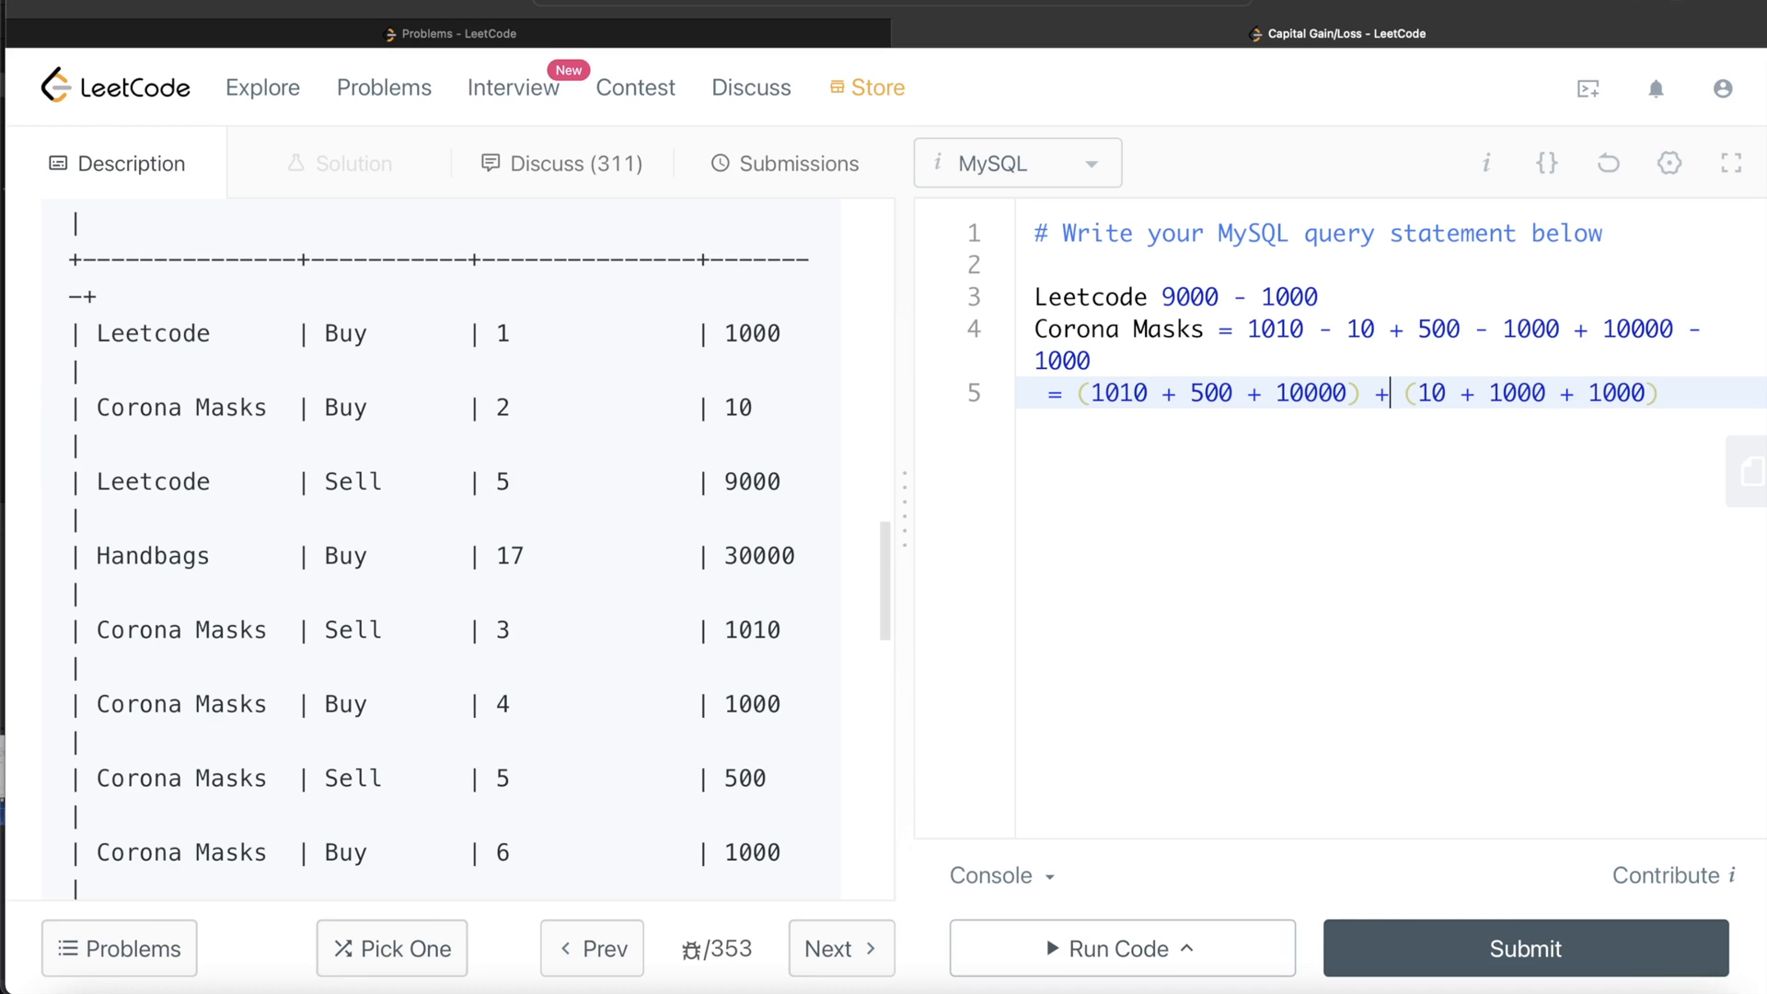
{"action": "type", "text": "-"}
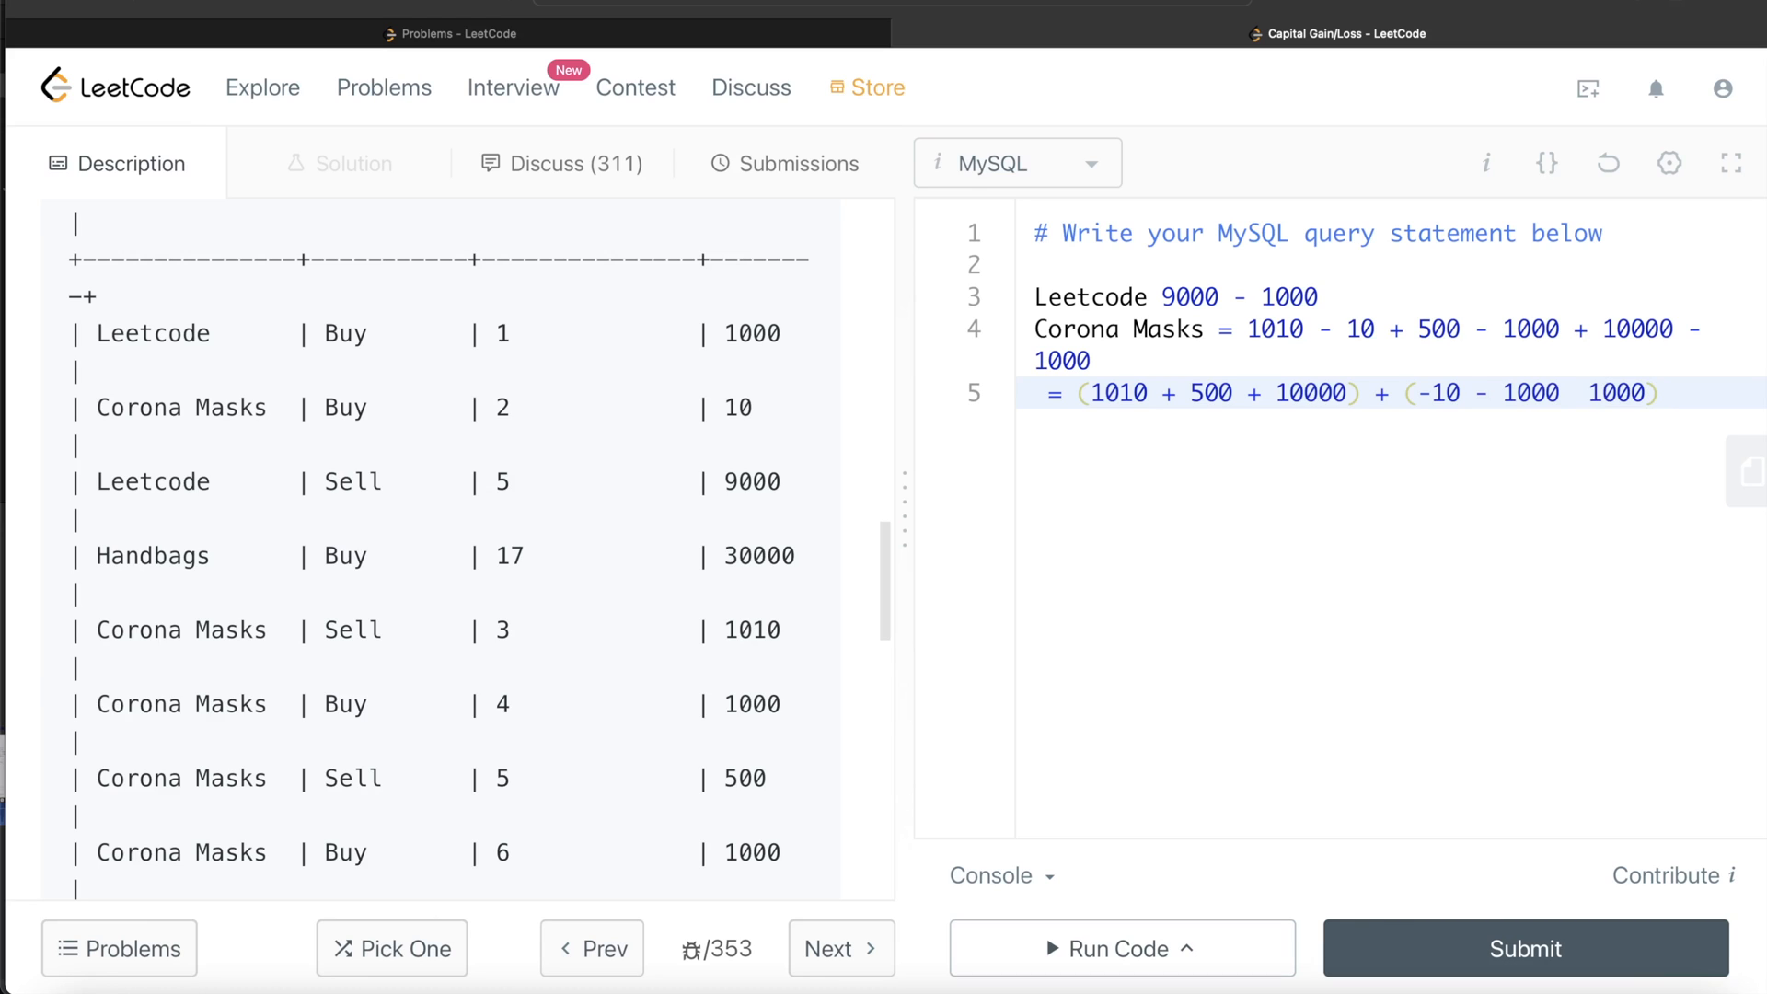
{"action": "type", "text": "-"}
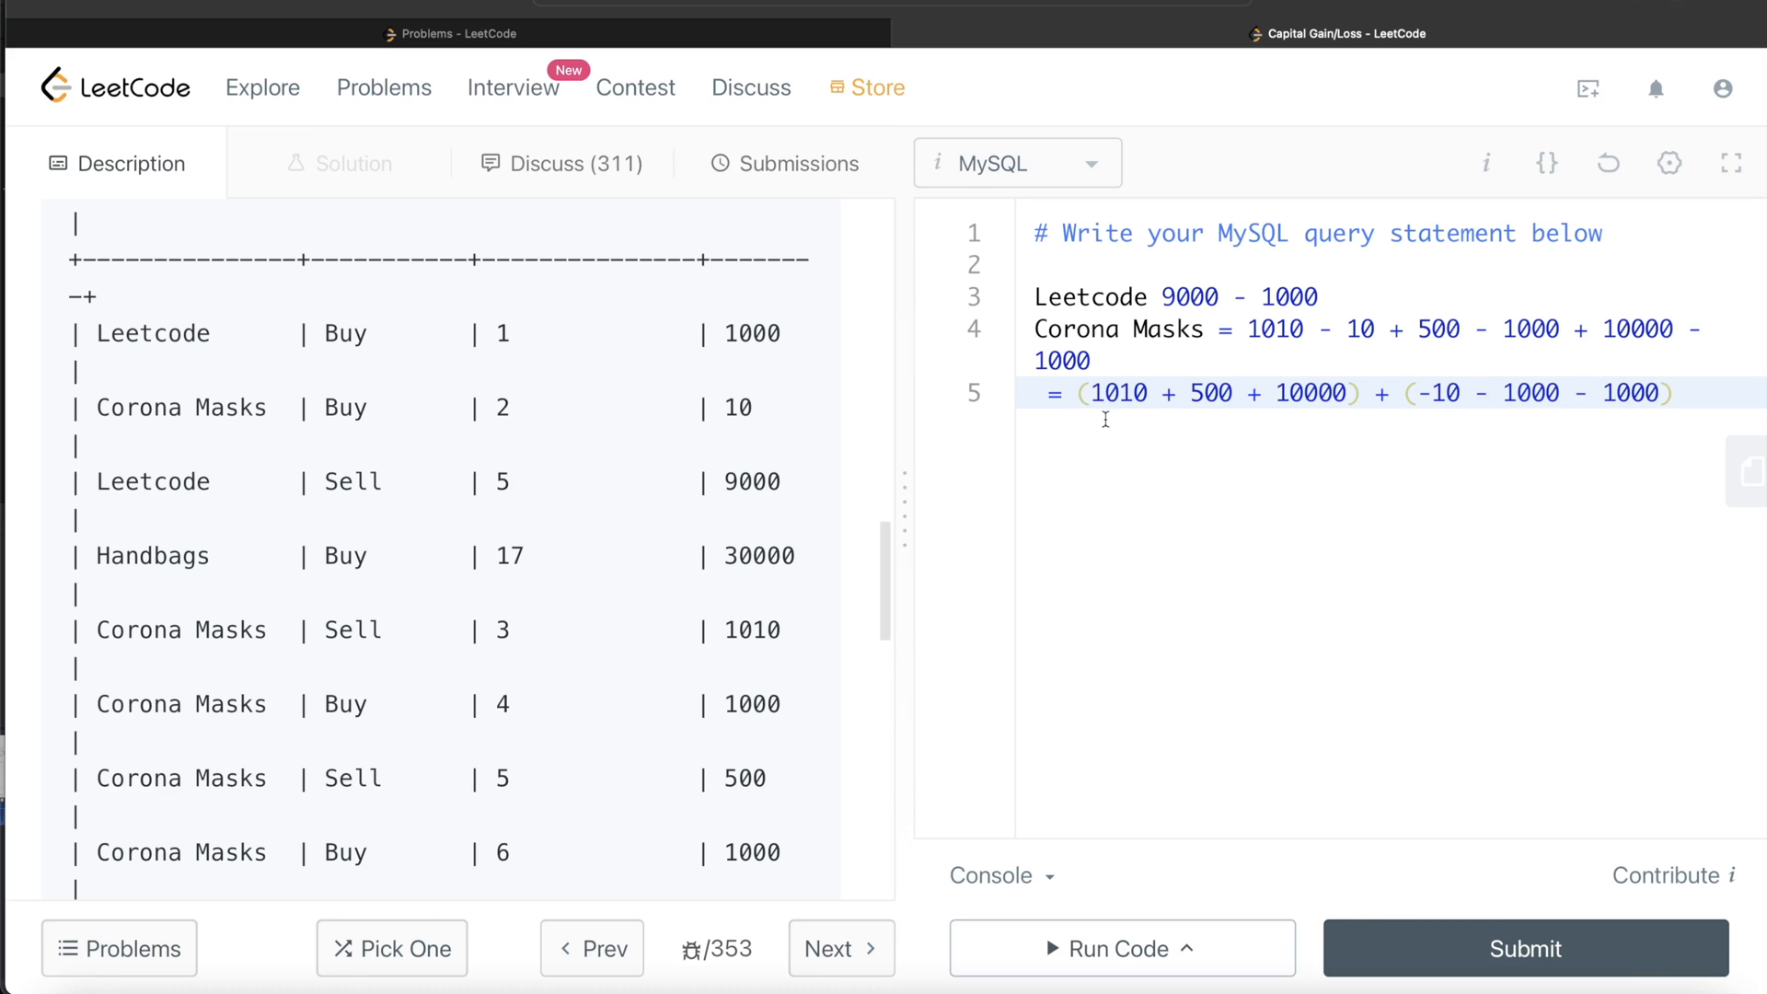
{"action": "mouse_move", "coordinate": [1109, 350]}
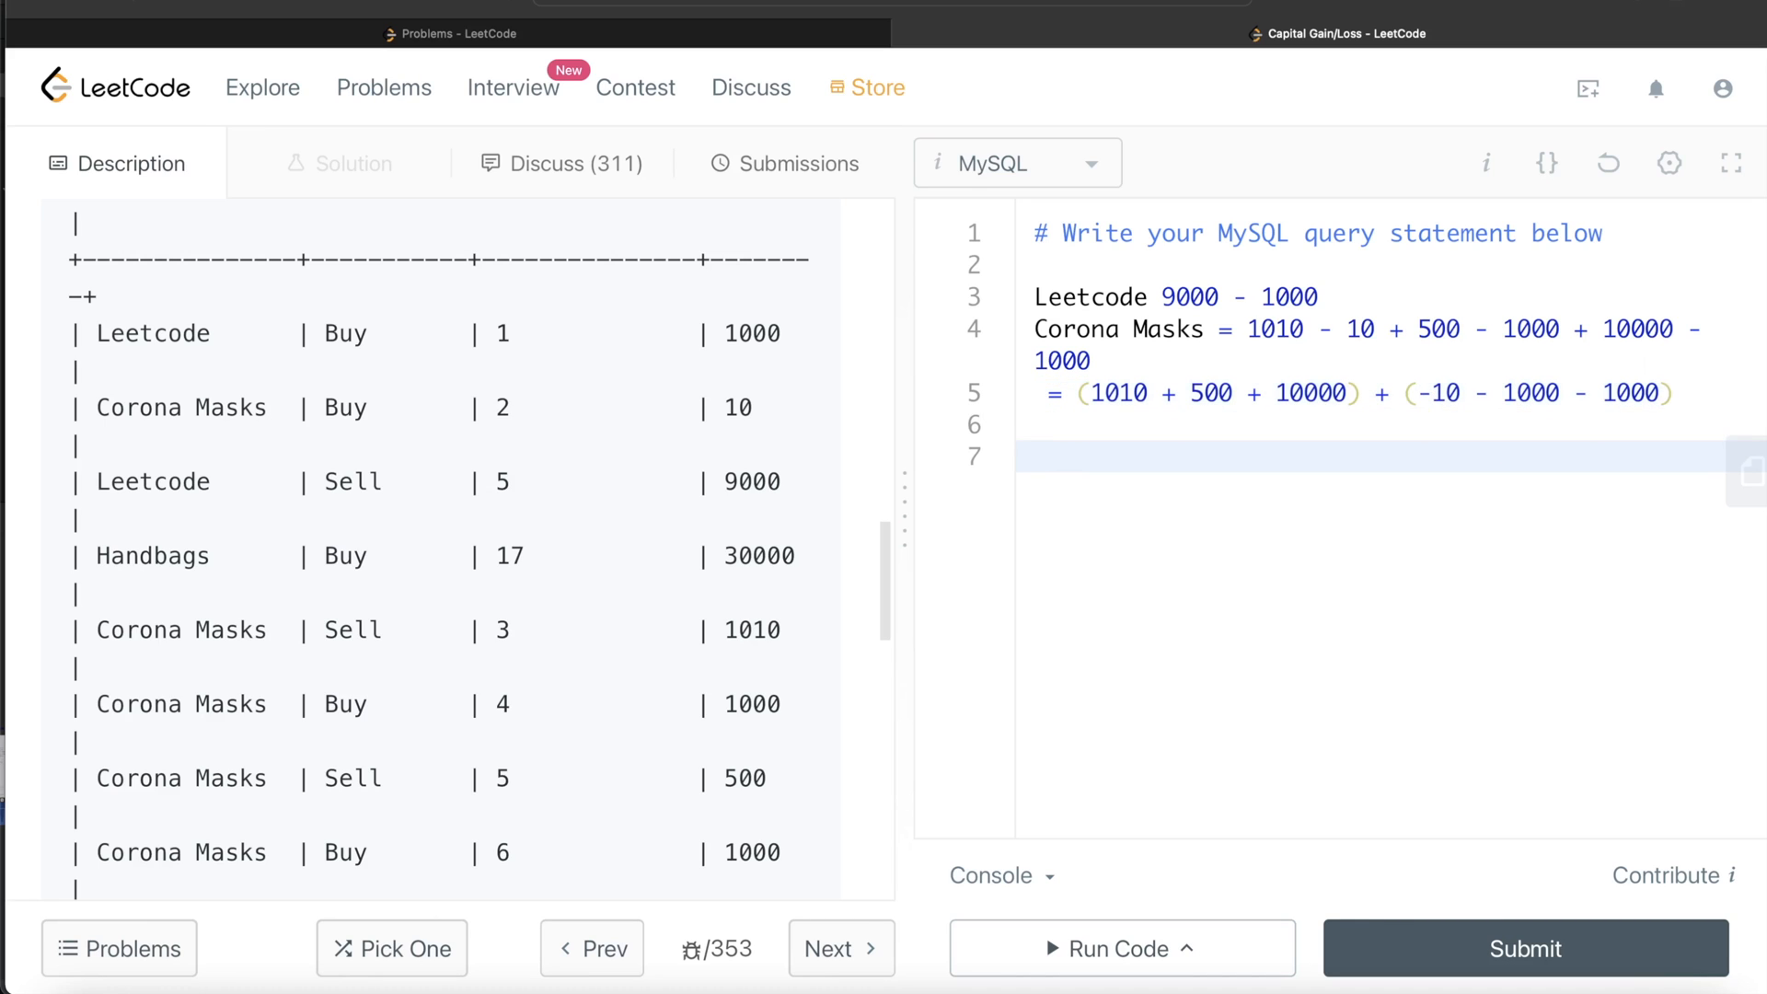
On line 7, write FROM Stocks and GROUP BY stock_name
{"action": "left_click", "coordinate": [1049, 456]}
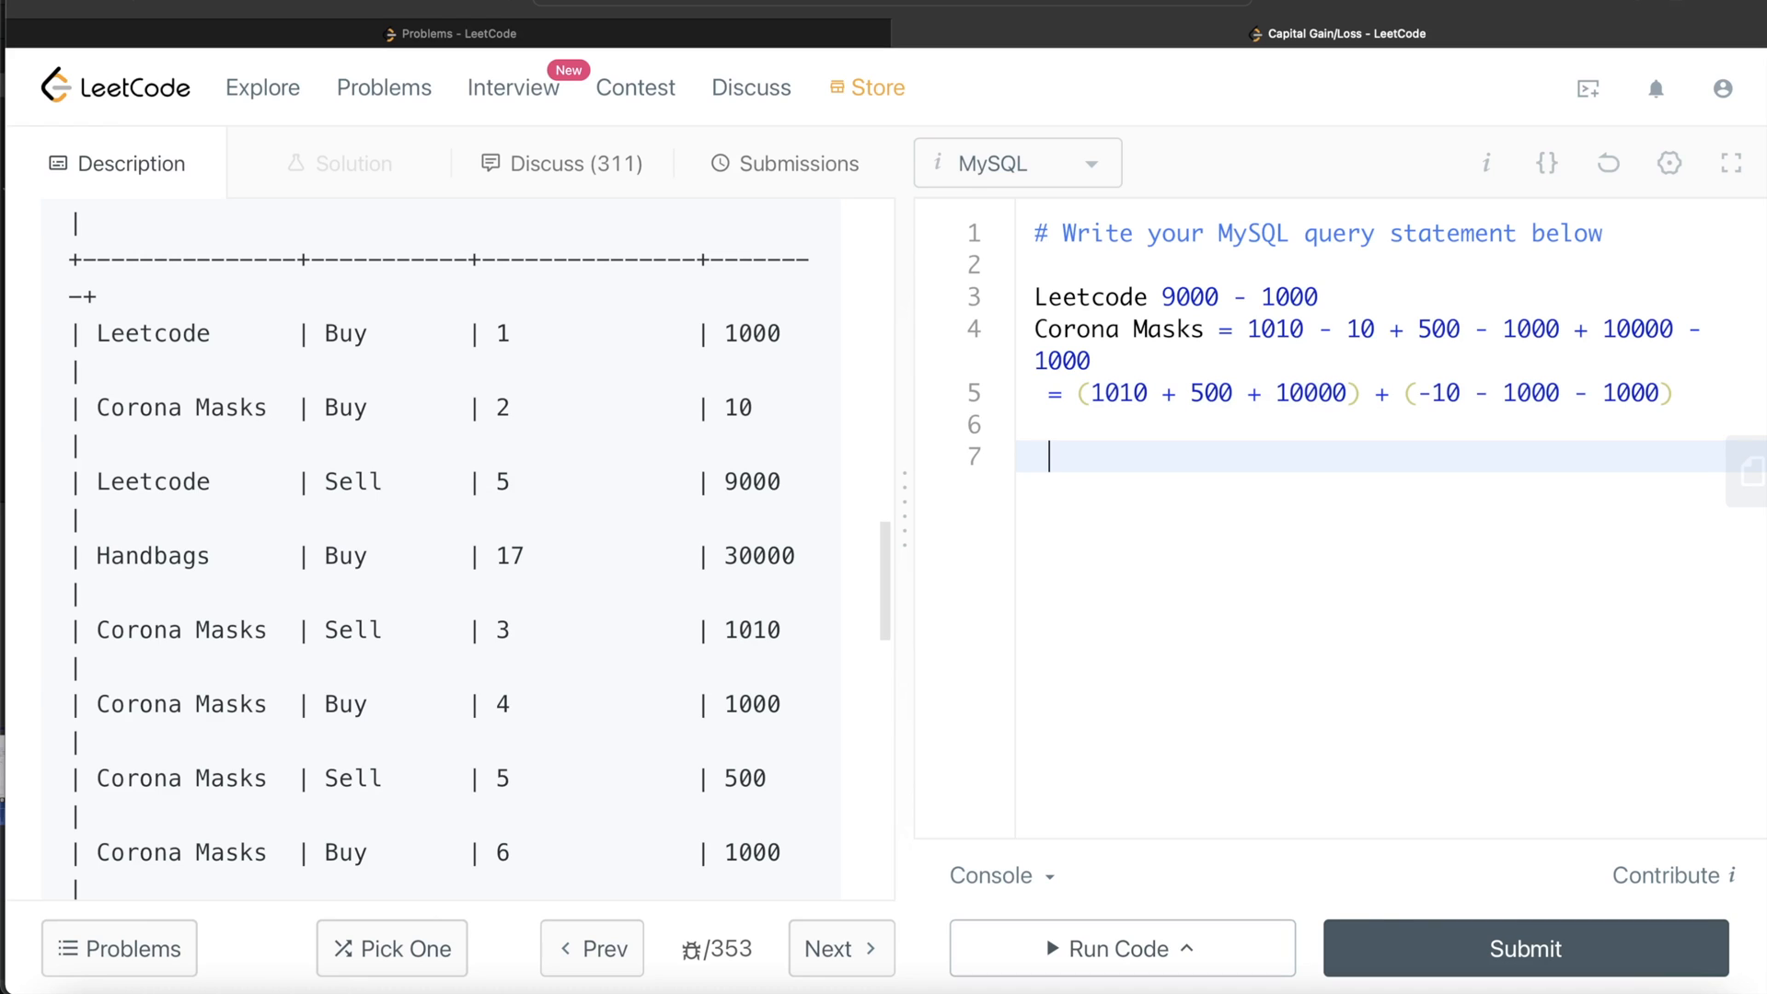
{"action": "type", "text": "F"}
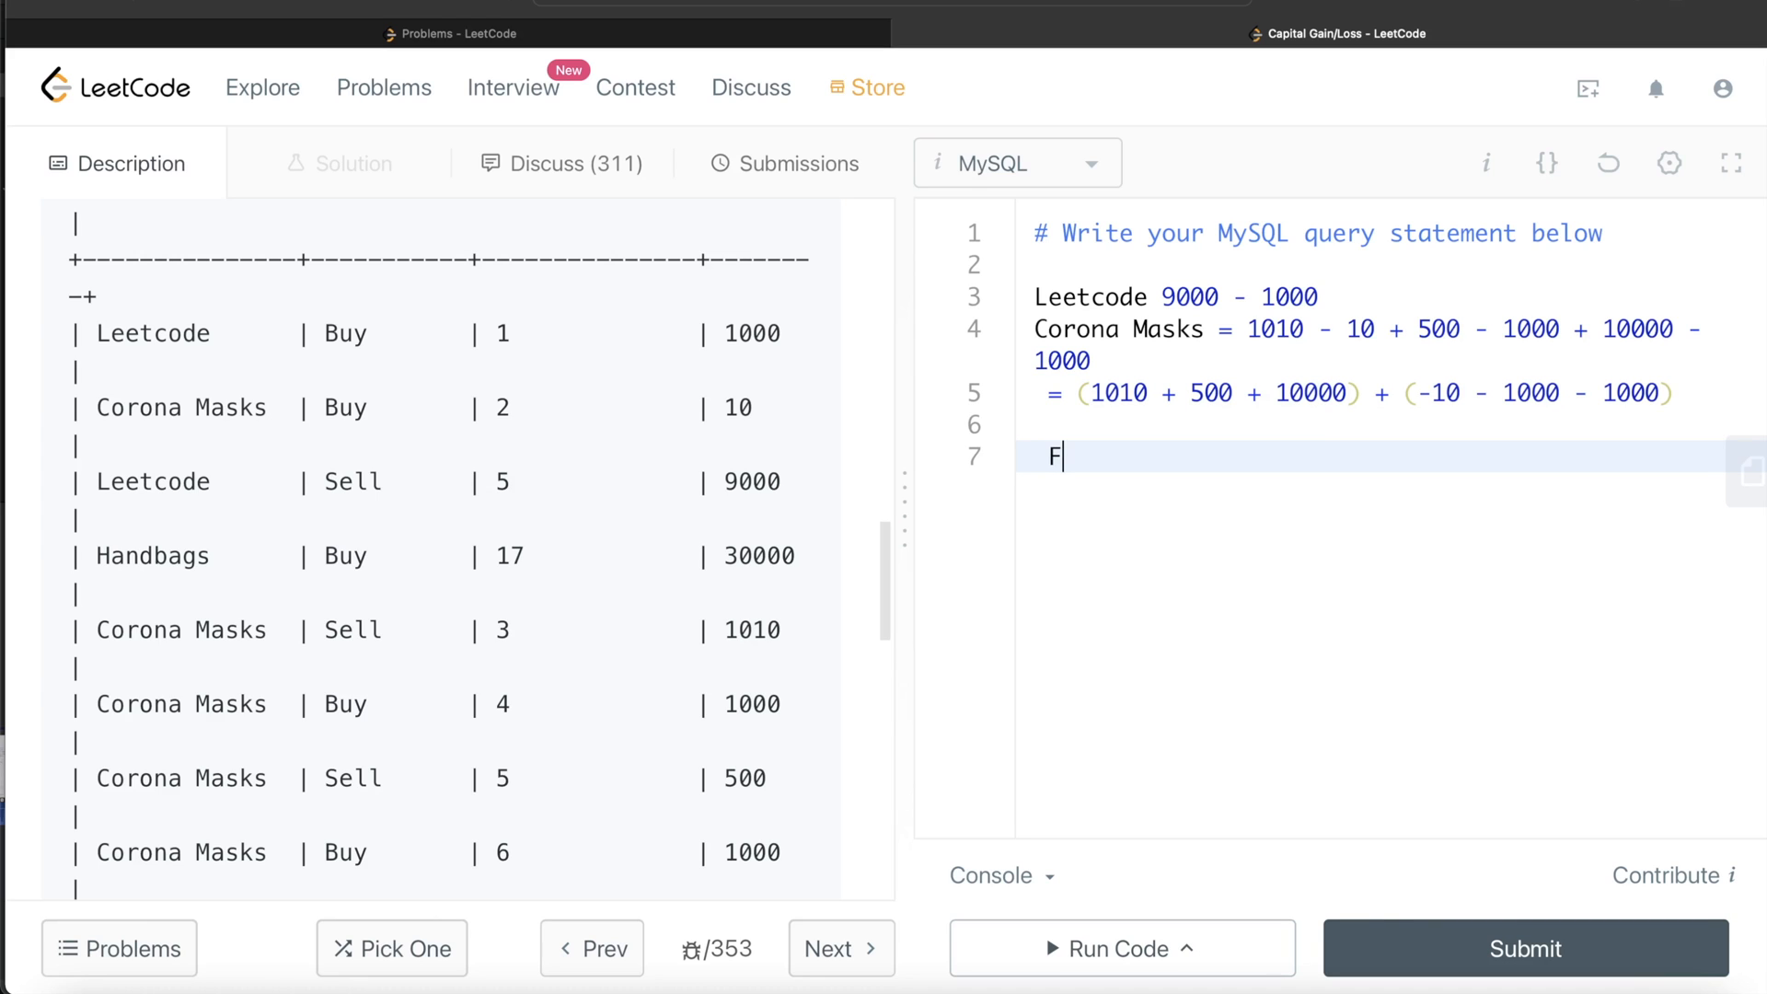
{"action": "type", "text": "ROM"}
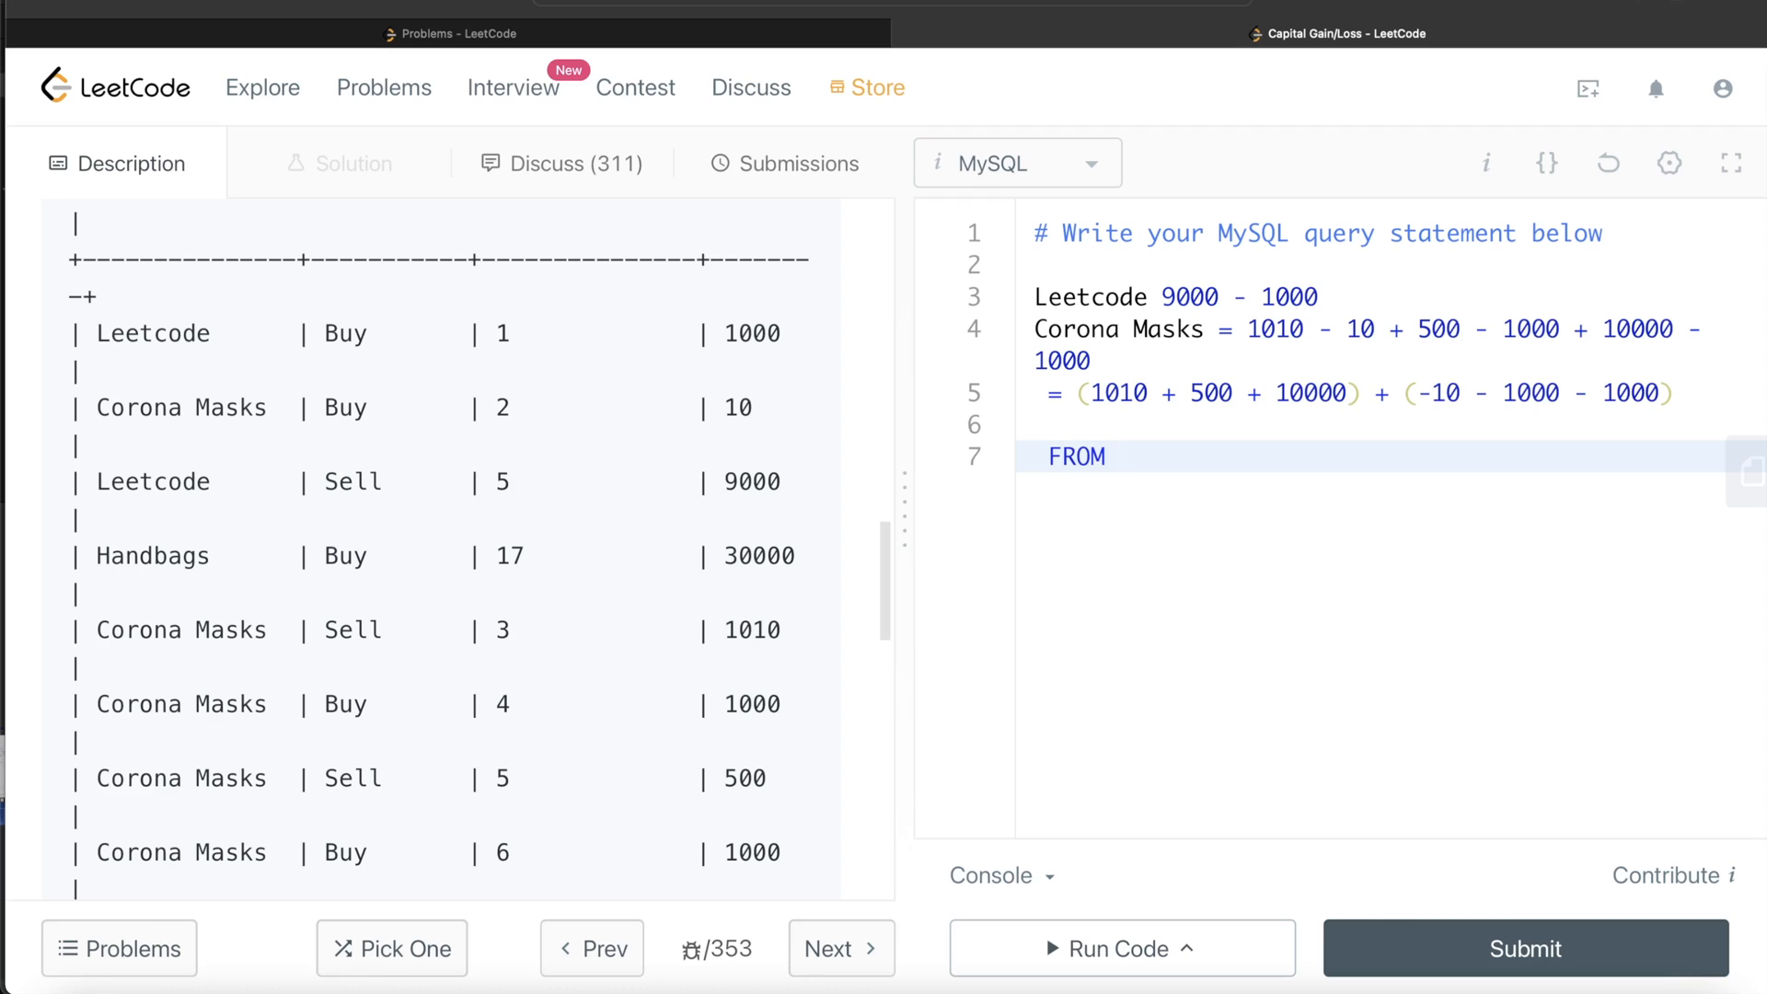
{"action": "type", "text": "Stock"}
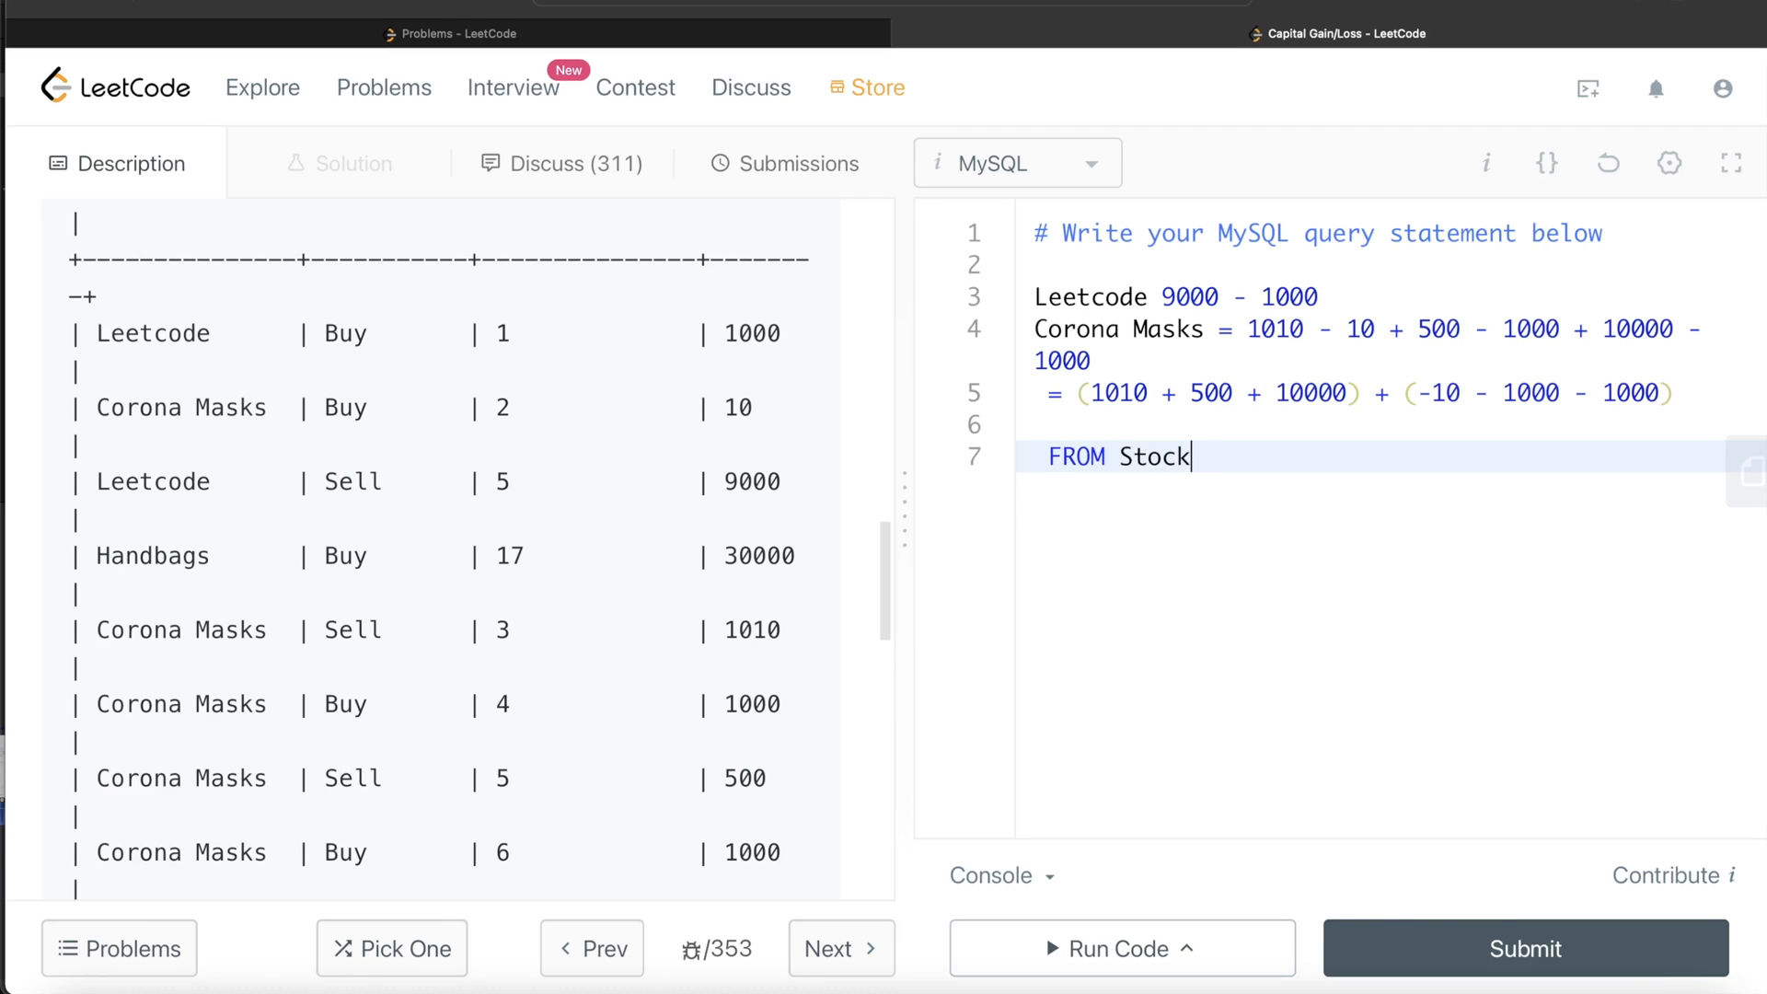
{"action": "type", "text": "s"}
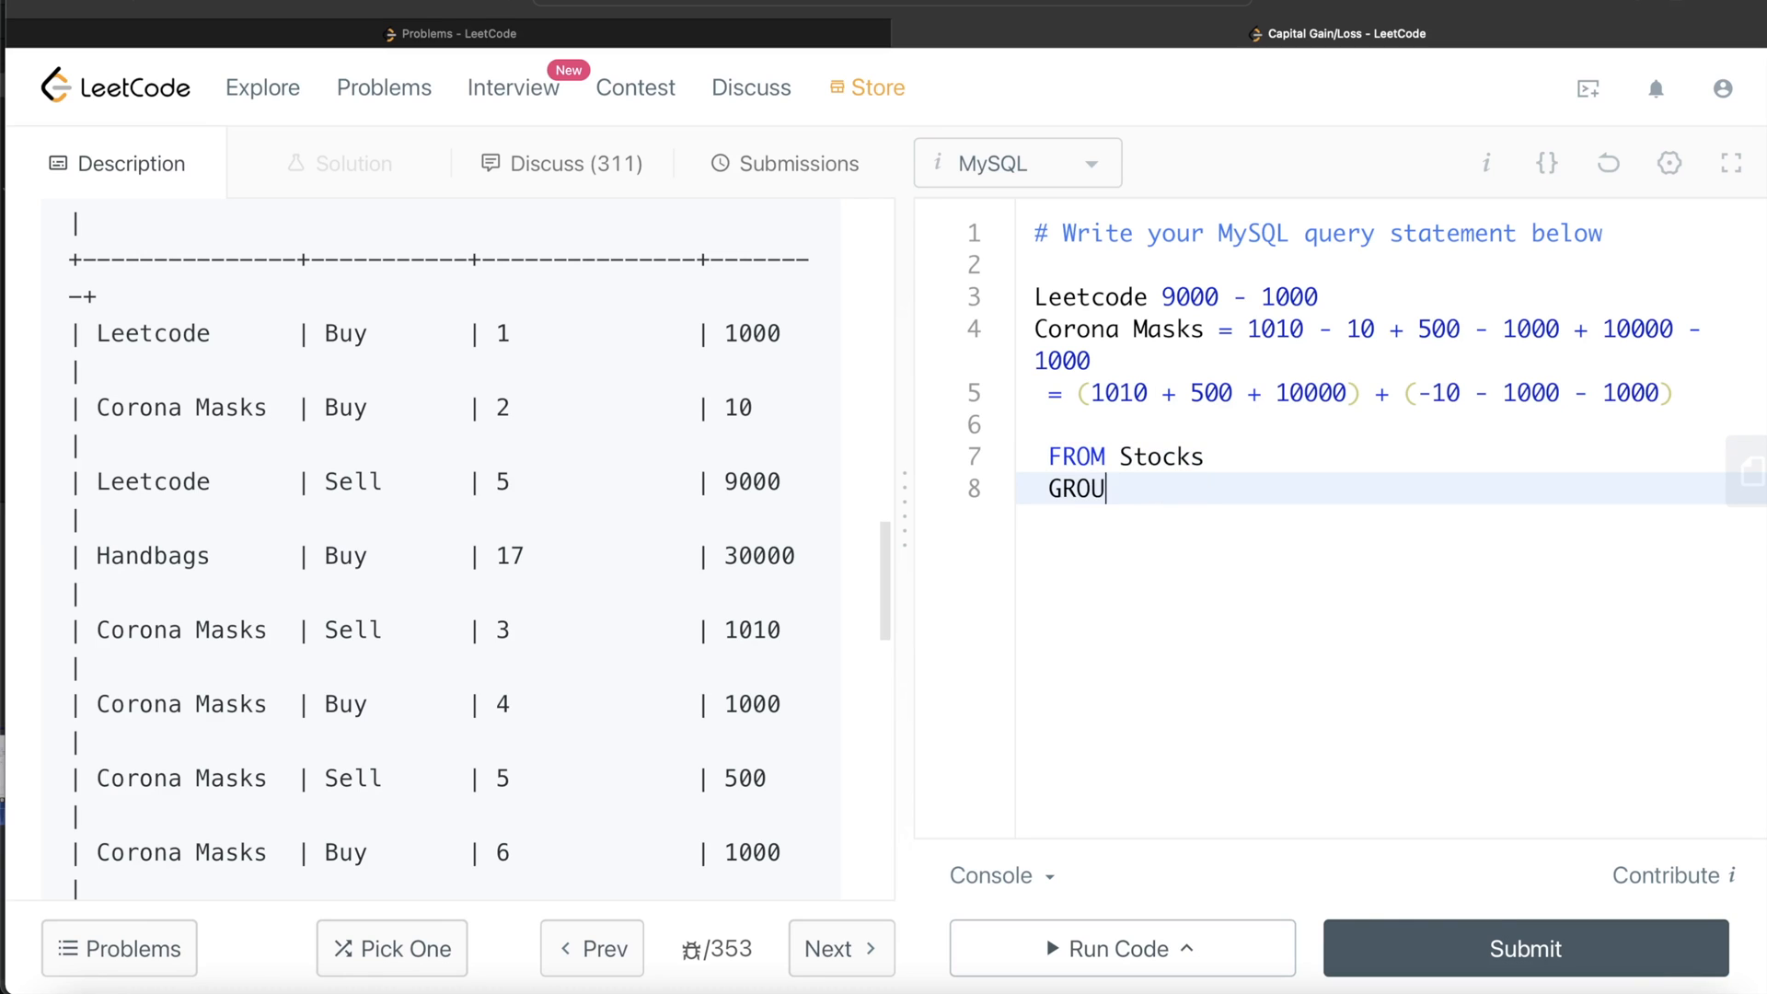
{"action": "type", "text": "P BY"}
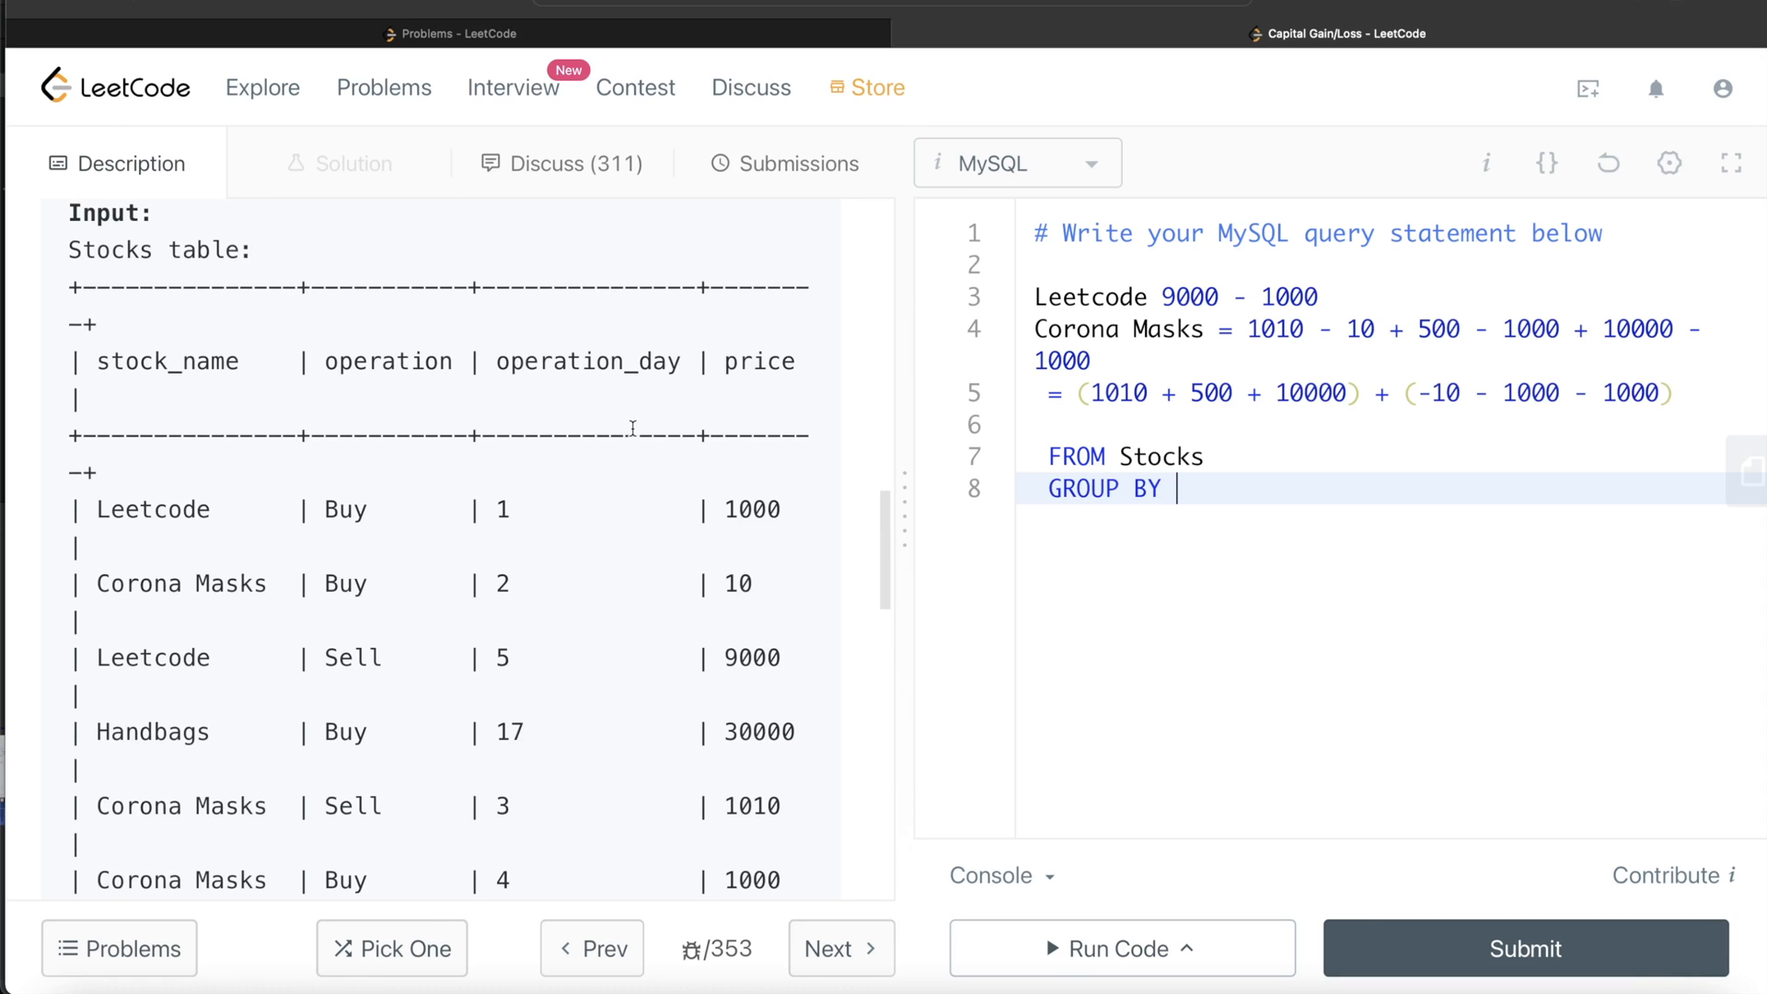
{"action": "type", "text": "stock_"}
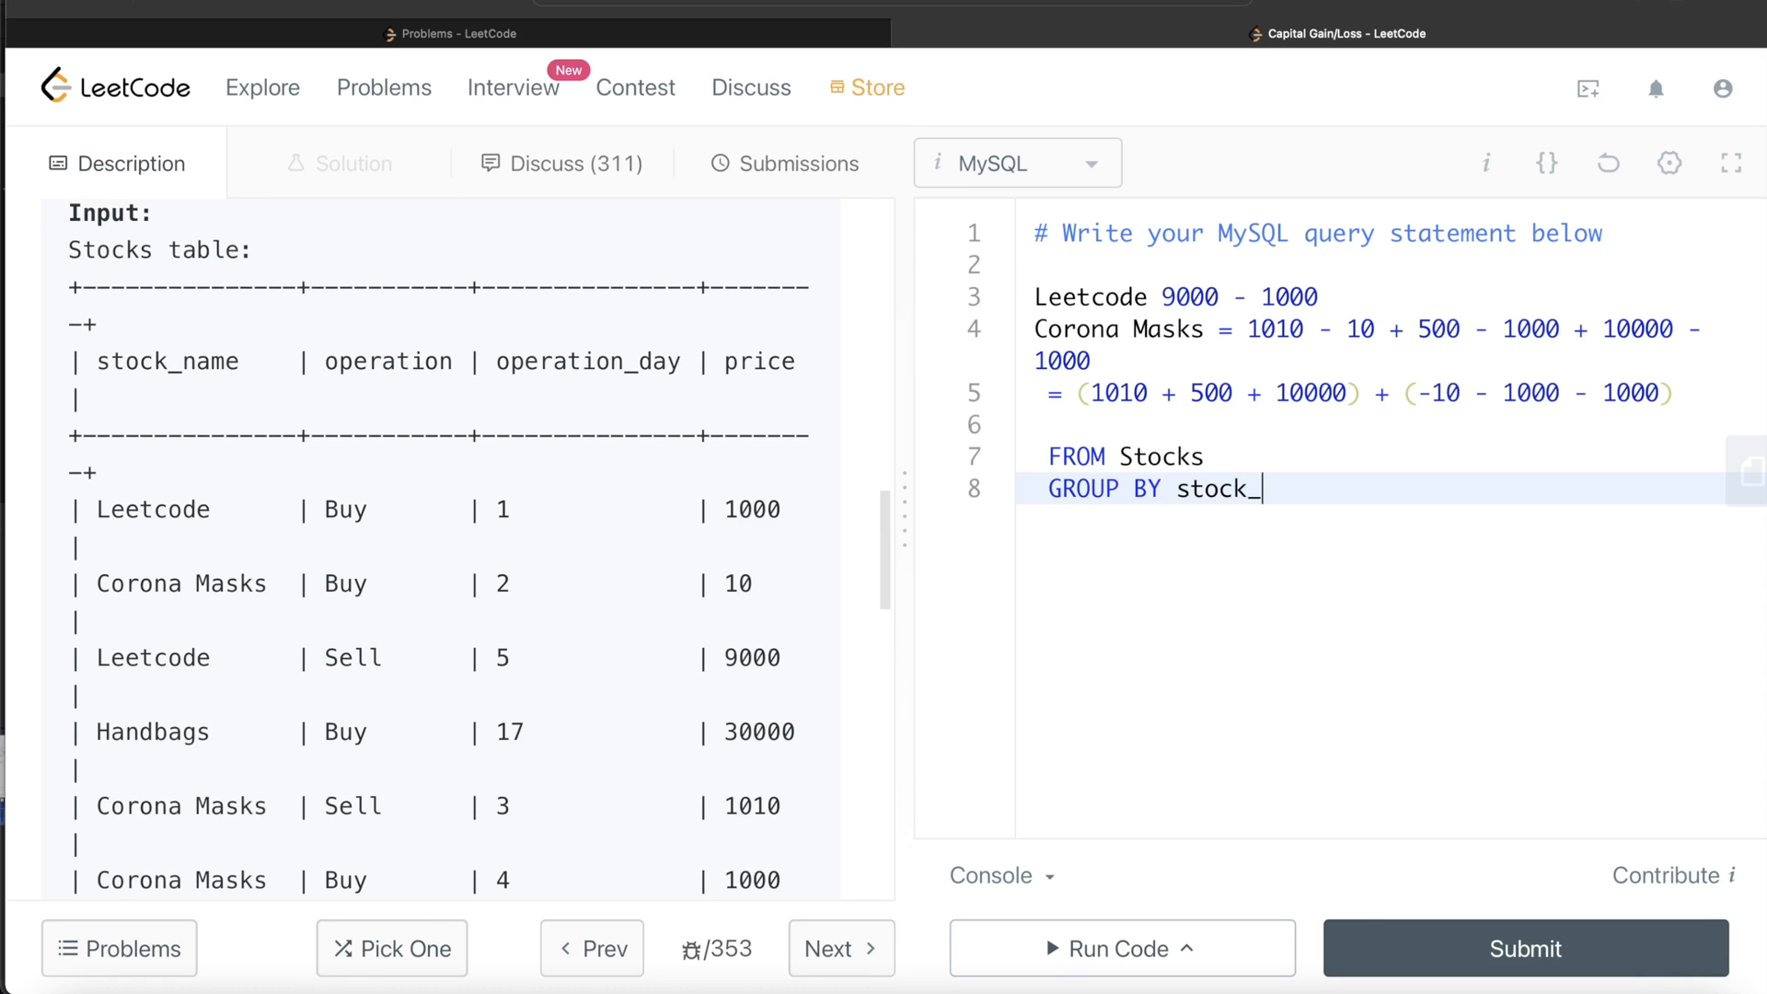
{"action": "type", "text": "name"}
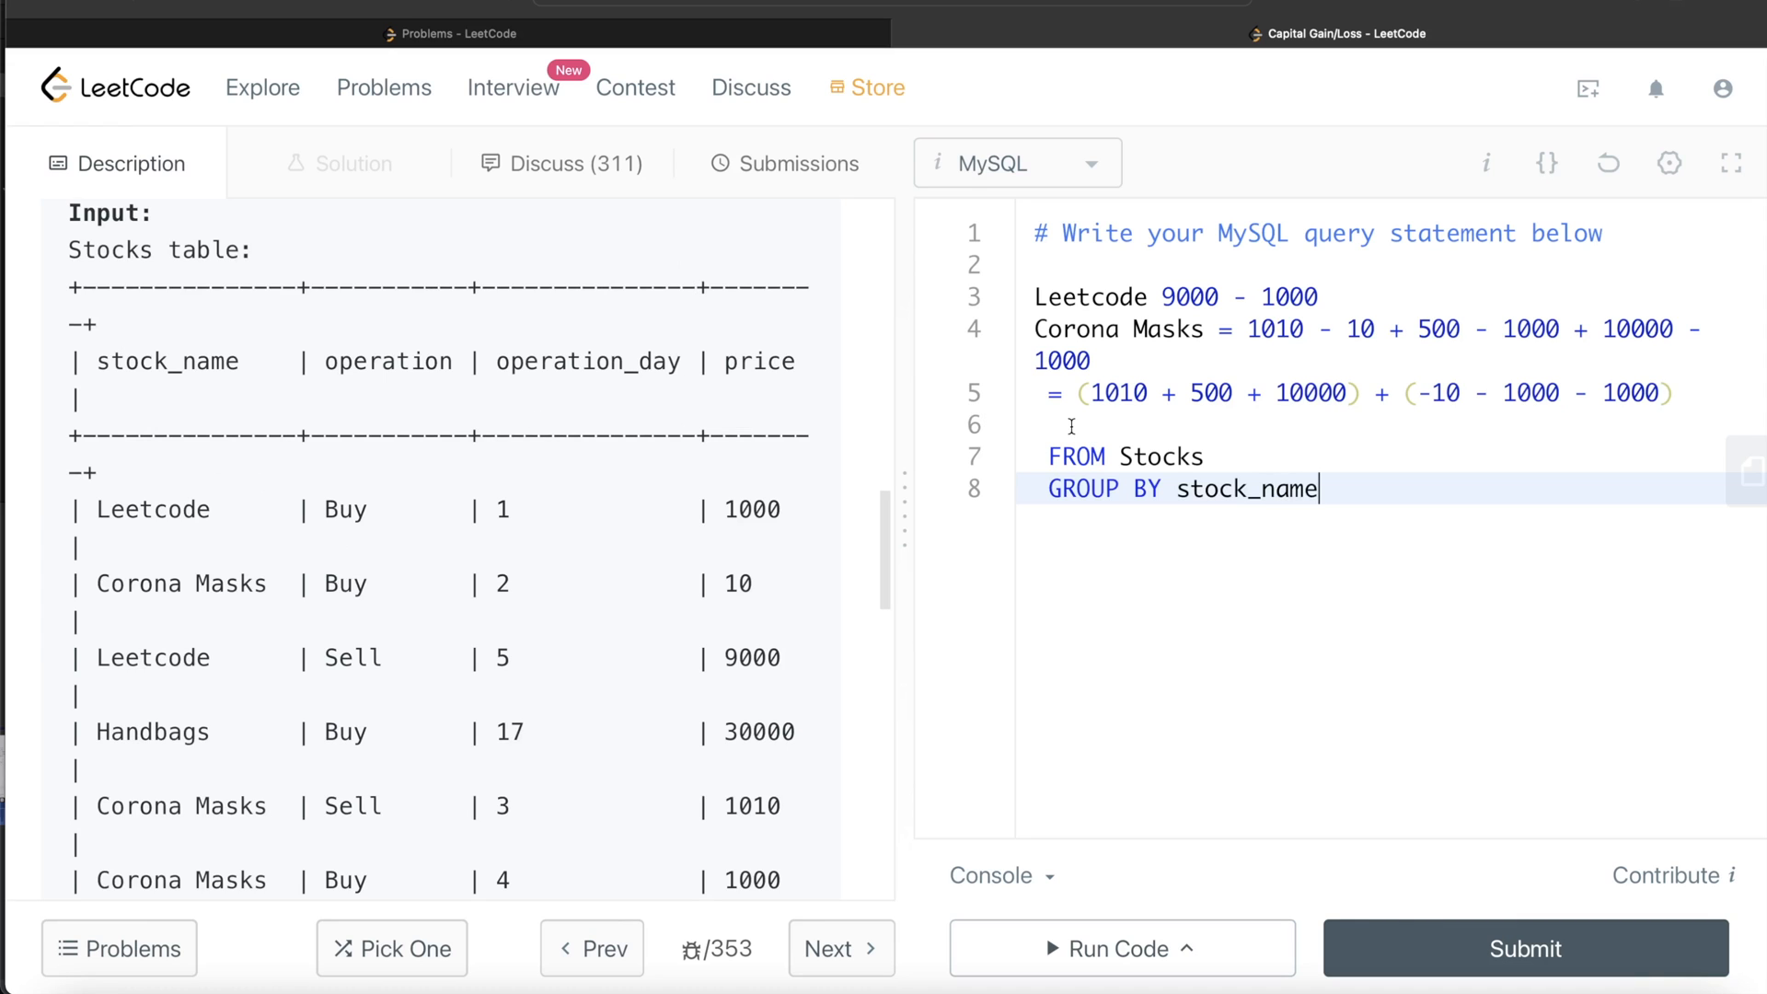
Start the query with SELECT stock_name, SUM(
{"action": "type", "text": "SELE"}
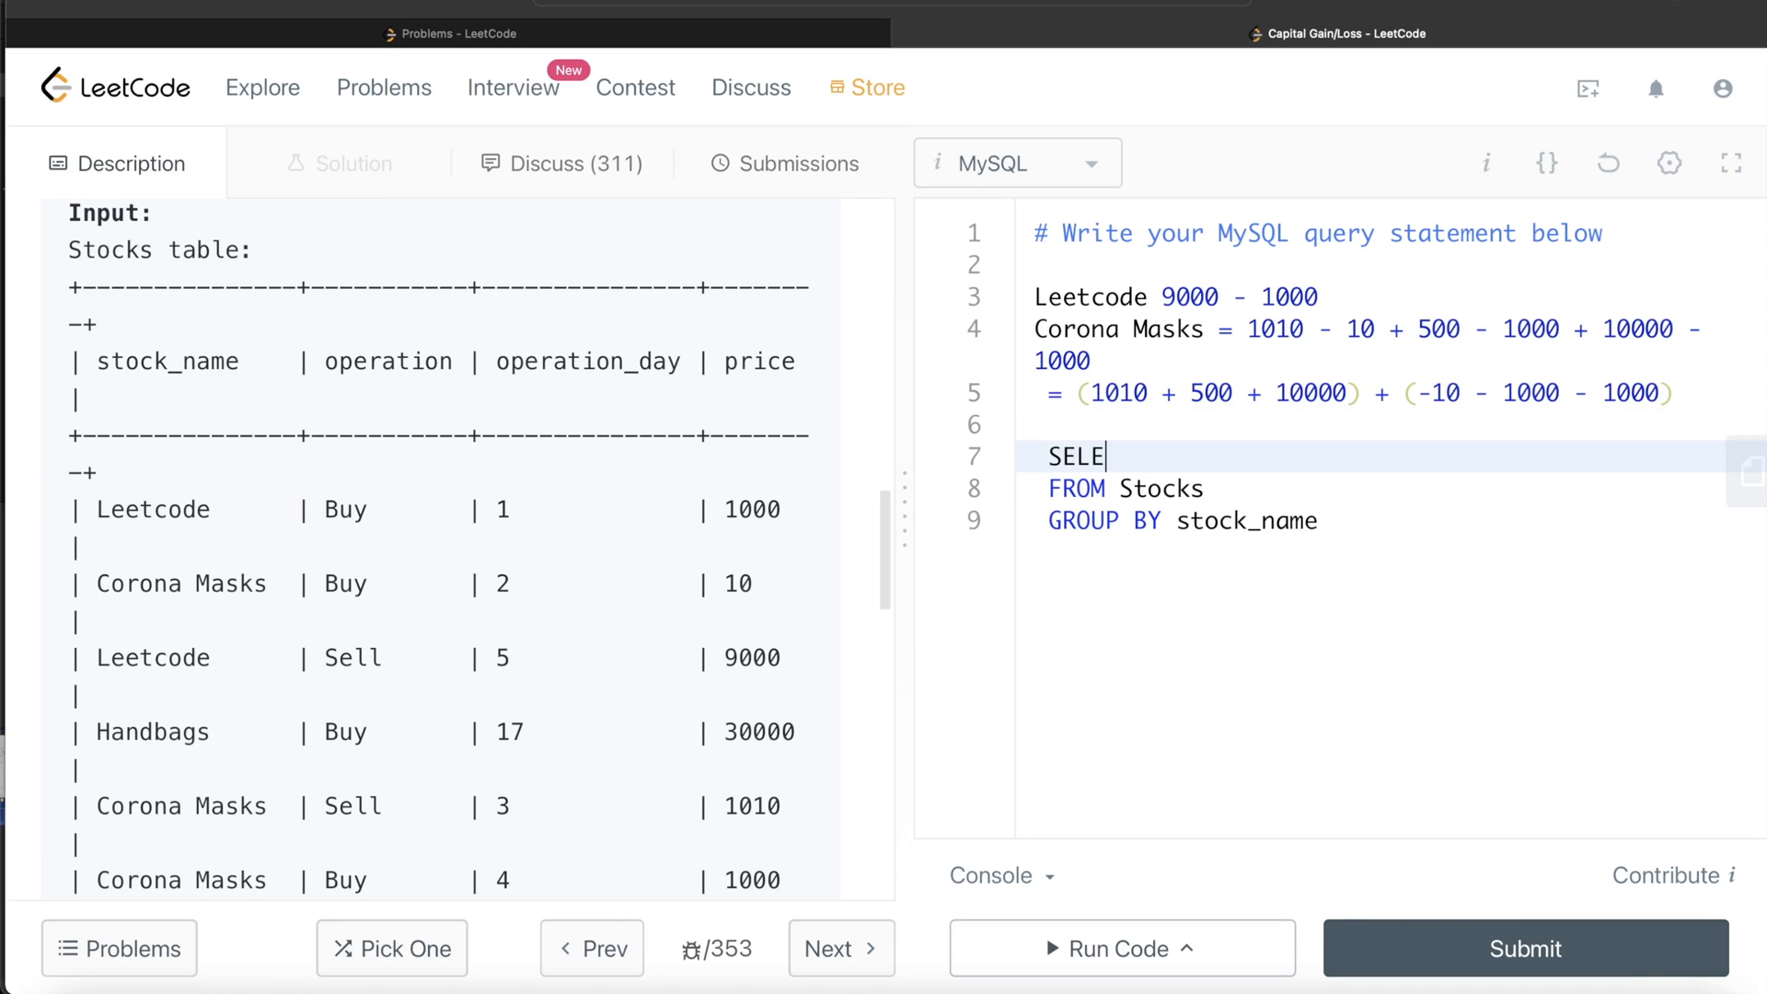
{"action": "type", "text": "CT stoc"}
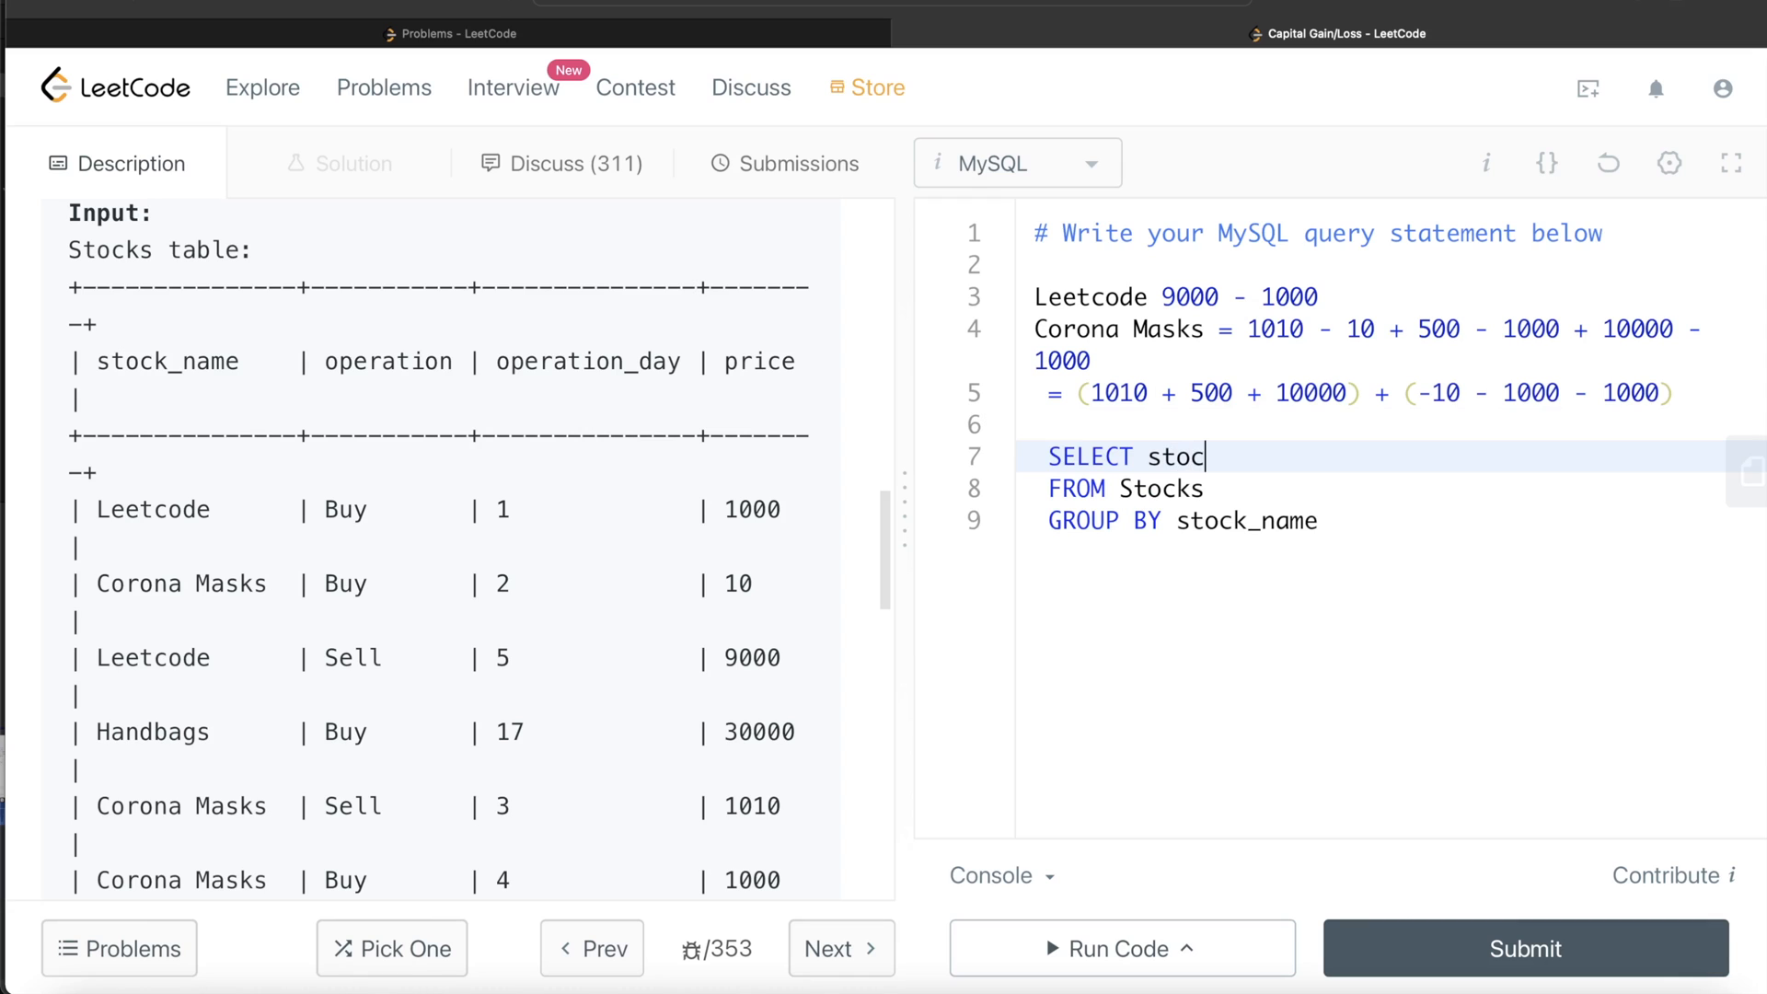
{"action": "type", "text": "k_name"}
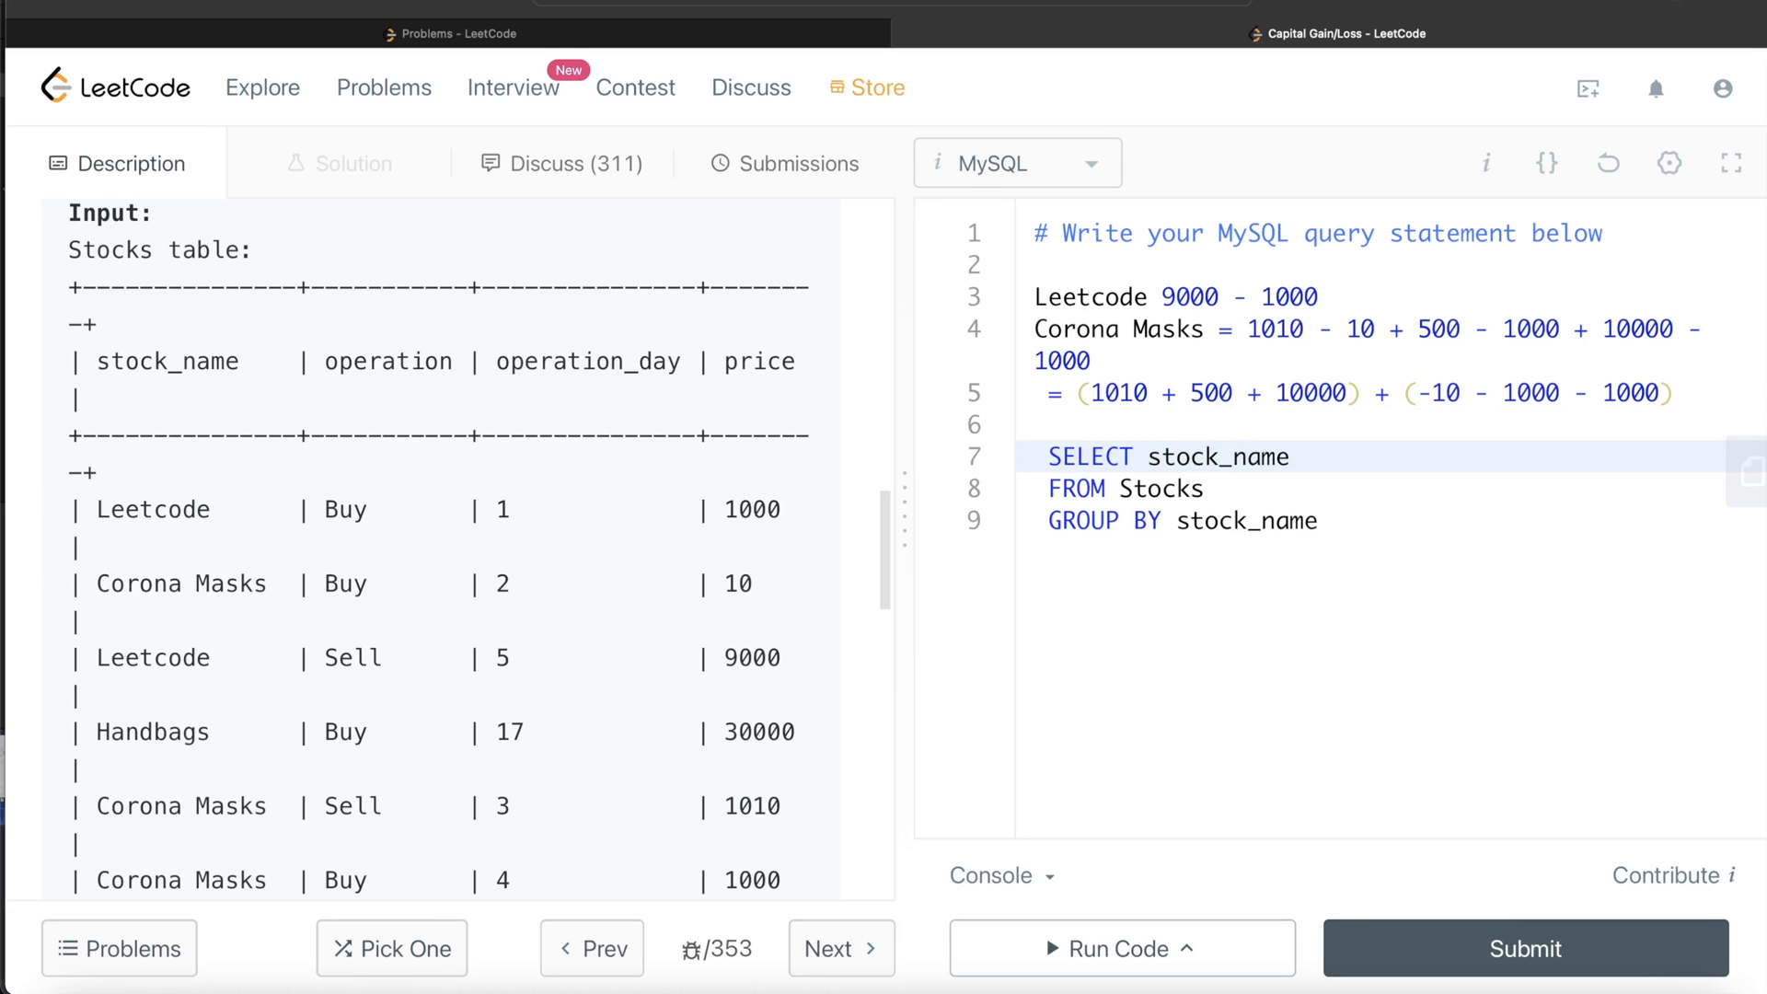
{"action": "type", "text": ", SU"}
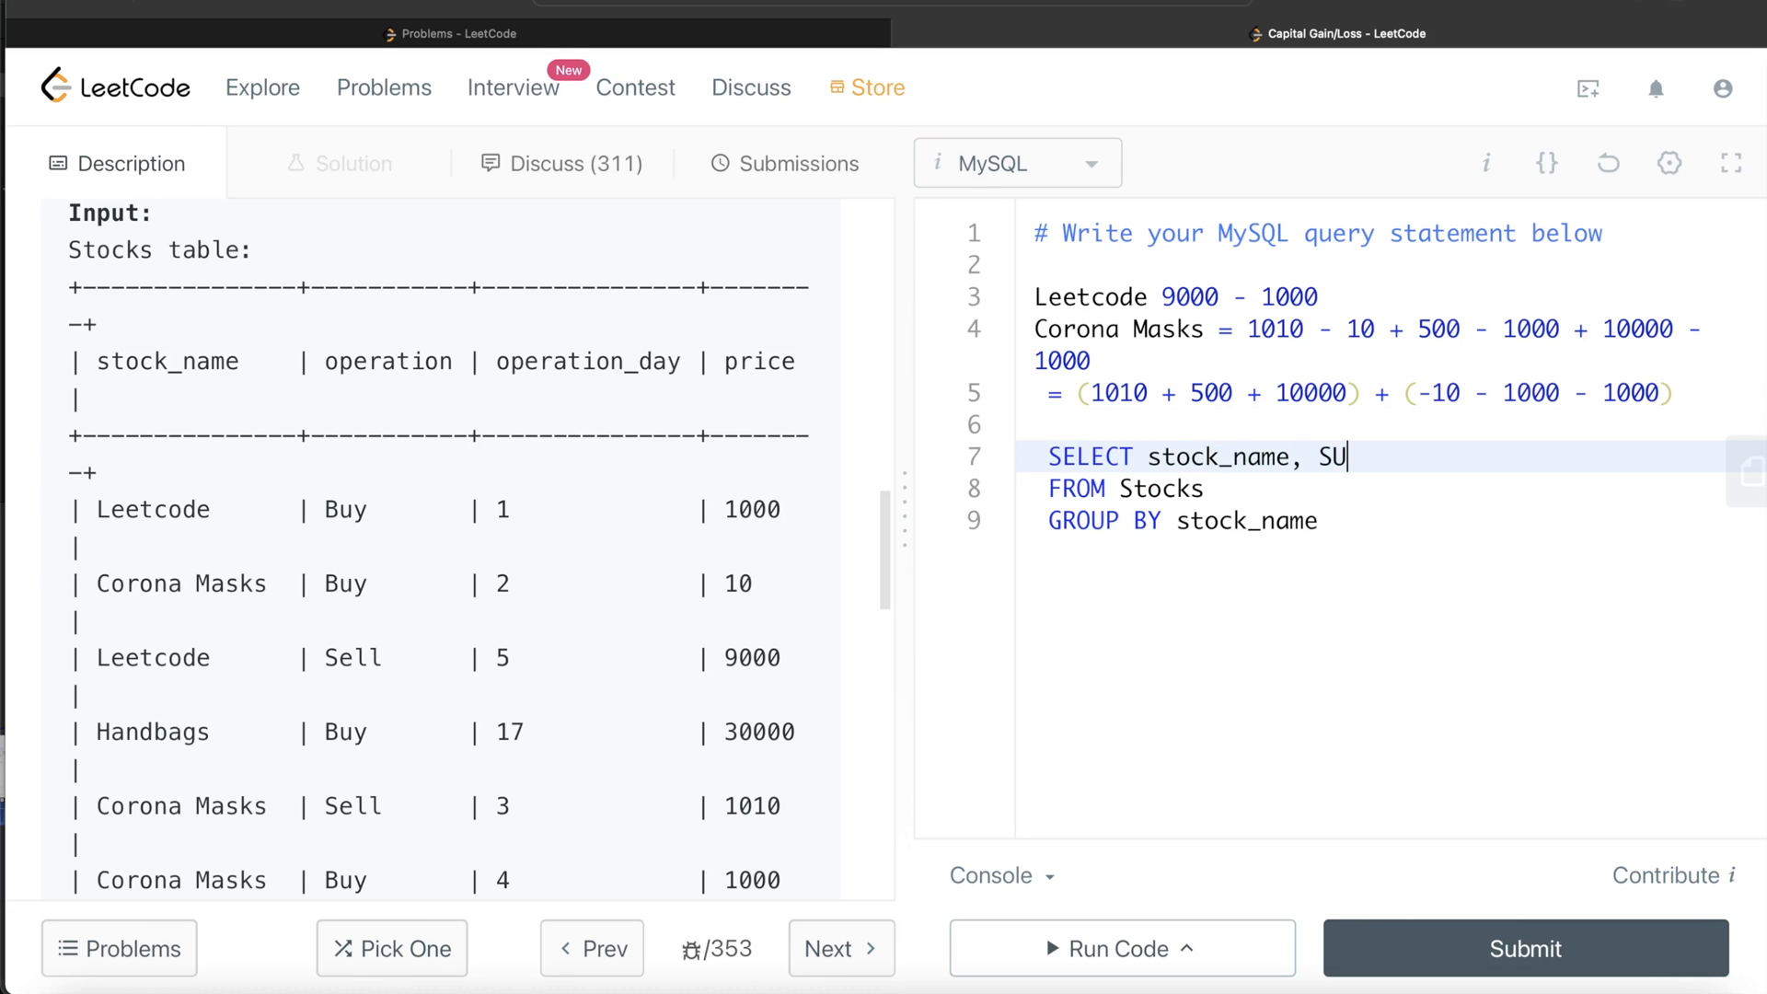
{"action": "type", "text": "M("}
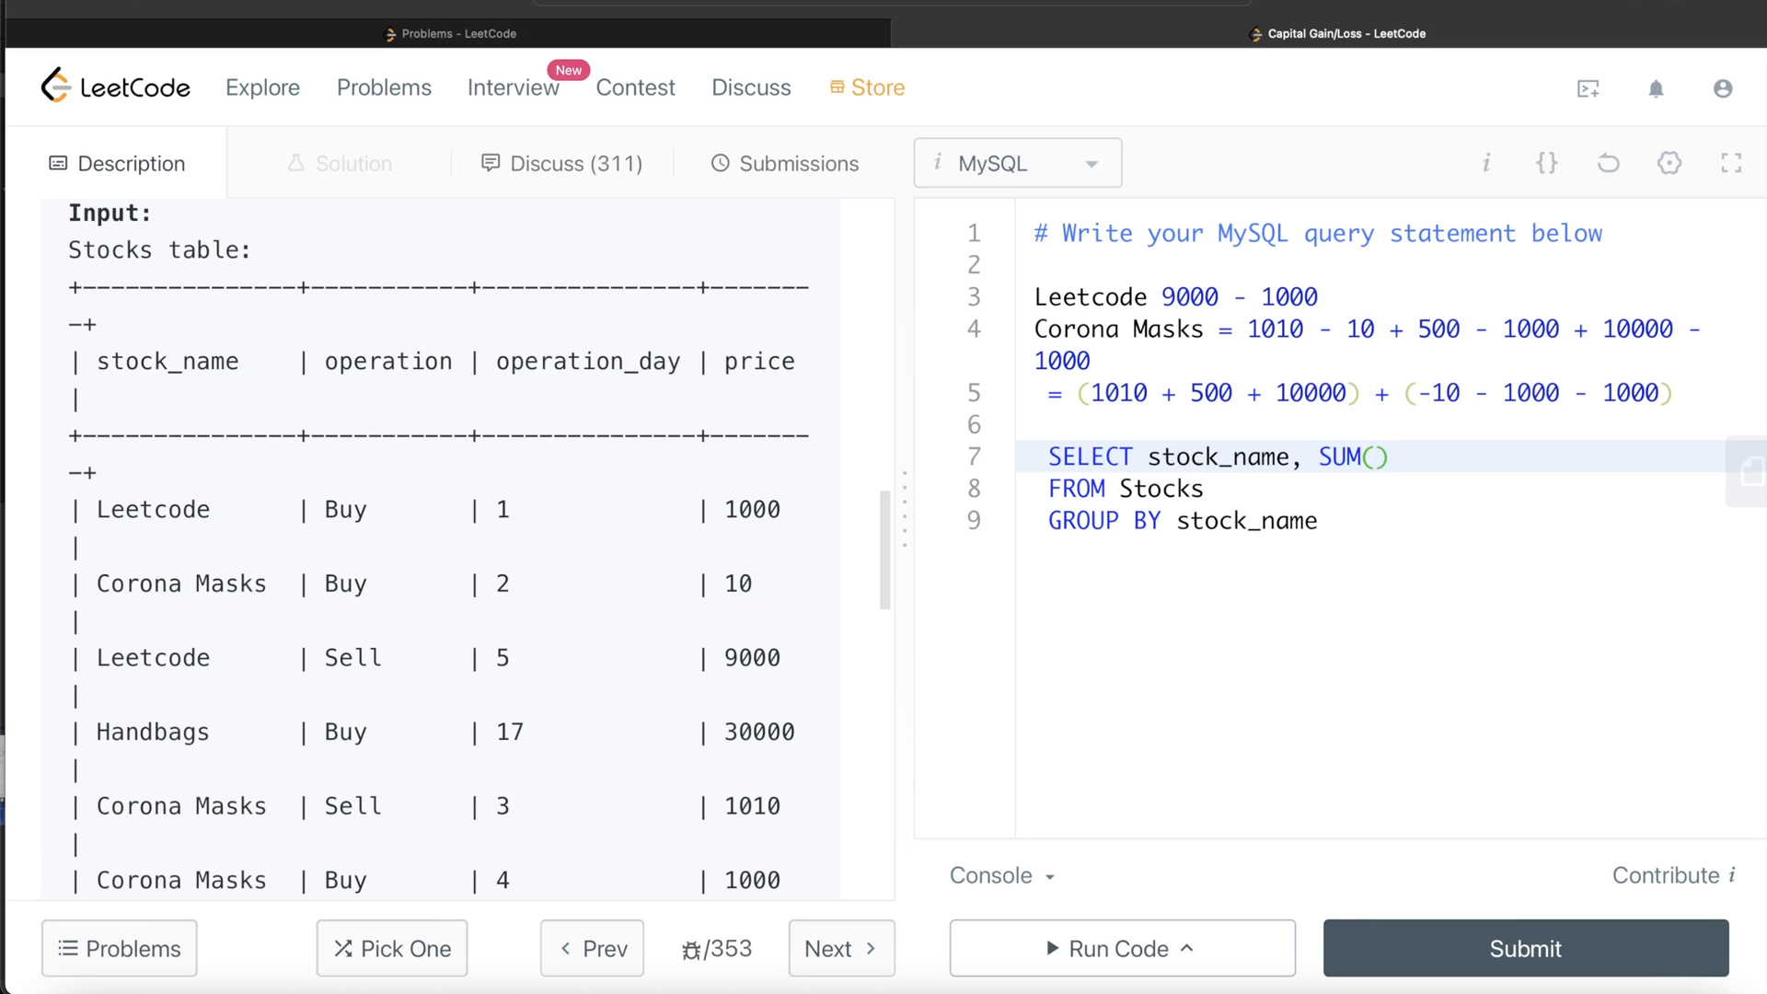
Fill in CASE WHEN operation = 'Buy' THEN price*-1 ELSE price END
{"action": "type", "text": "CASE WHEN"}
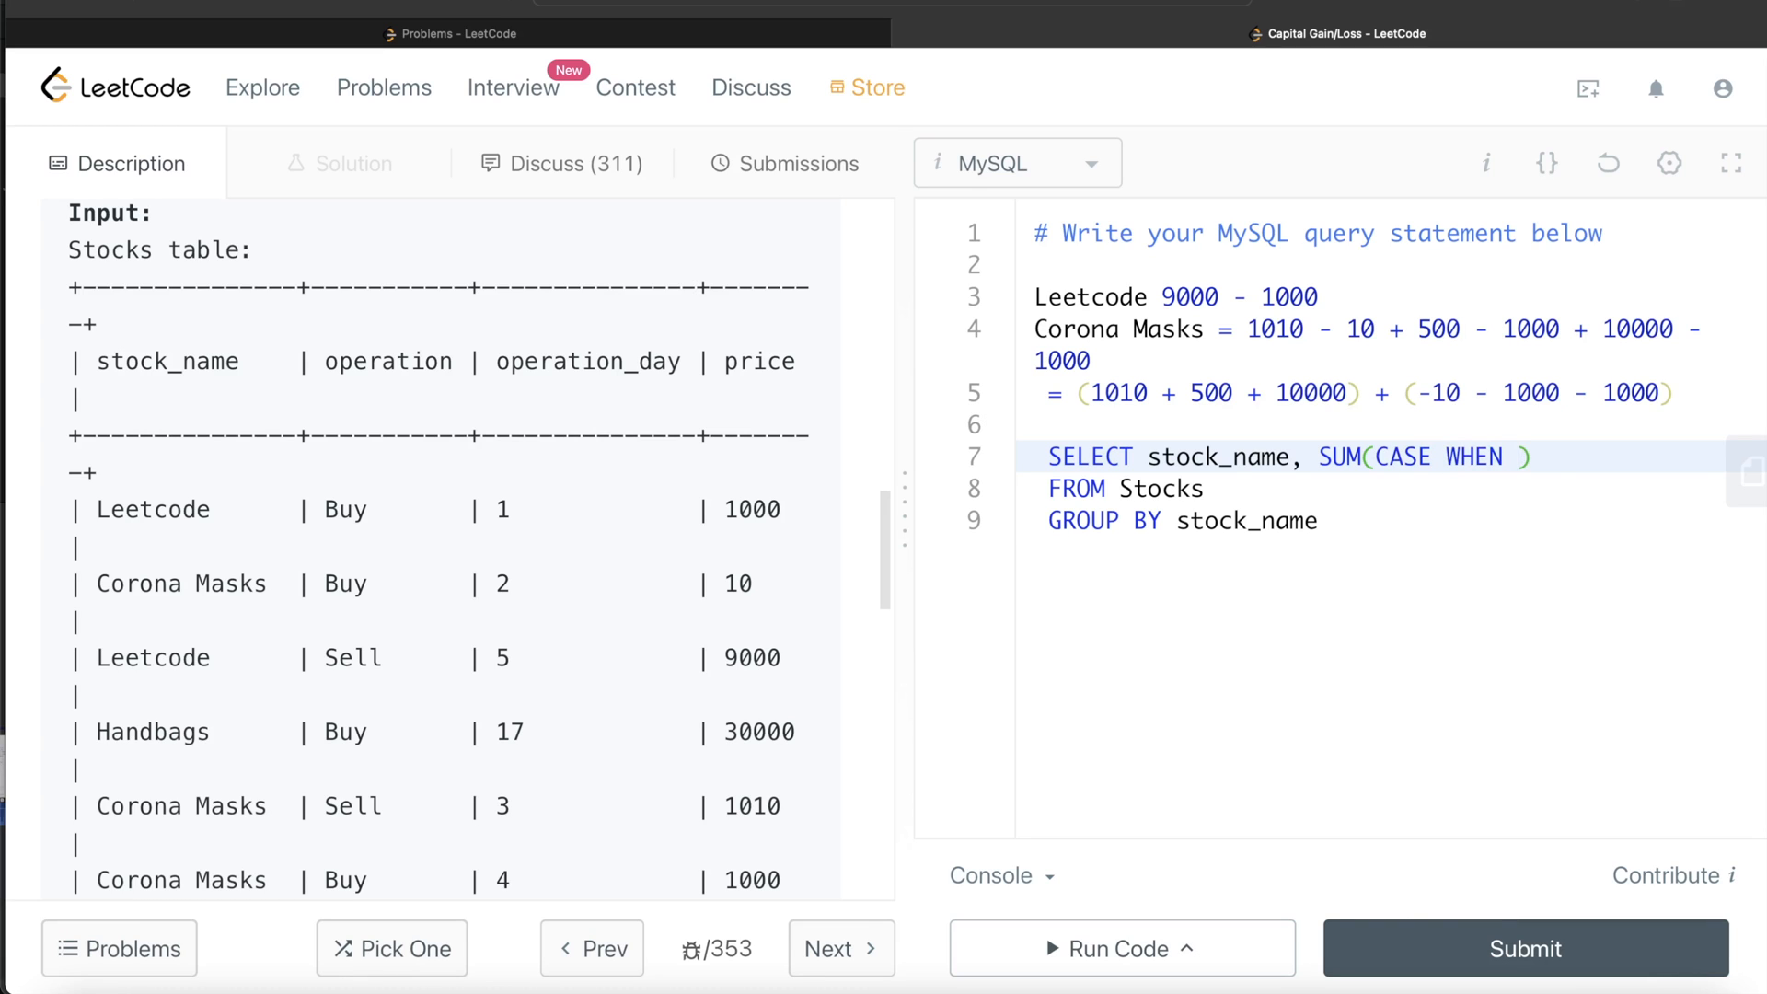
{"action": "type", "text": "operation ="}
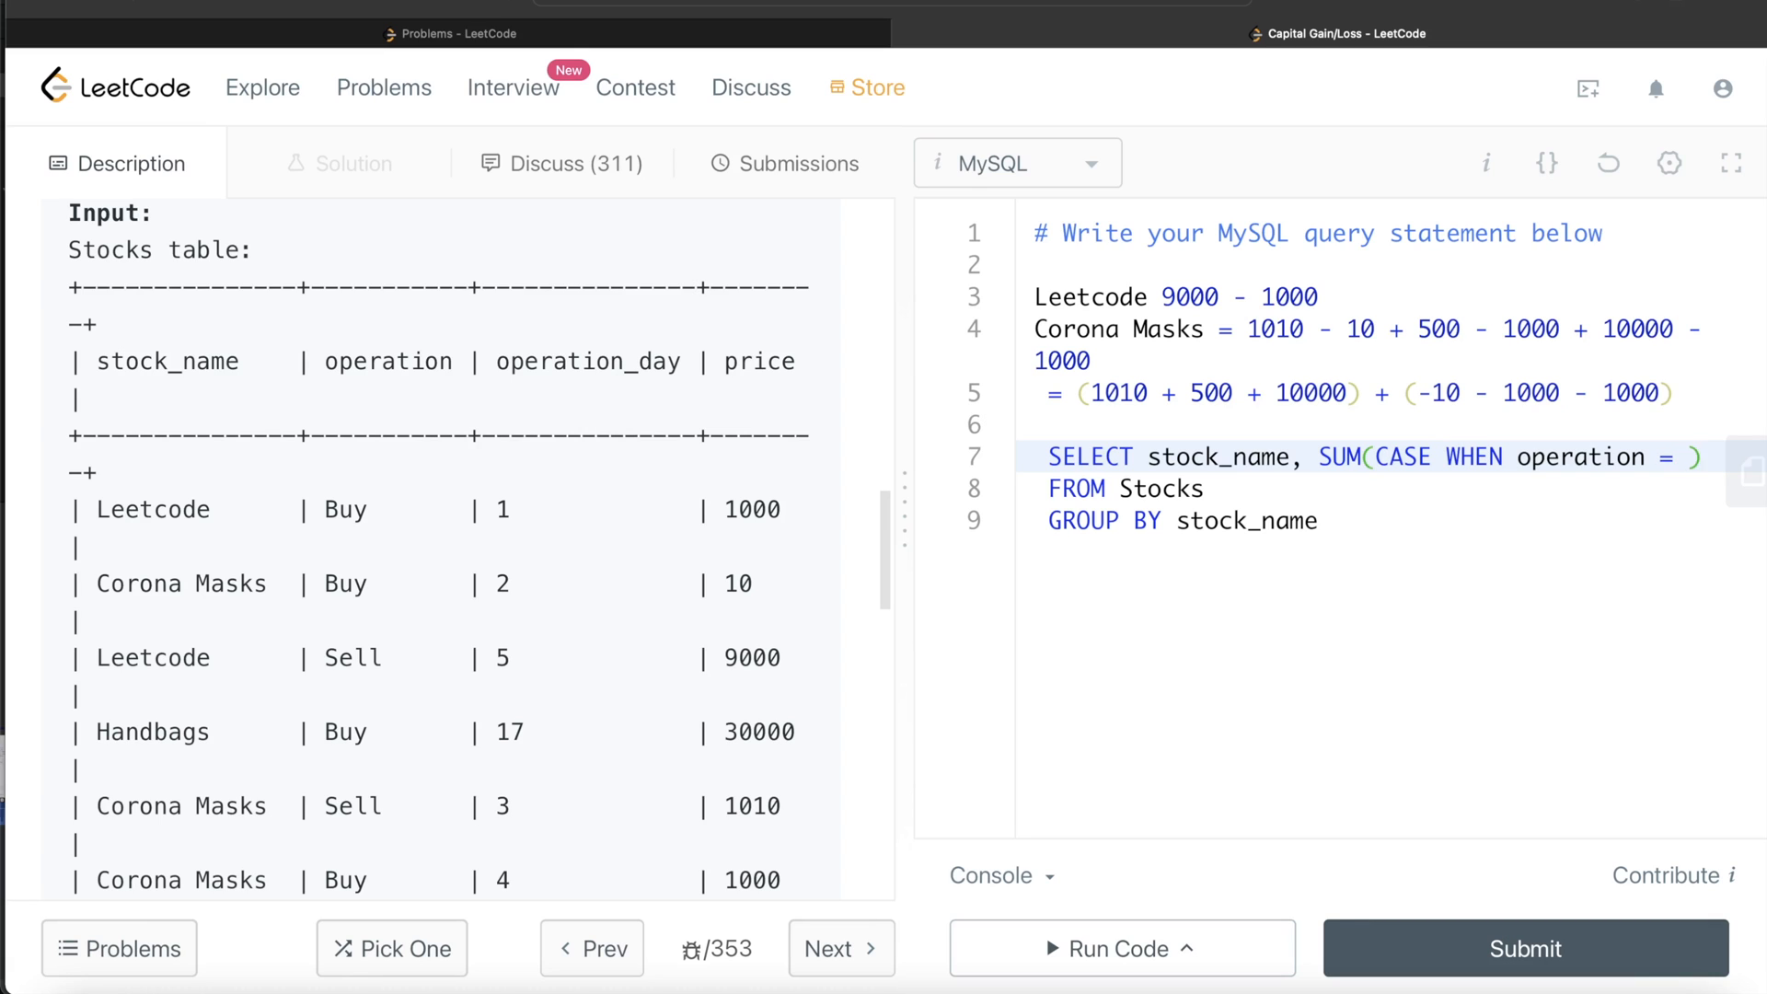
{"action": "type", "text": "'Buy')"}
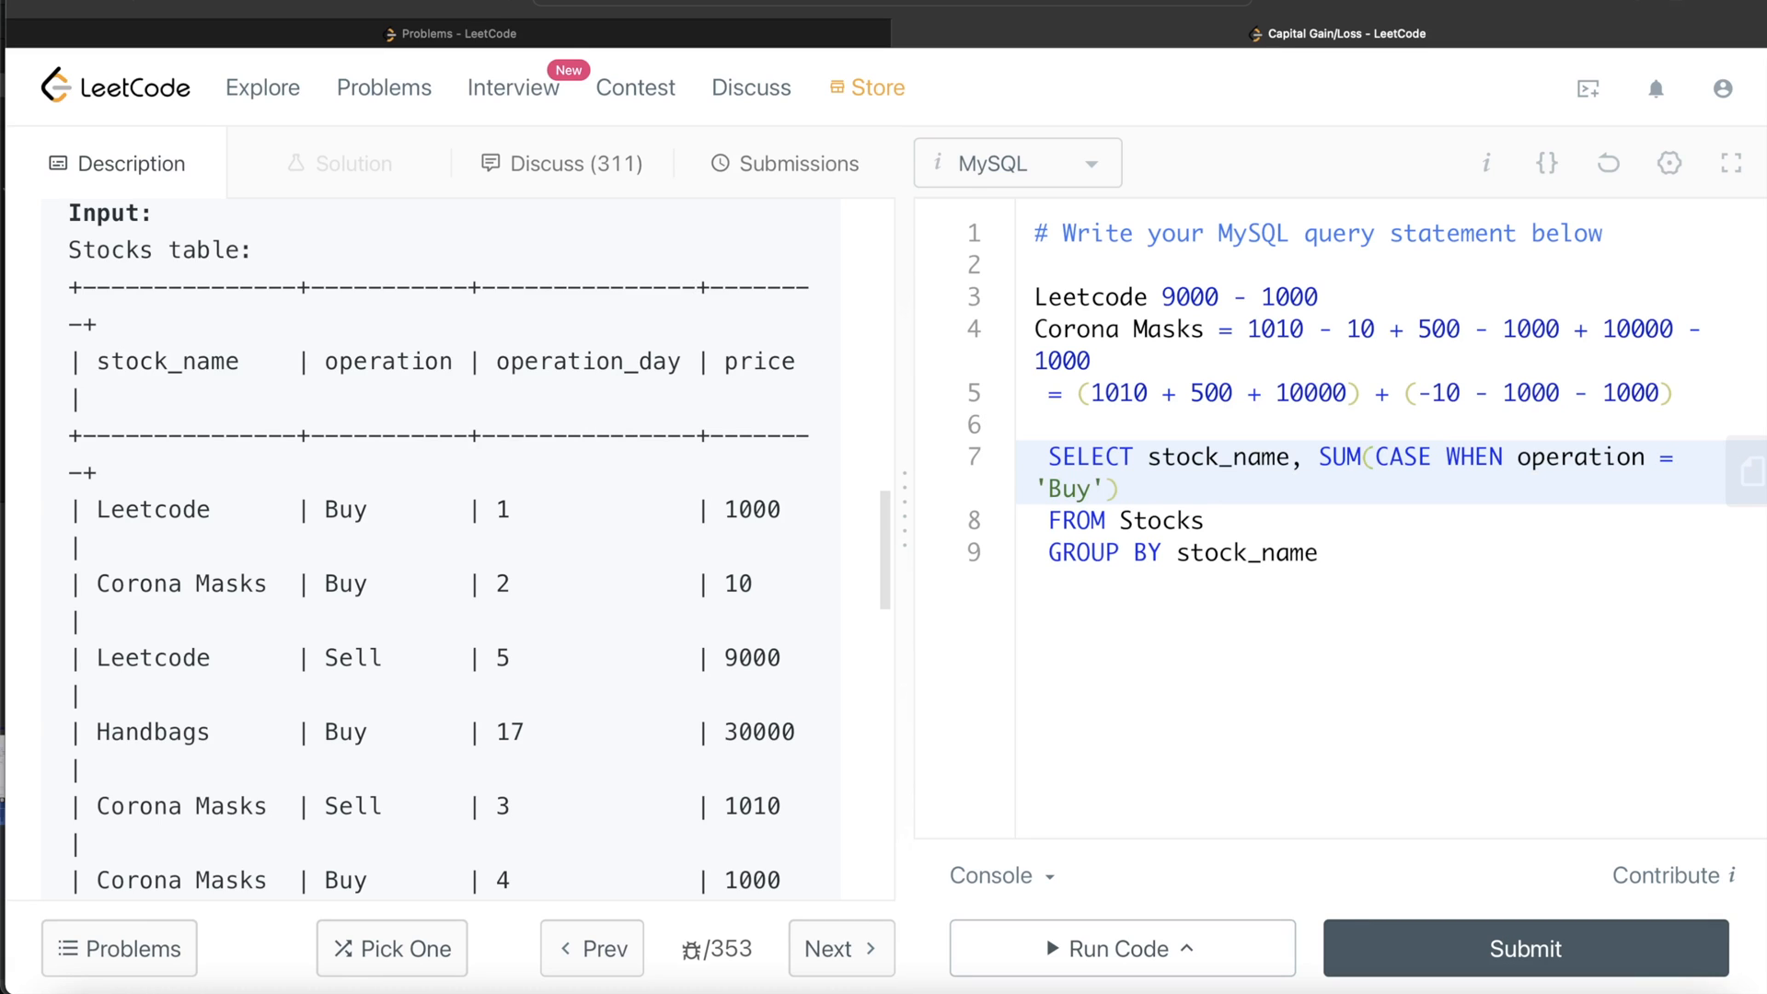
{"action": "type", "text": "THEN"}
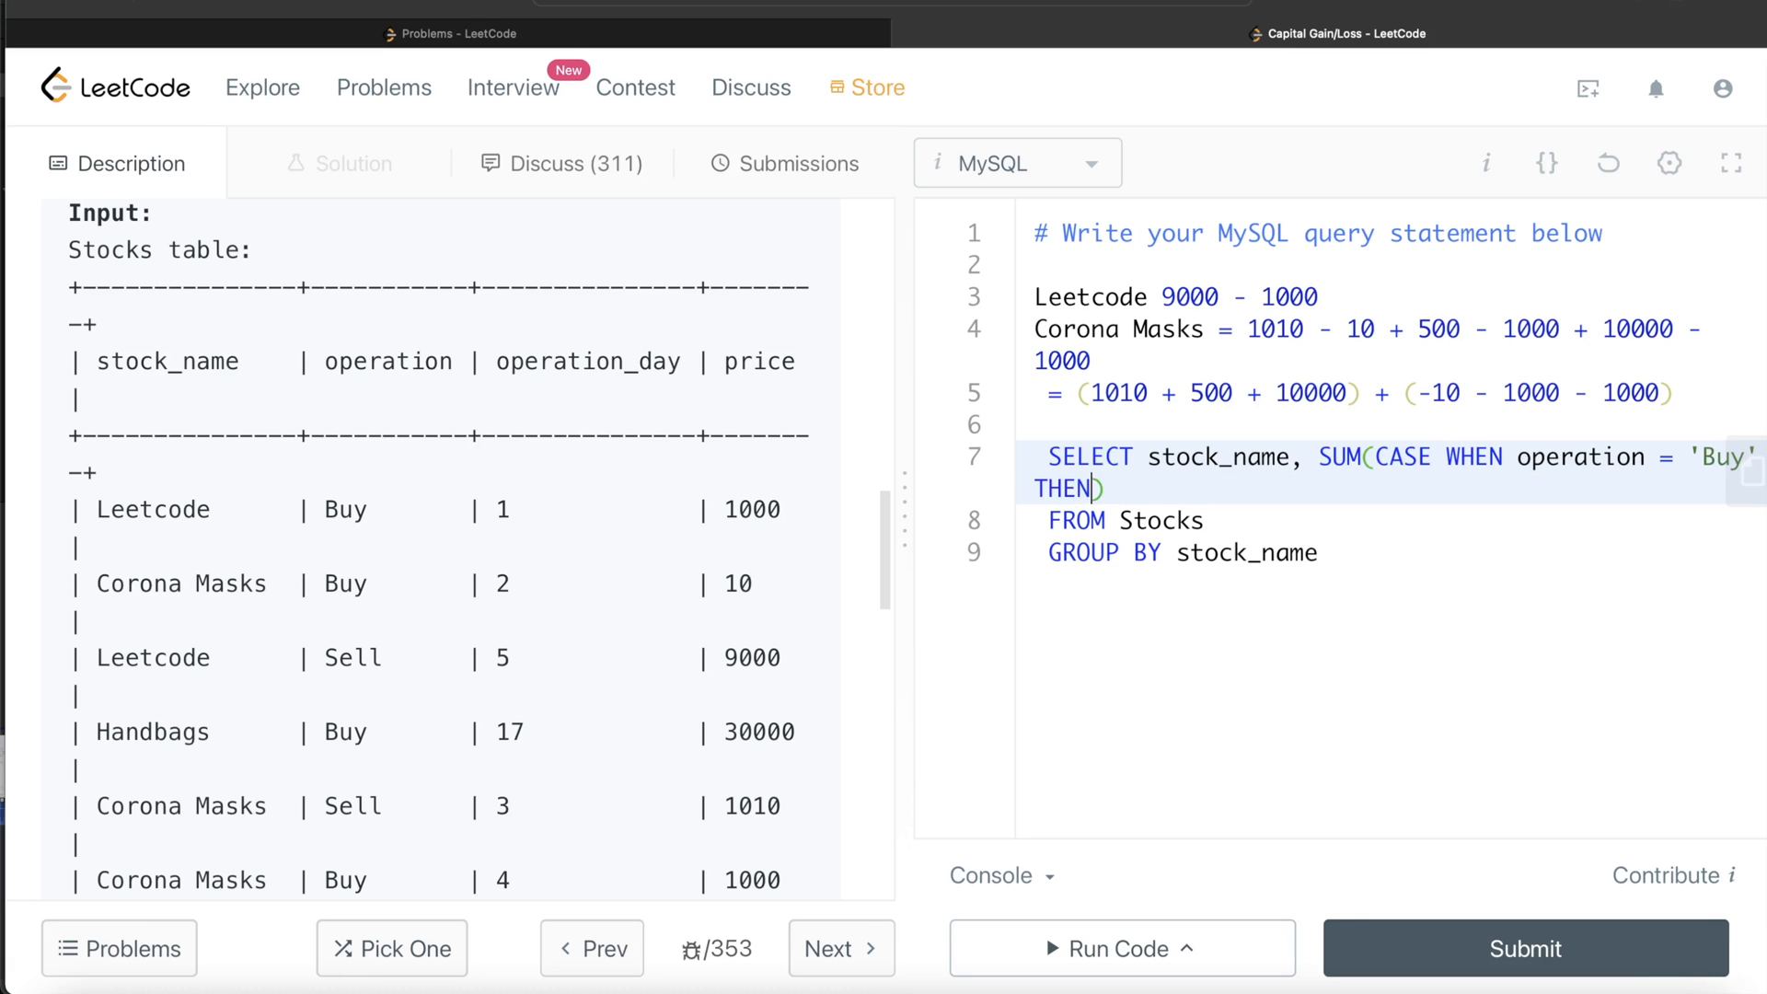
{"action": "type", "text": "pr"}
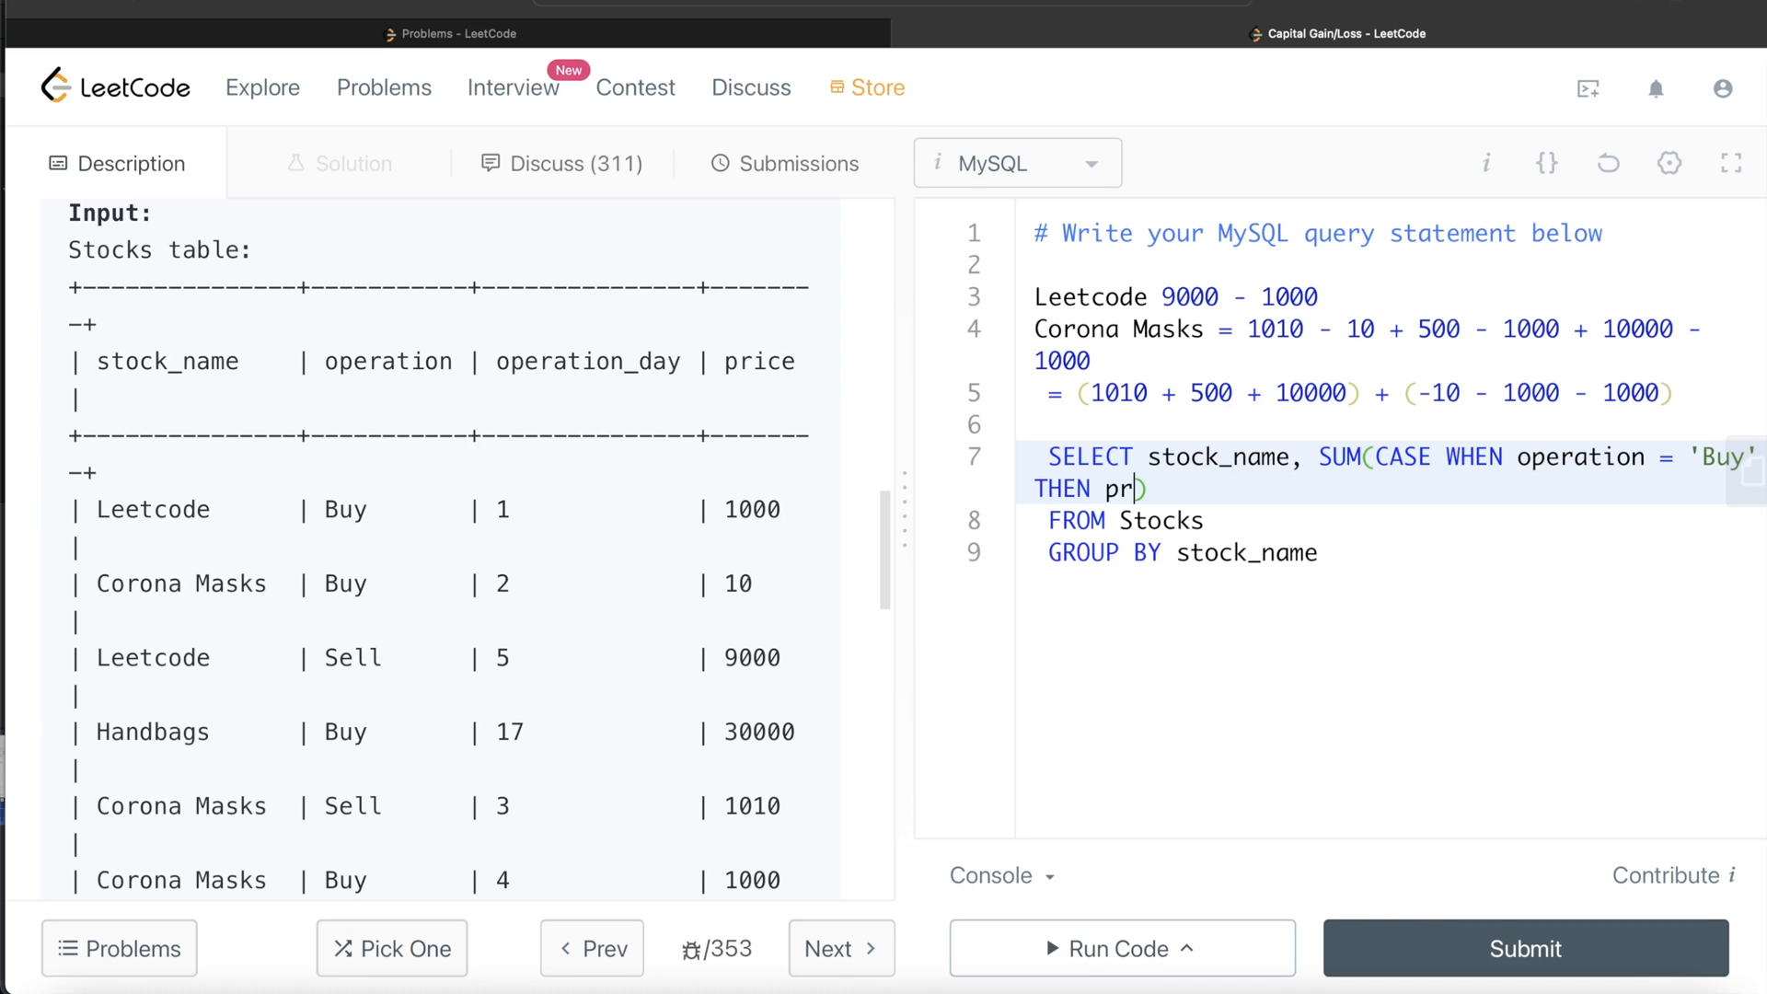
{"action": "type", "text": "ice*"}
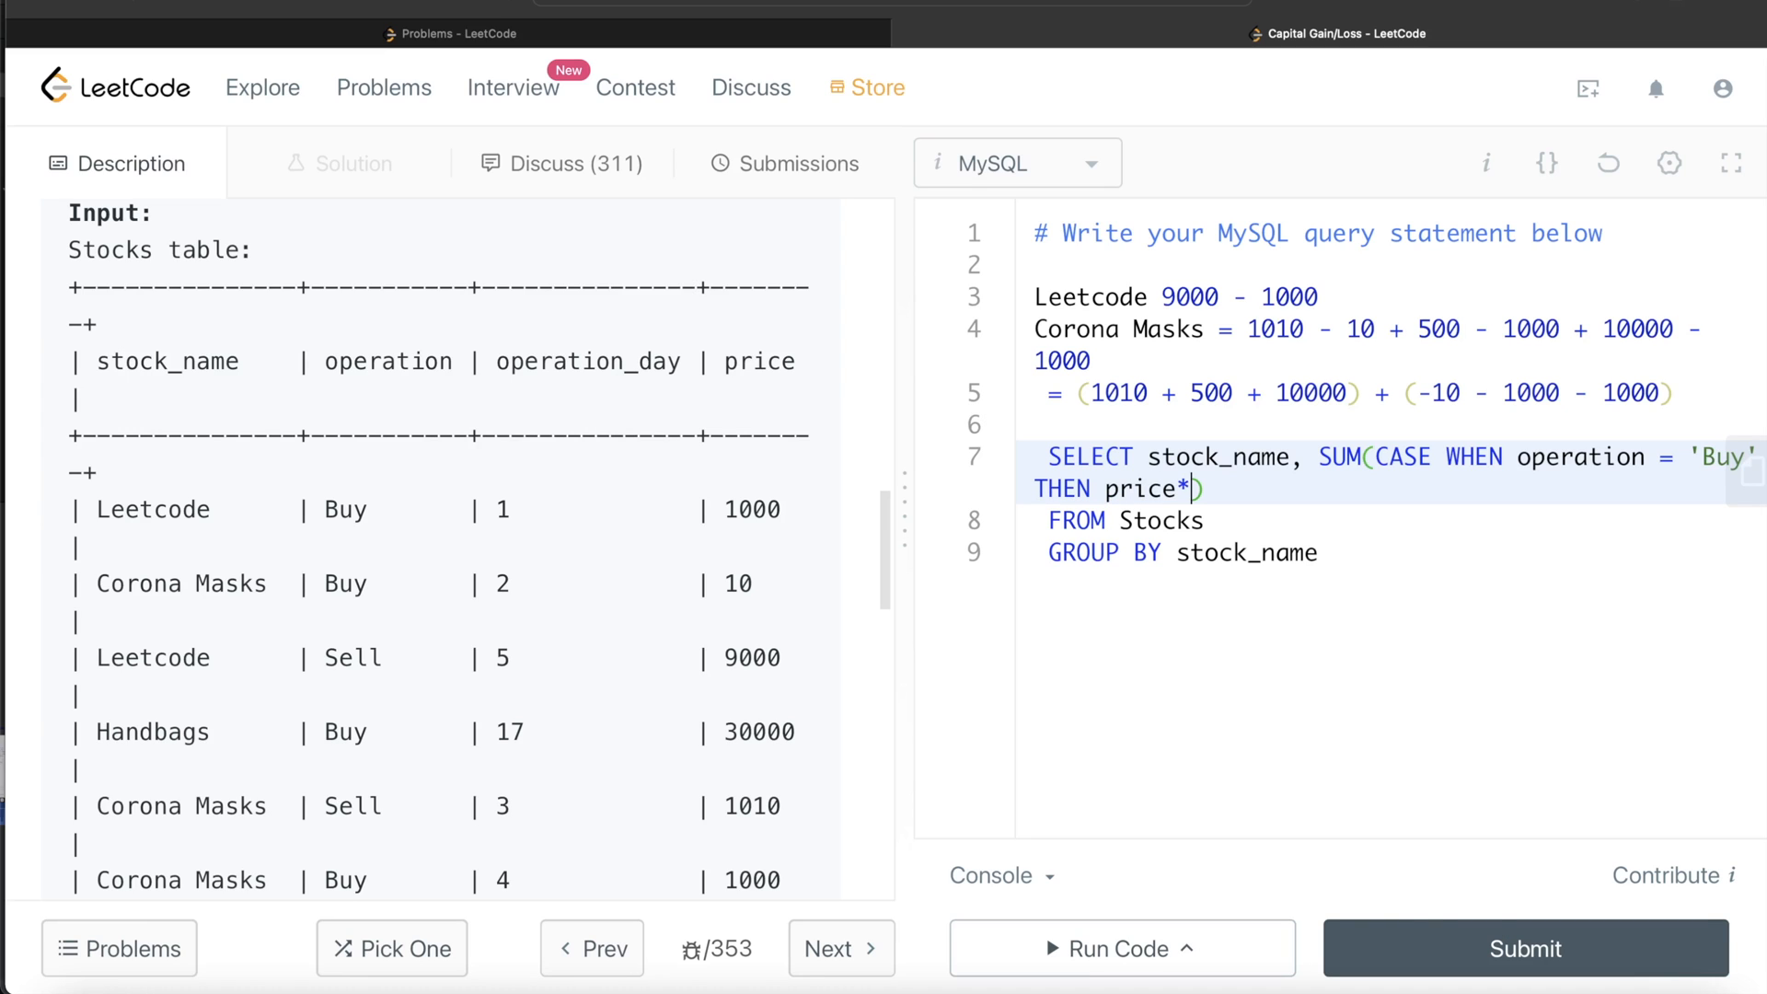
{"action": "type", "text": "-1"}
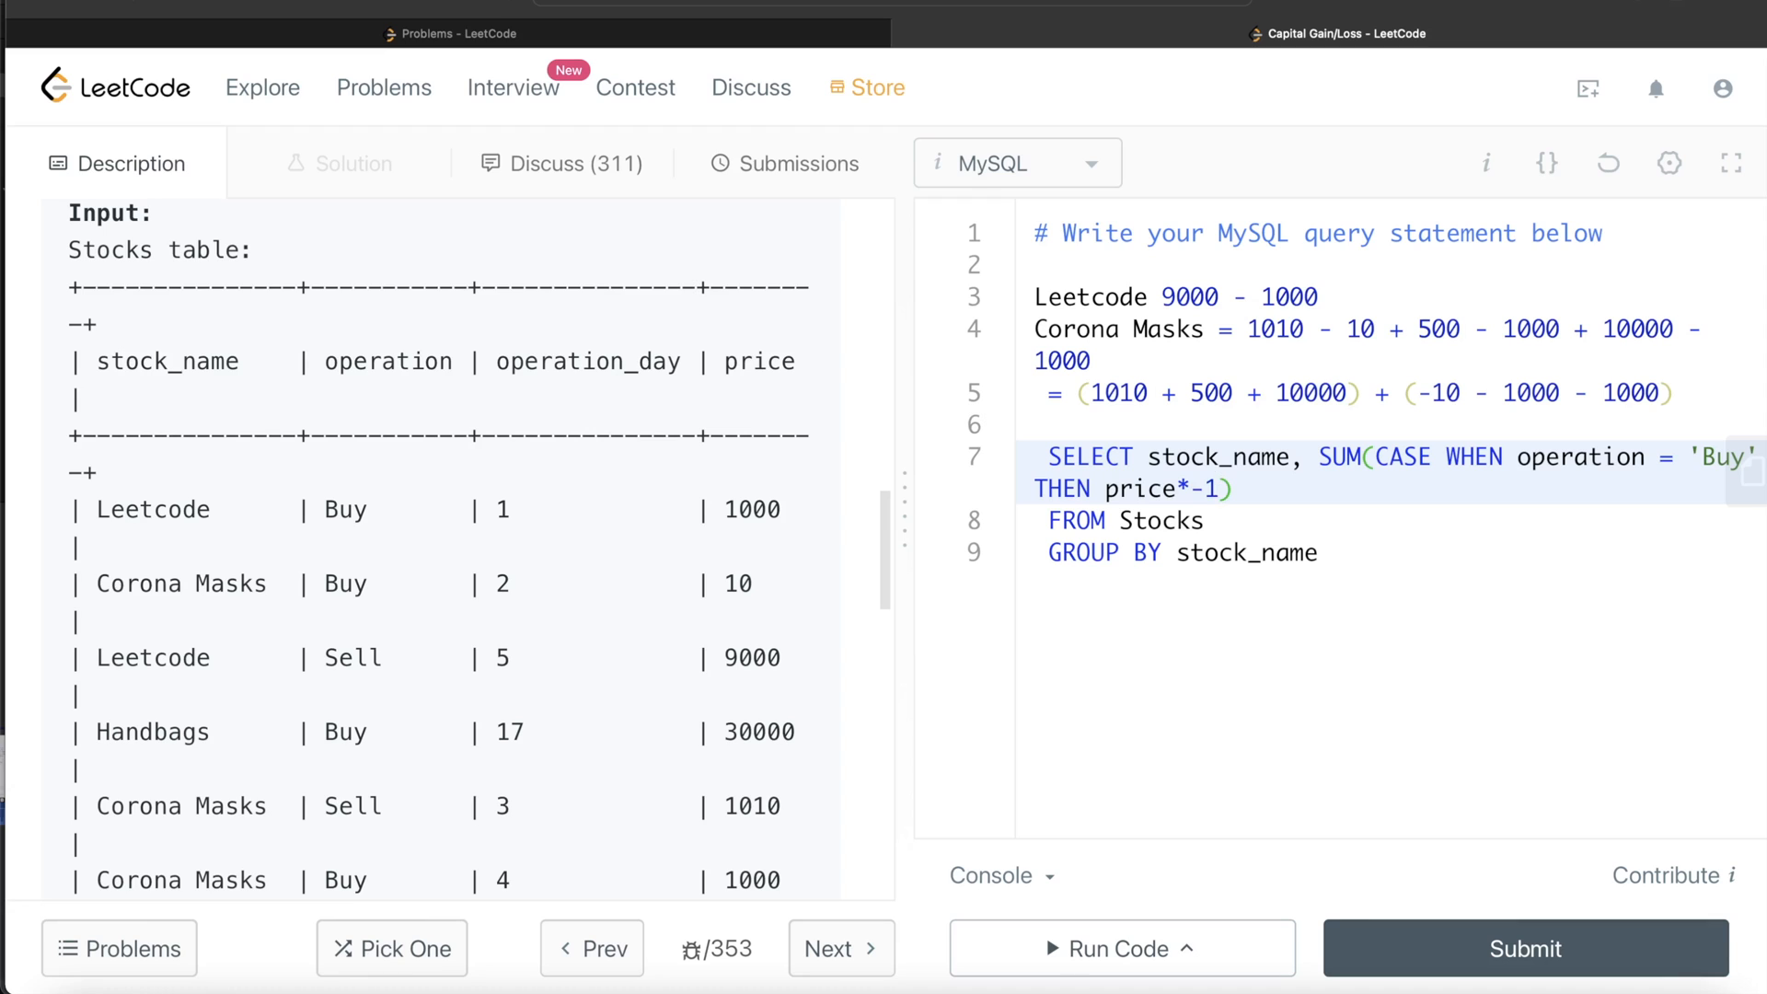
{"action": "type", "text": ")"}
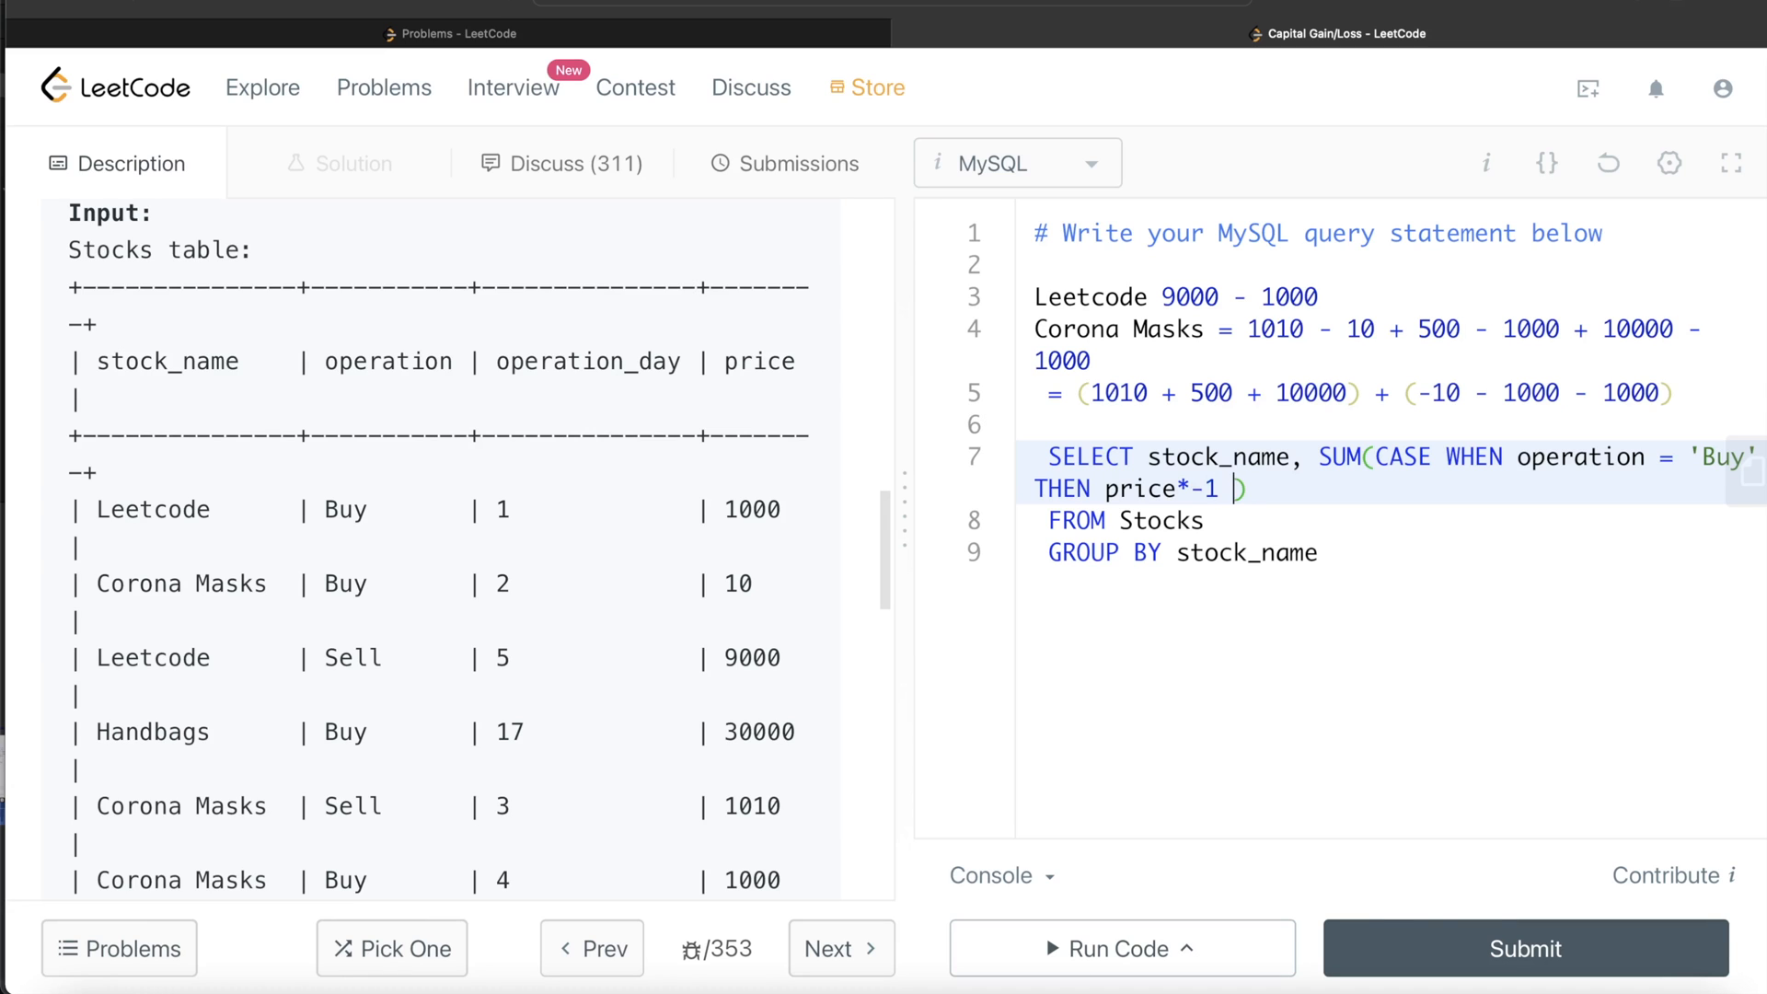
{"action": "type", "text": "ELSE"}
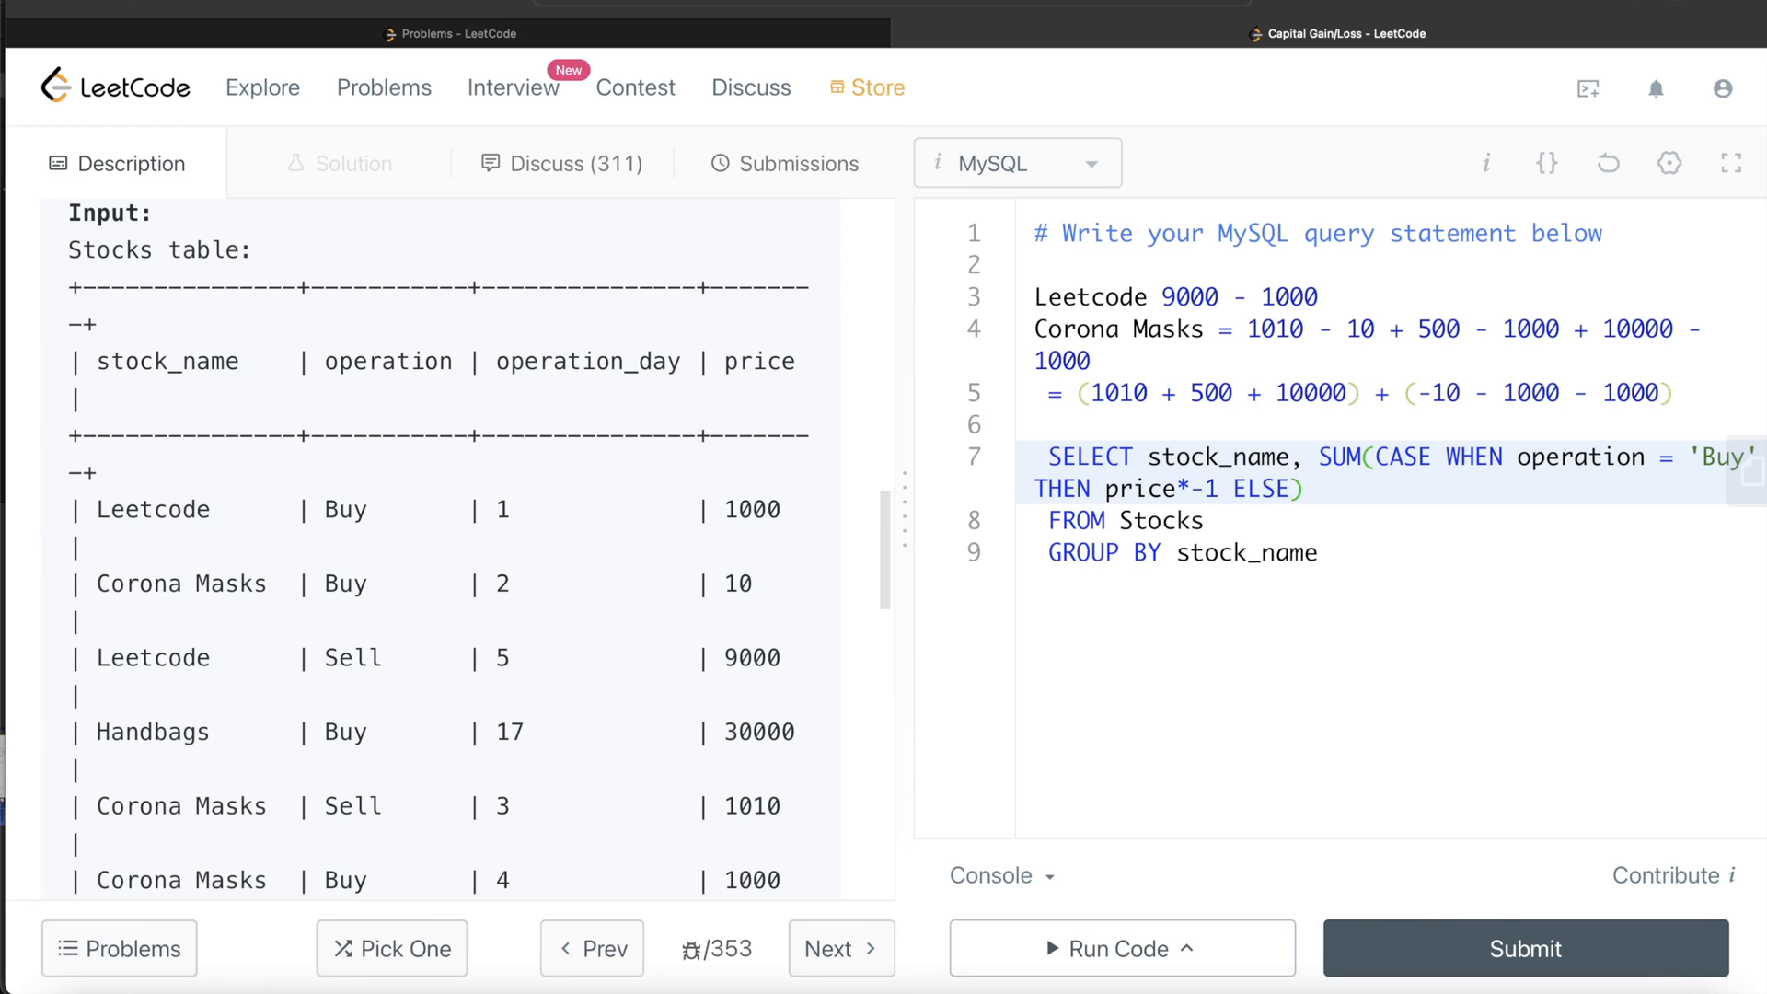
{"action": "type", "text": "price END"}
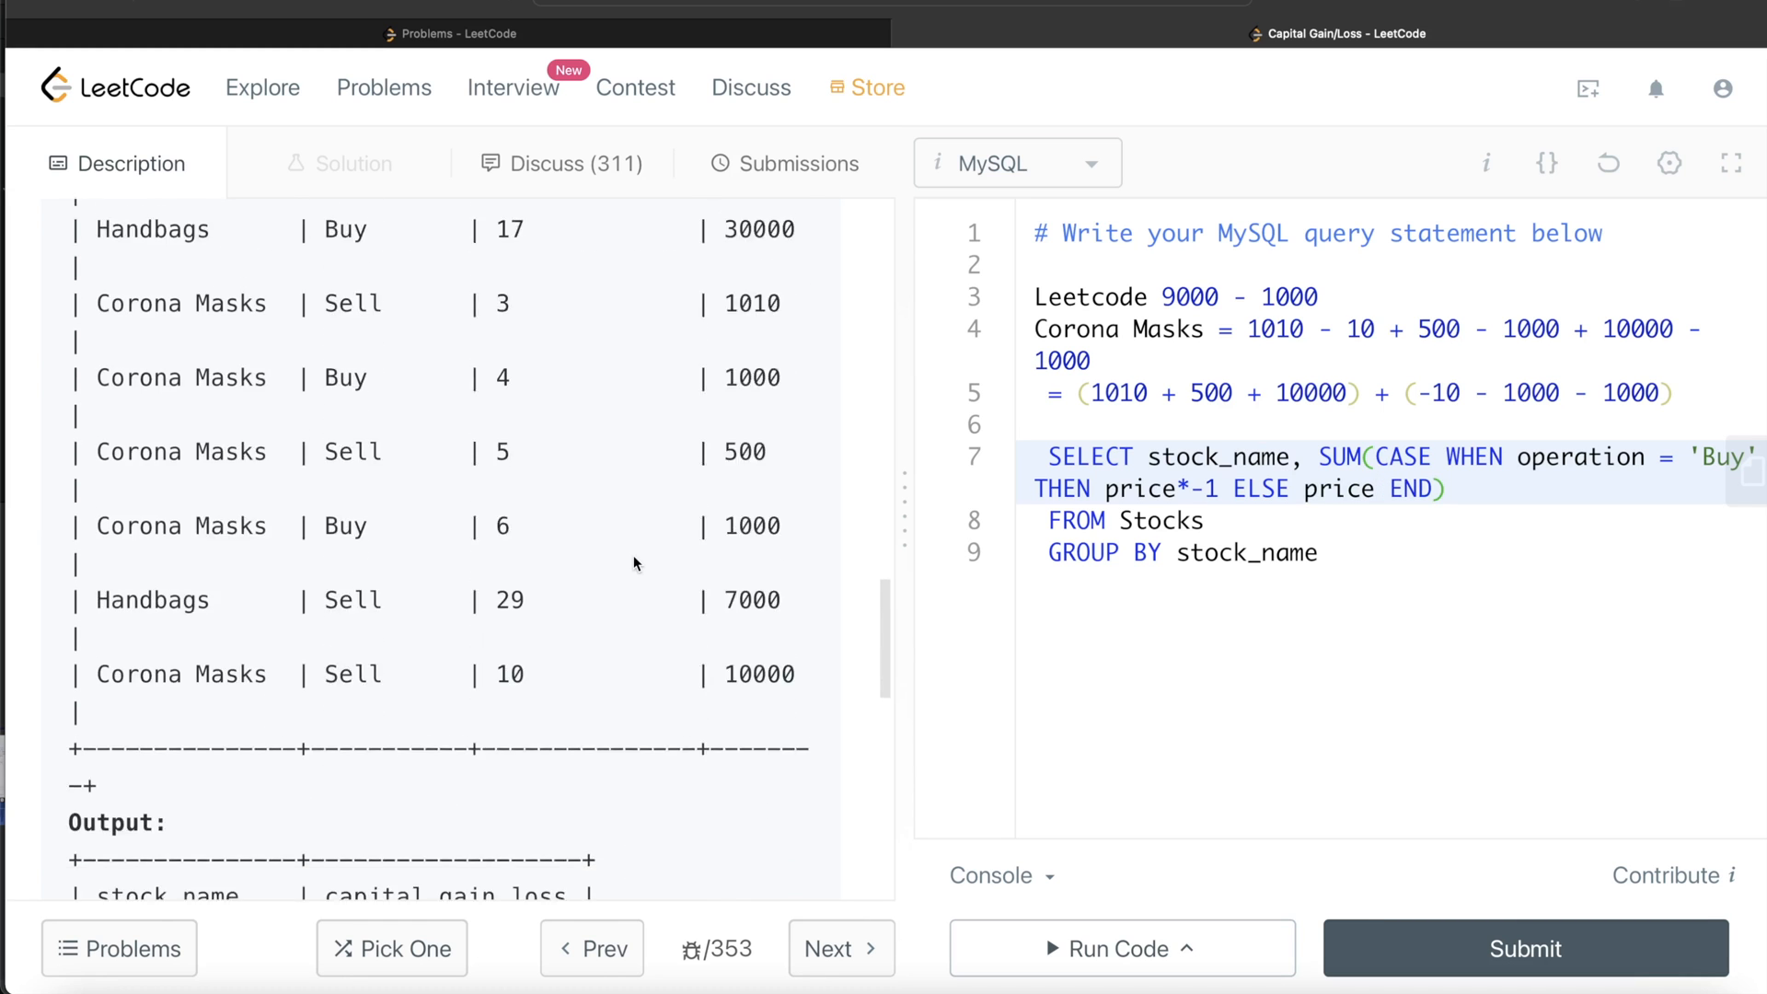
Check the example output and alias the sum AS capital_gain_loss
{"action": "scroll", "scroll_direction": "down", "scroll_amount": 3}
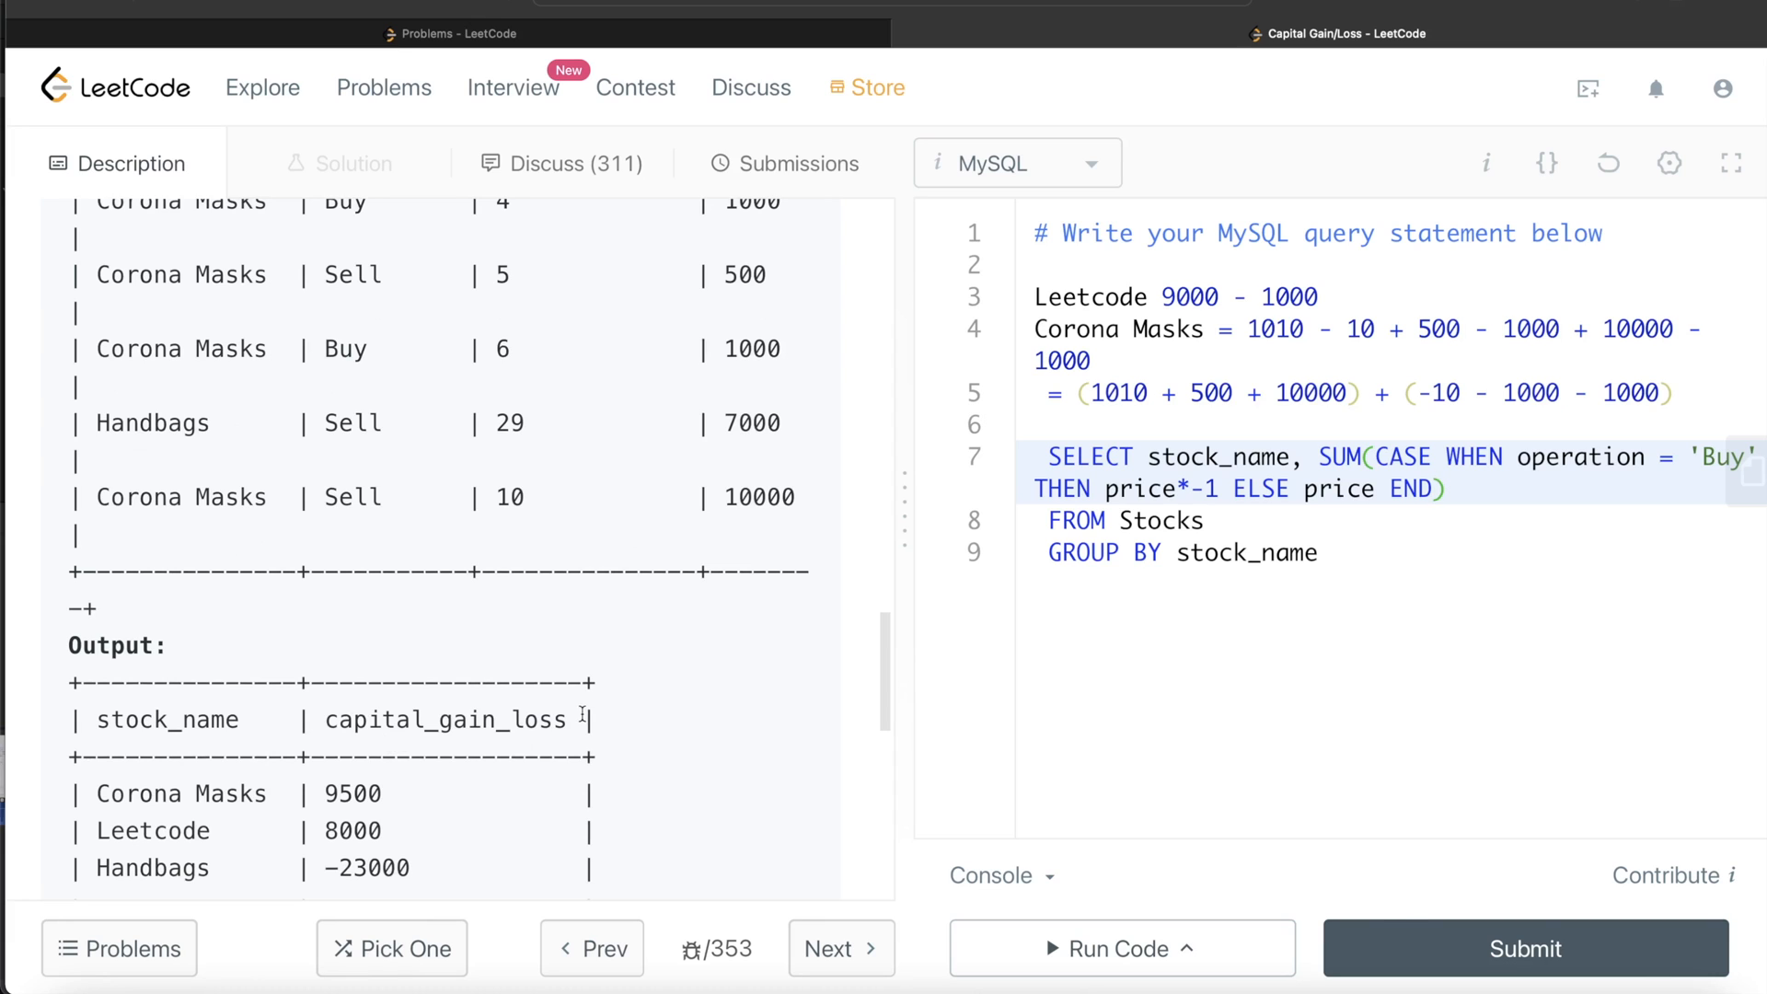
{"action": "type", "text": "A"}
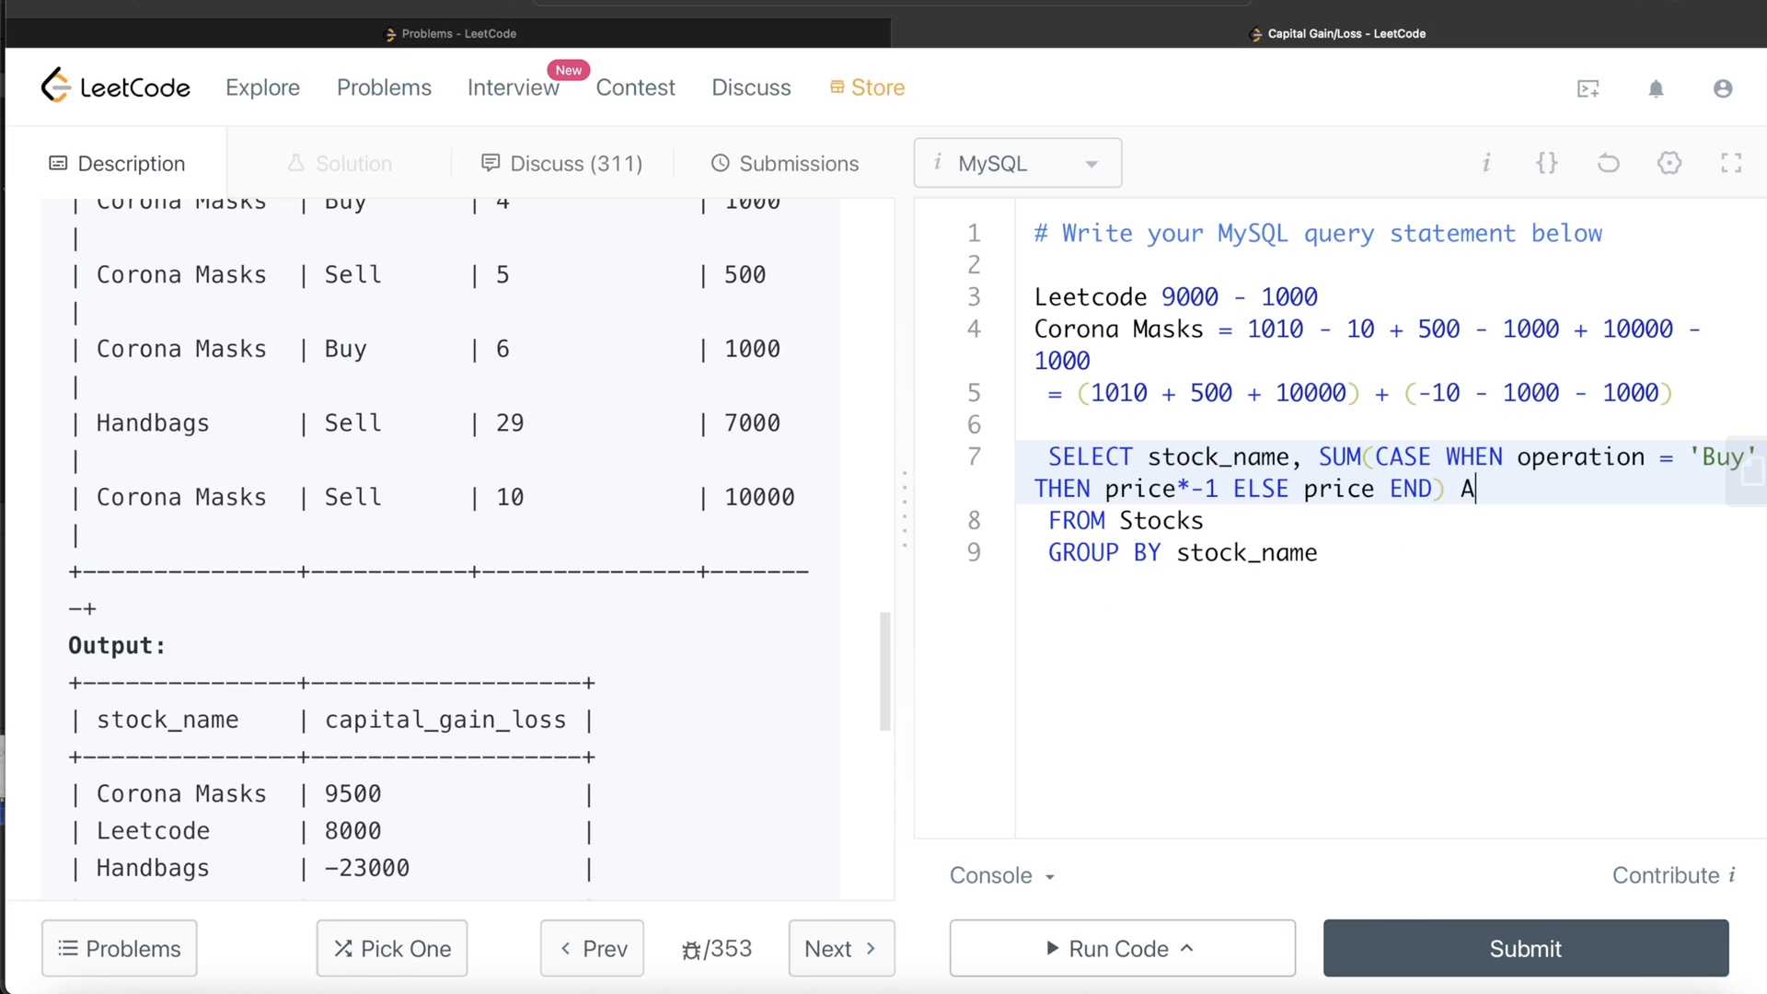
{"action": "type", "text": "S capi"}
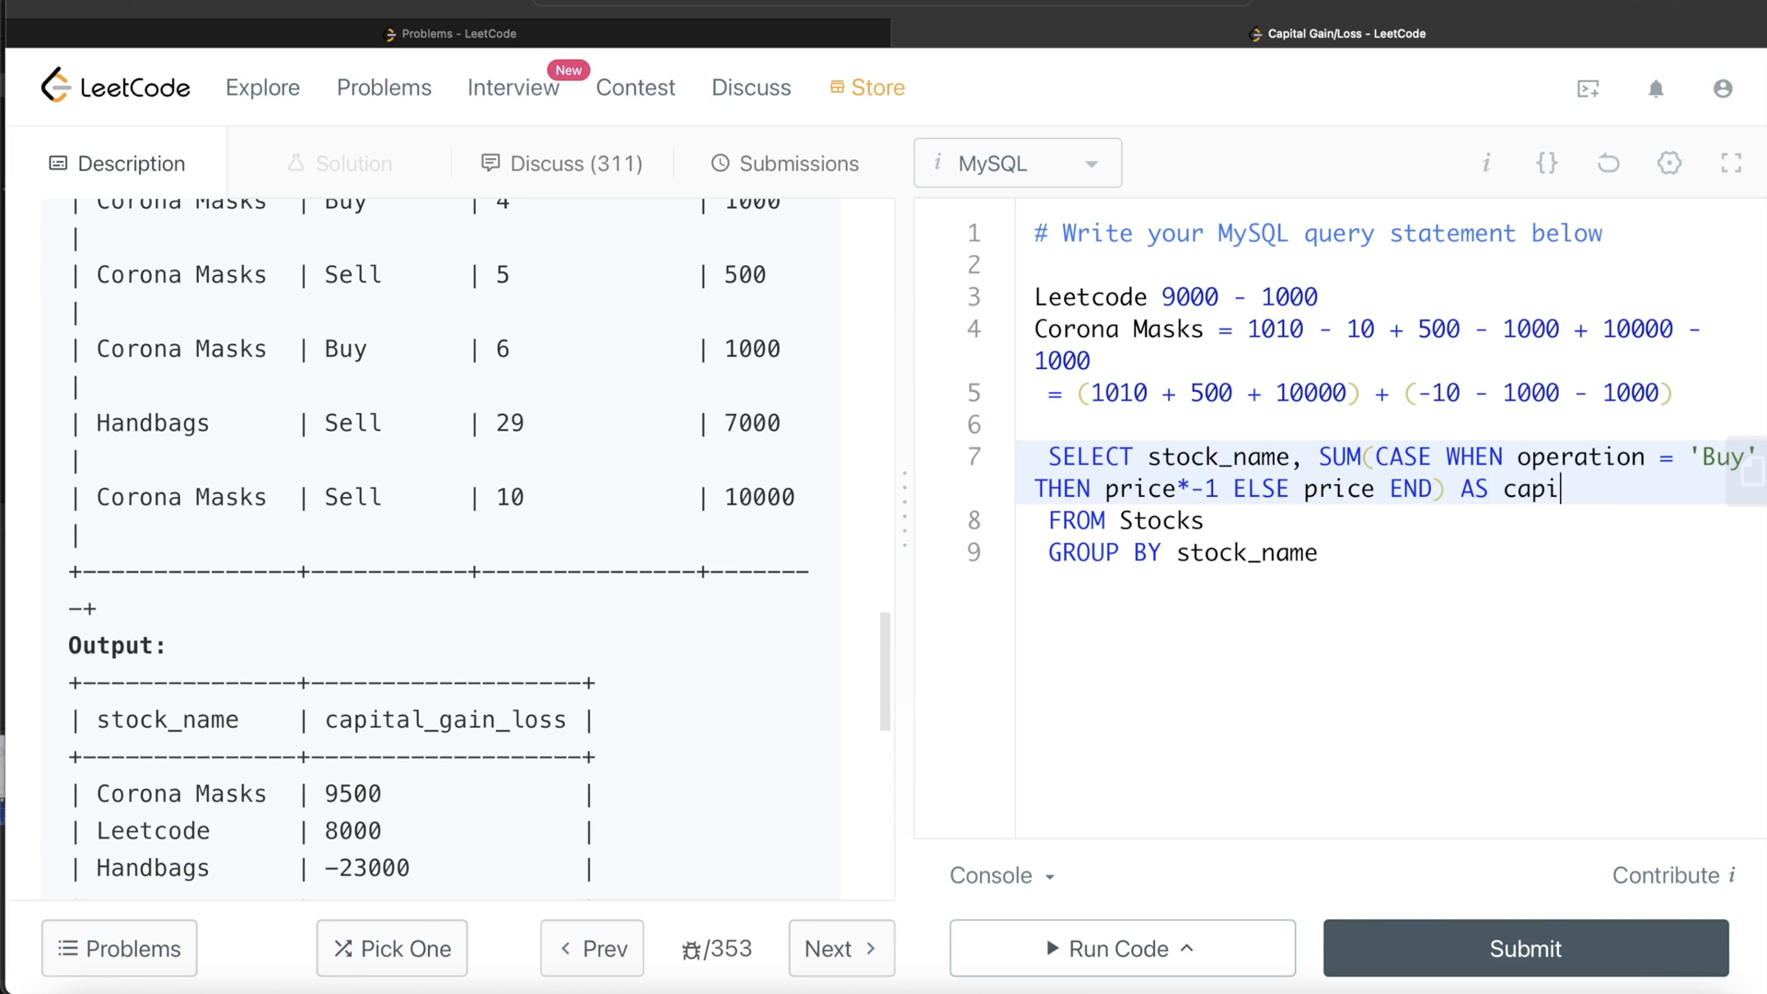
{"action": "type", "text": "tal_gain"}
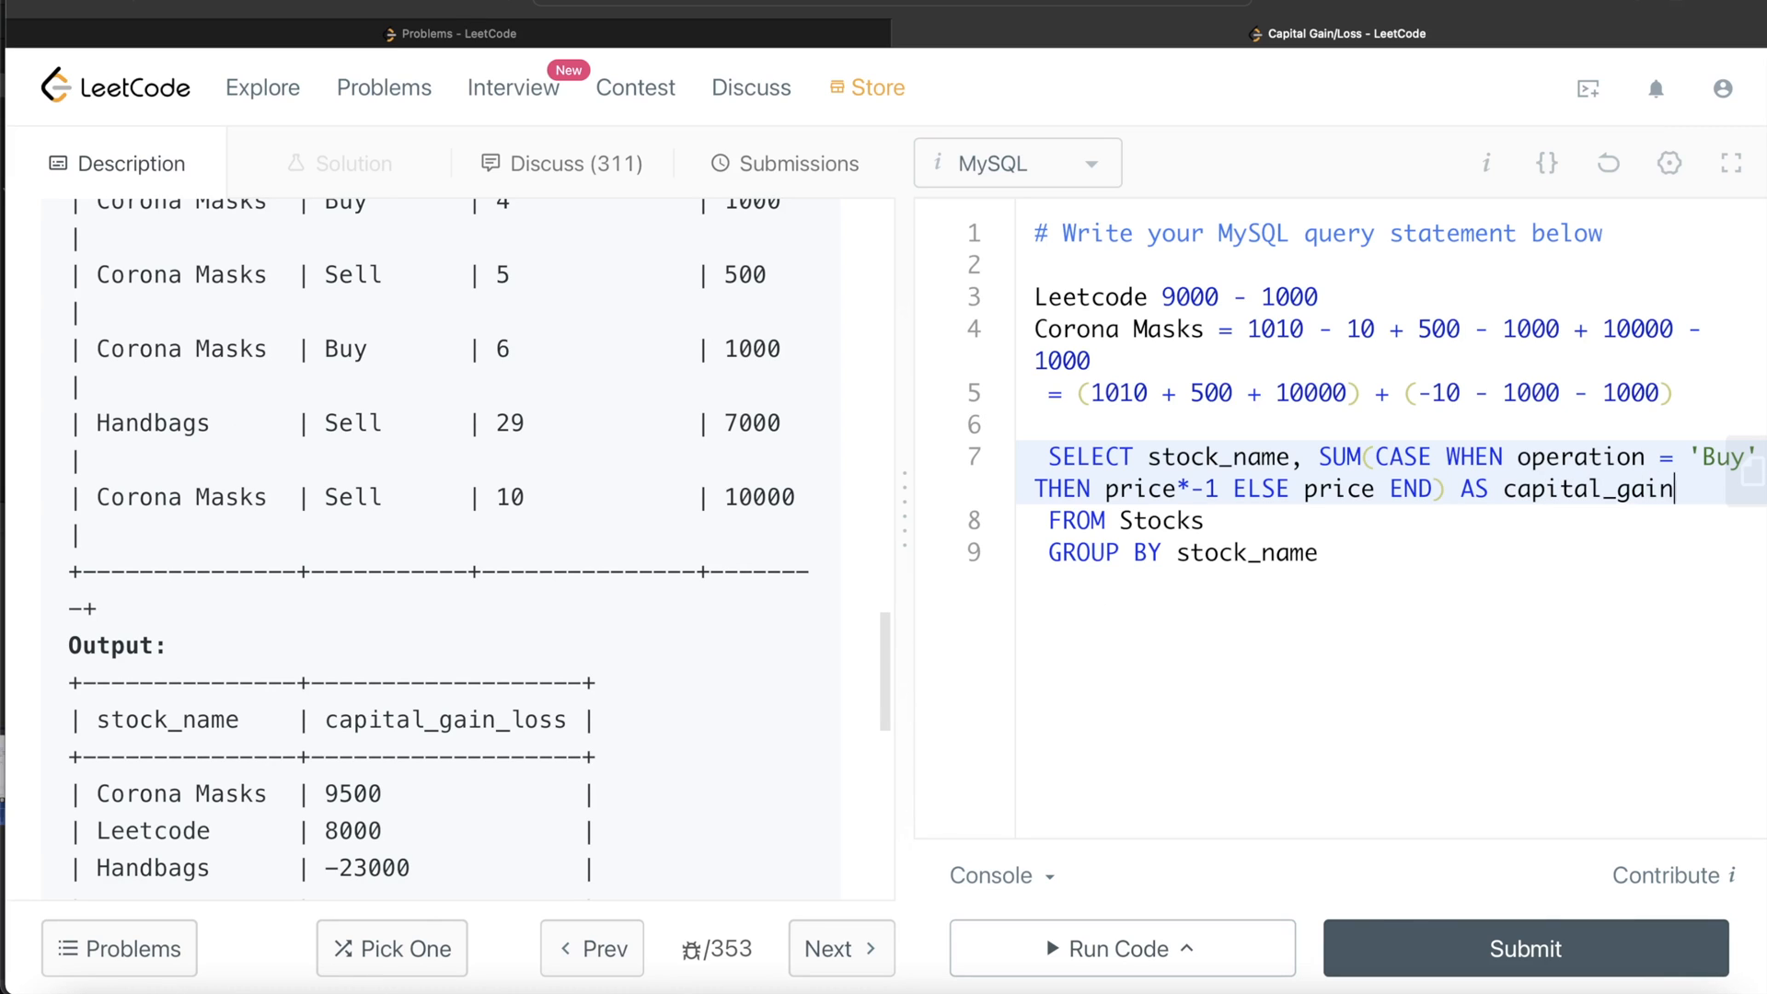
{"action": "type", "text": "_loss"}
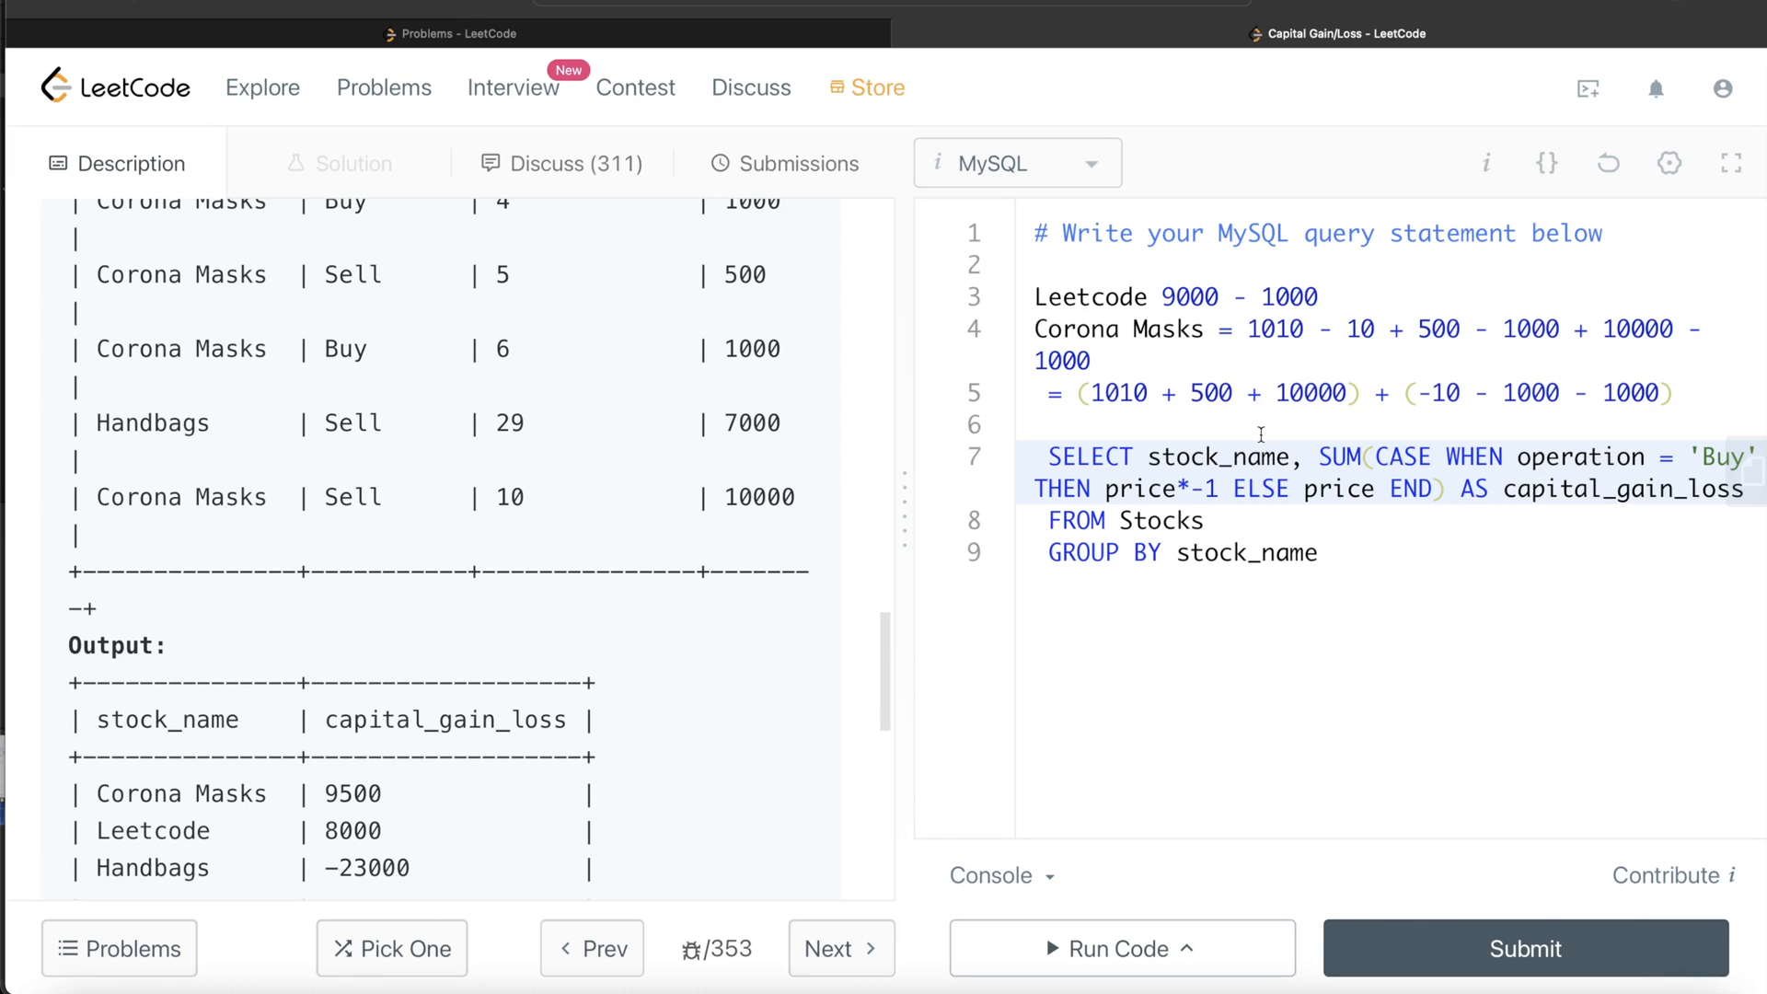
{"action": "mouse_move", "coordinate": [1241, 550]}
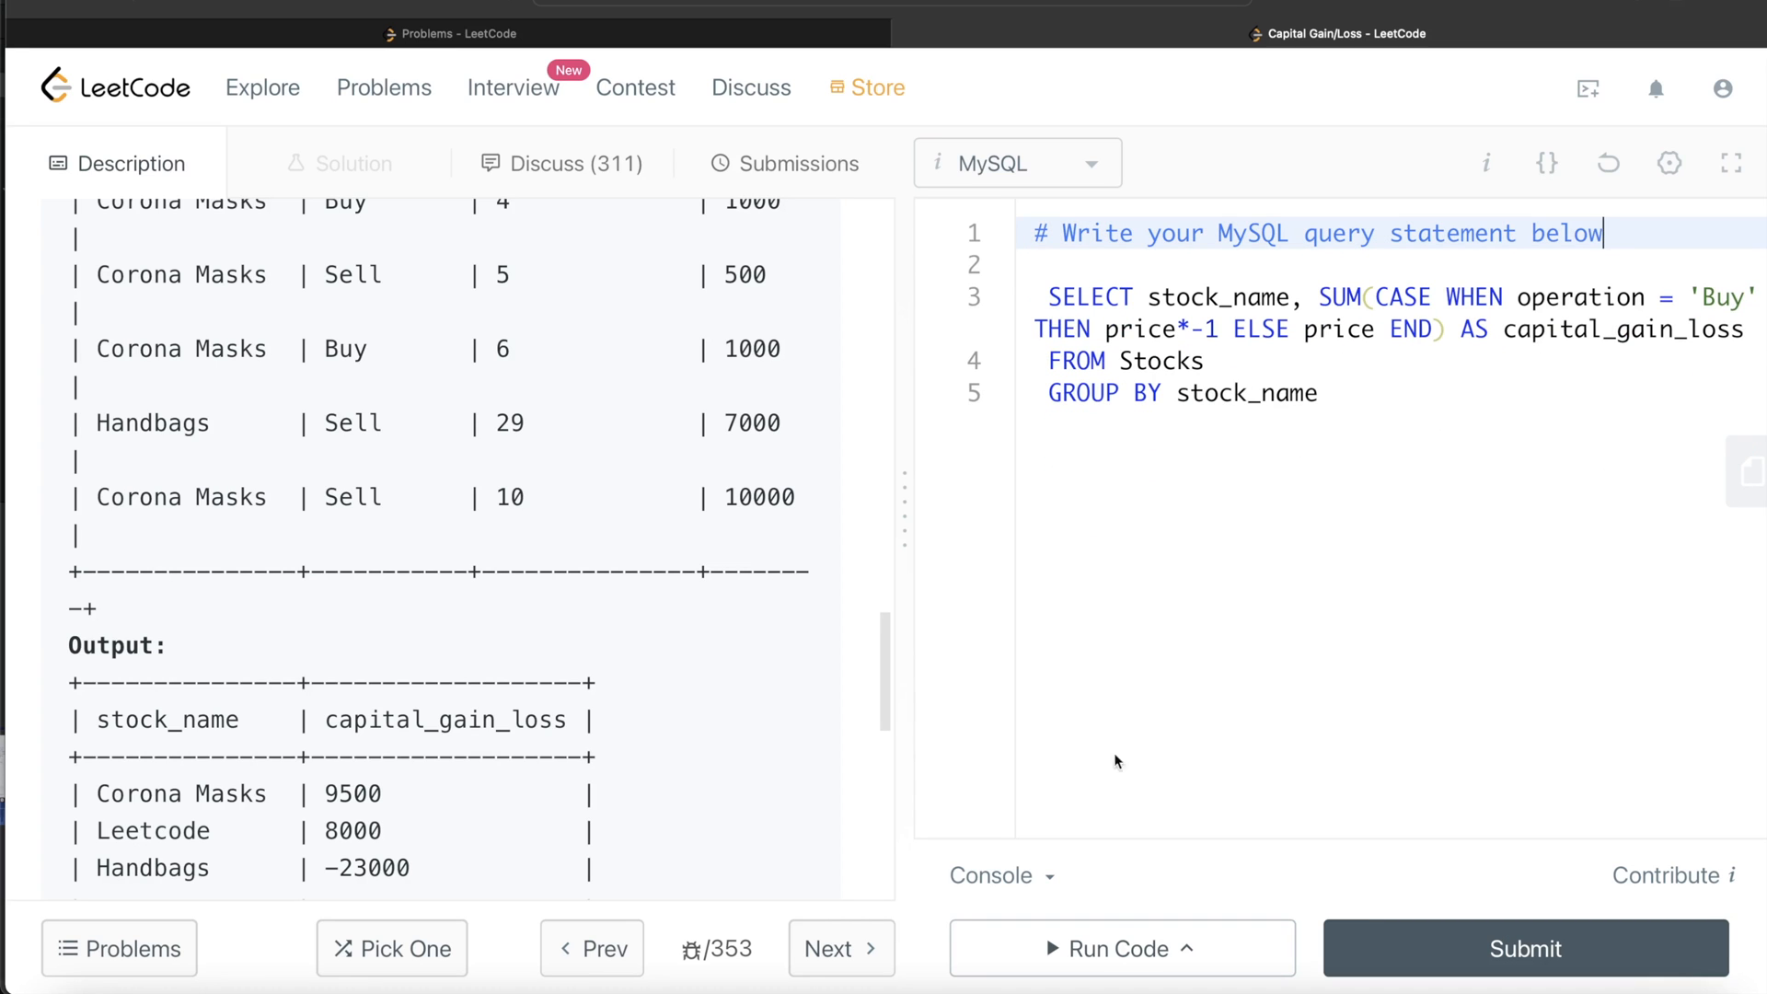
Run the query on the example case, getting Accepted in 150 ms
{"action": "left_click", "coordinate": [1119, 948]}
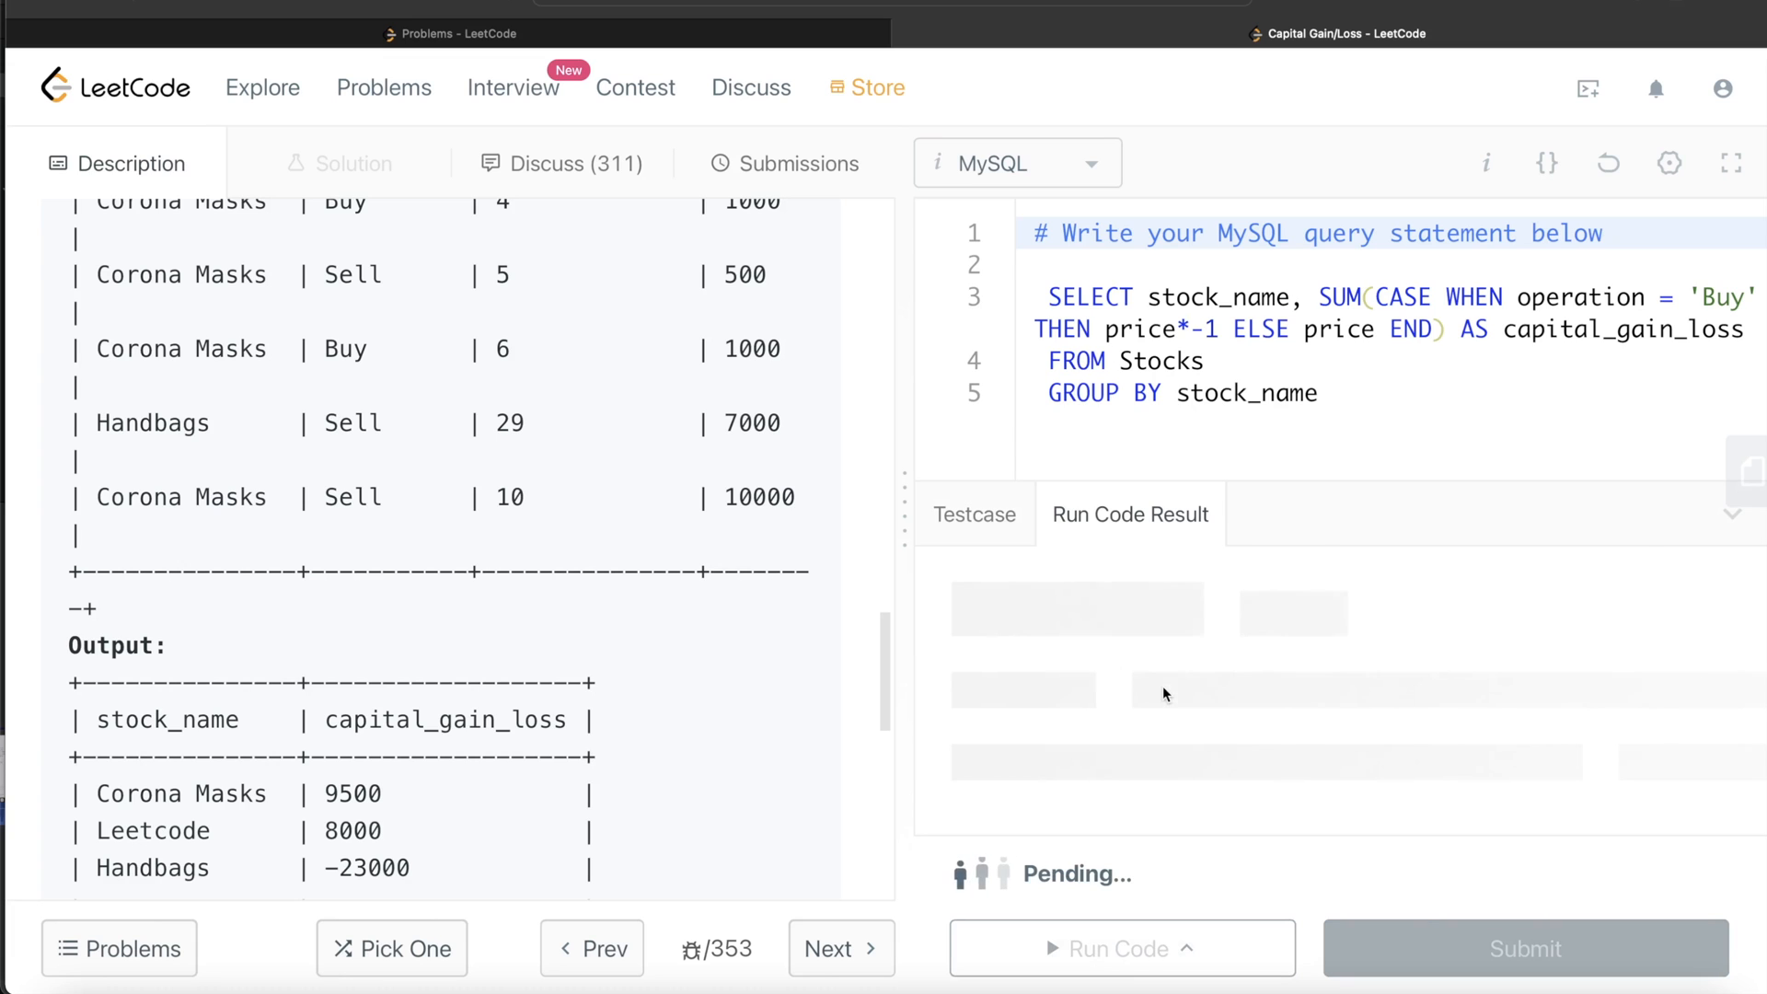
{"action": "left_click", "coordinate": [1120, 948]}
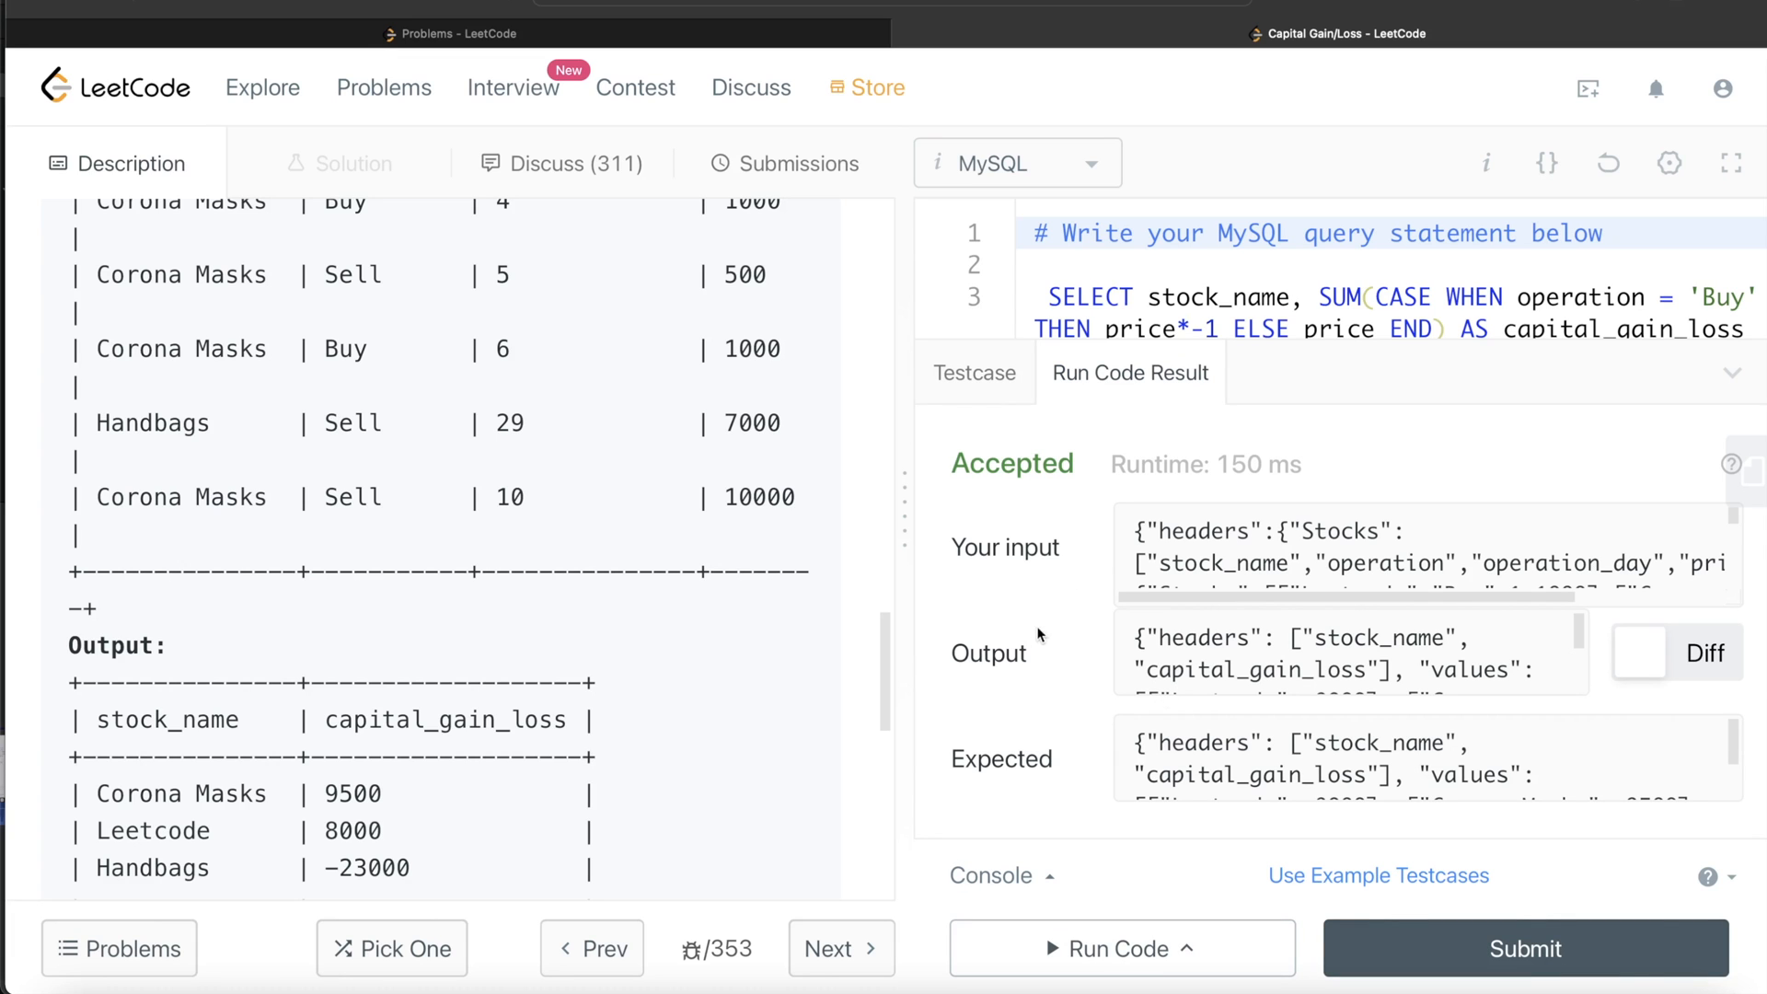
{"action": "mouse_move", "coordinate": [1547, 913]}
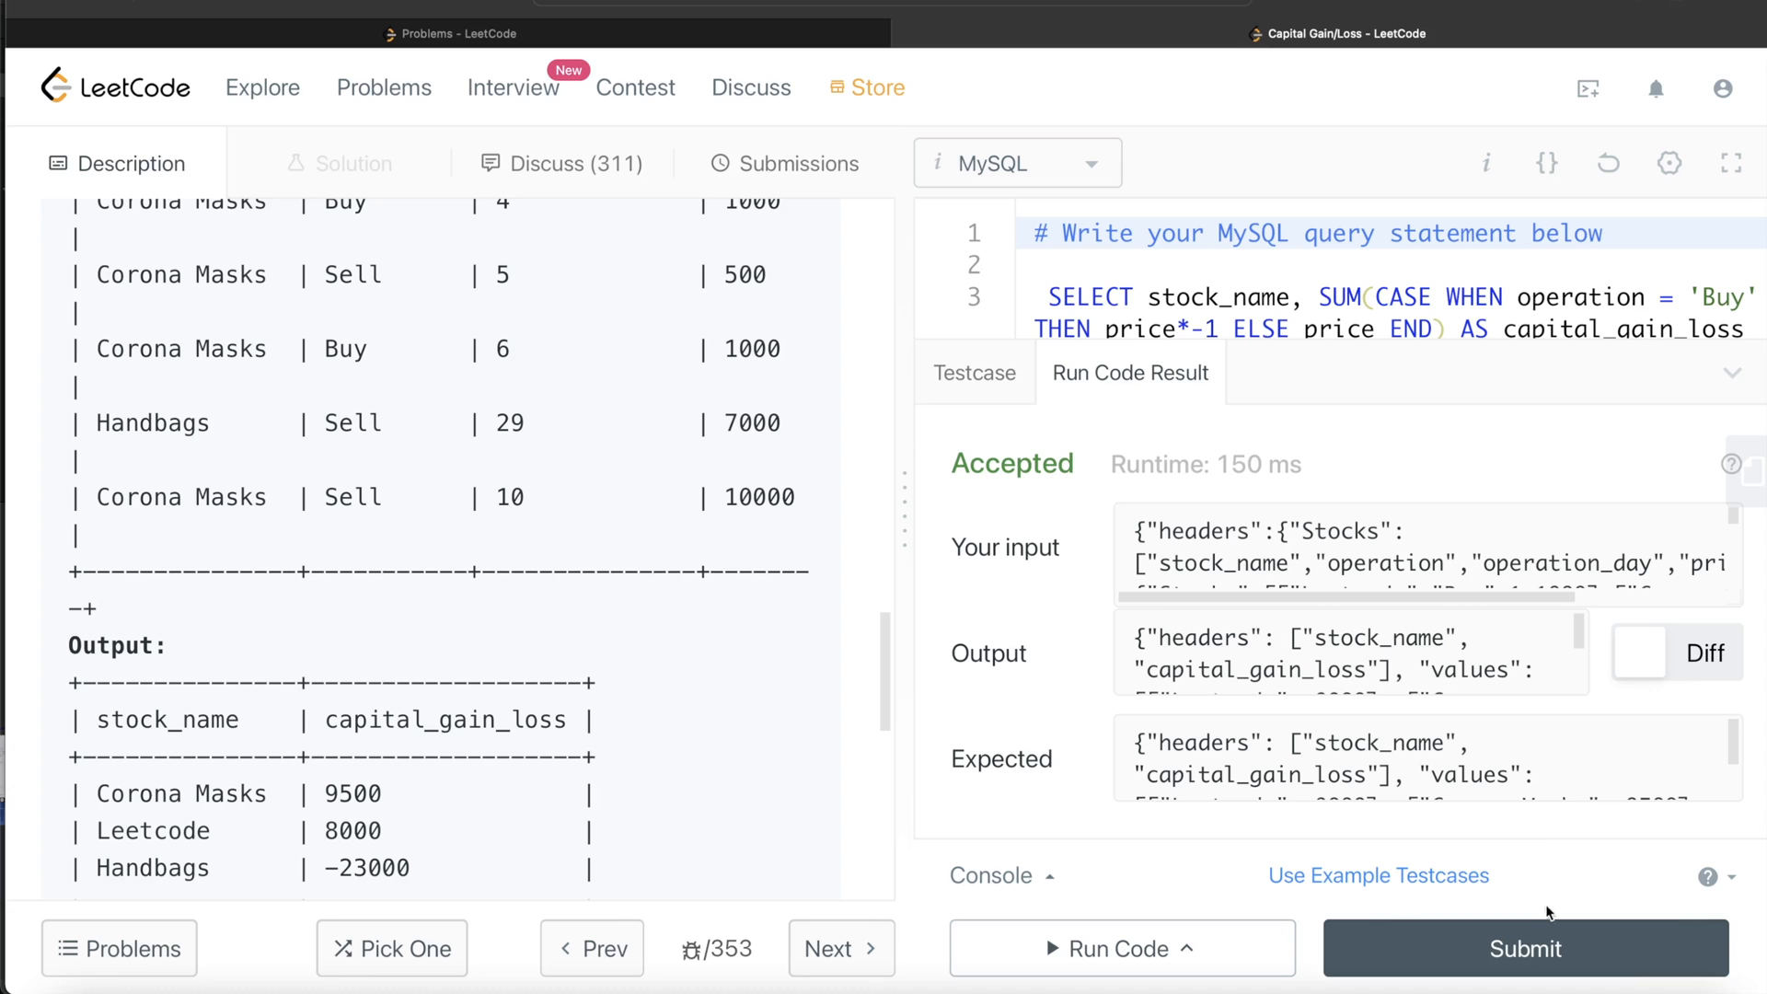
Submit the query, confirm Accepted at 534 ms, and return to Description
{"action": "left_click", "coordinate": [1524, 948]}
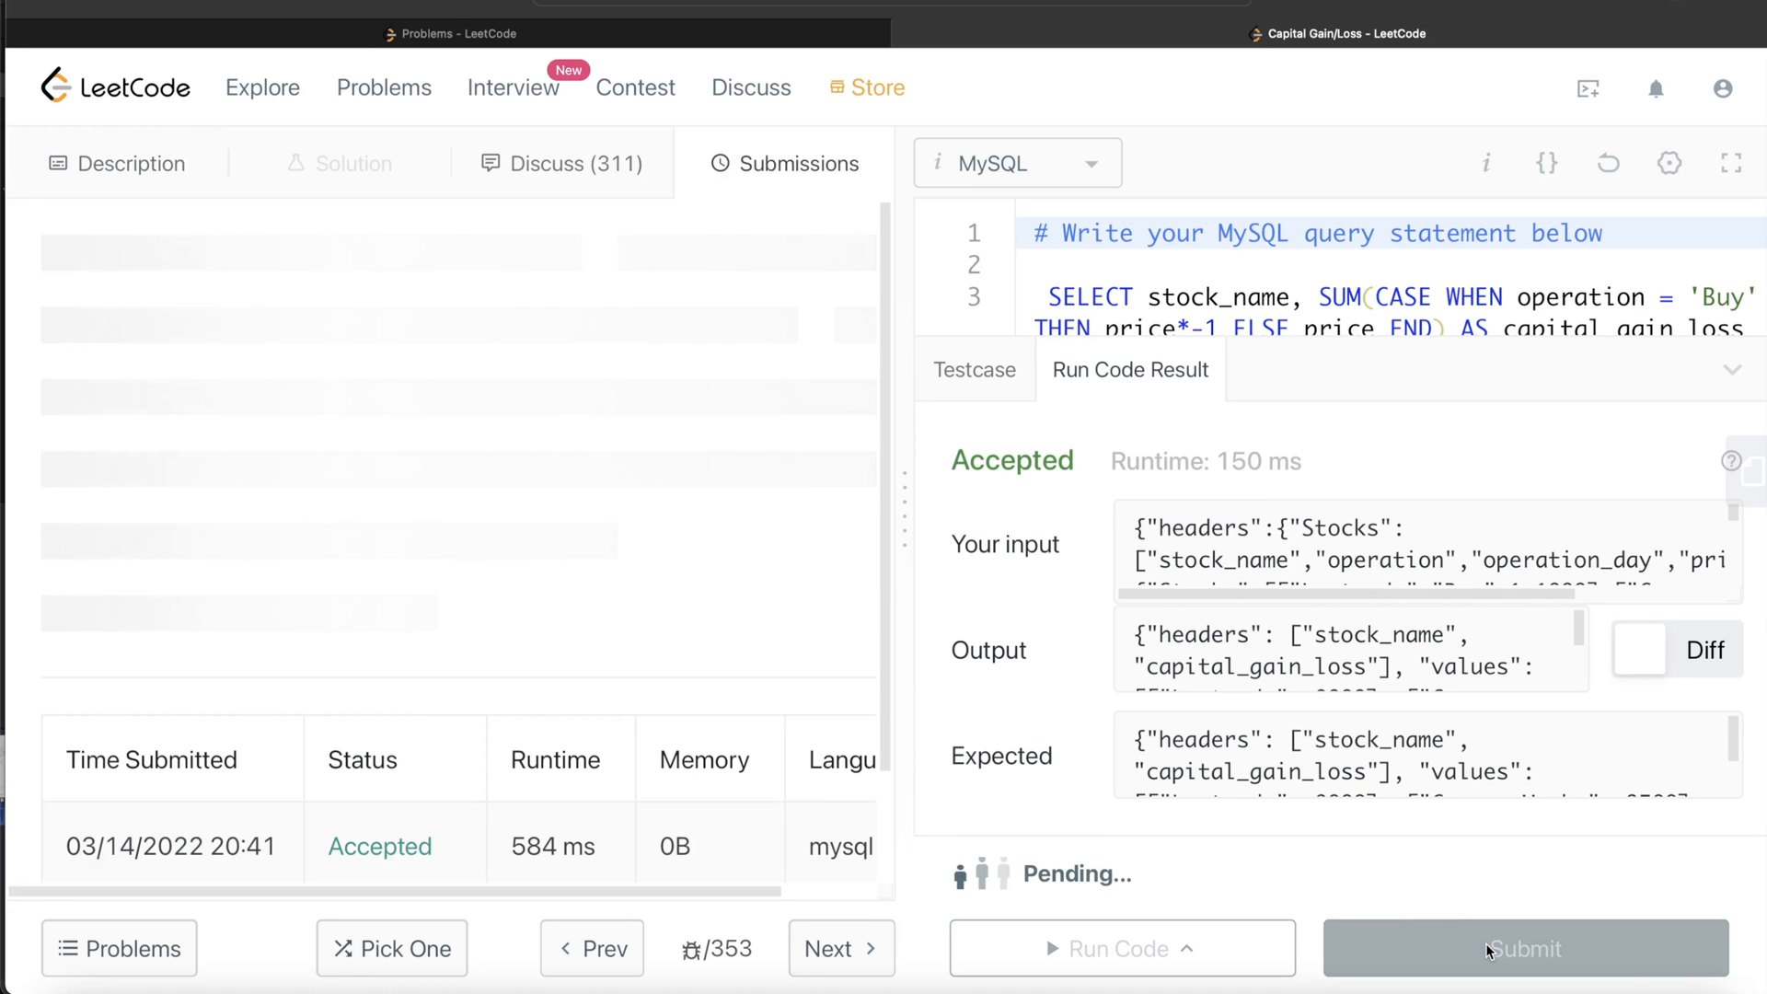
{"action": "left_click", "coordinate": [1524, 948]}
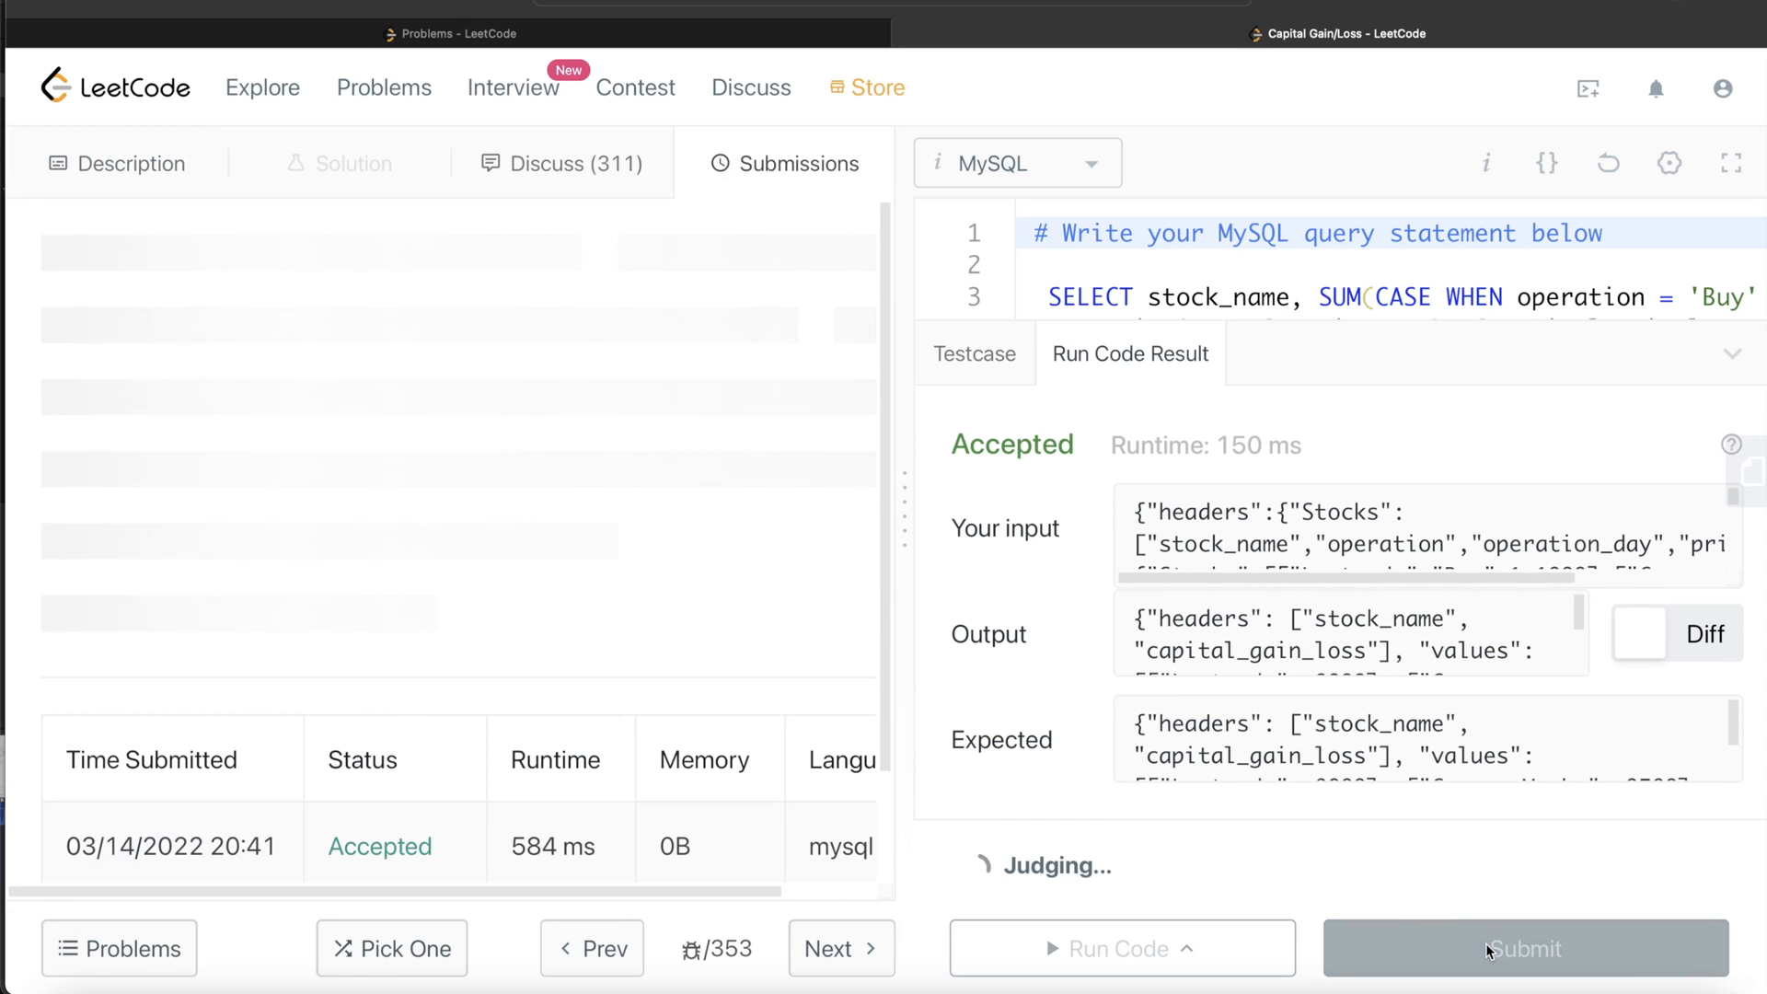
{"action": "left_click", "coordinate": [1523, 948]}
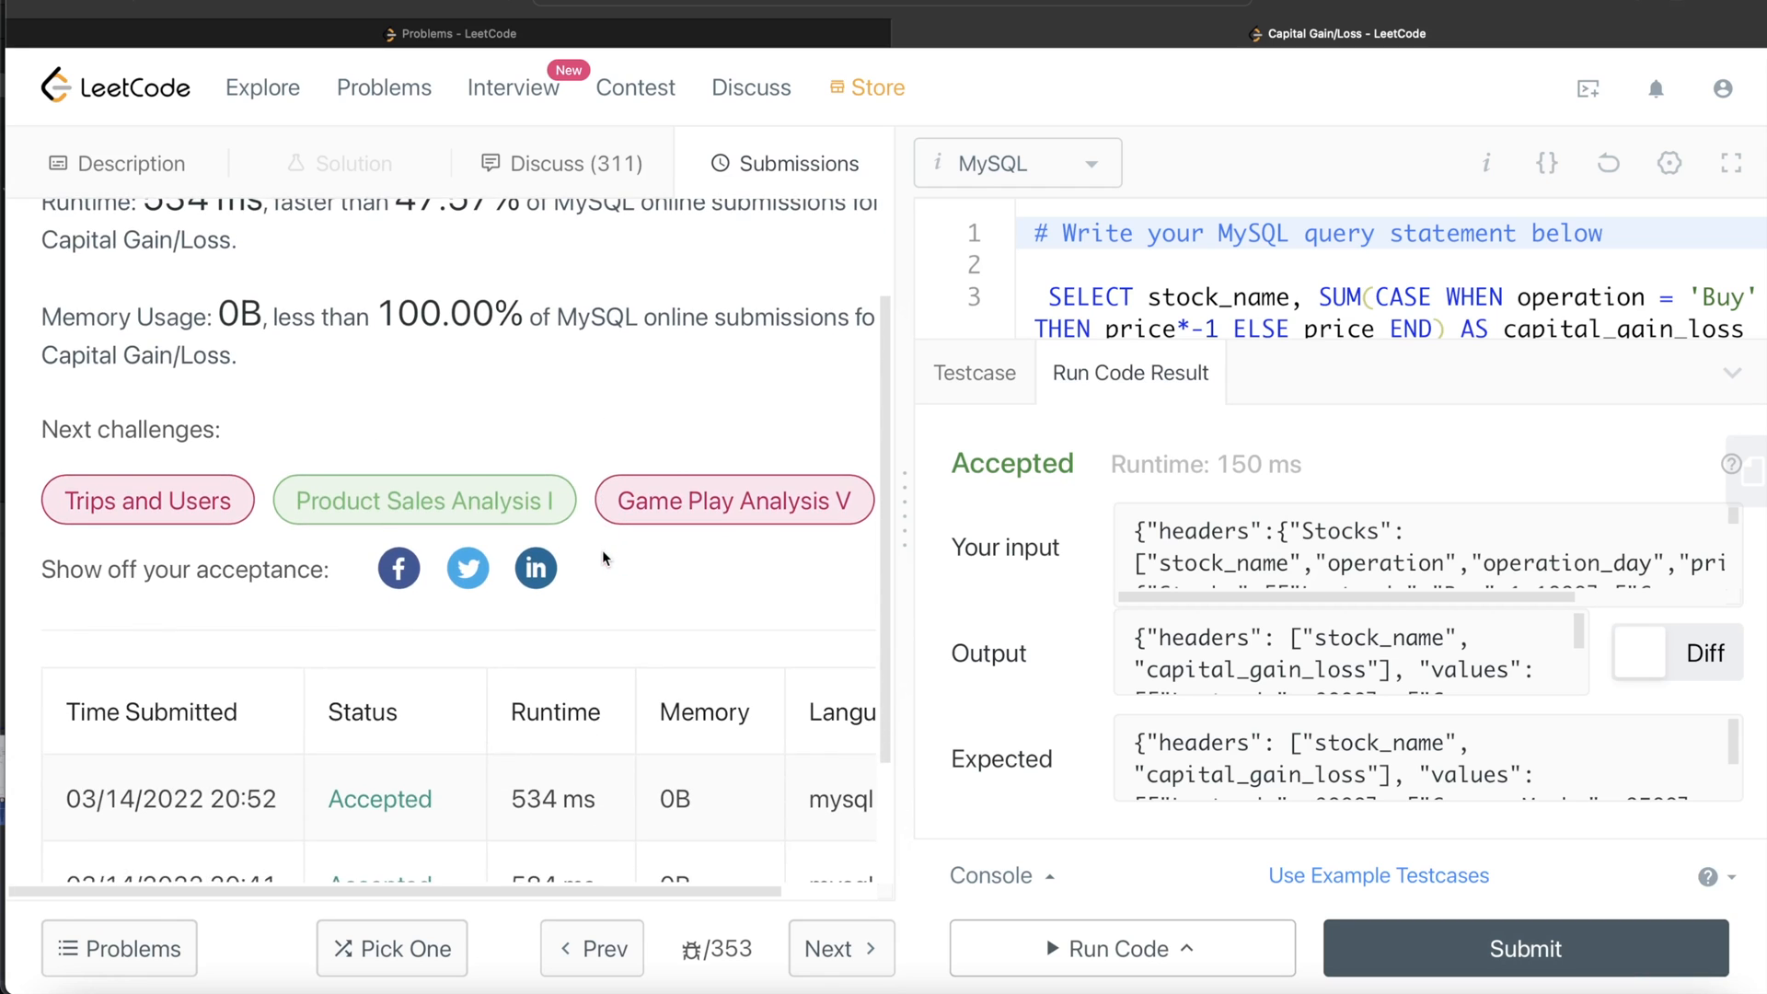
{"action": "left_click", "coordinate": [130, 164]}
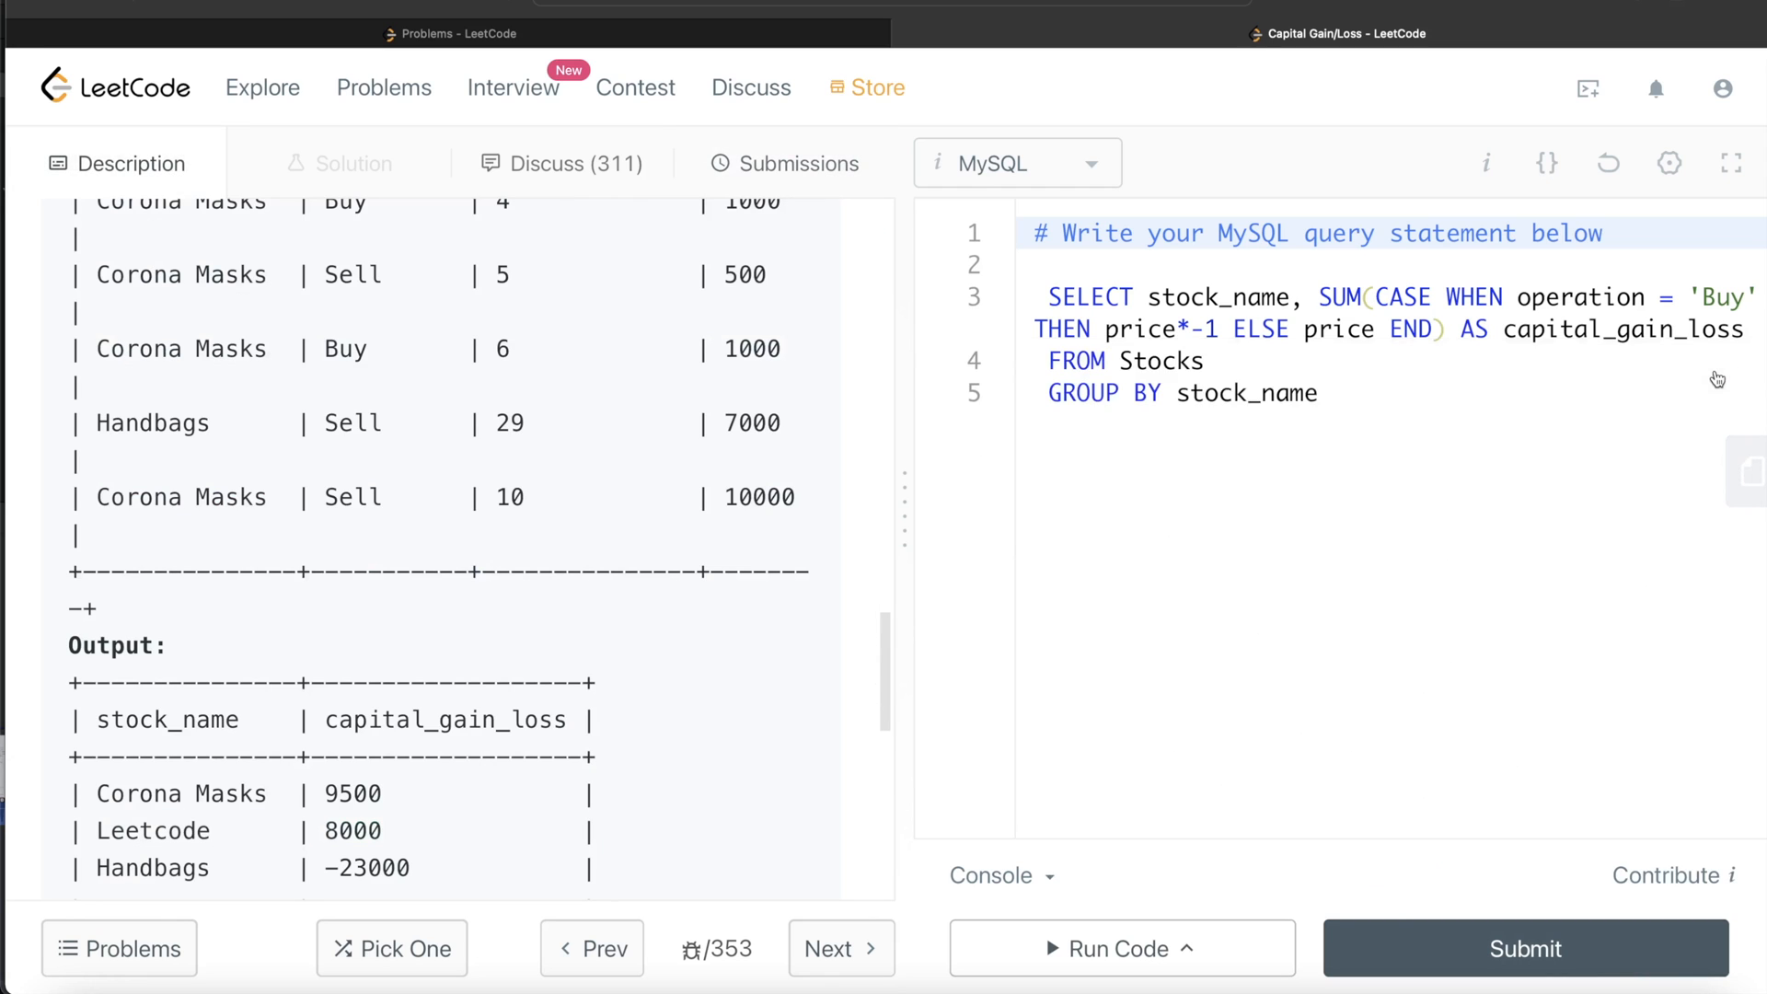
{"action": "mouse_move", "coordinate": [741, 433]}
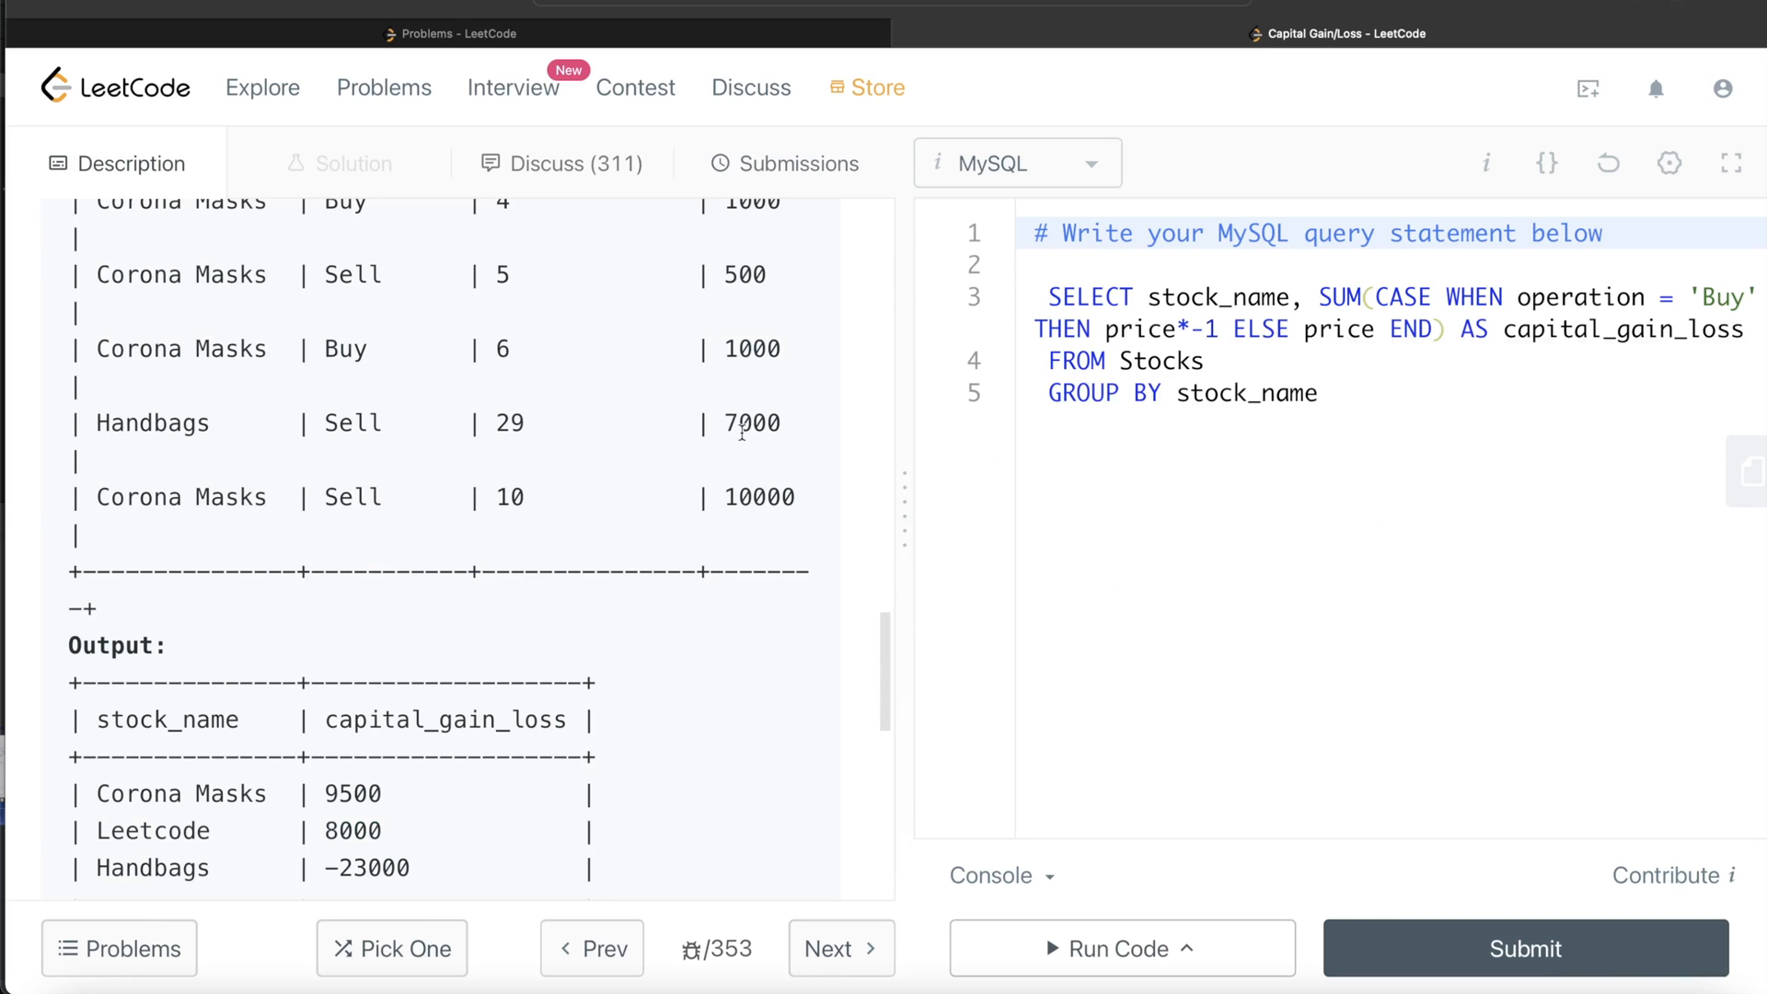
{"action": "mouse_move", "coordinate": [616, 453]}
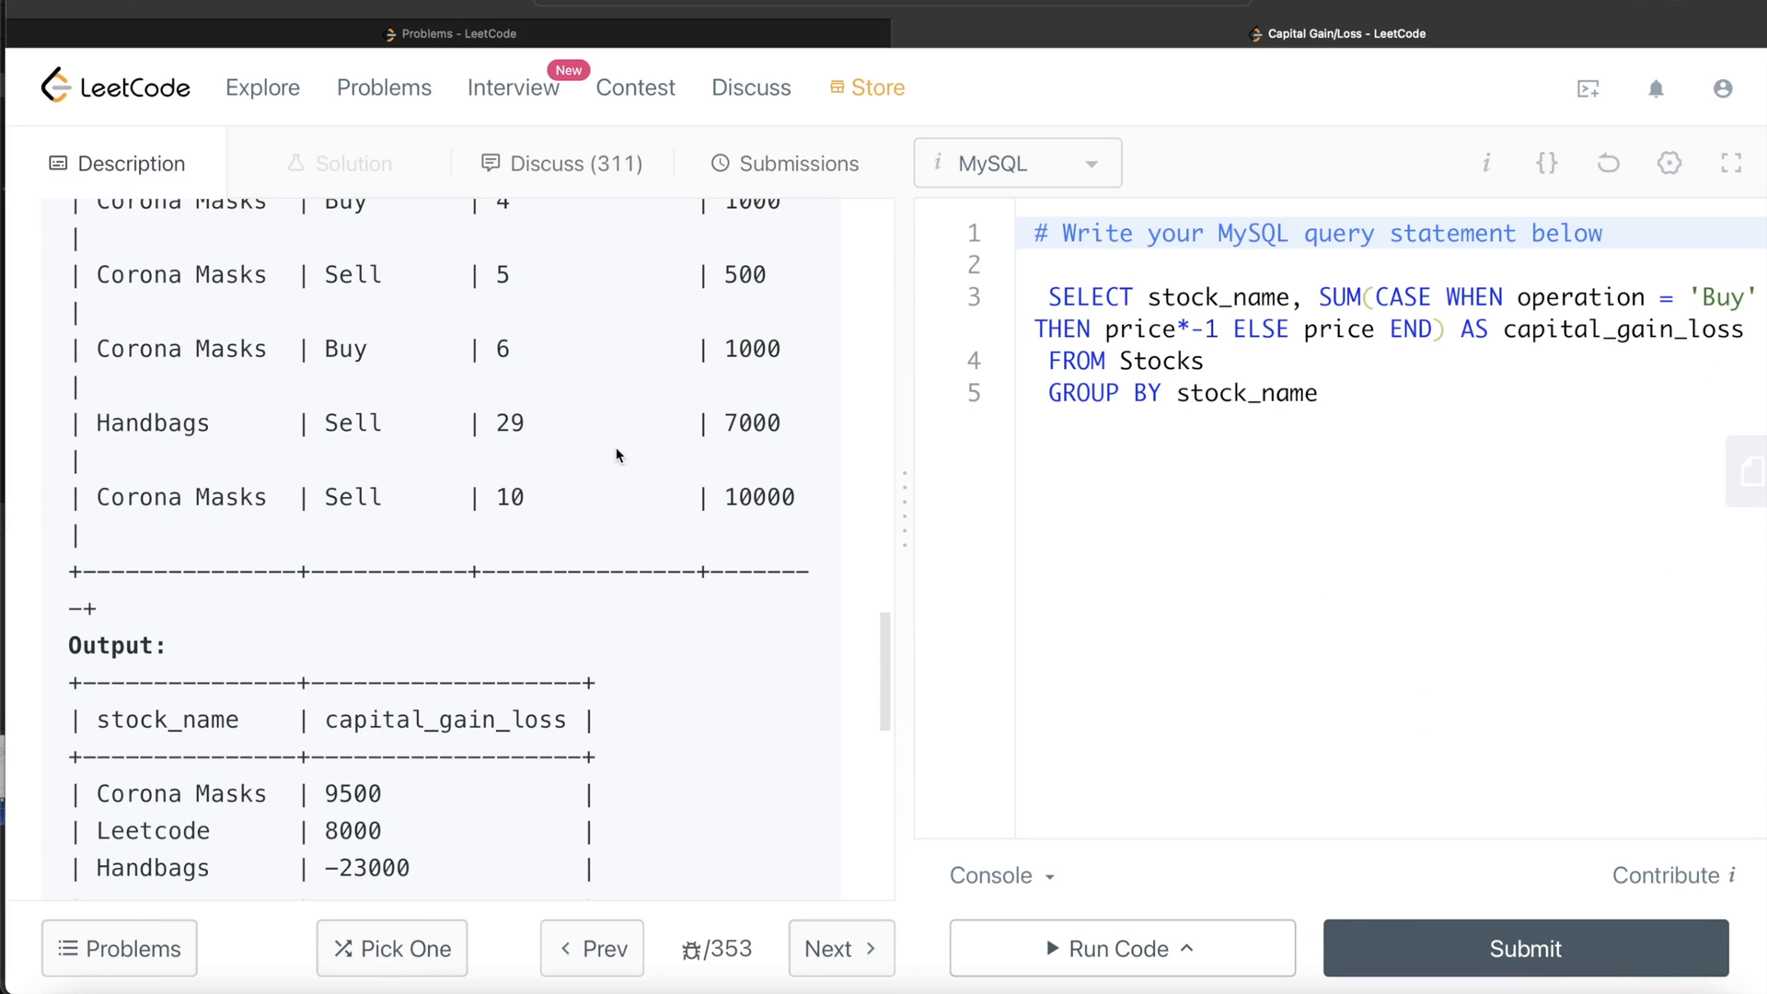